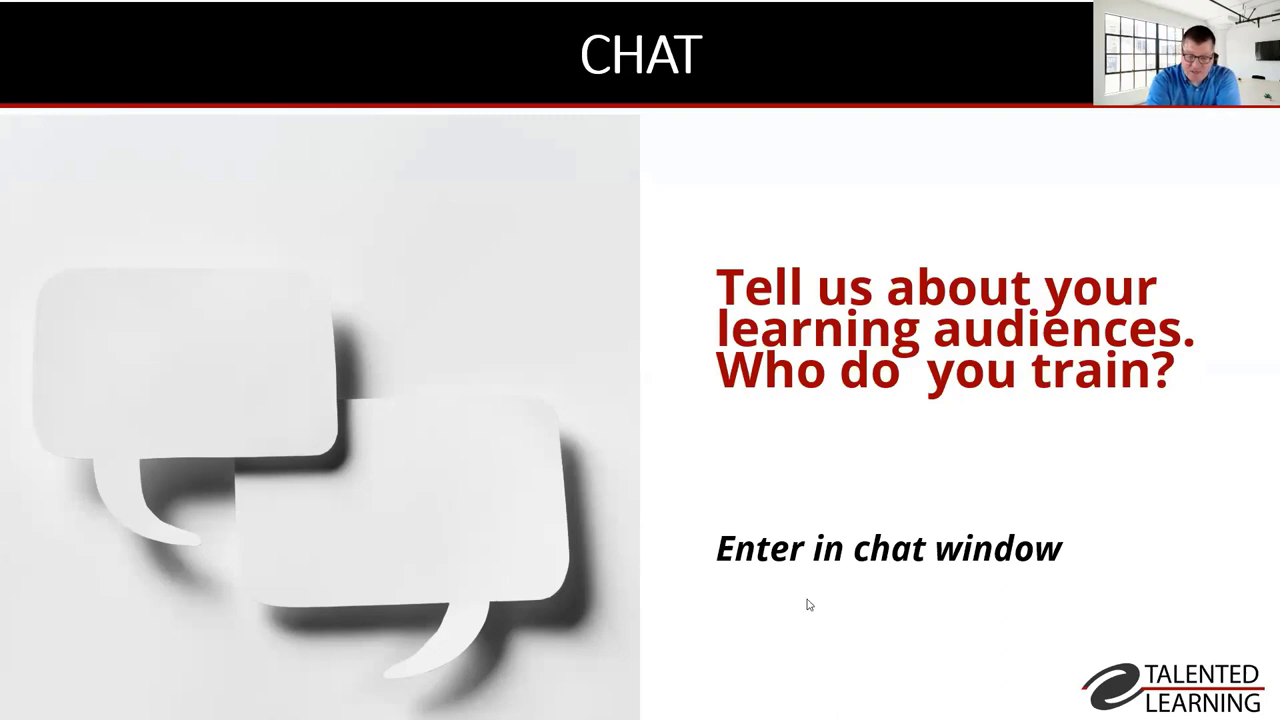
mouse_move(762, 616)
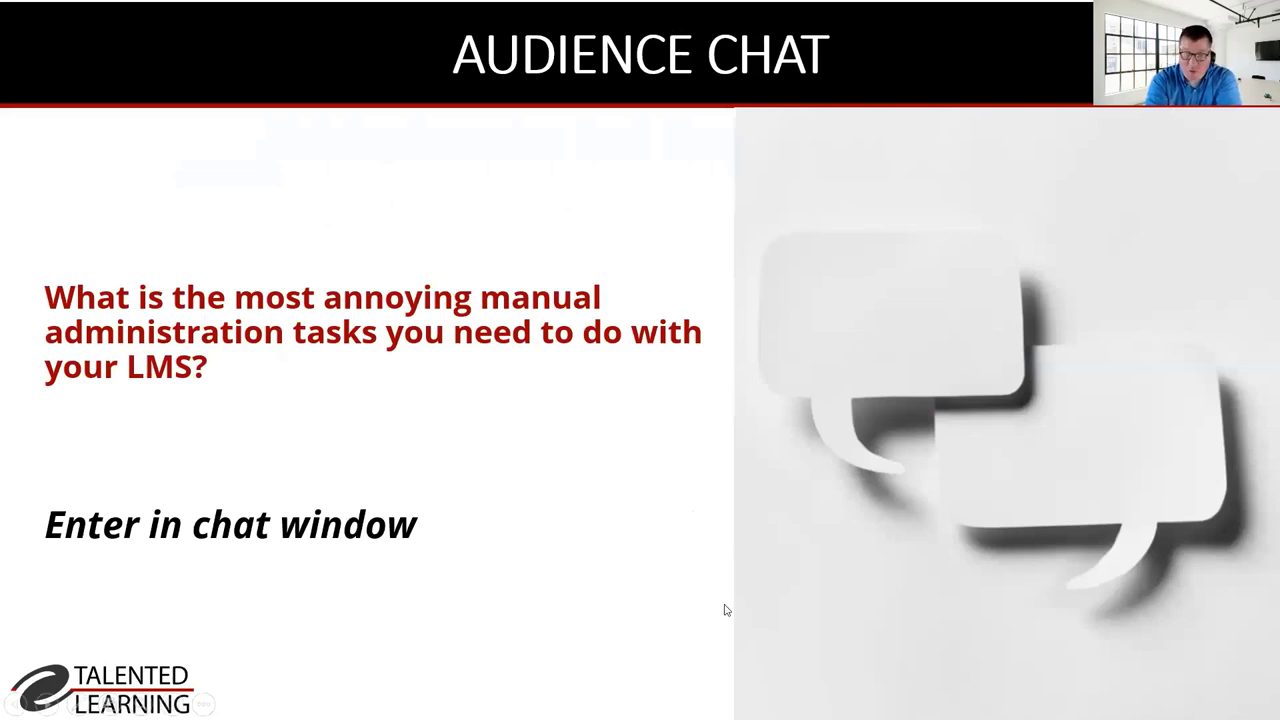
mouse_move(584, 692)
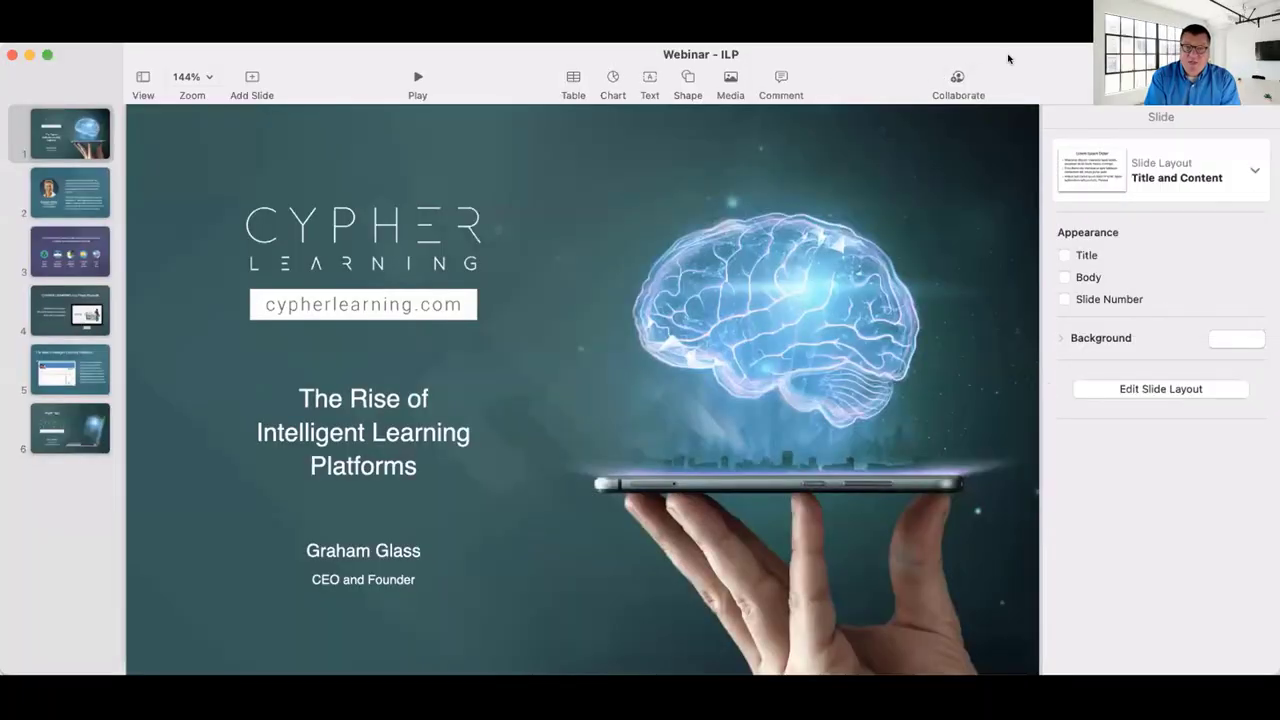
- Show the second slide, the CEO and founder's biography with photo and background text
click(60, 134)
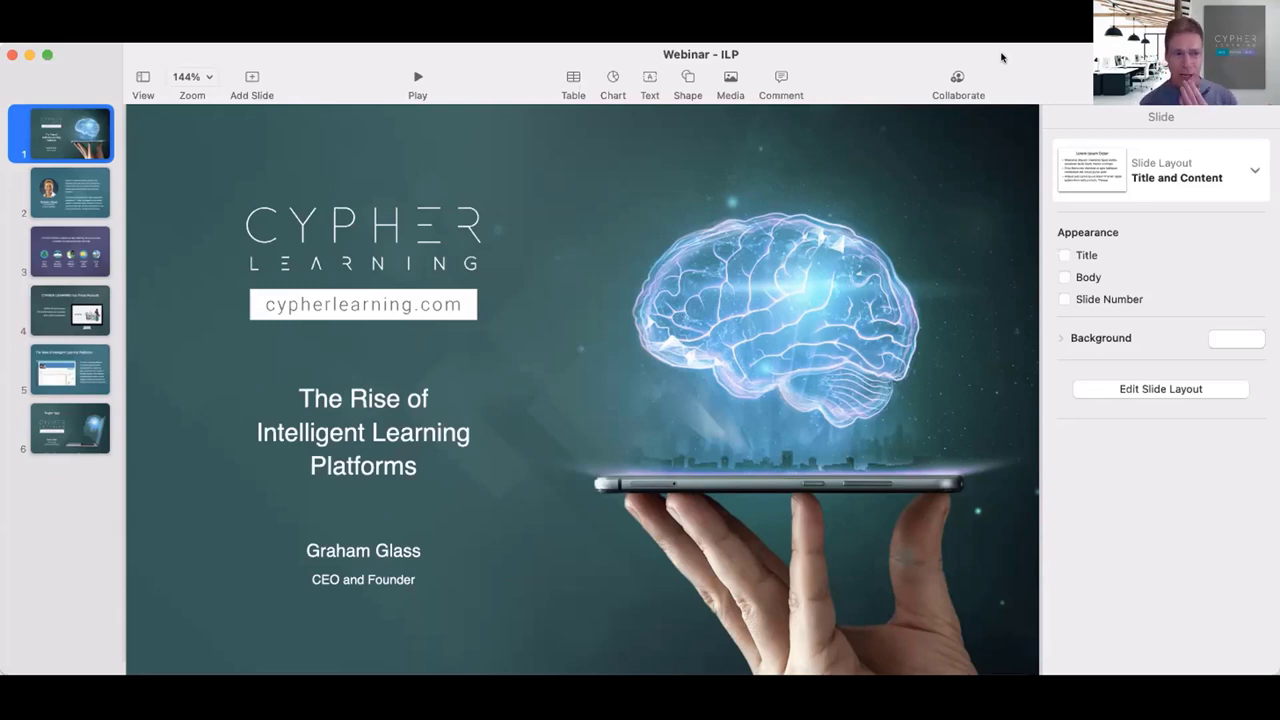
click(70, 192)
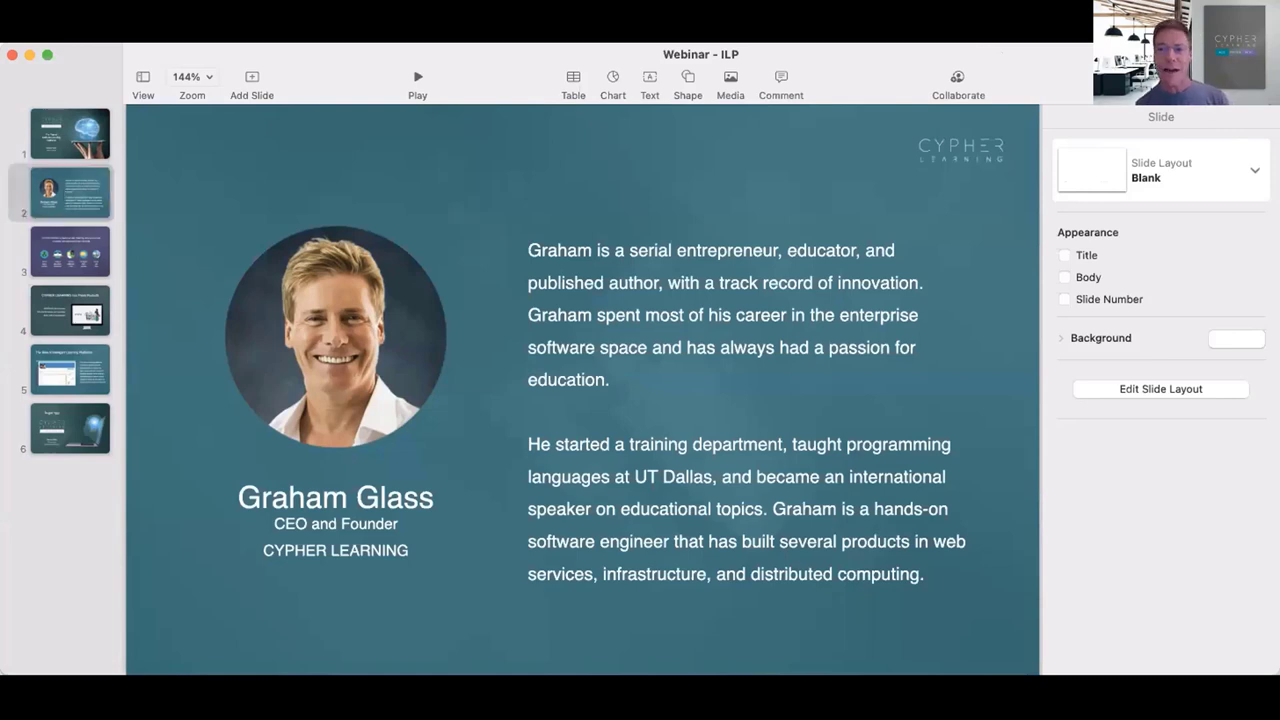
- Show the third slide, the company overview of countries, organizations, users, languages and offices
click(62, 192)
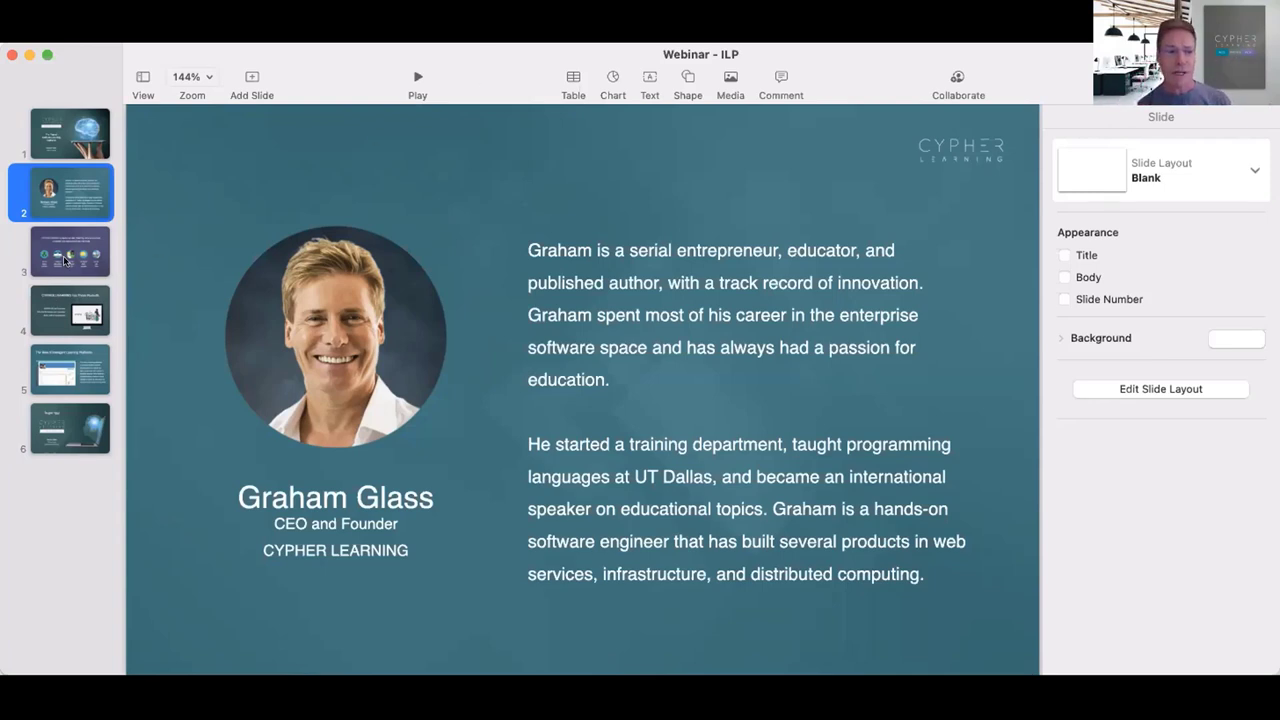
click(70, 252)
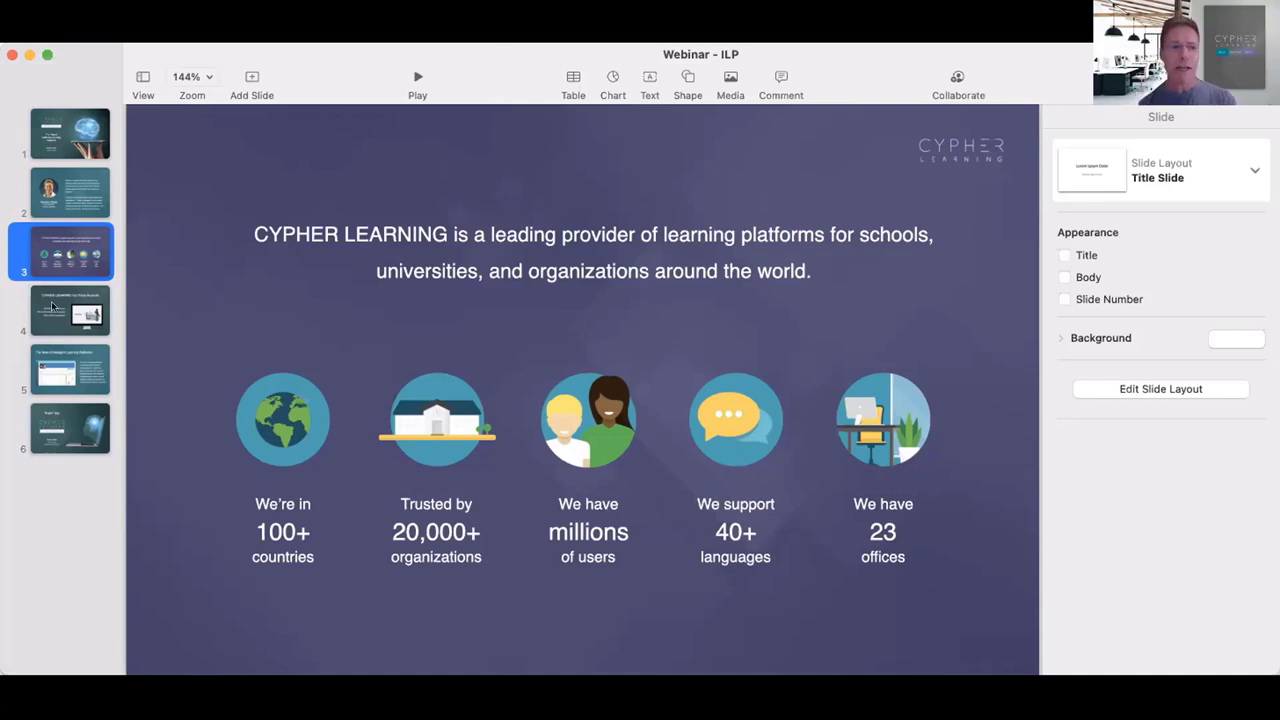
- Show the fourth slide listing the MATRIX, NEO and INDIE LMS products
click(70, 310)
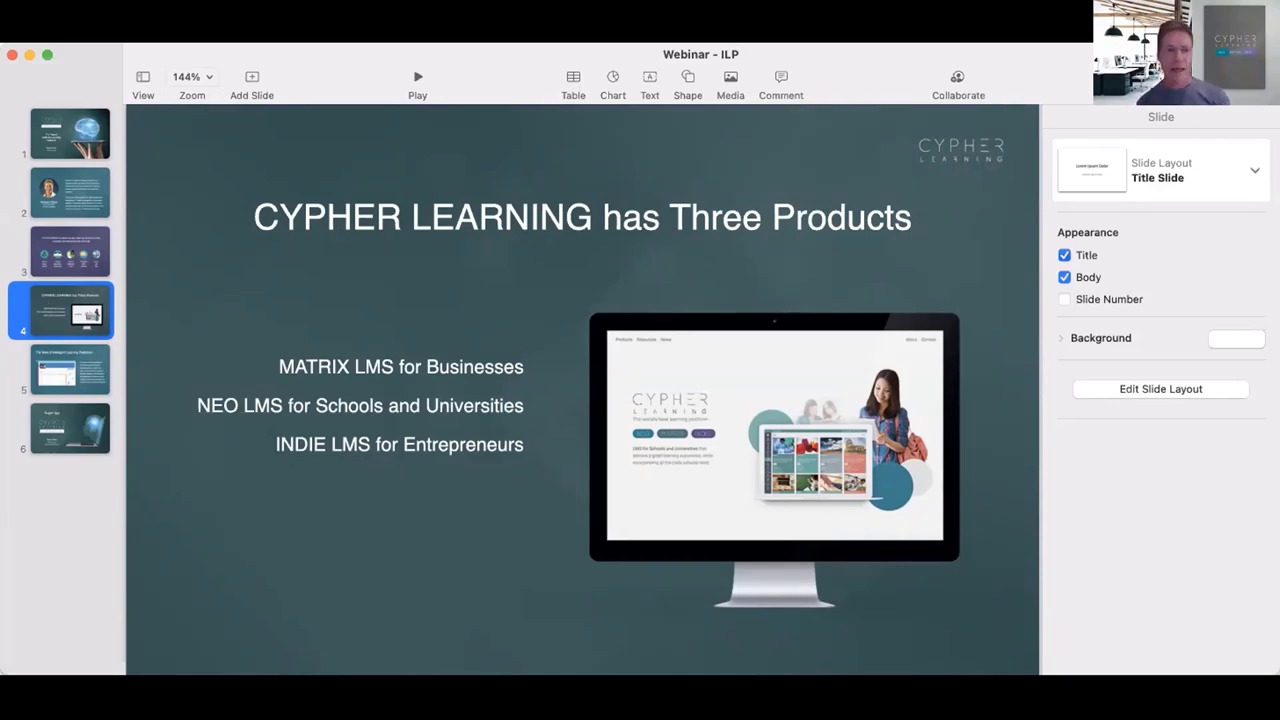
- Show the fifth slide, The Rise of Intelligent Learning Platforms
click(70, 368)
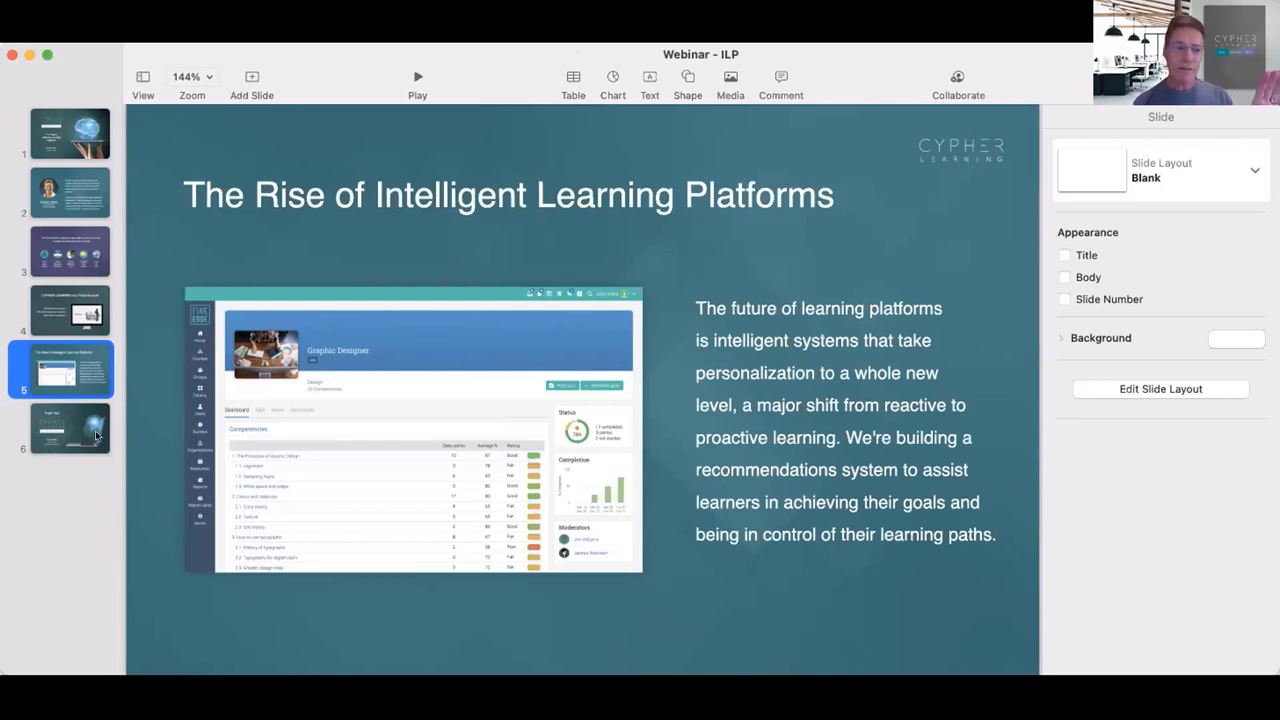
click(62, 428)
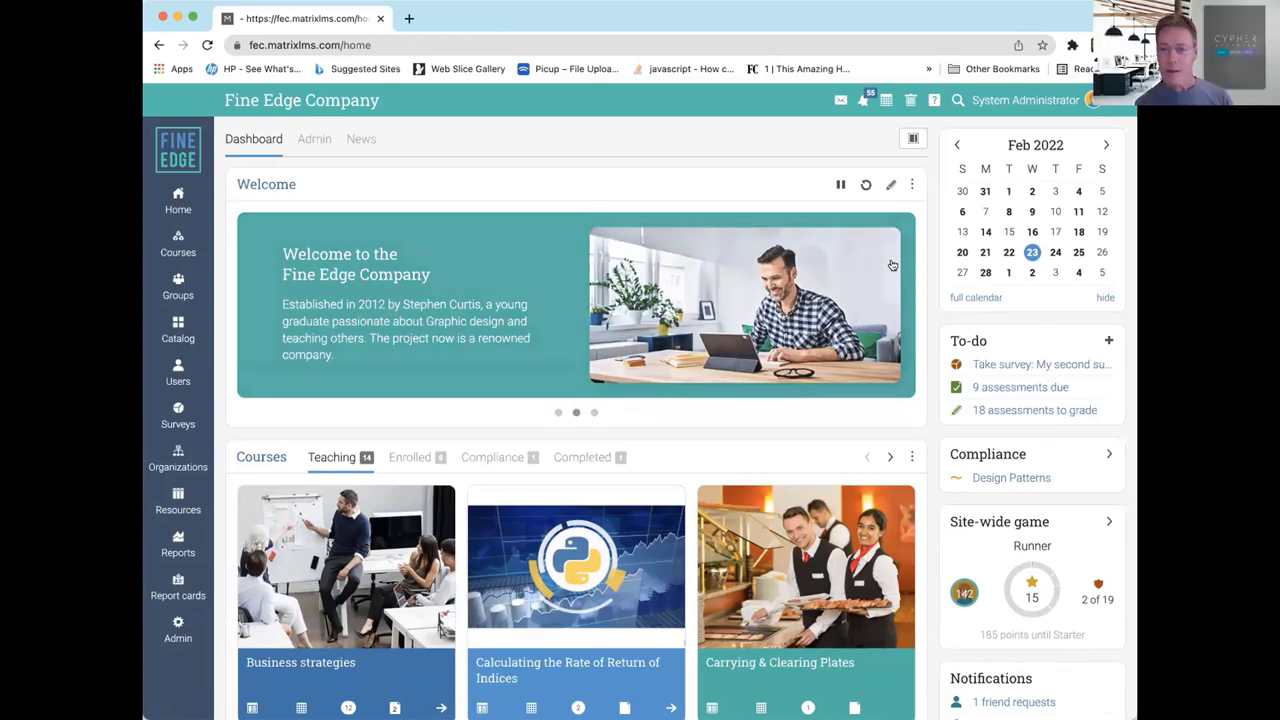
- Move down the Fine Edge Company dashboard and show the next set of taught courses
scroll(down, 3)
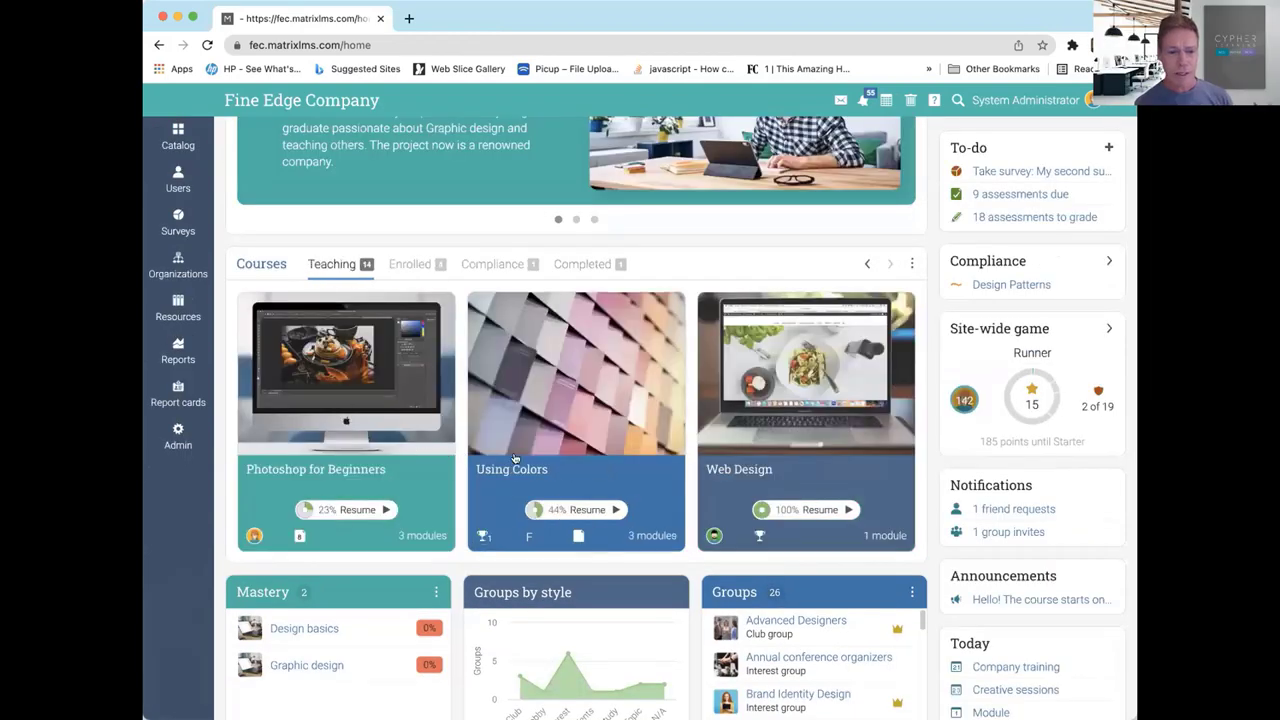
click(888, 264)
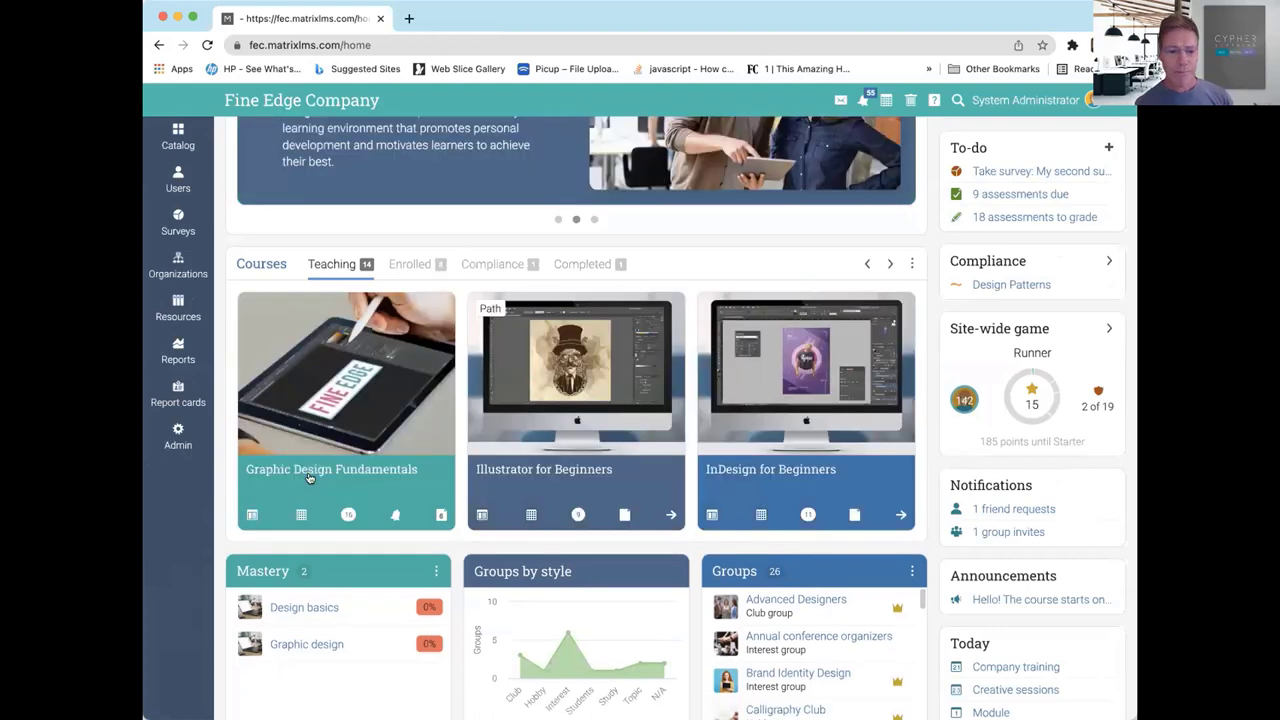
- Open Graphic Design Fundamentals, its modules, and the Introduction module's Welcome section
click(332, 468)
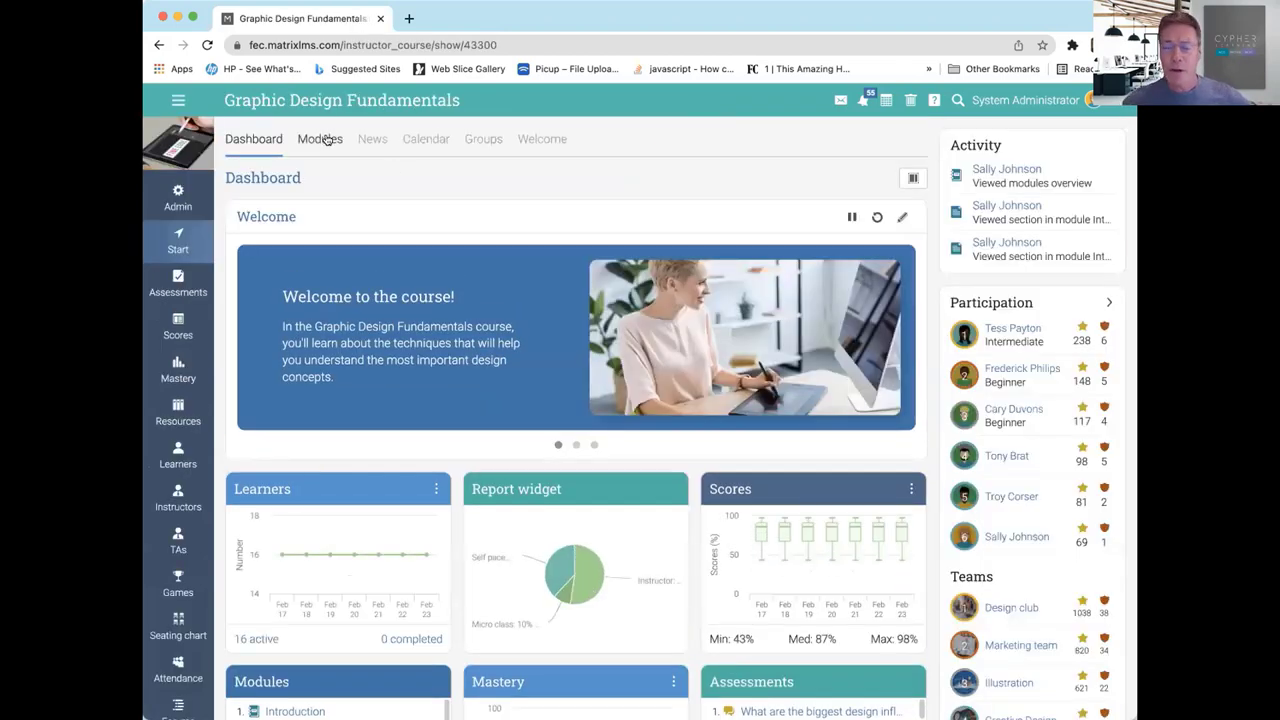
click(320, 140)
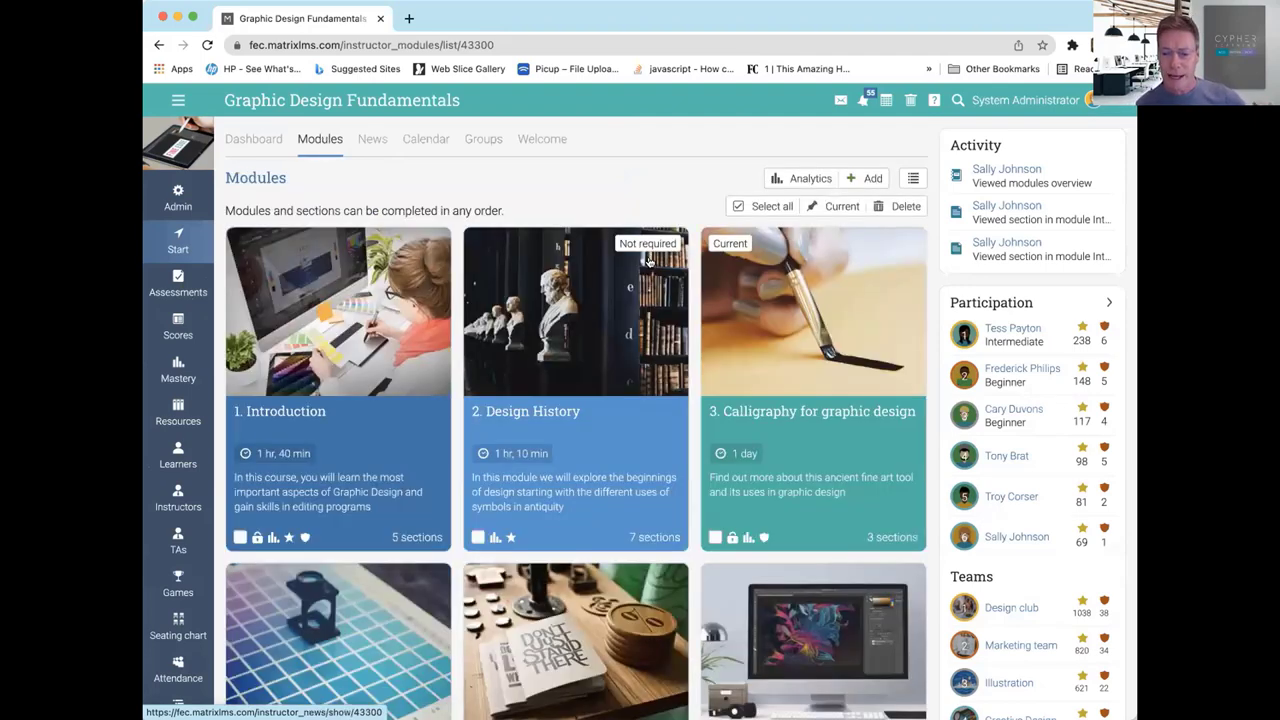
scroll(down, 3)
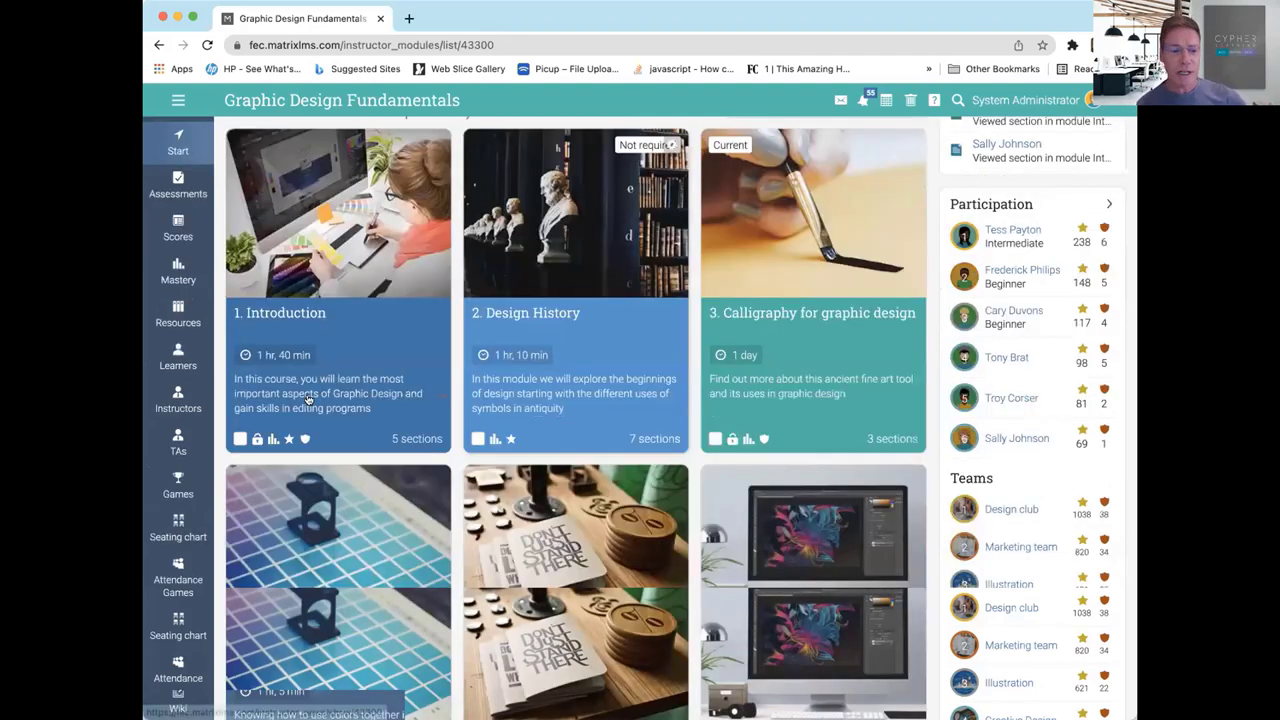
scroll(down, 3)
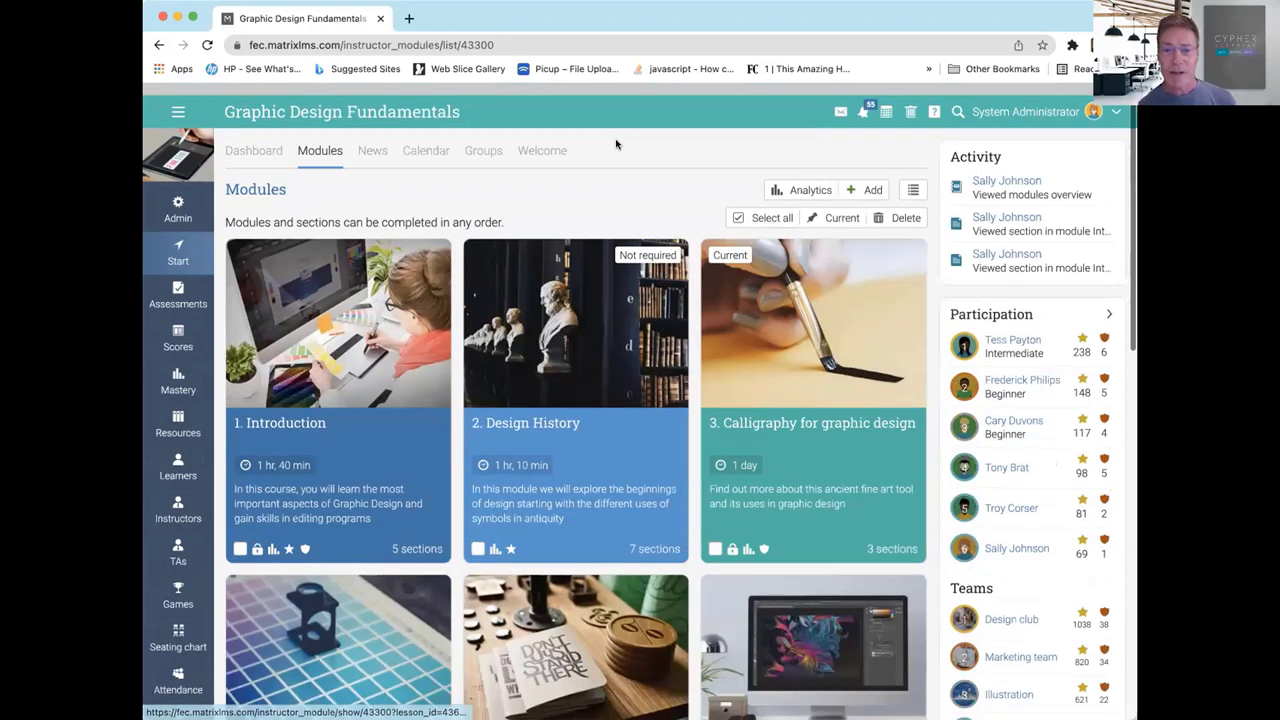
click(336, 322)
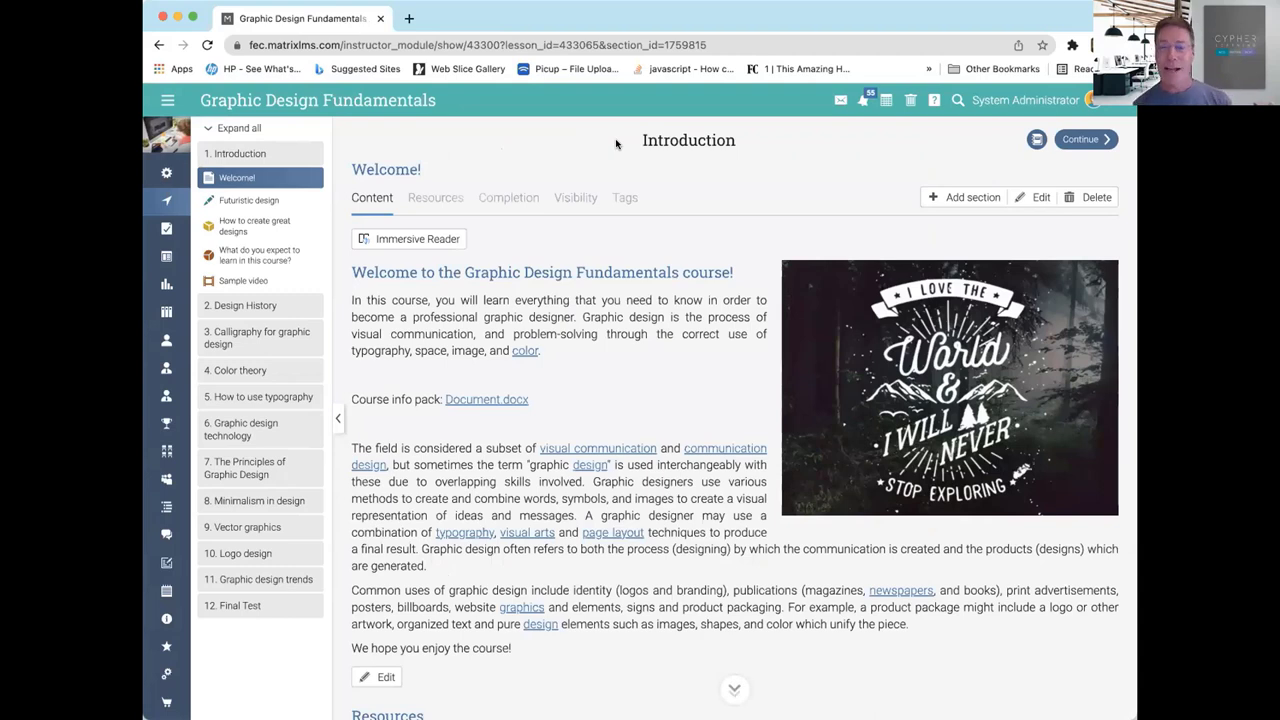
mouse_move(656, 156)
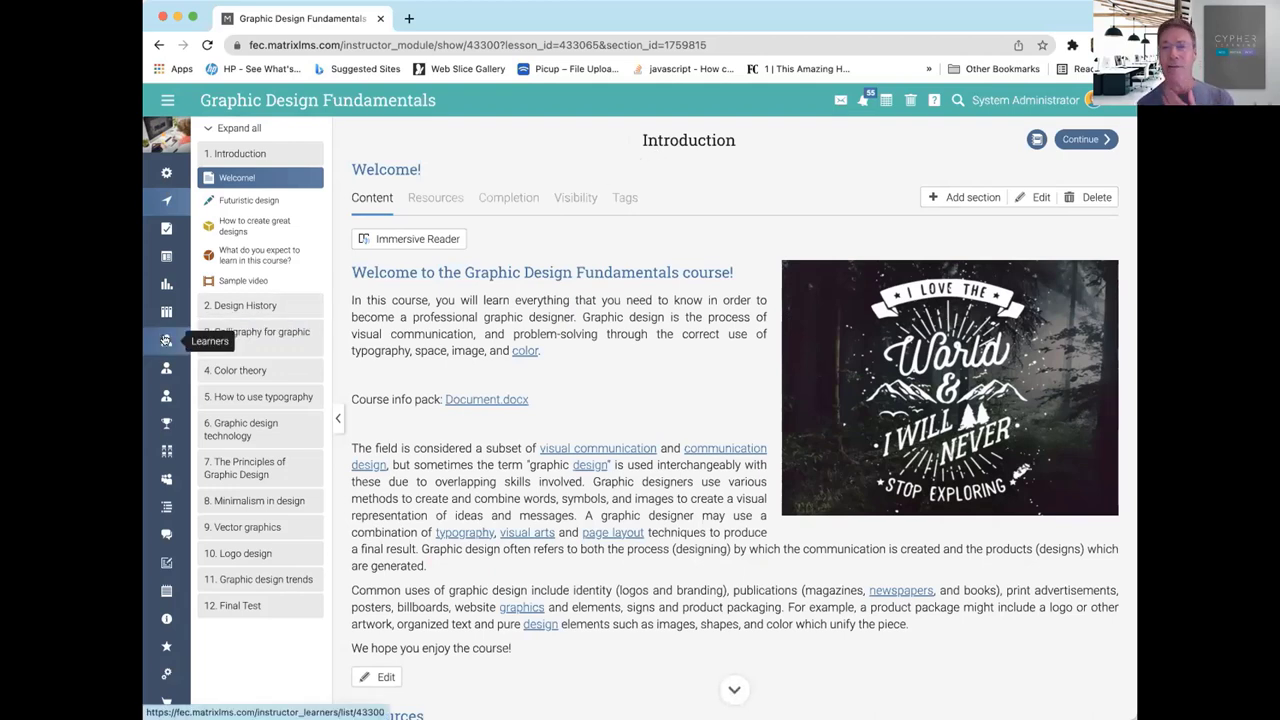
- View the course's learners list, then its completion settings with rules and actions
click(166, 340)
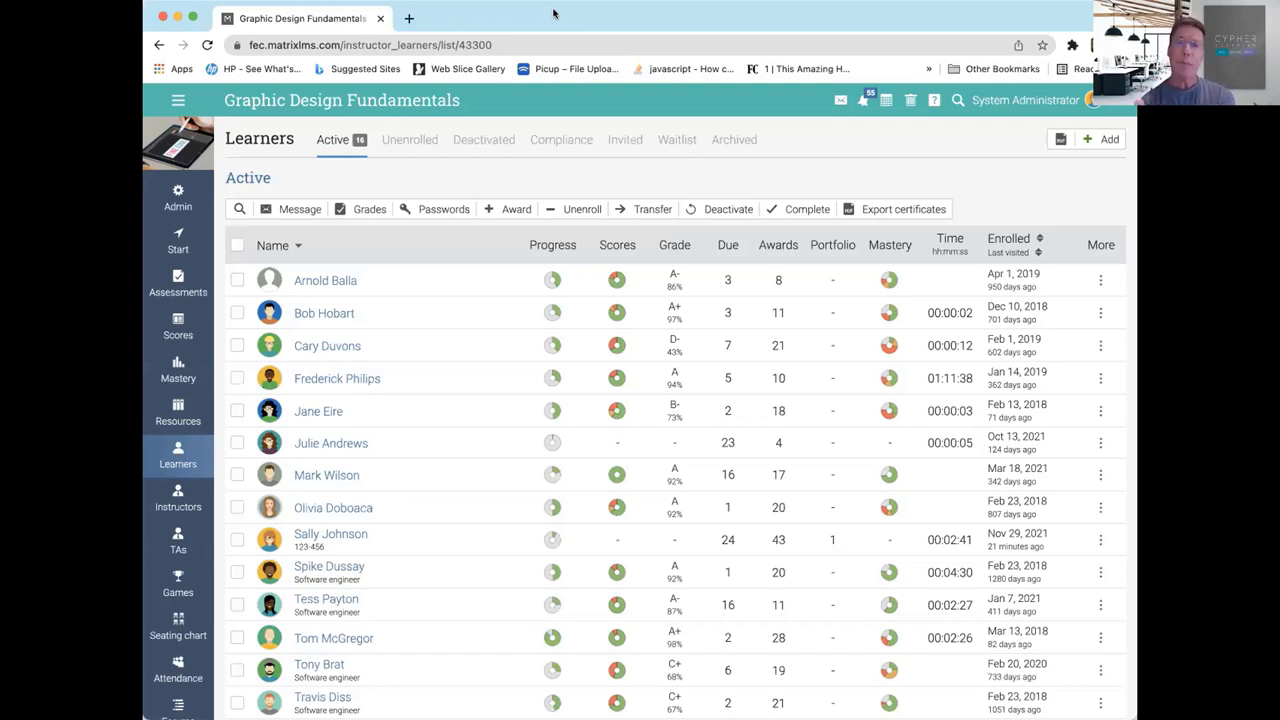
mouse_move(590, 160)
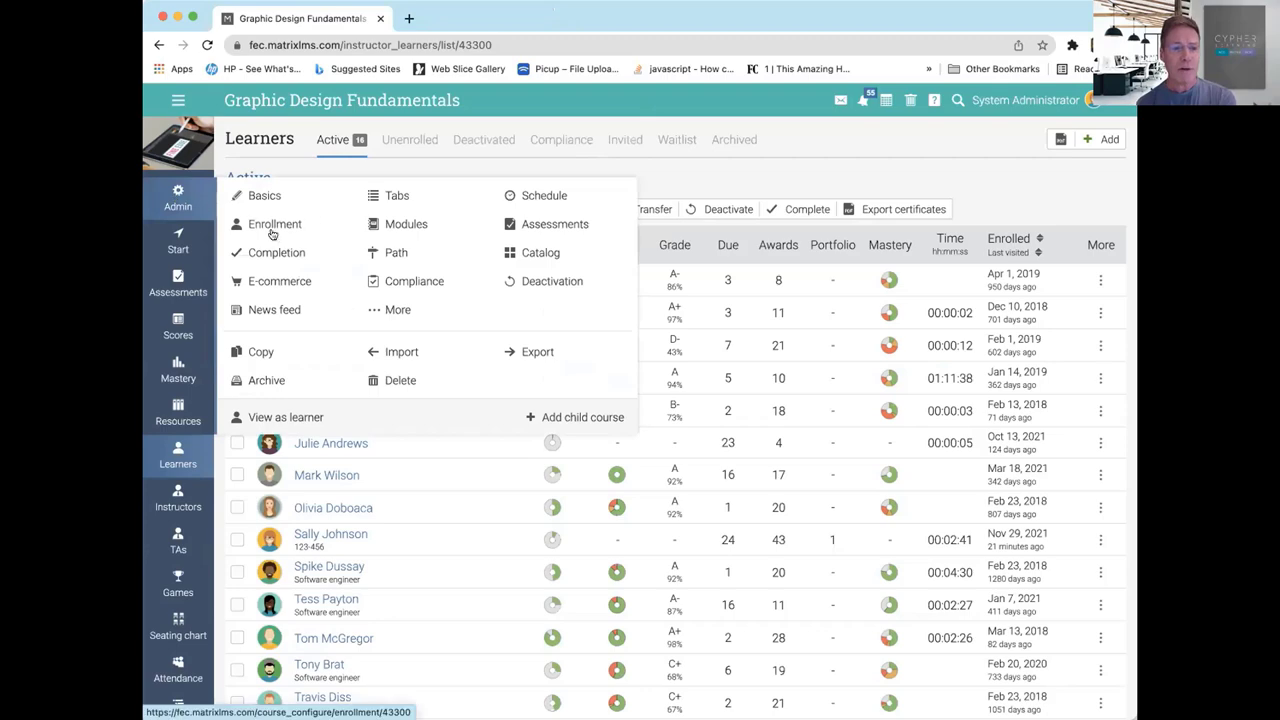
click(276, 252)
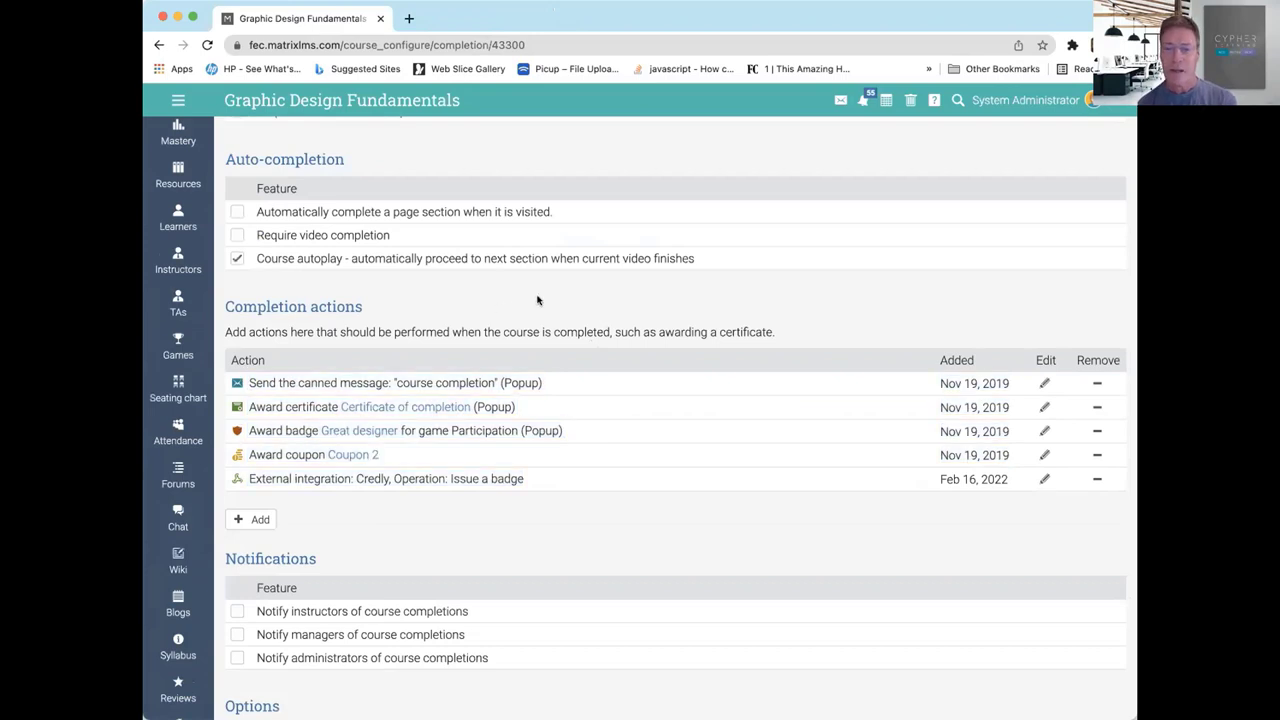
mouse_move(560, 294)
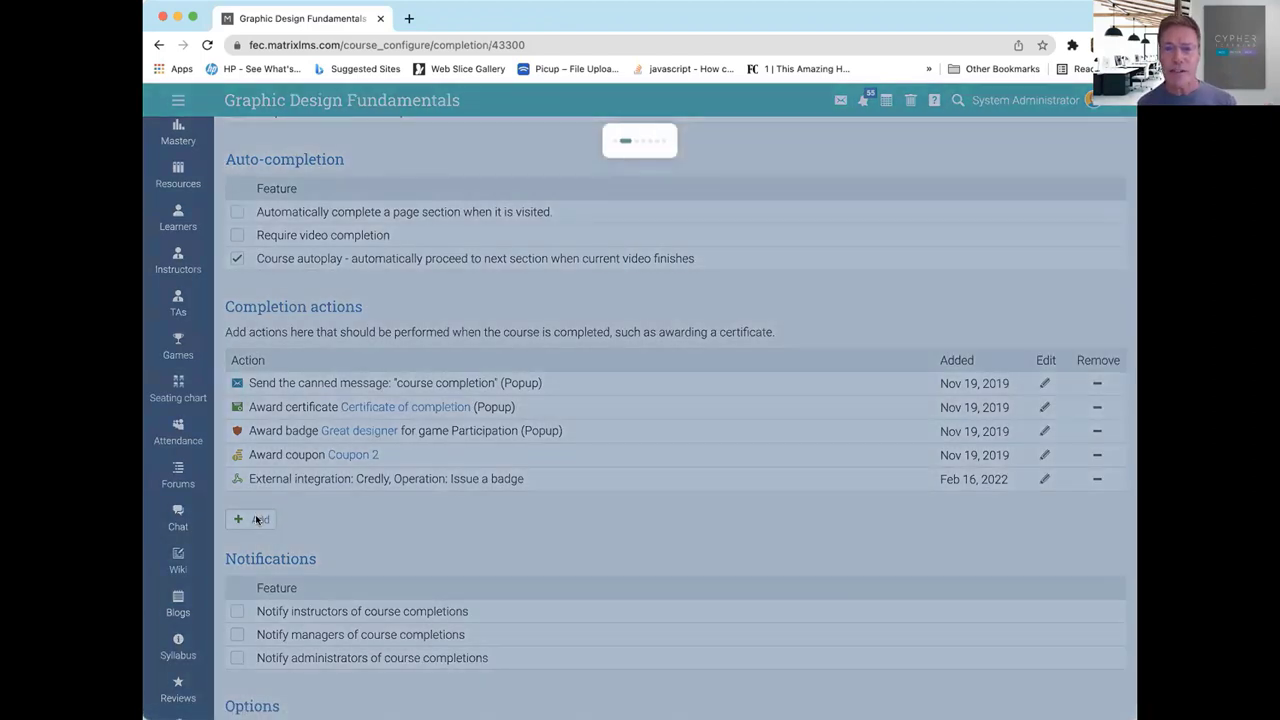
- Start a new completion action and browse the Awards, Integrations, Membership and Other categories
click(252, 520)
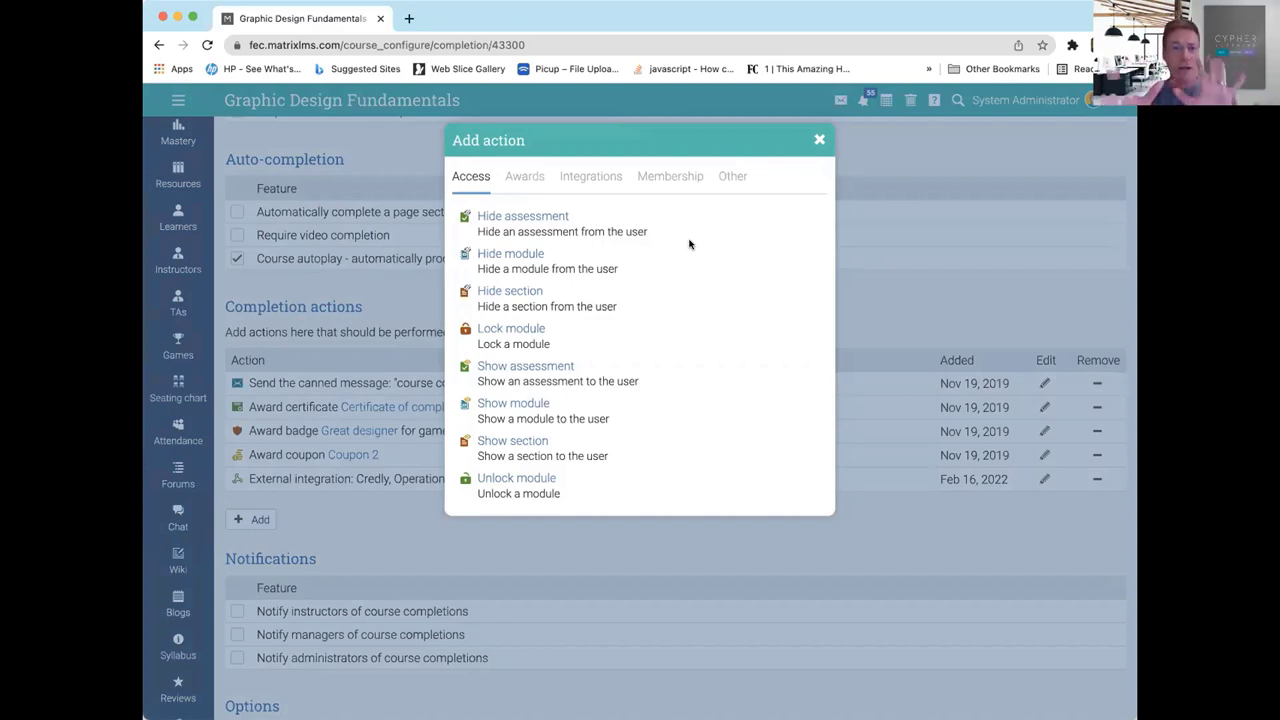
mouse_move(772, 136)
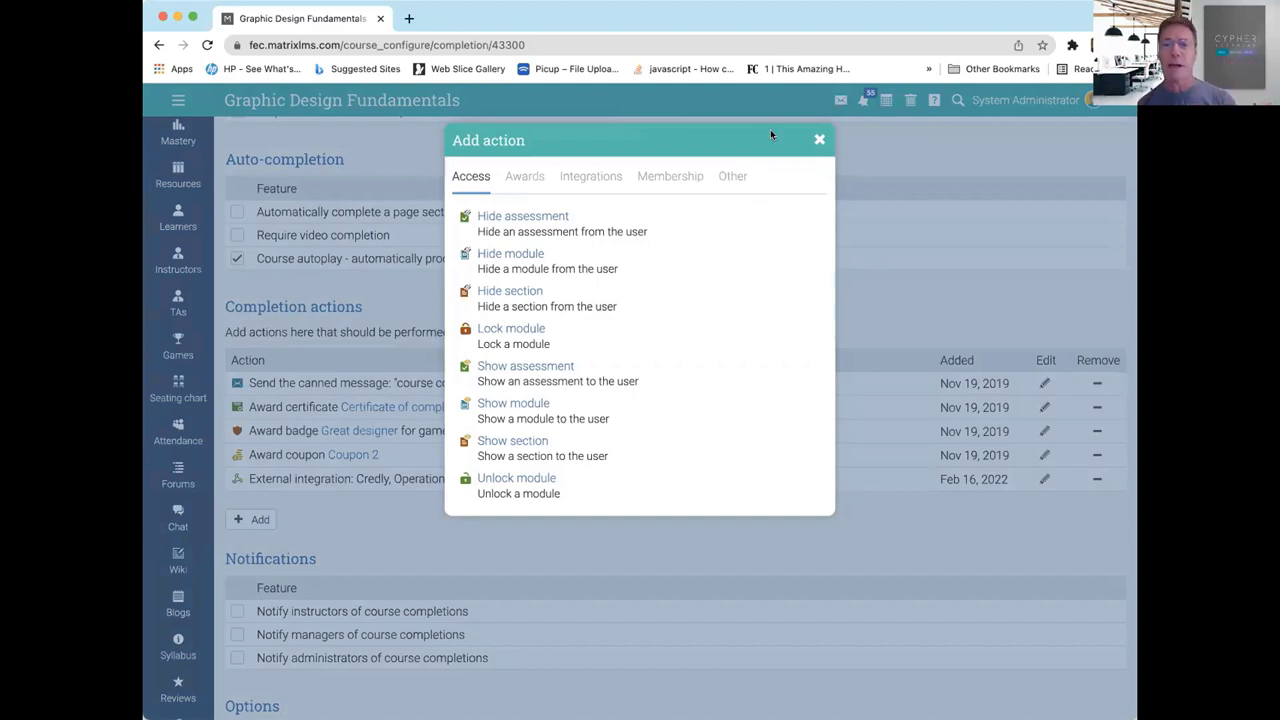
mouse_move(590, 164)
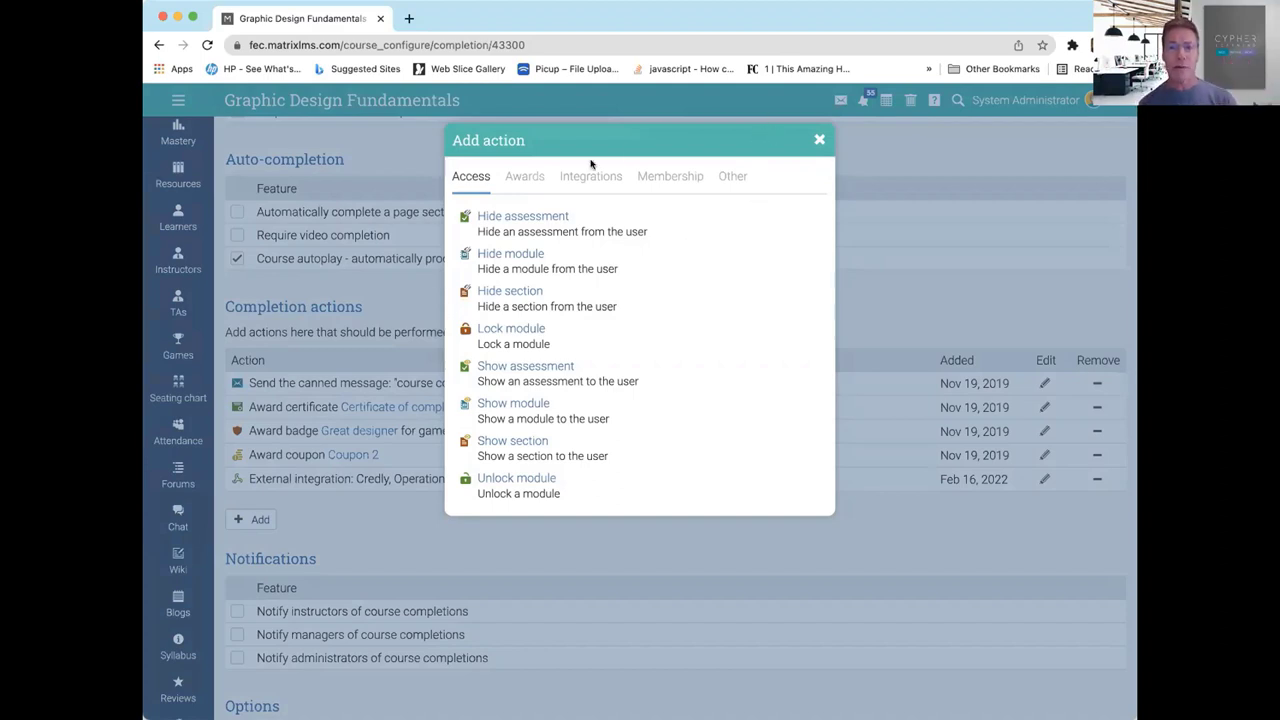
click(524, 176)
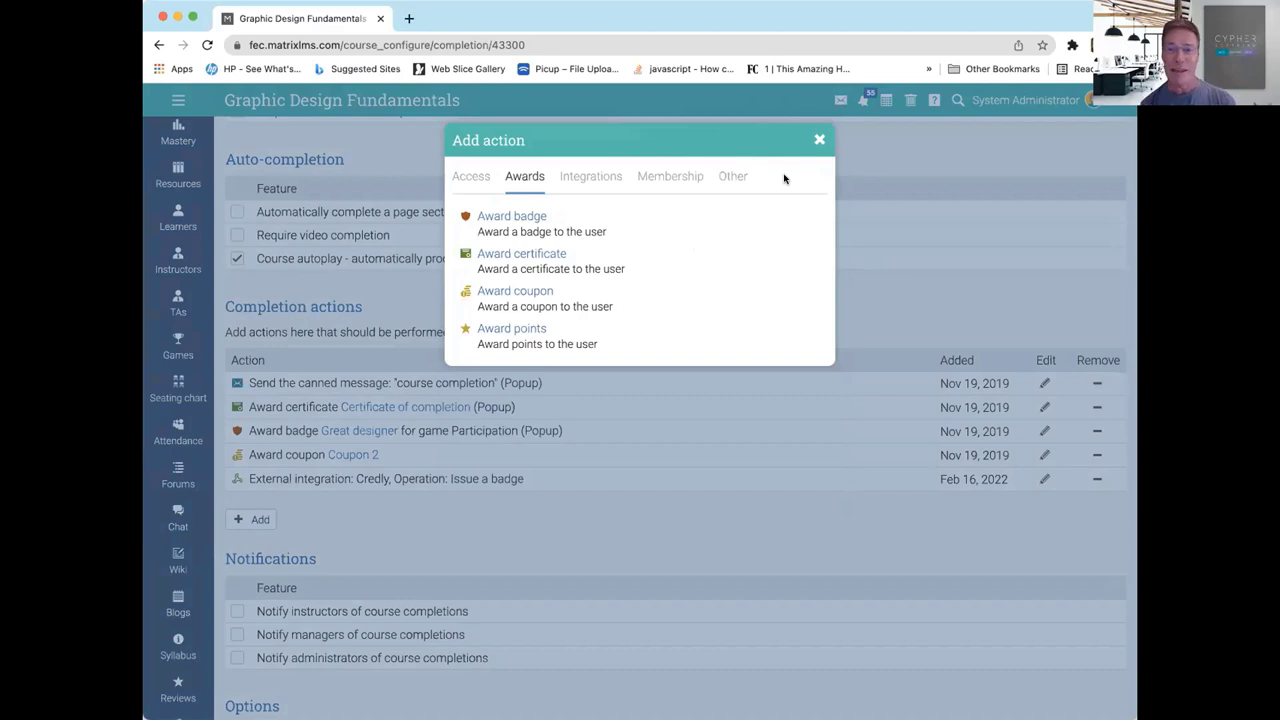
mouse_move(552, 224)
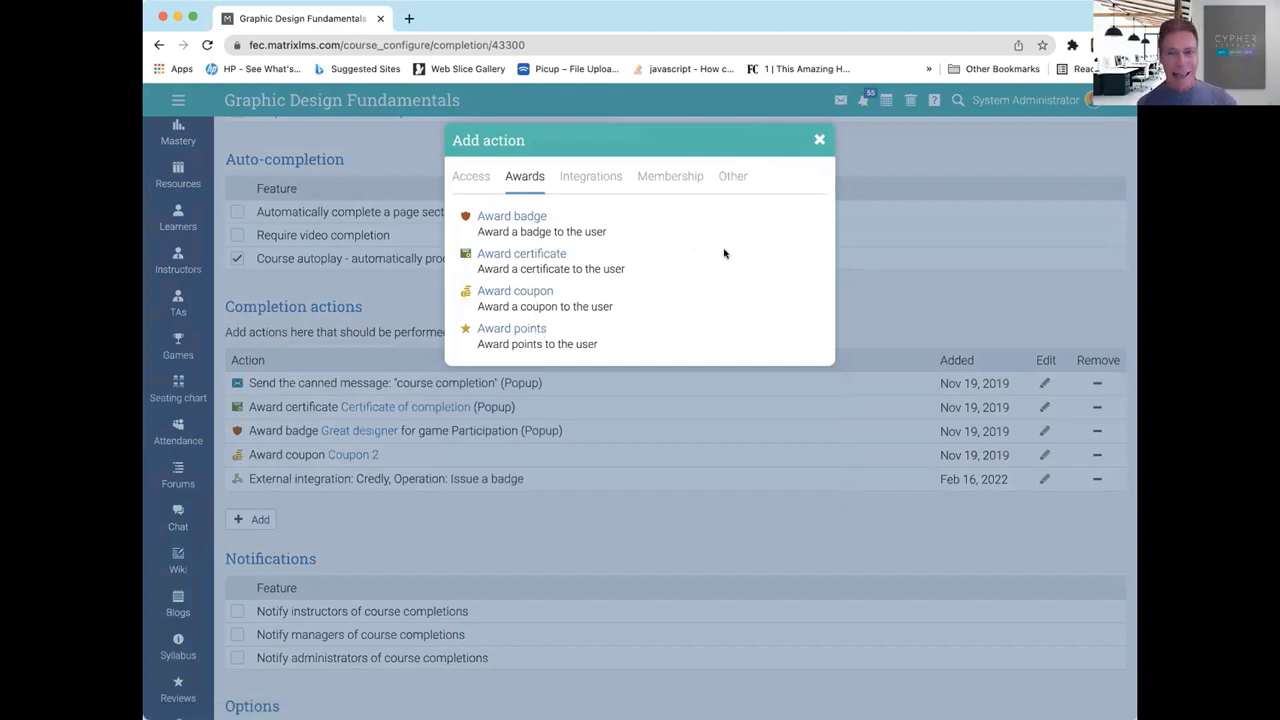
mouse_move(788, 140)
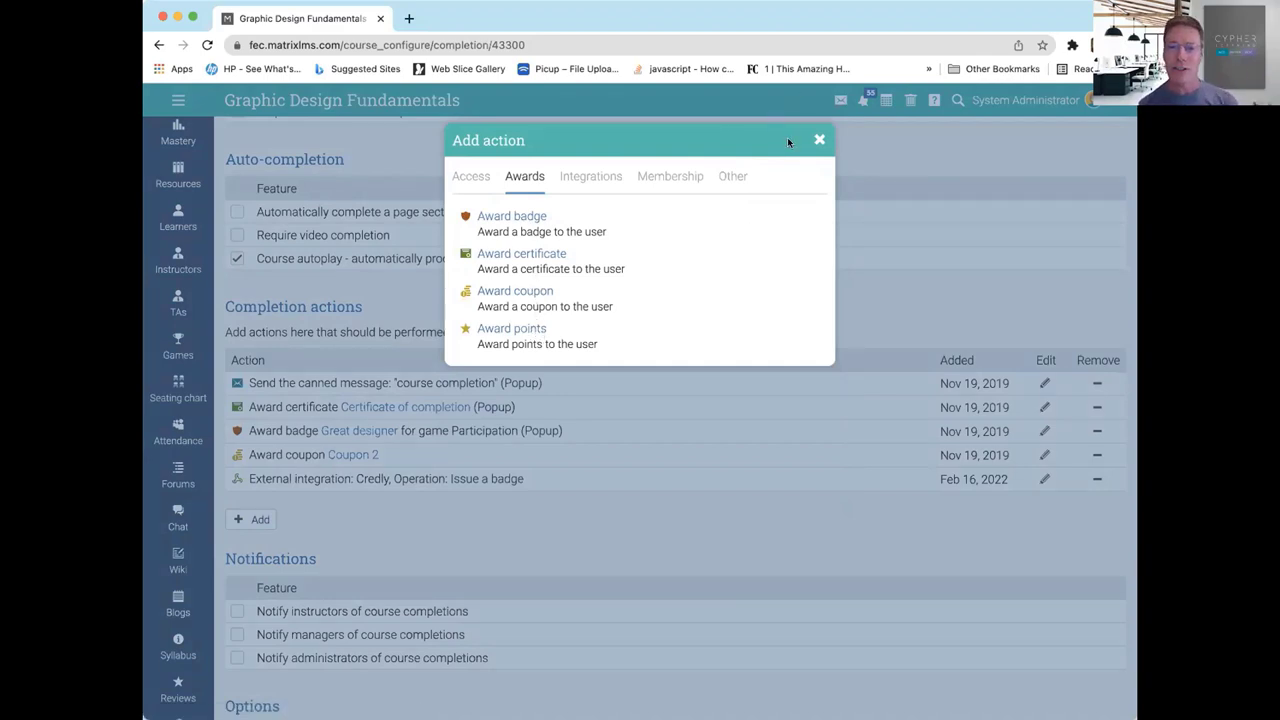
click(590, 176)
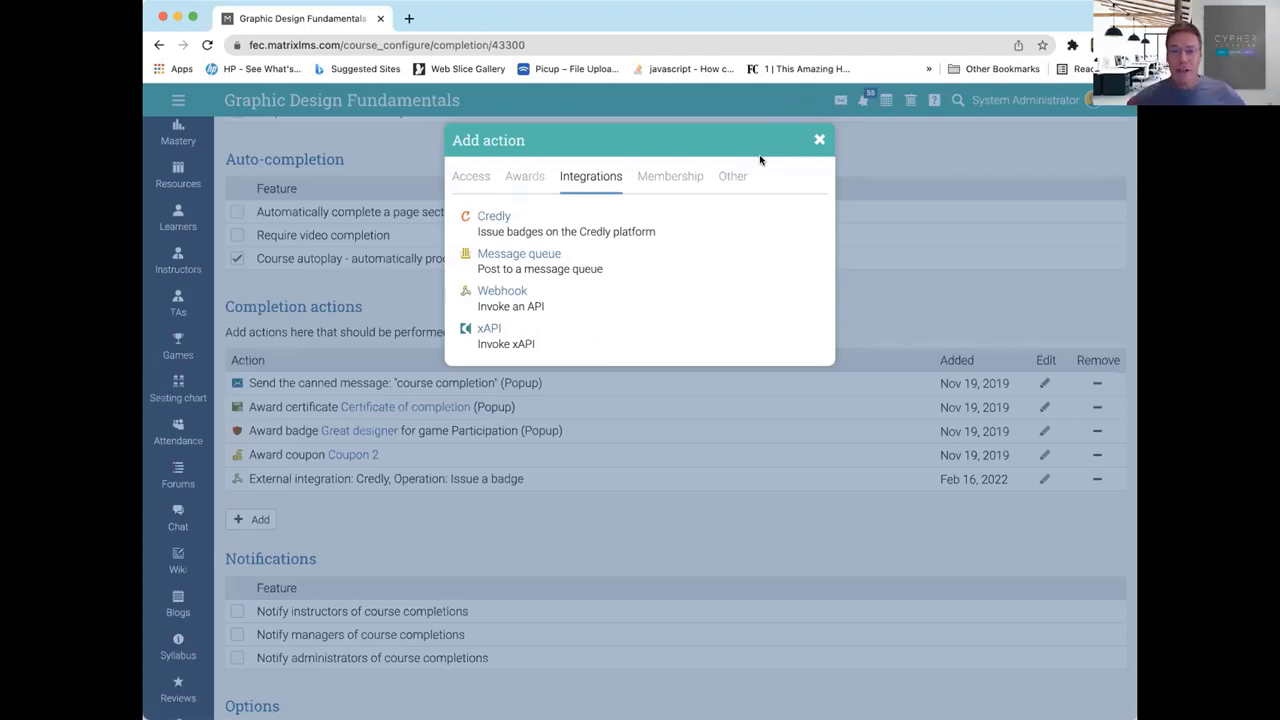
mouse_move(492, 216)
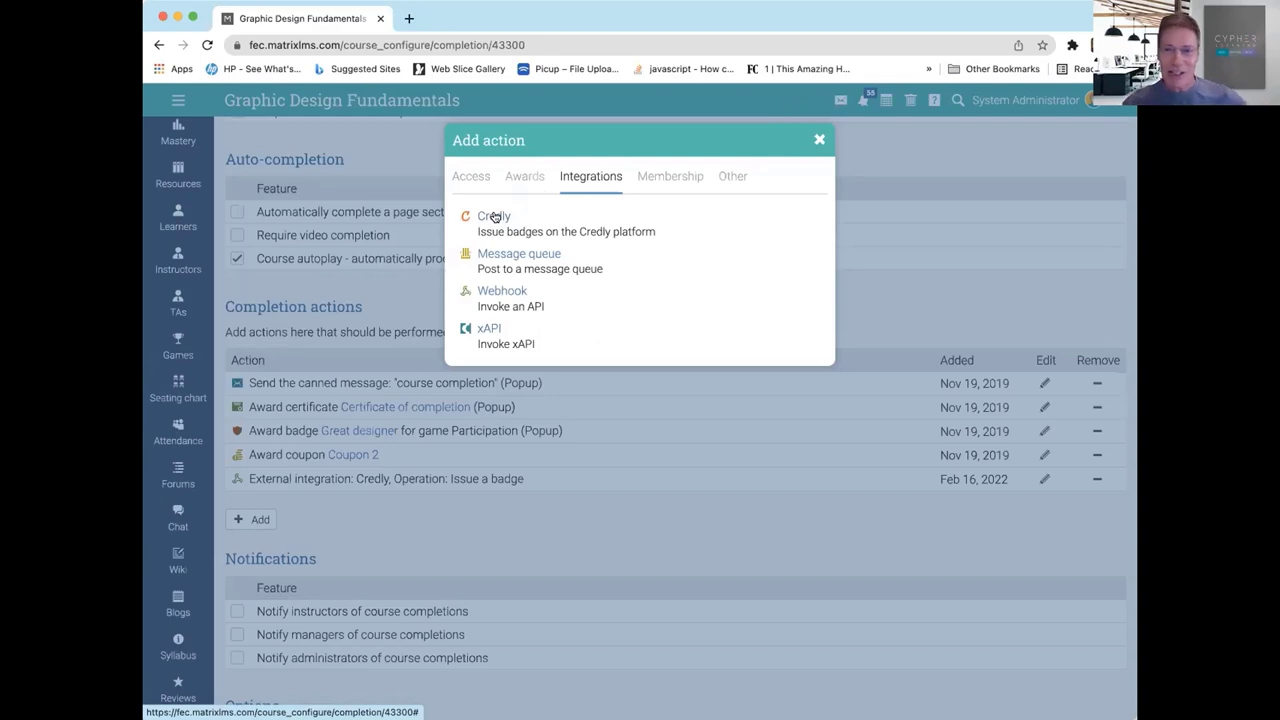
mouse_move(500, 258)
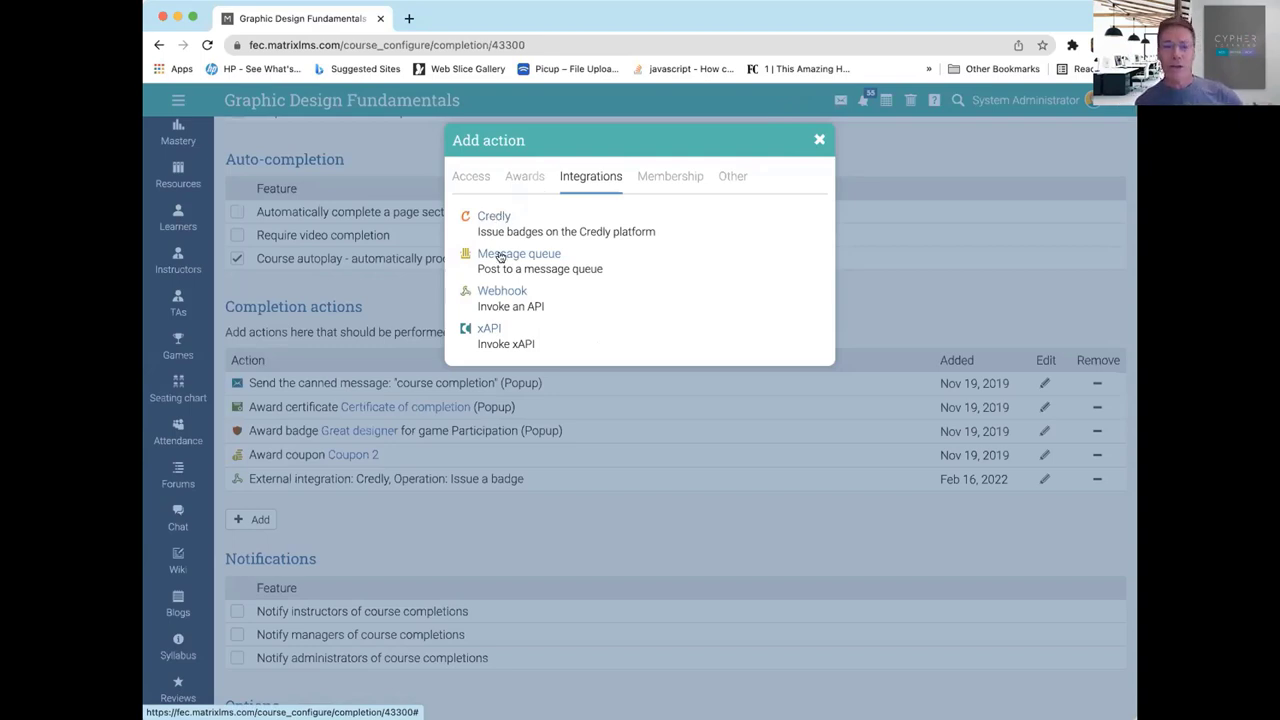
mouse_move(510, 292)
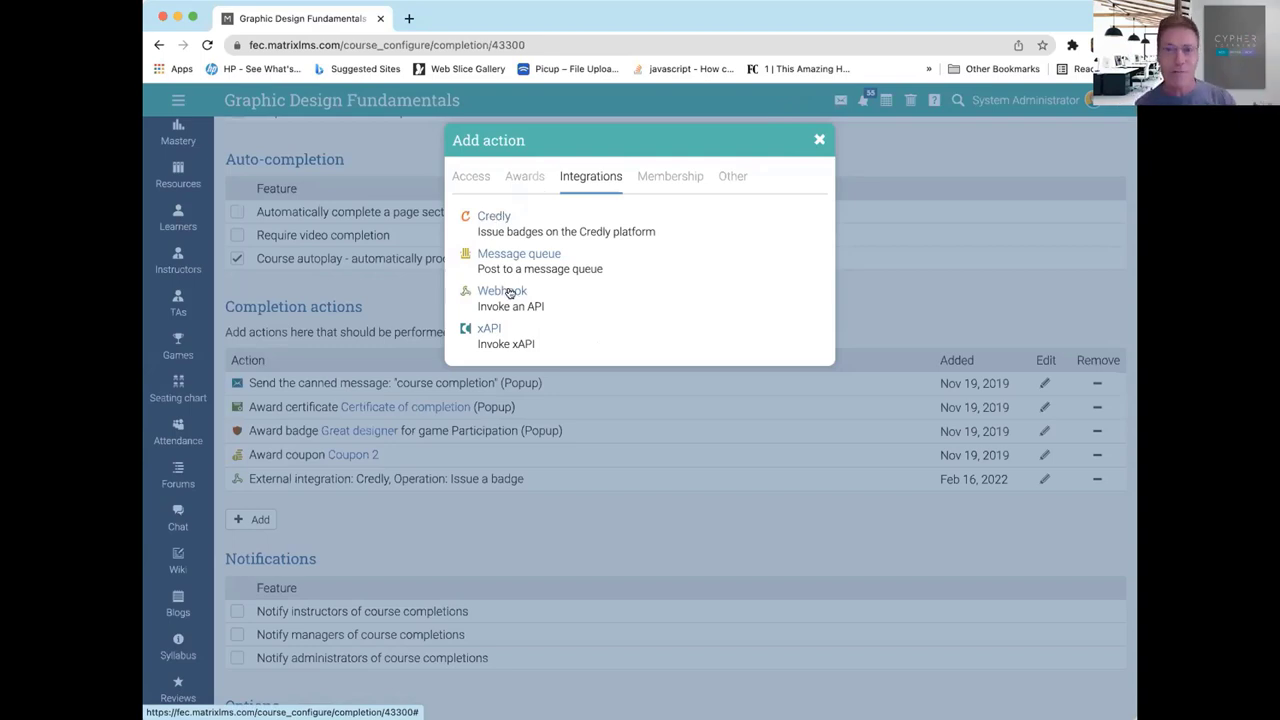
click(670, 176)
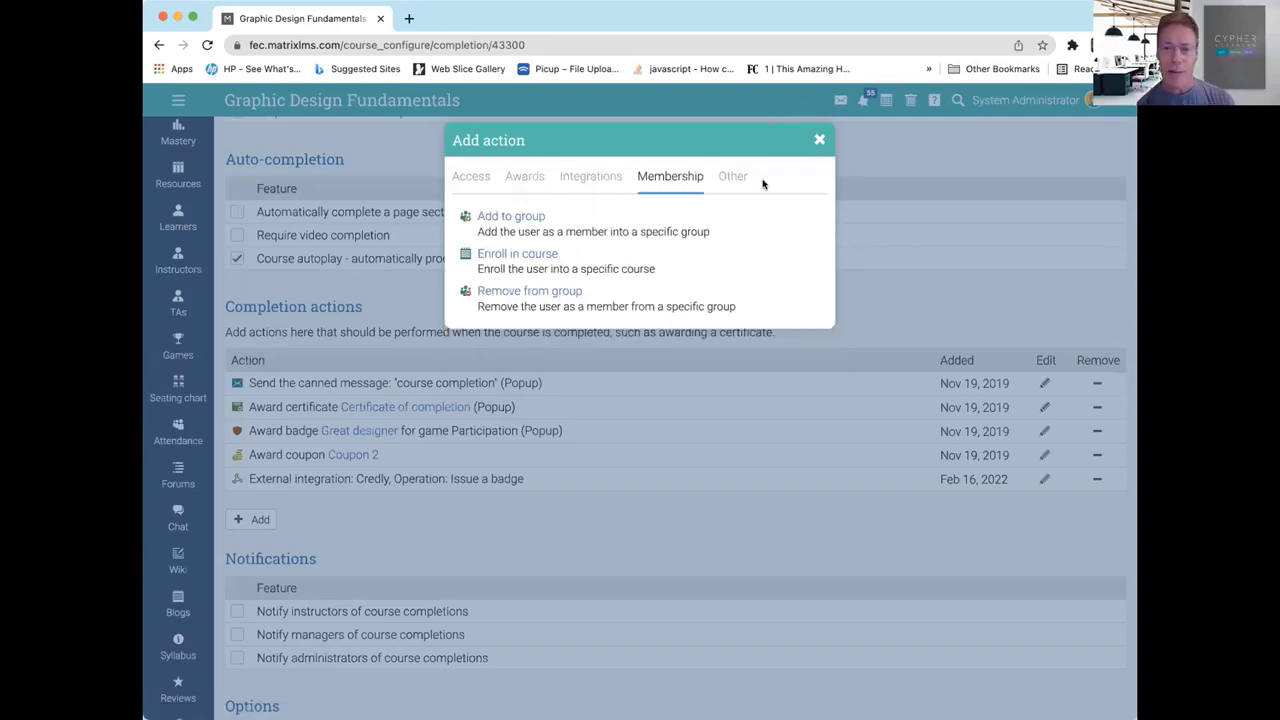
click(732, 176)
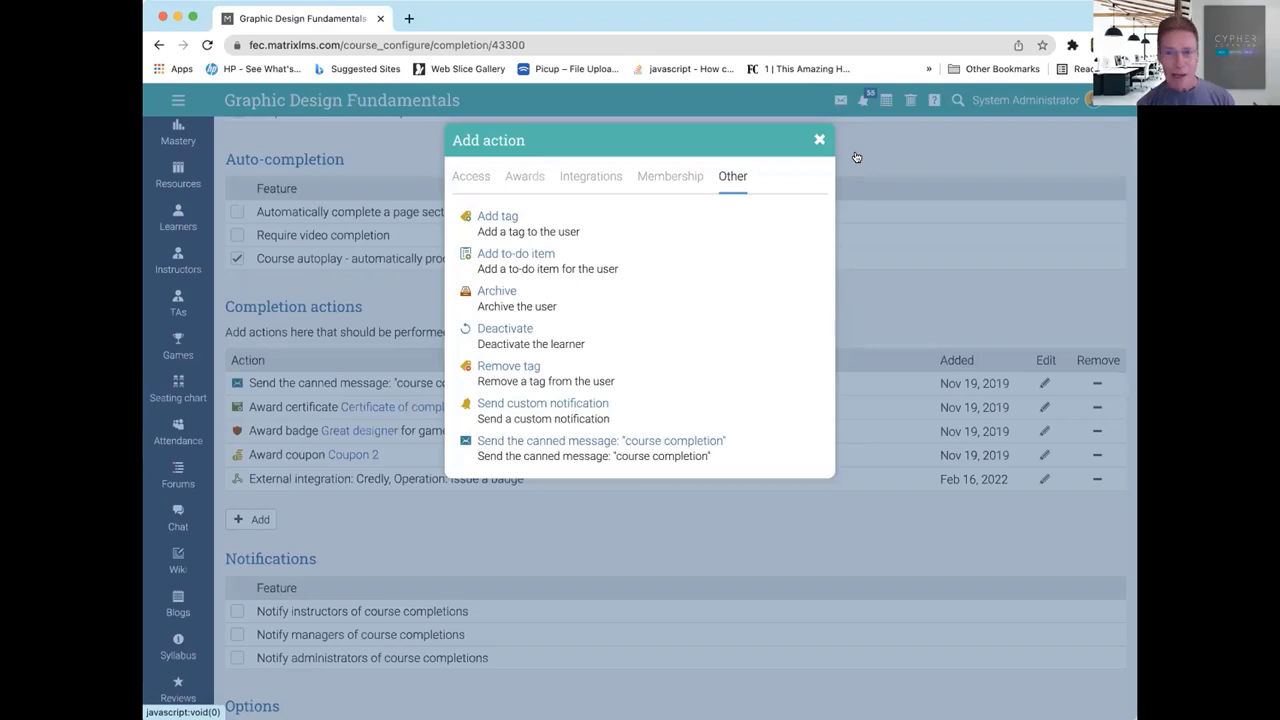
- Close the Add action chooser without adding, returning to the completion settings
click(820, 140)
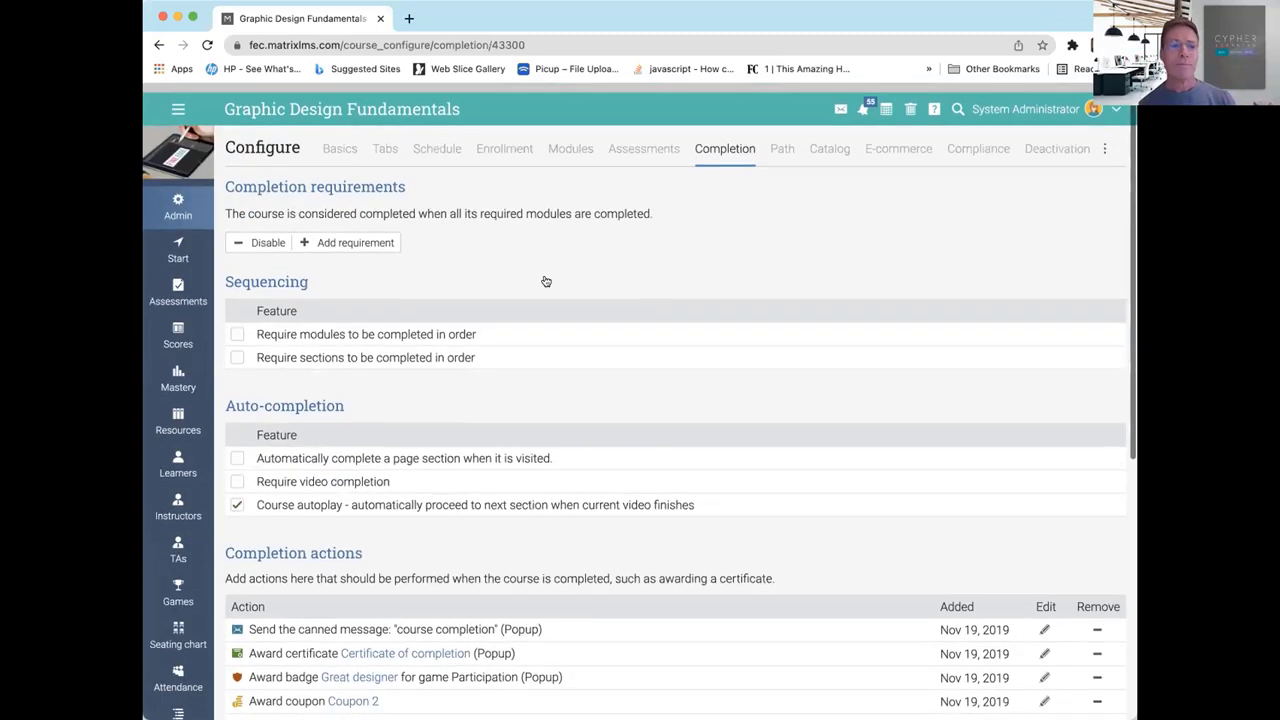
click(178, 370)
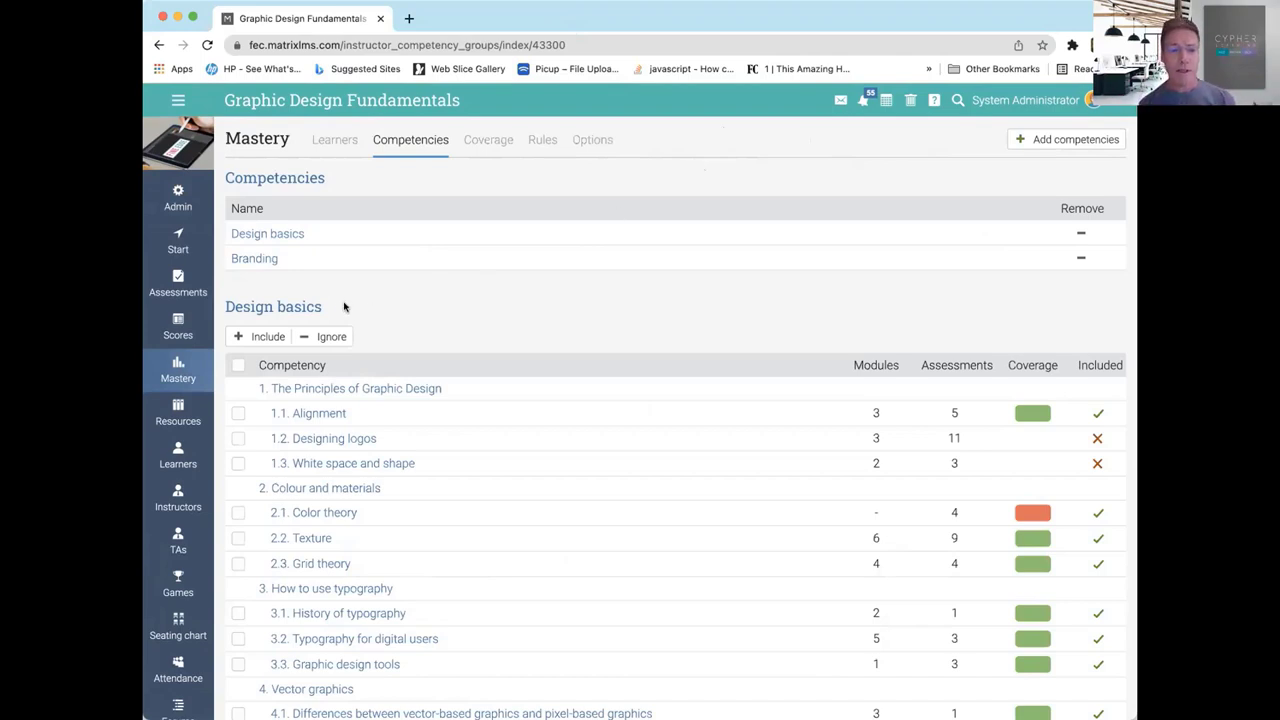
scroll(down, 3)
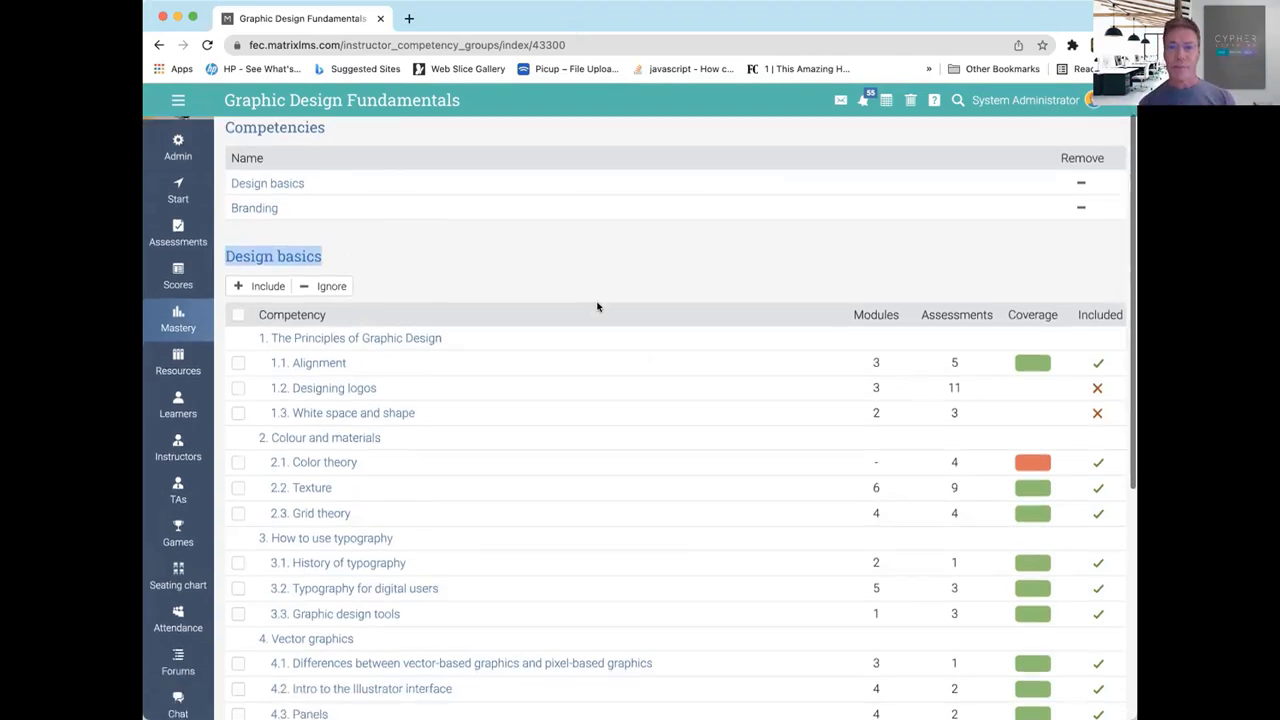
scroll(down, 3)
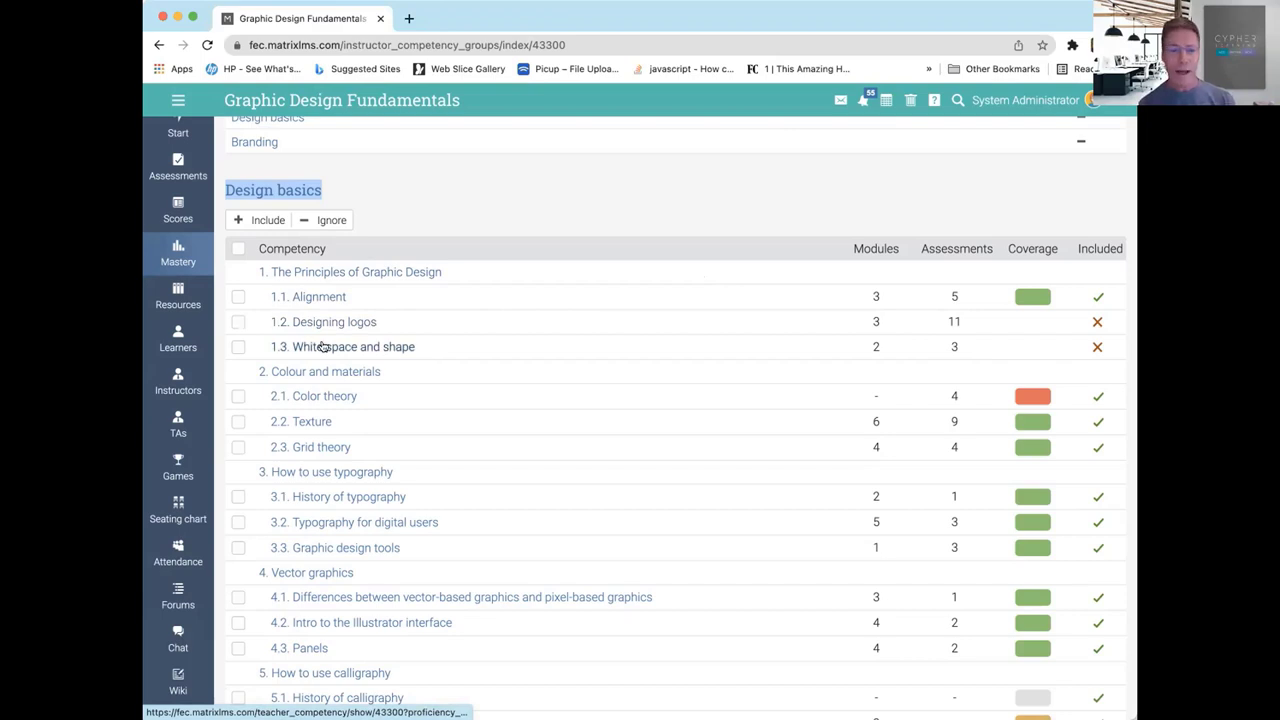
mouse_move(292, 348)
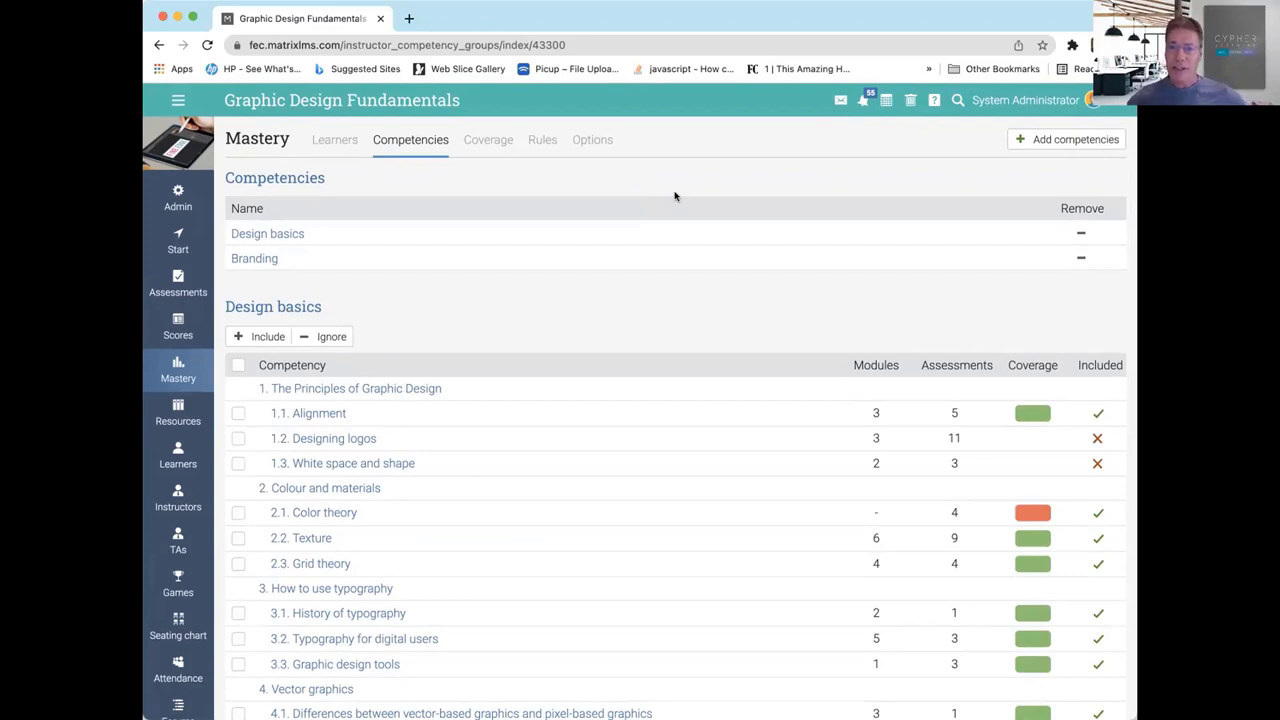
mouse_move(716, 184)
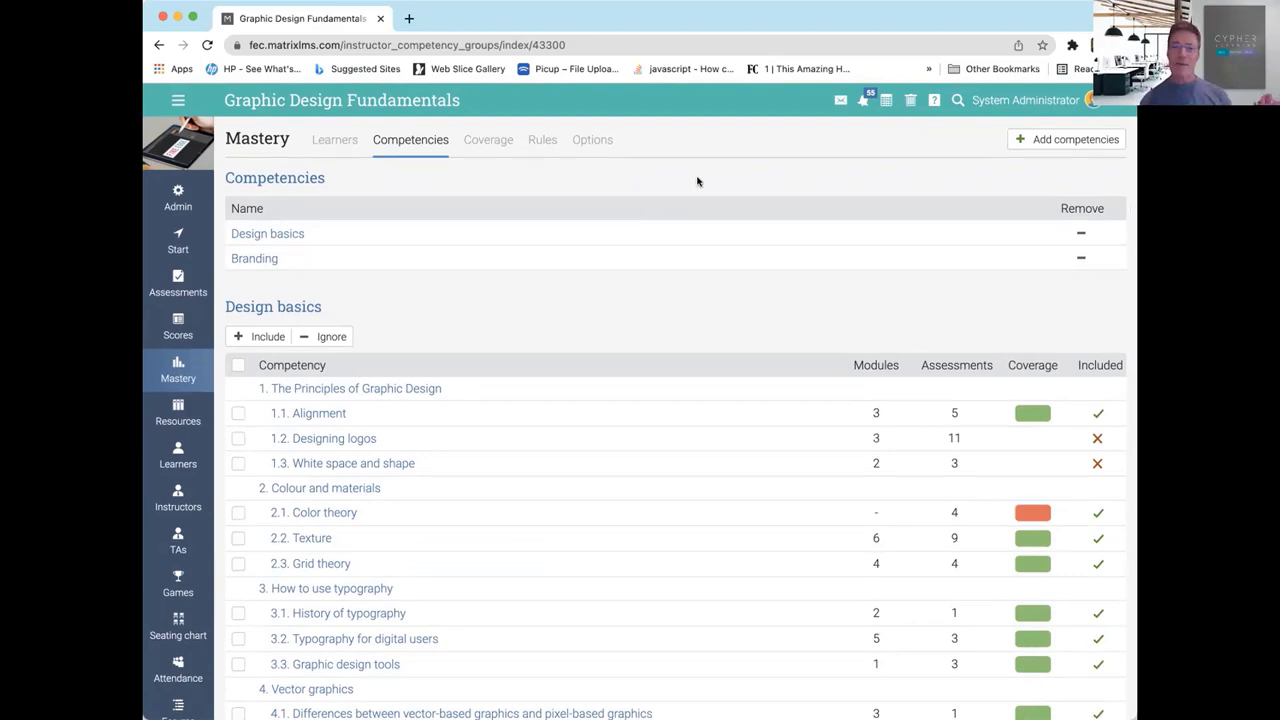
- Show the per-learner mastery grid of Design basics competency percentages
click(334, 140)
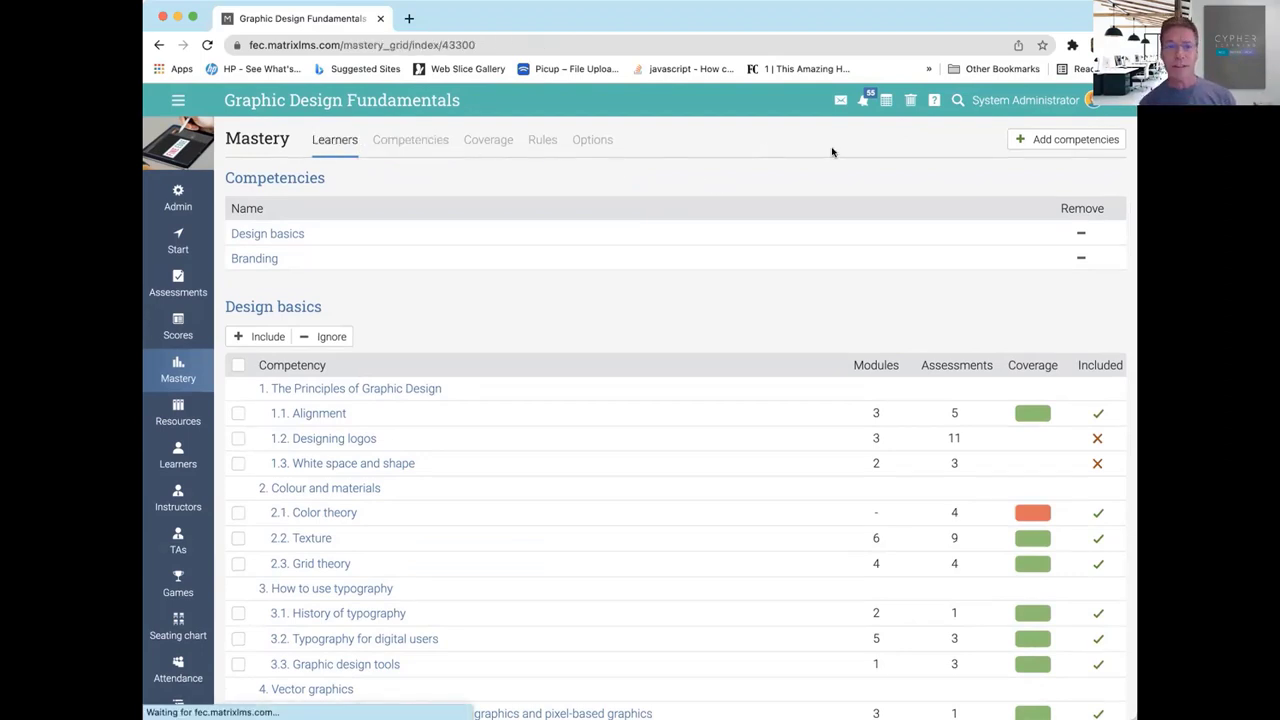
click(336, 140)
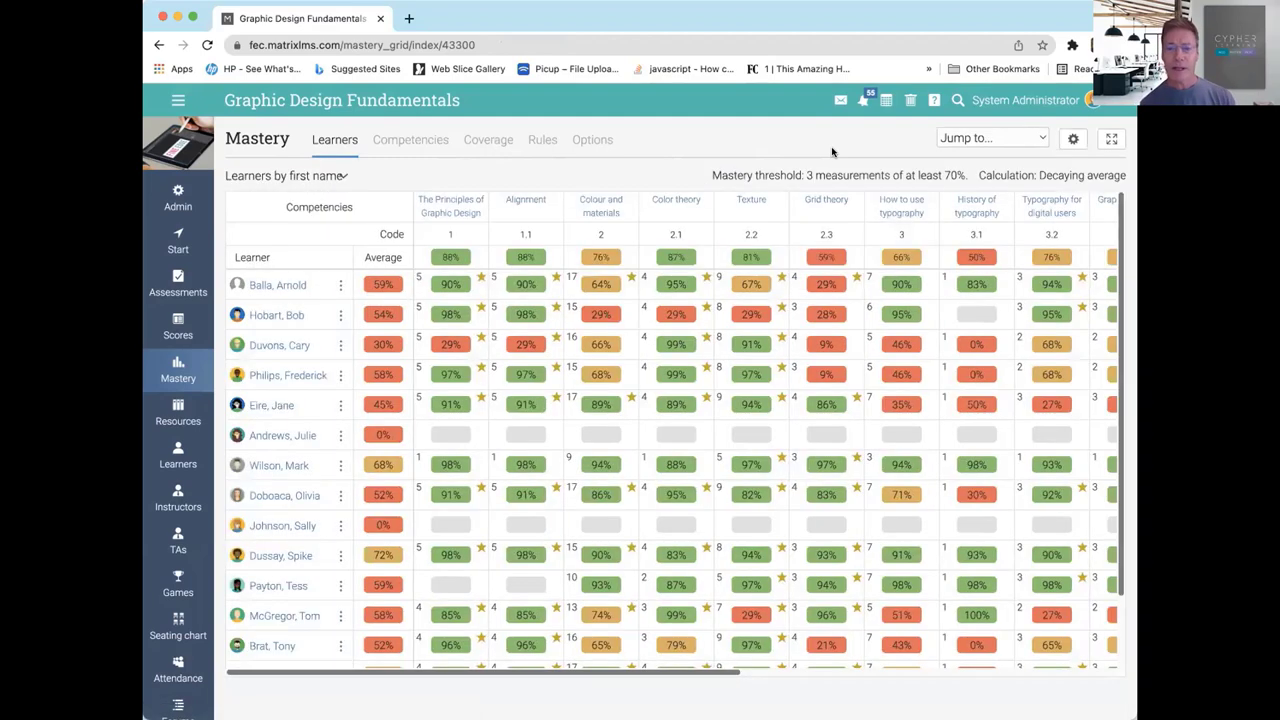
mouse_move(676, 256)
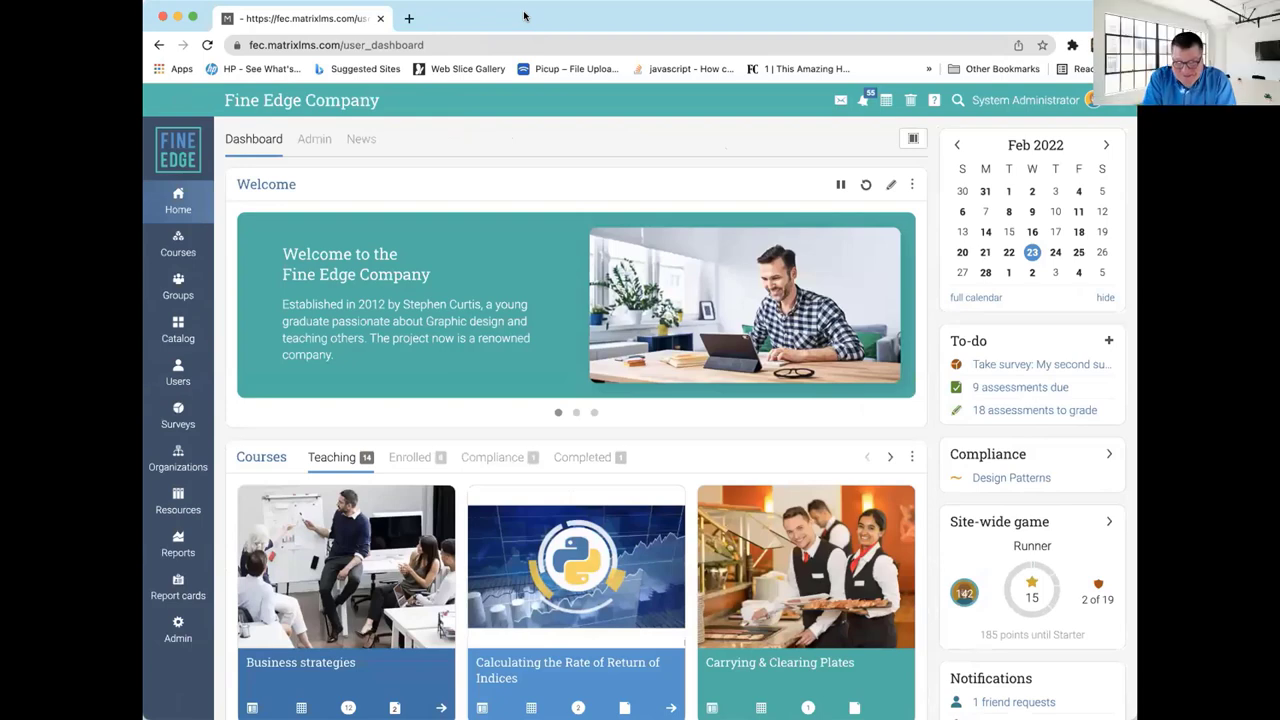
mouse_move(650, 188)
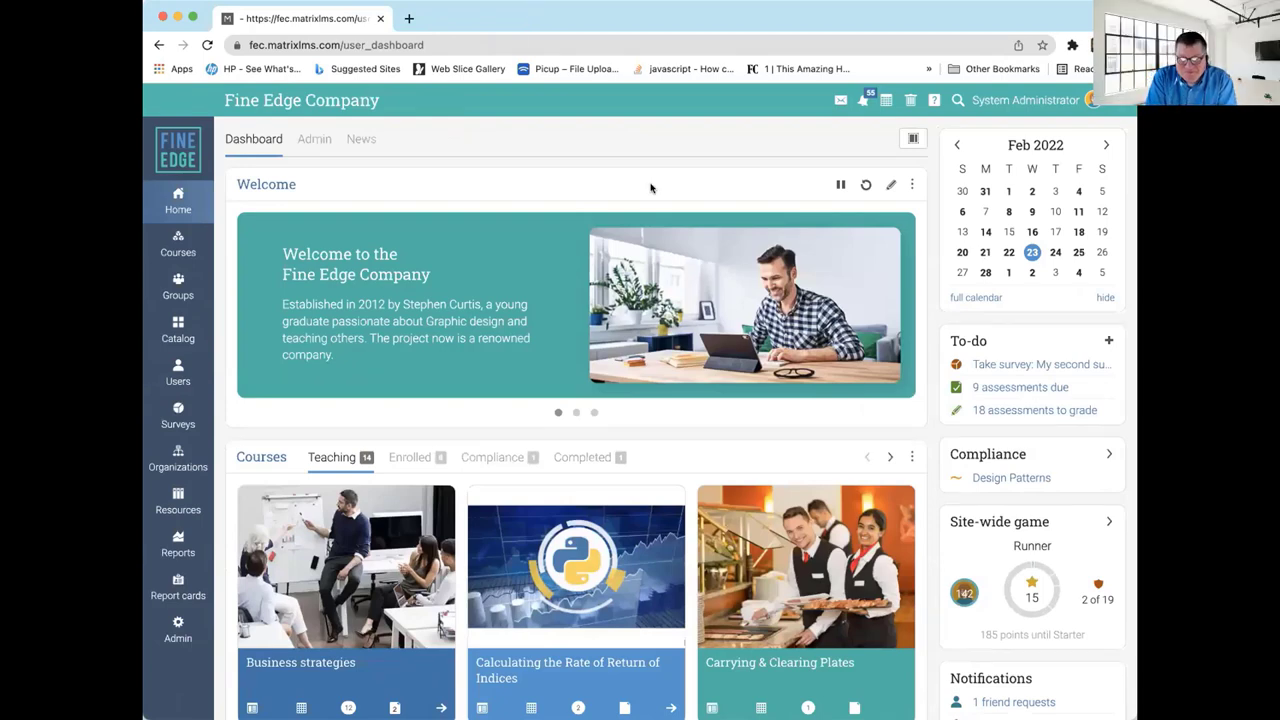
- From Users > Learners, log in as a learner in Update mode to reach her home dashboard
scroll(down, 3)
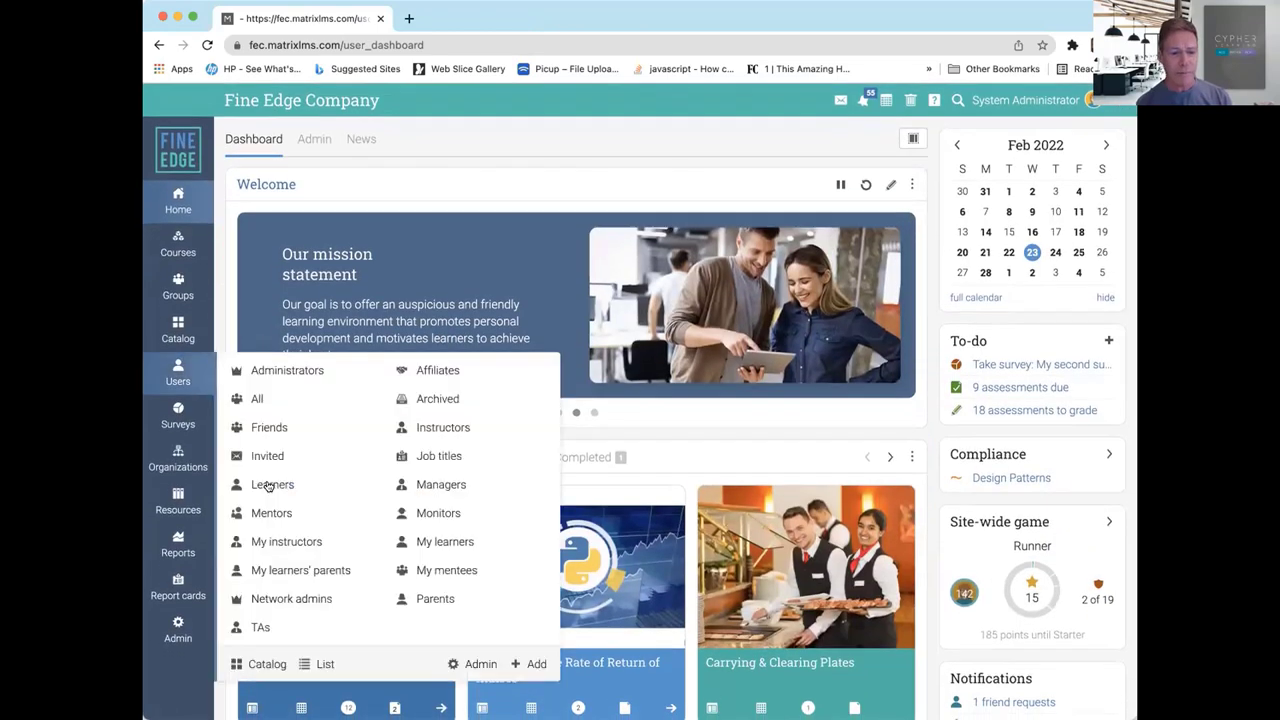
click(272, 484)
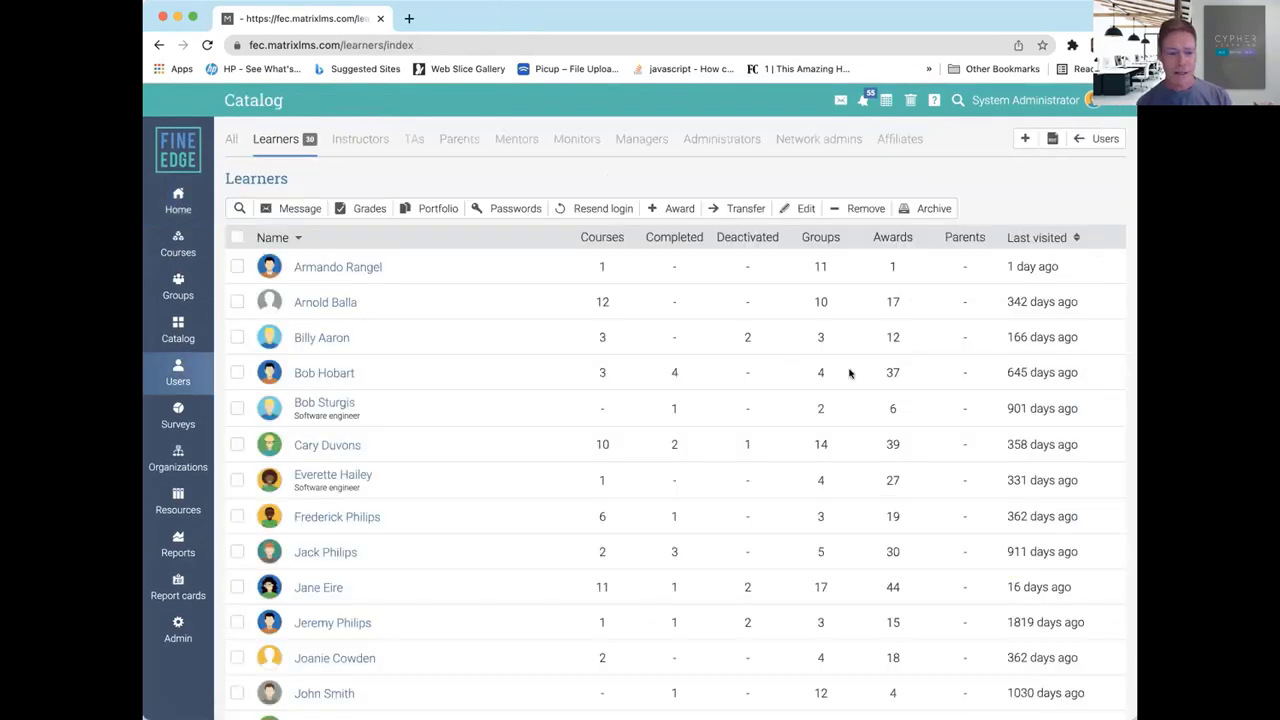
scroll(down, 3)
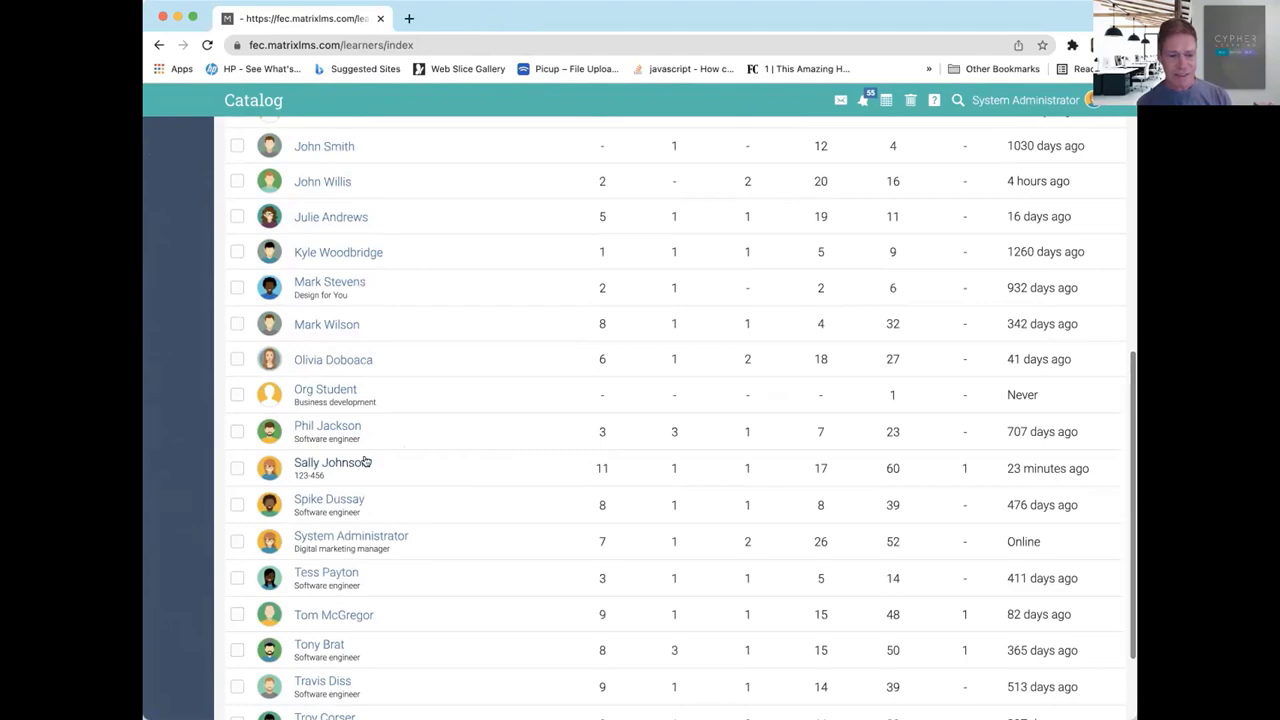
click(328, 462)
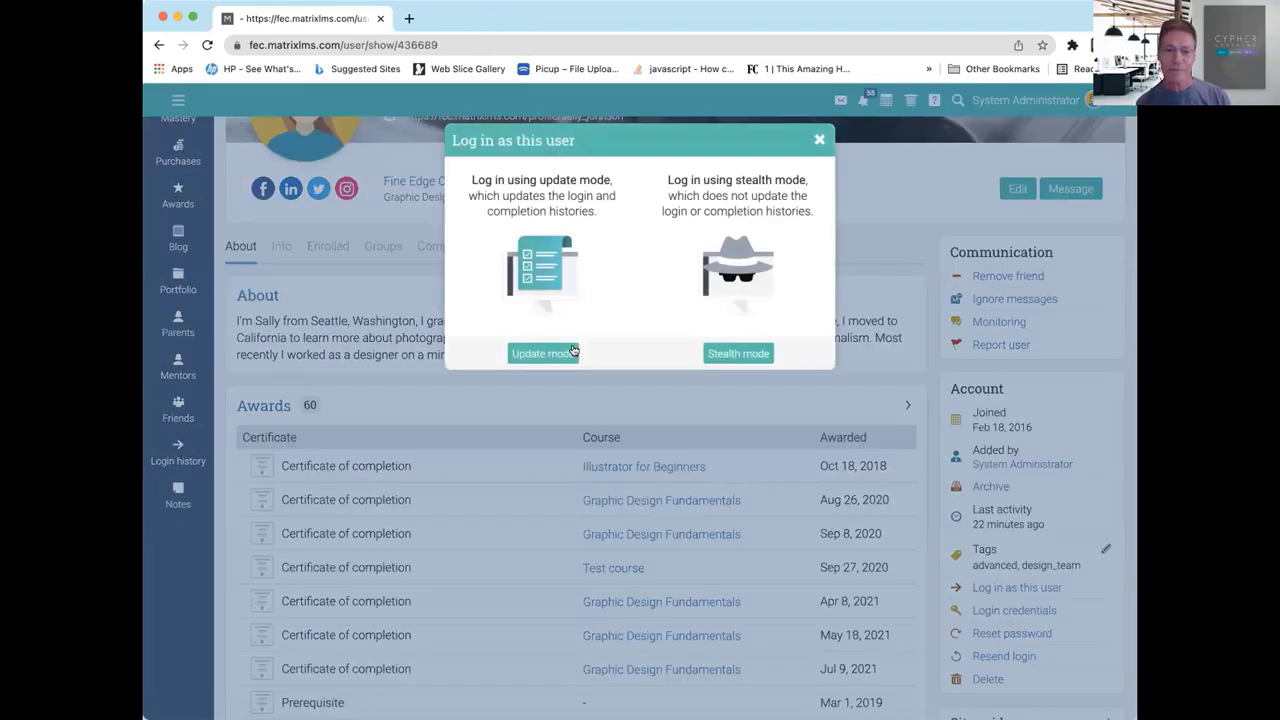
click(544, 352)
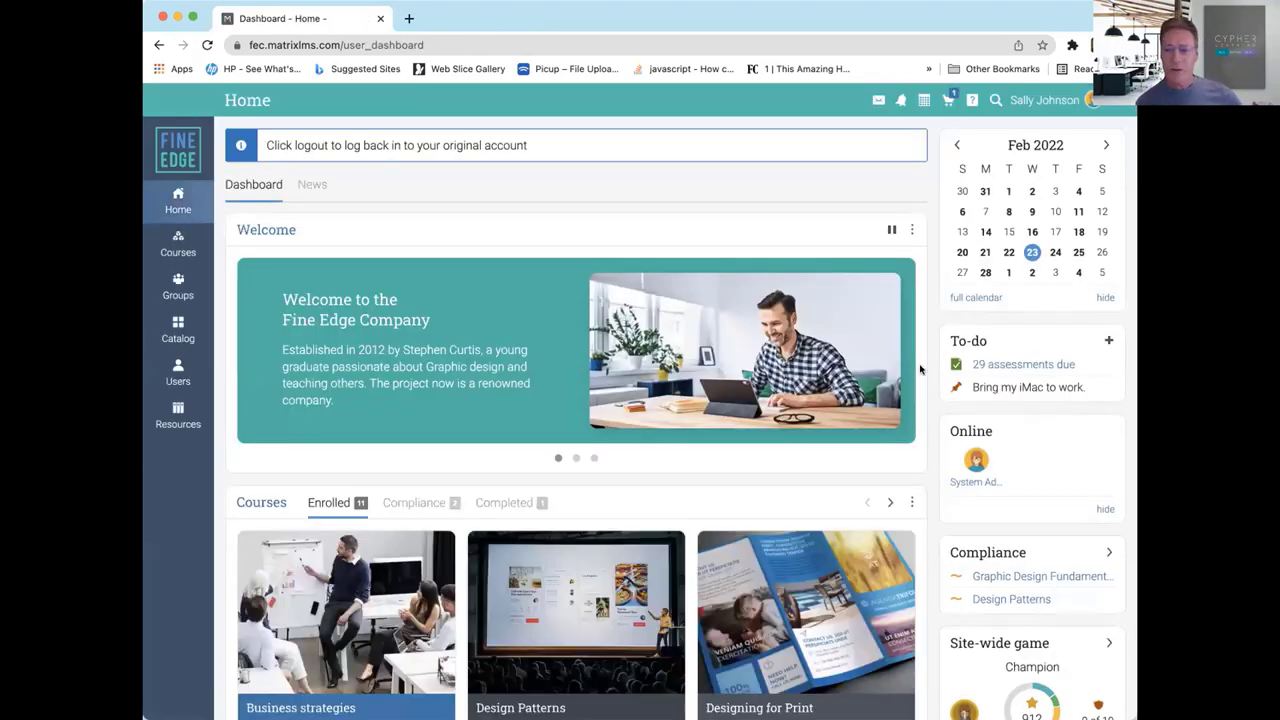
- Scroll the learner dashboard down to the Mastery widget and the Design basics goal summary
scroll(down, 3)
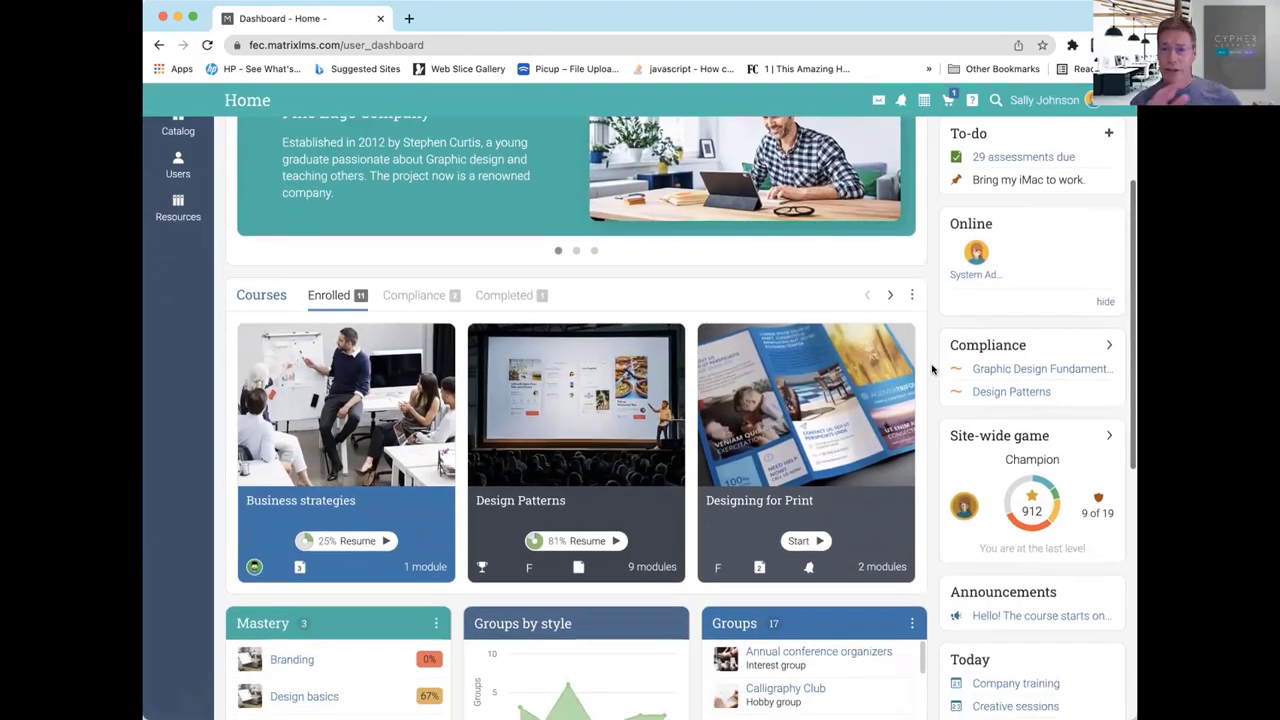
scroll(down, 3)
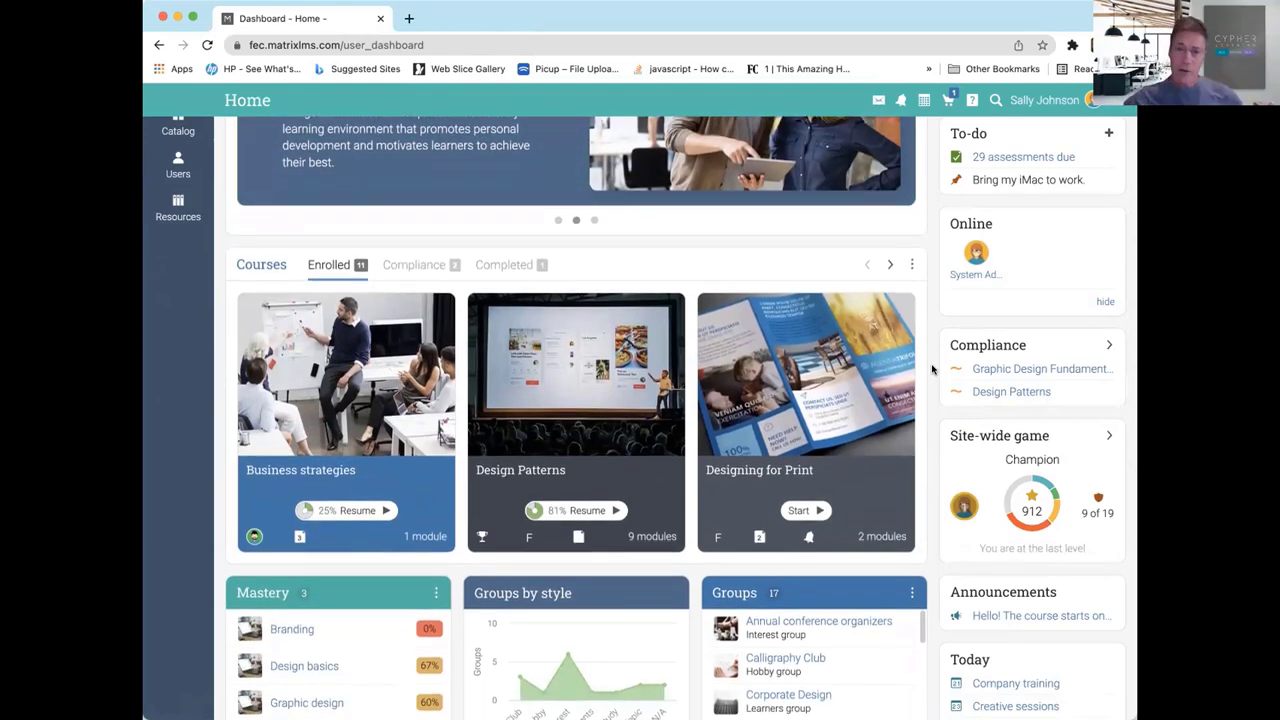
scroll(down, 3)
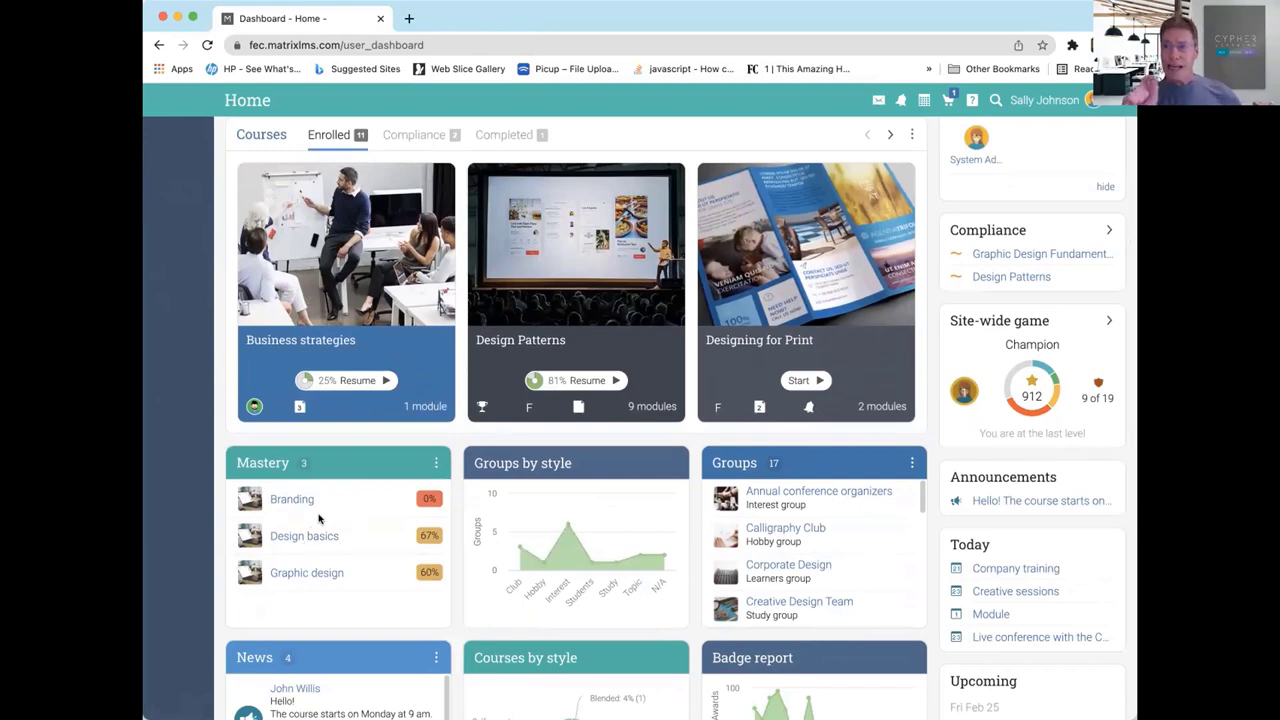
mouse_move(304, 536)
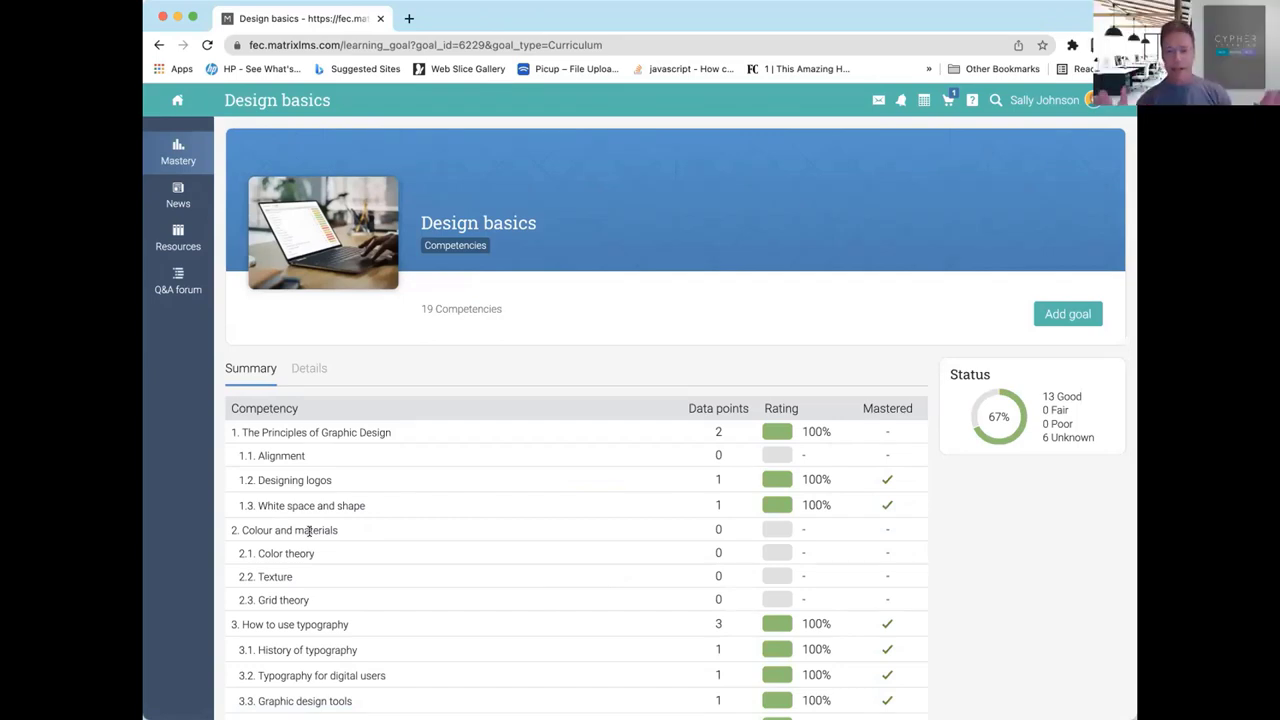
scroll(down, 3)
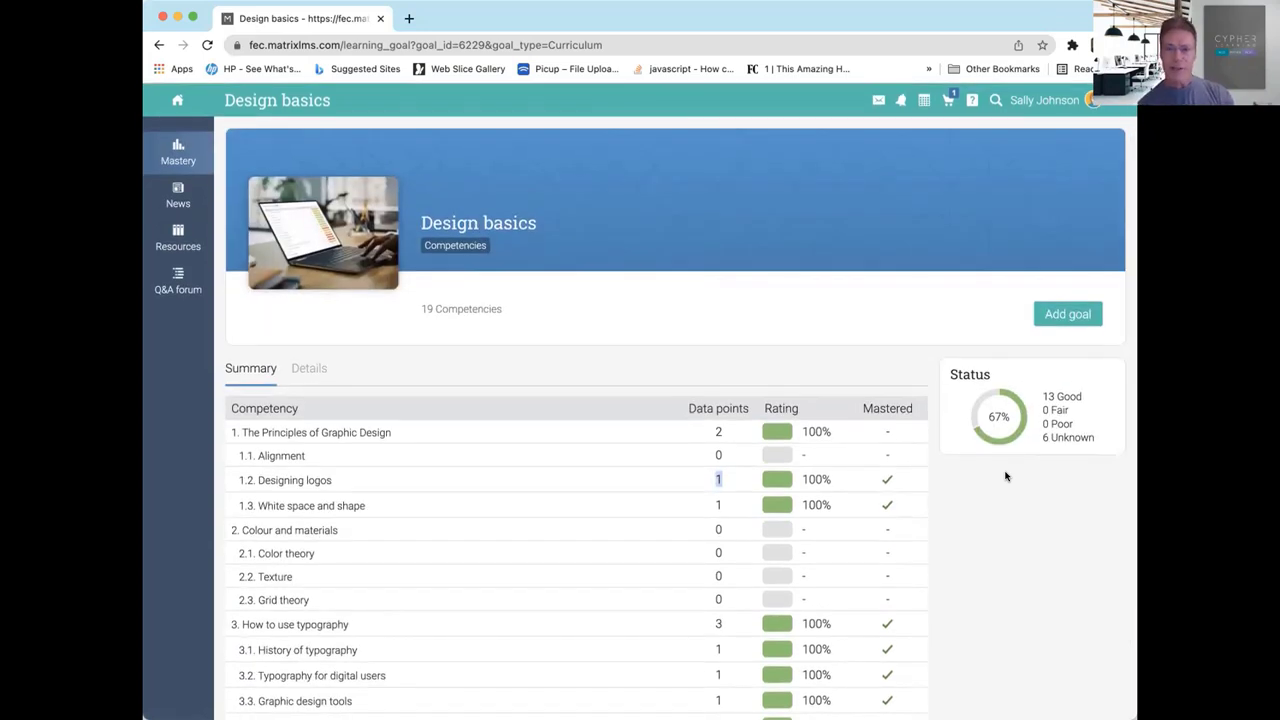
mouse_move(924, 360)
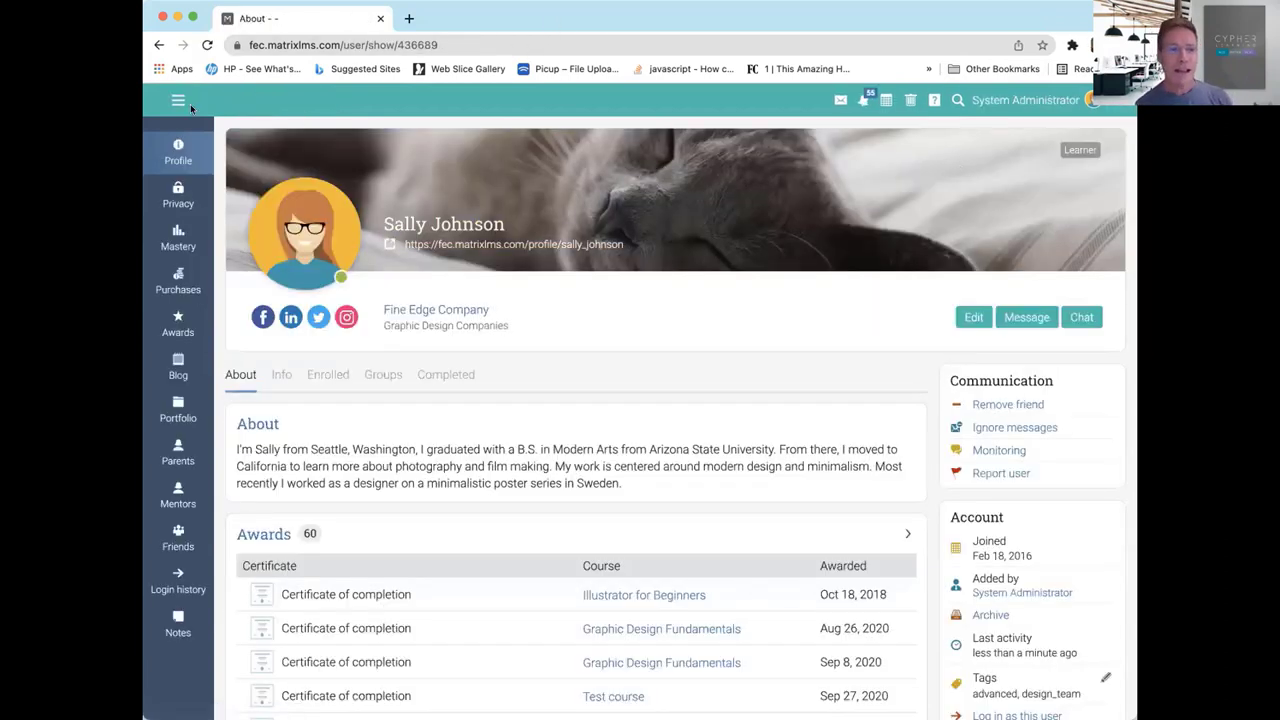
mouse_move(344, 680)
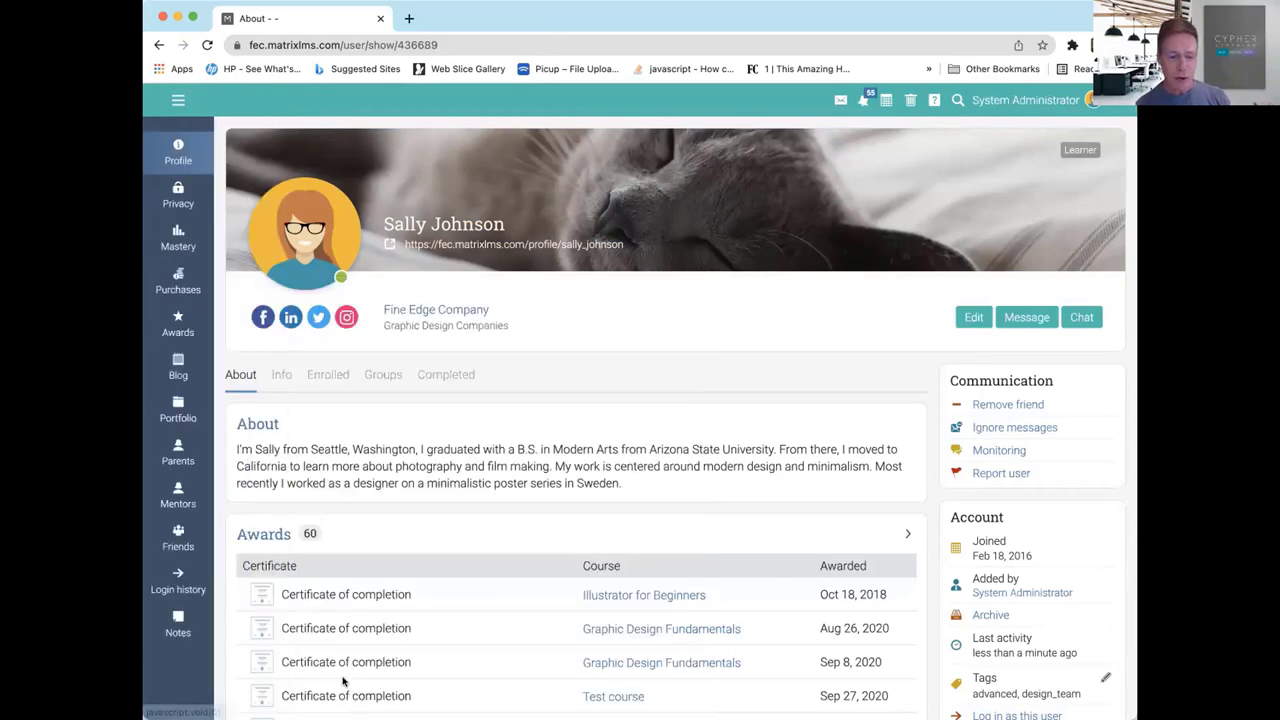
- Go to Admin > App center with ?skills=true appended to the URL and browse the installable apps
click(178, 100)
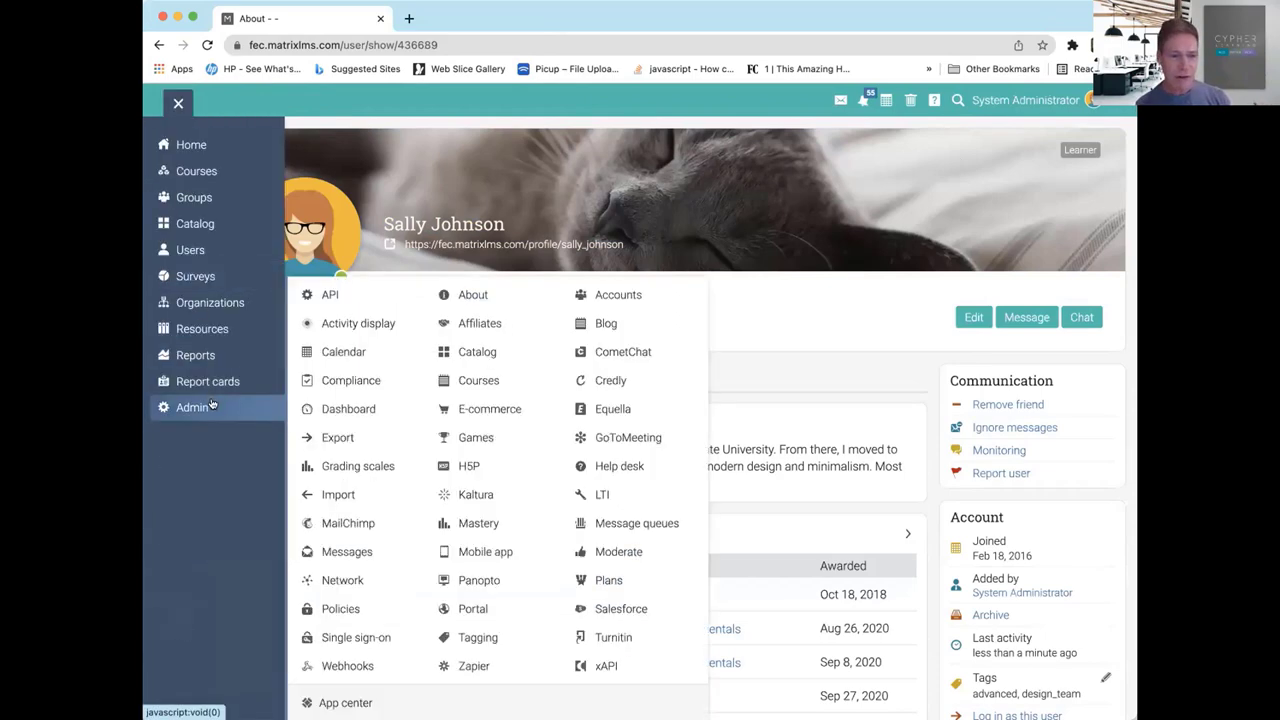
click(344, 702)
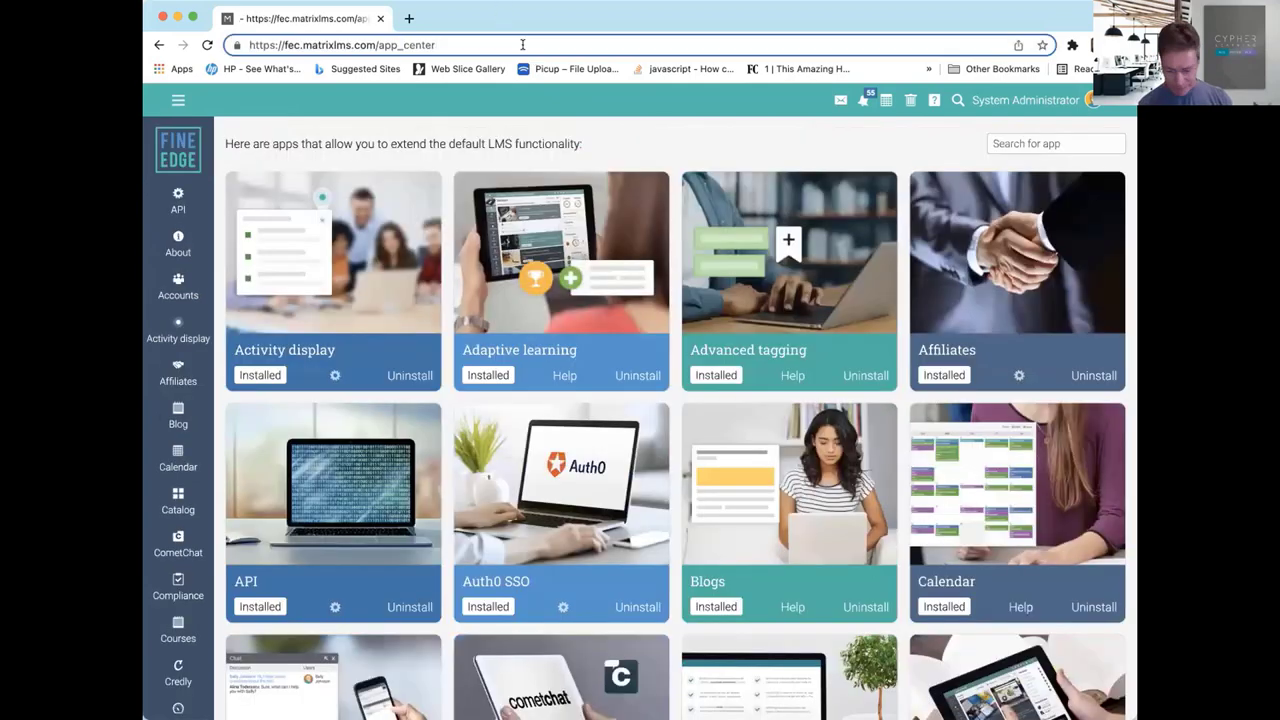
text(?skills=true)
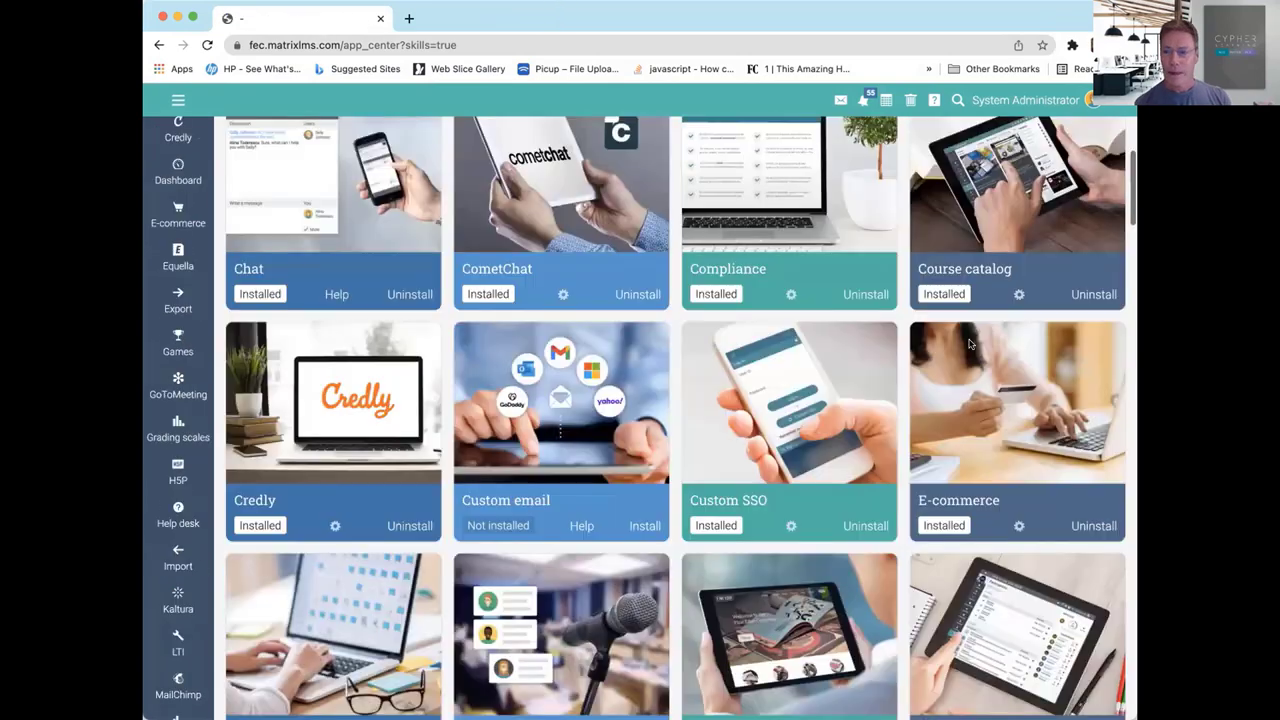
scroll(down, 3)
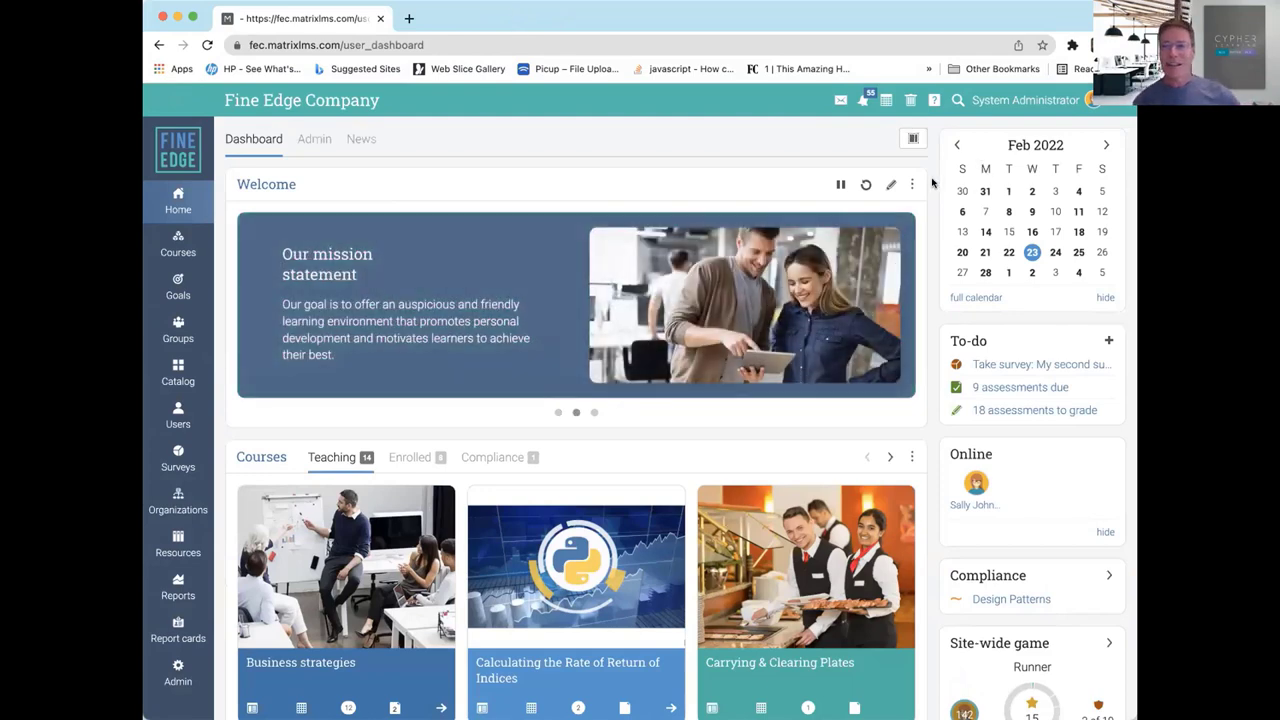
scroll(down, 3)
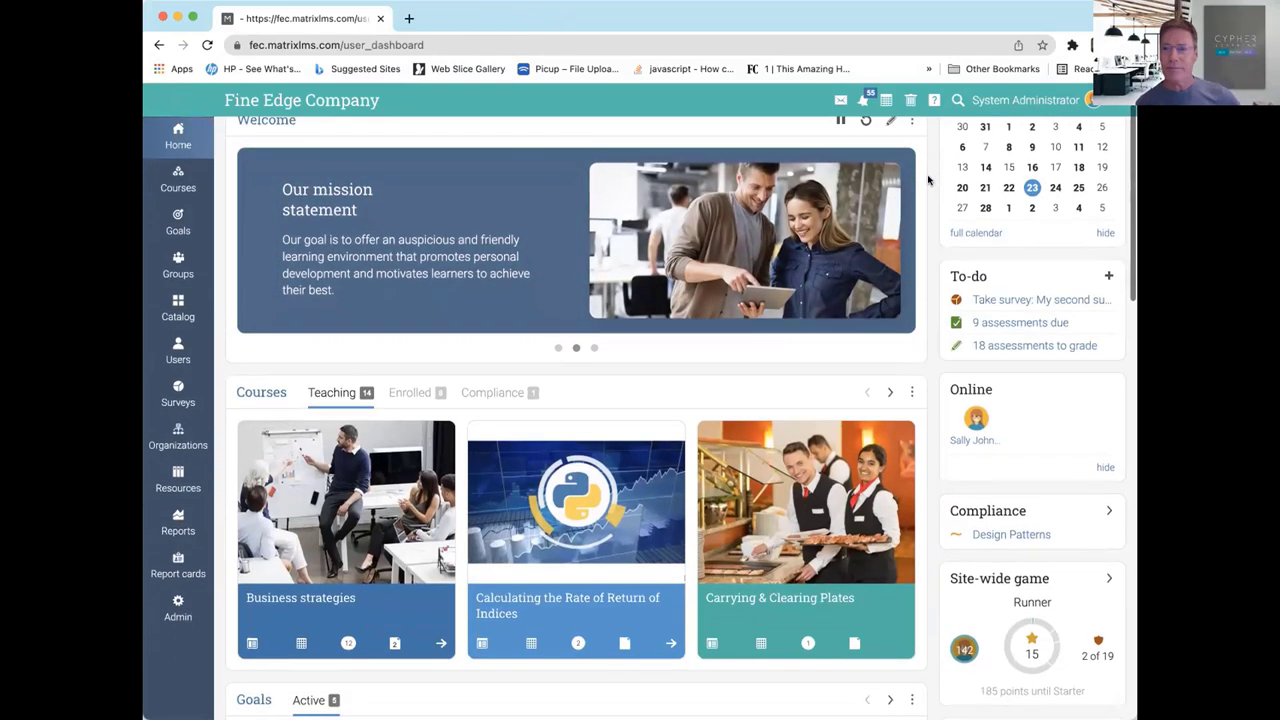
scroll(down, 3)
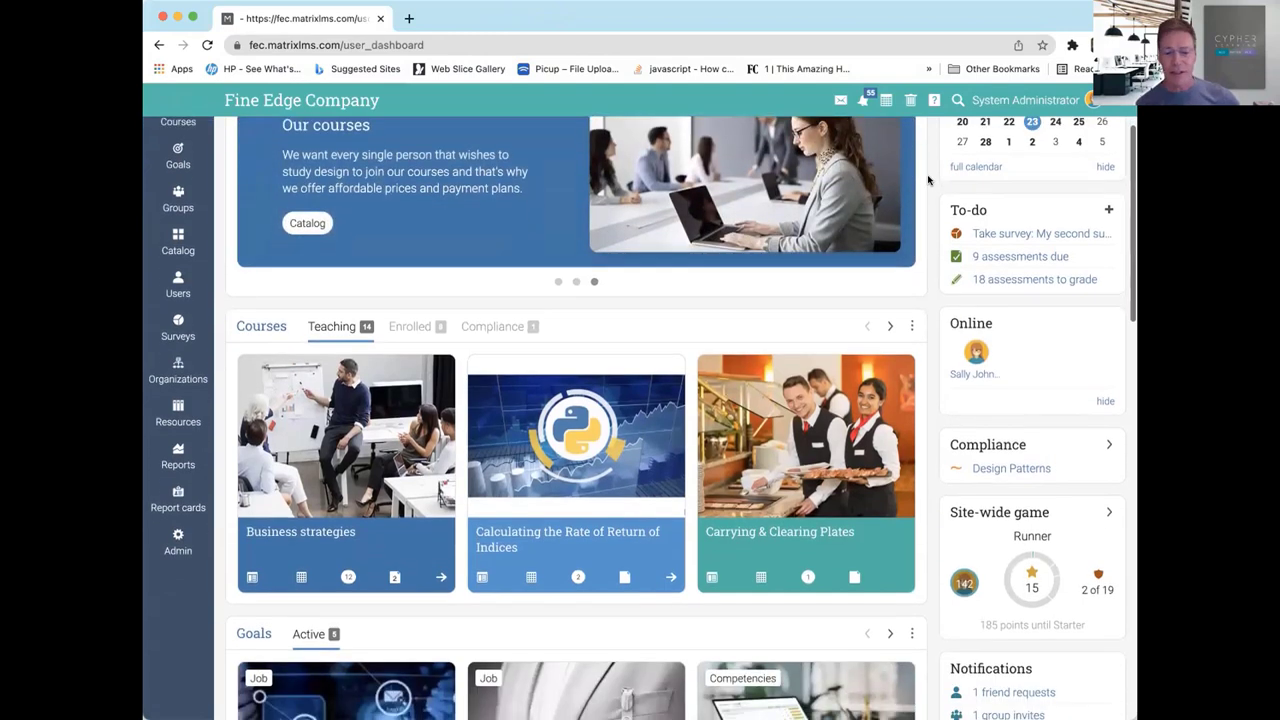
scroll(down, 3)
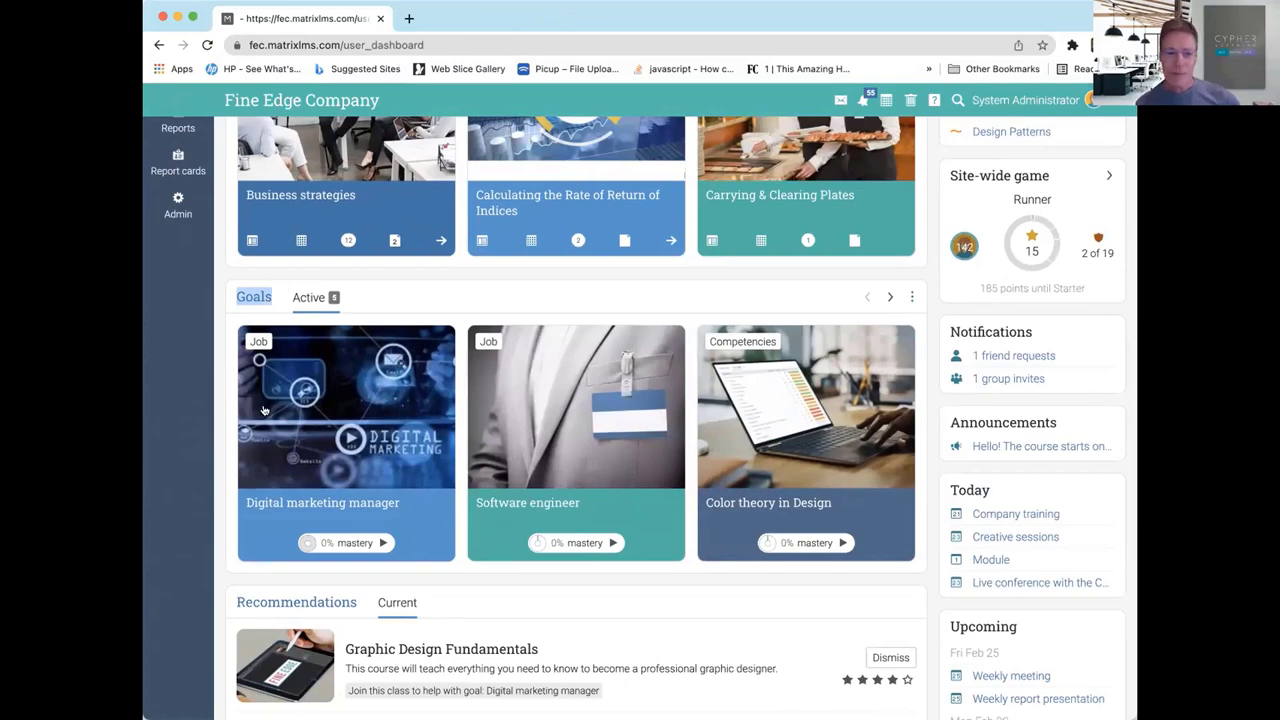
scroll(down, 3)
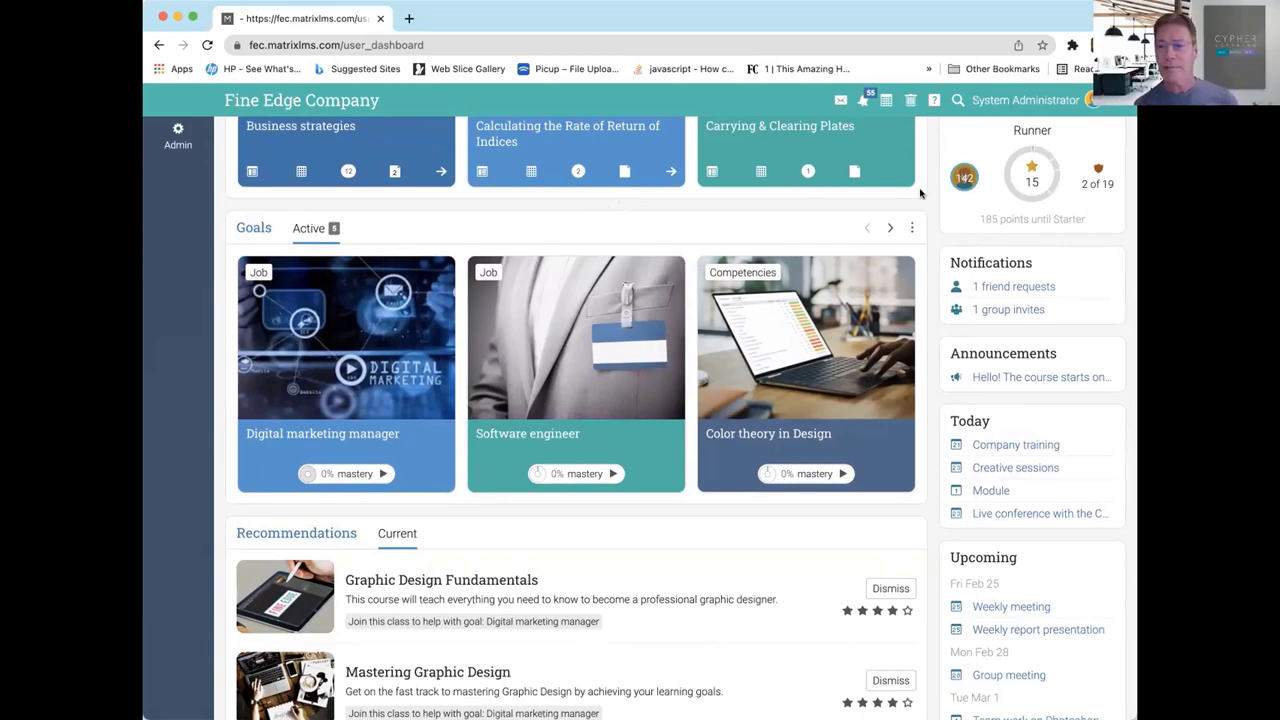
mouse_move(908, 244)
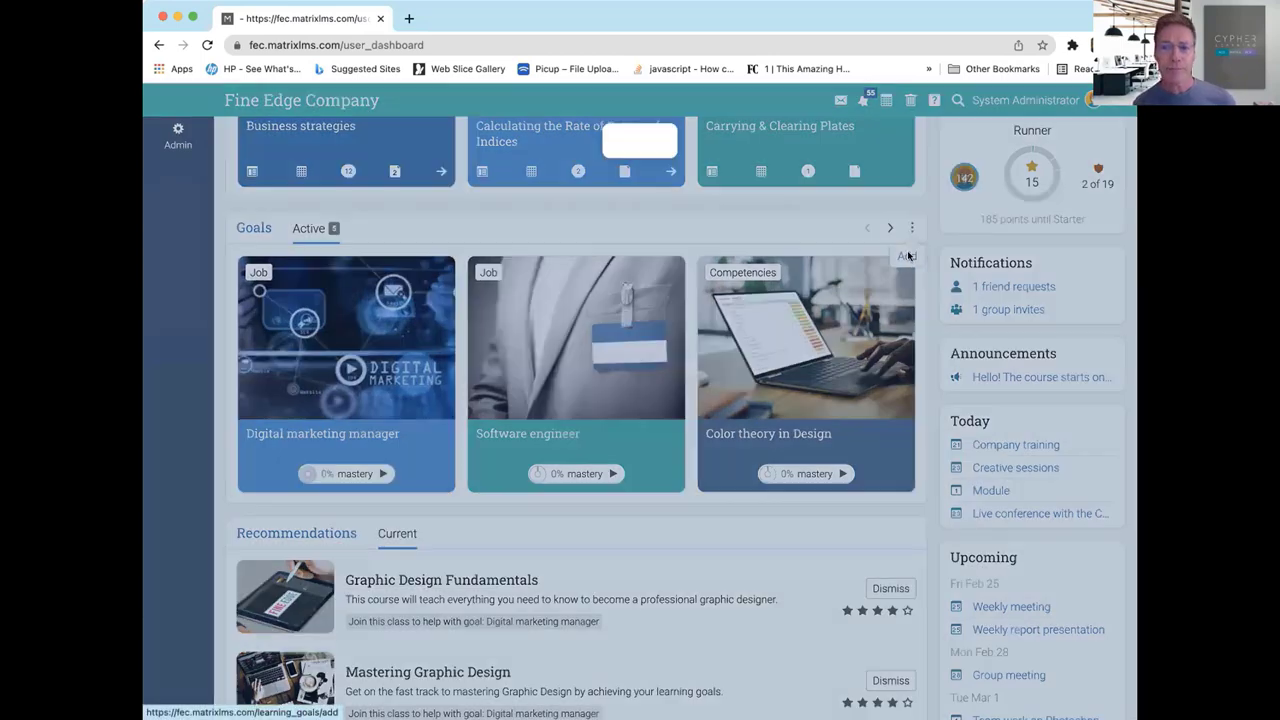
- Add a job-title goal, choosing Digital marketing manager from the three roles, and save it
click(904, 256)
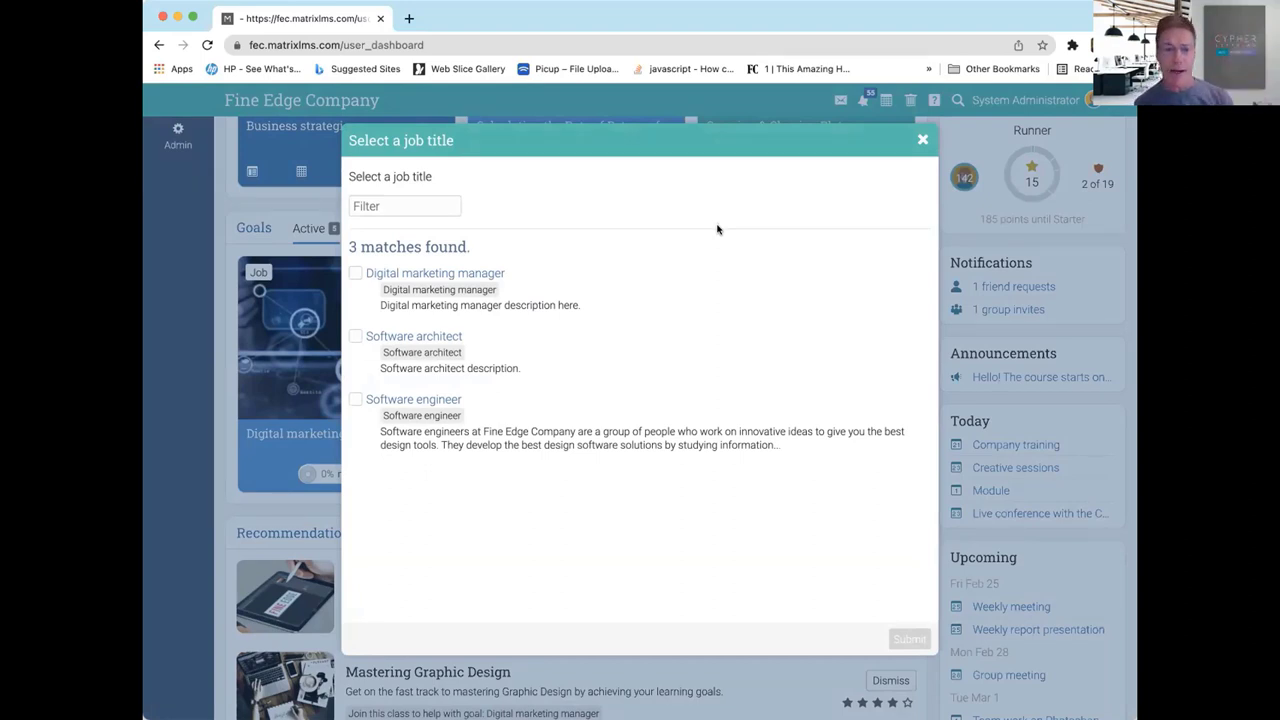
click(356, 272)
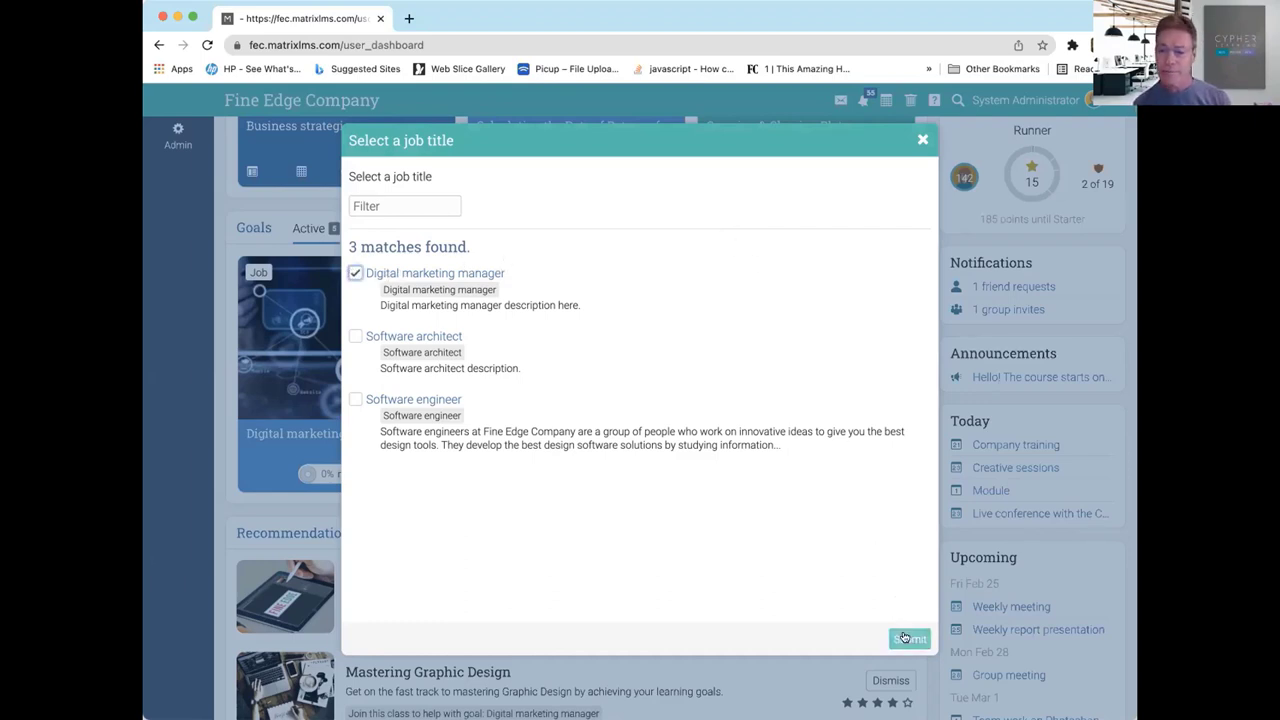
click(908, 638)
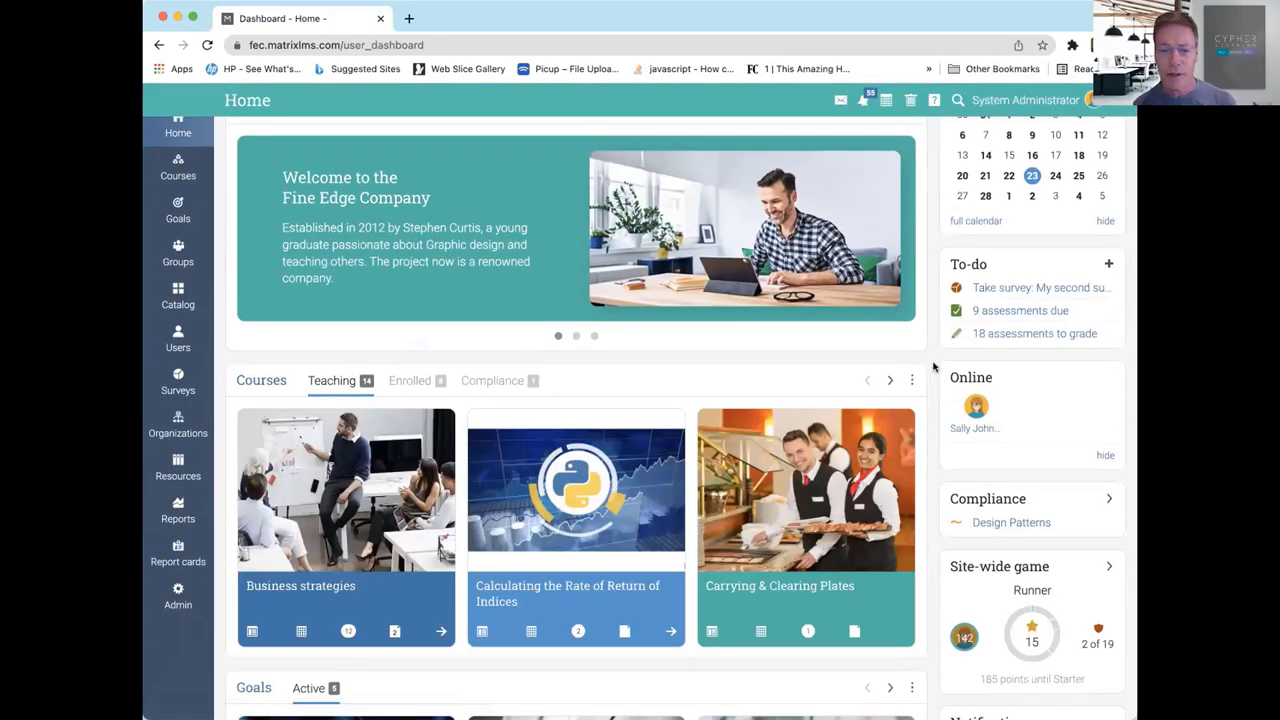
- Open the Digital marketing manager goal and review its 19 unrated competencies and course recommendations
scroll(down, 3)
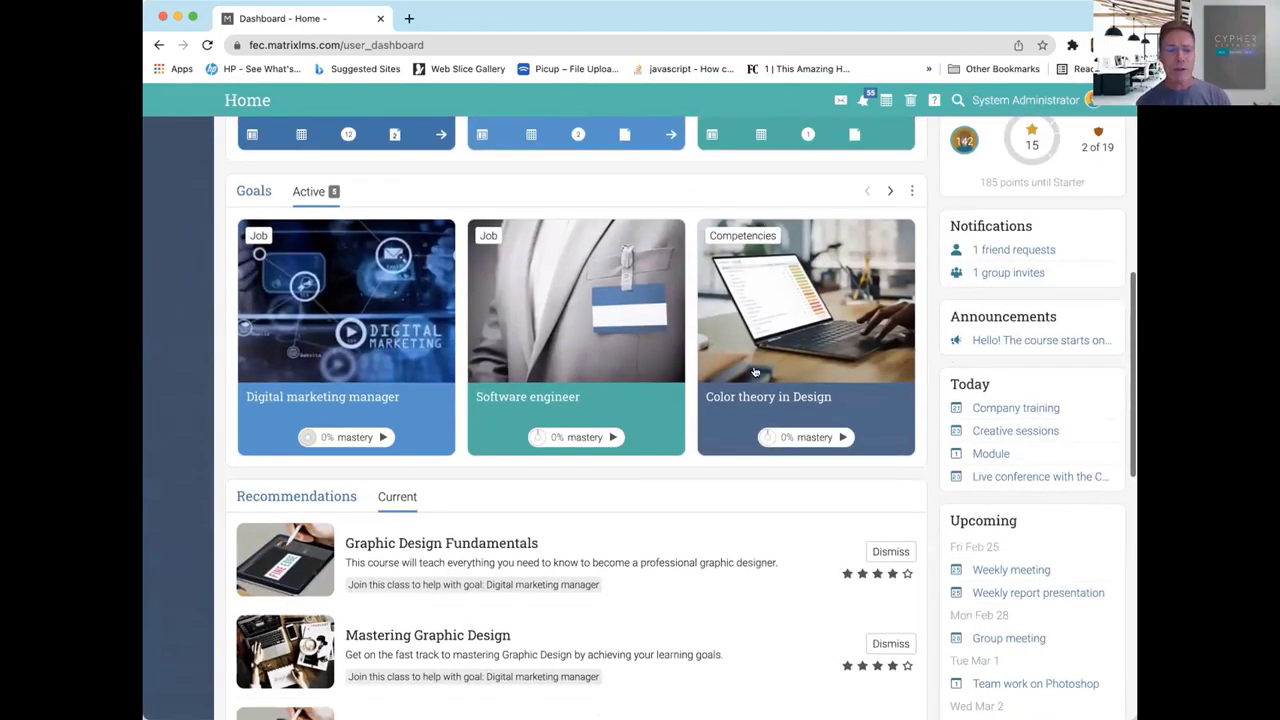
mouse_move(344, 396)
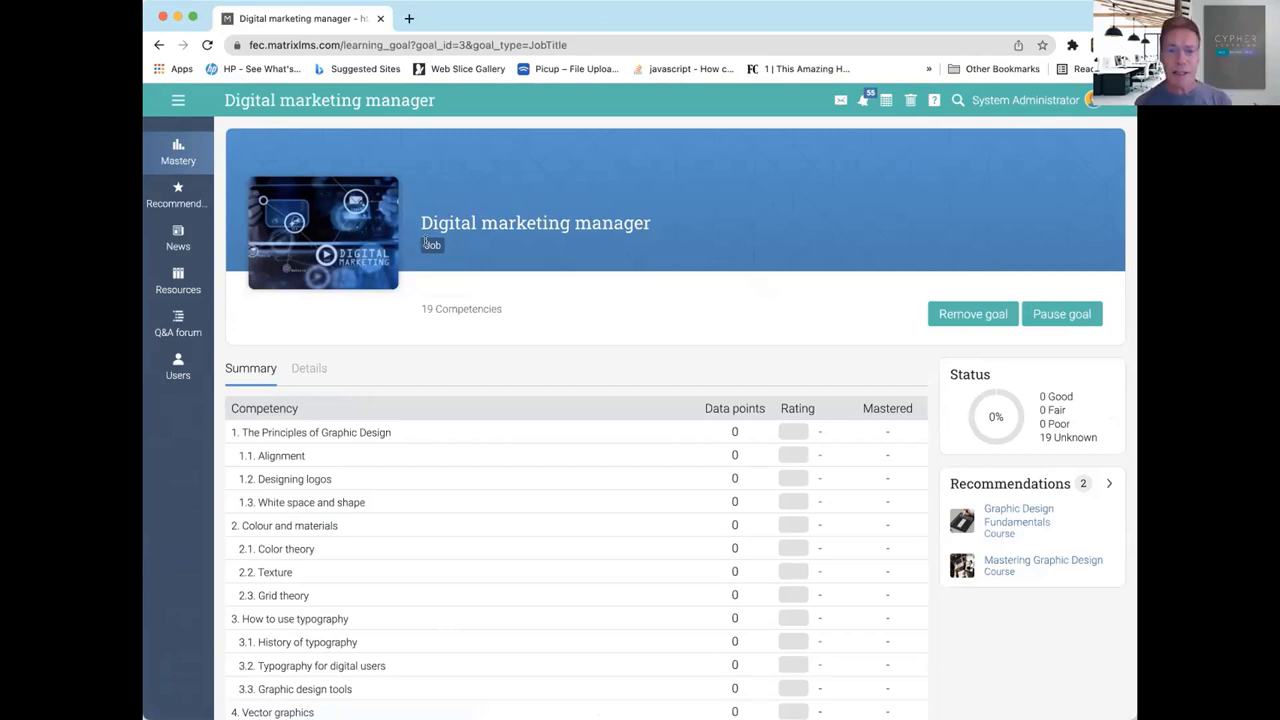
scroll(down, 3)
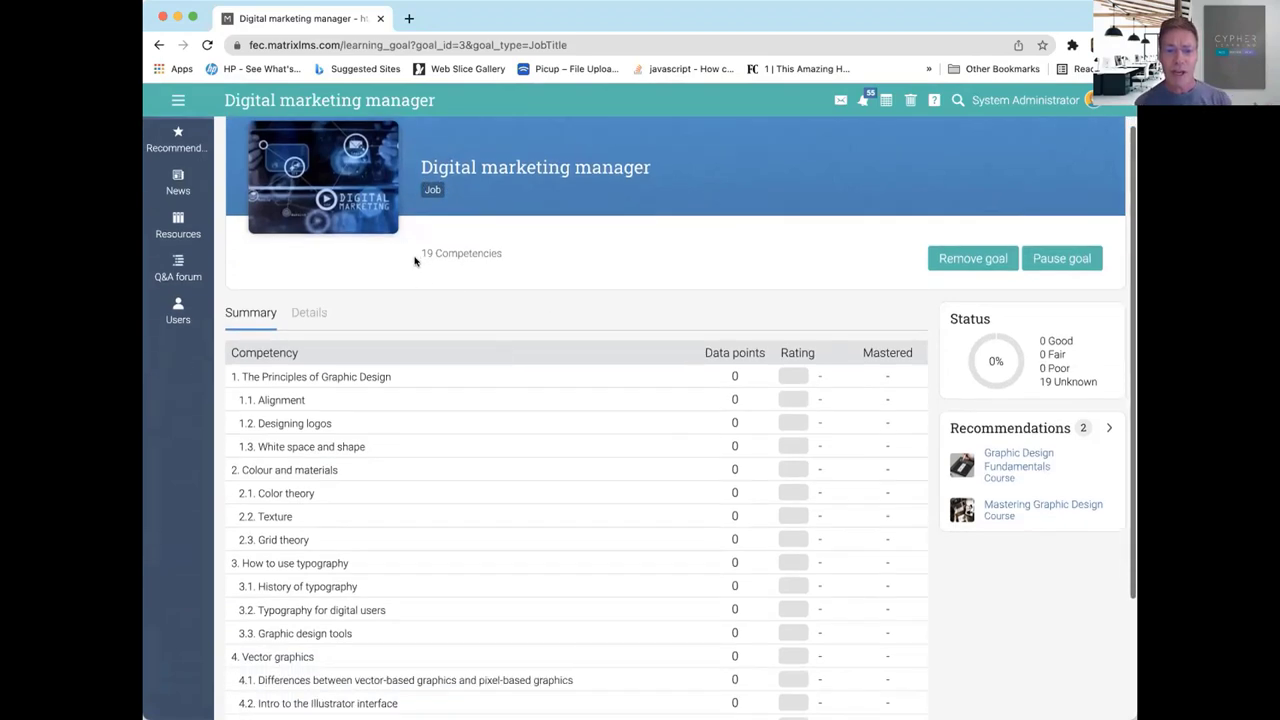
double_click(460, 252)
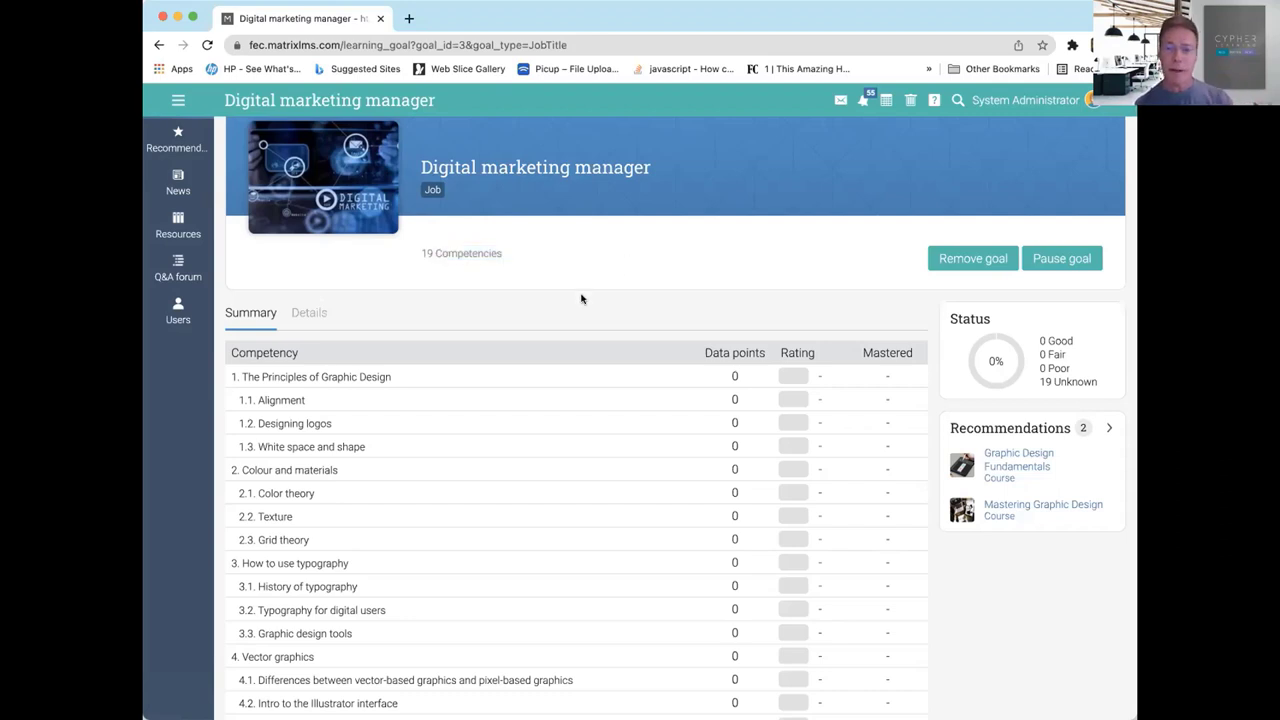
scroll(down, 3)
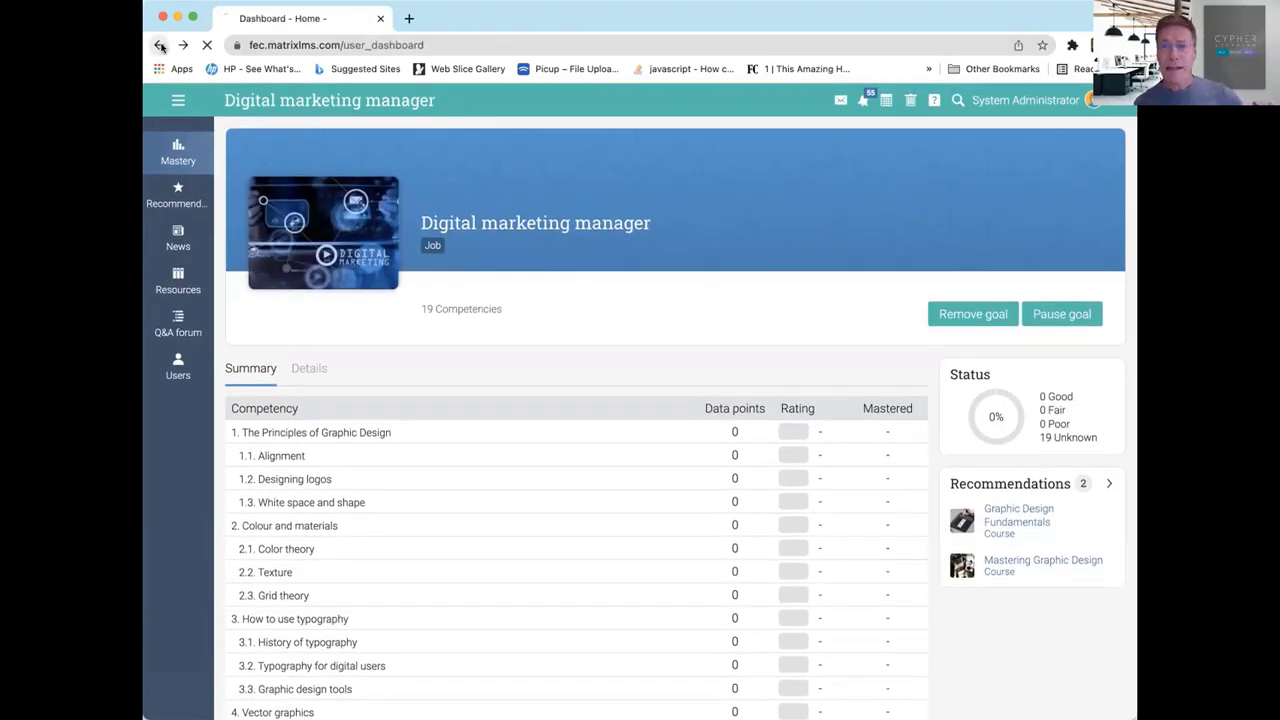
- Back on Home under Goals, add Color theory in Design from the competency library
click(160, 44)
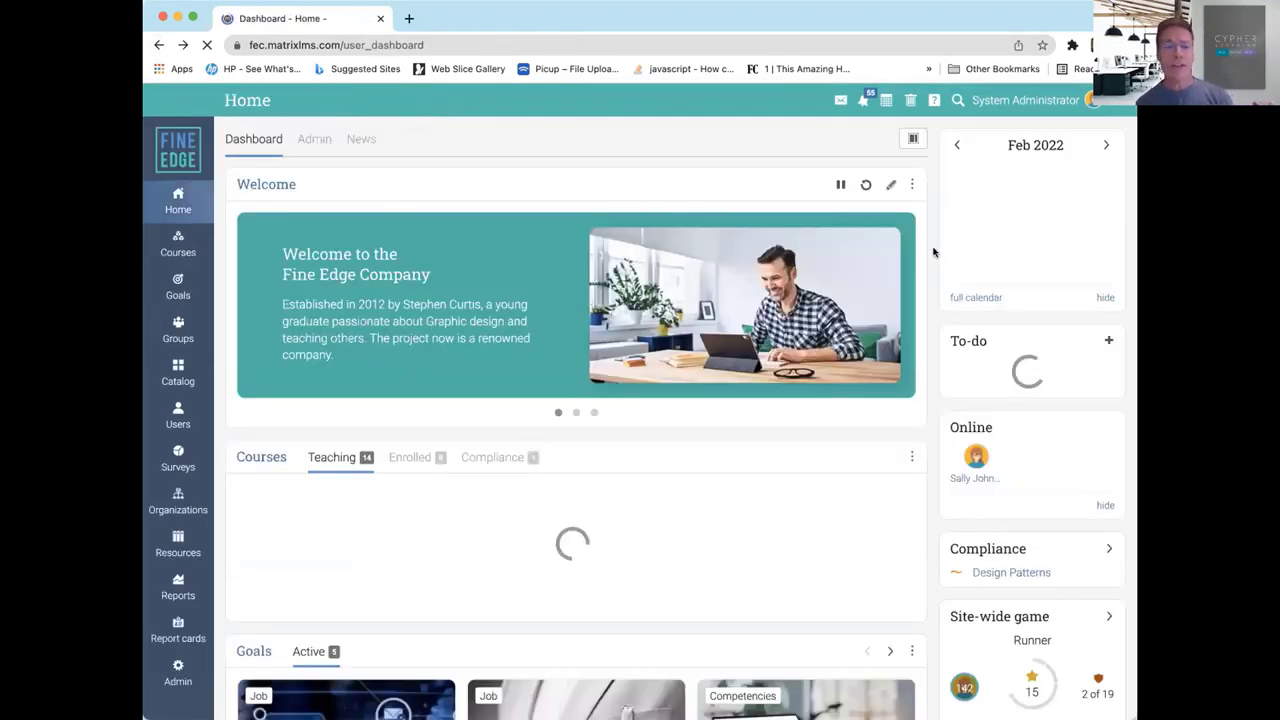
scroll(down, 3)
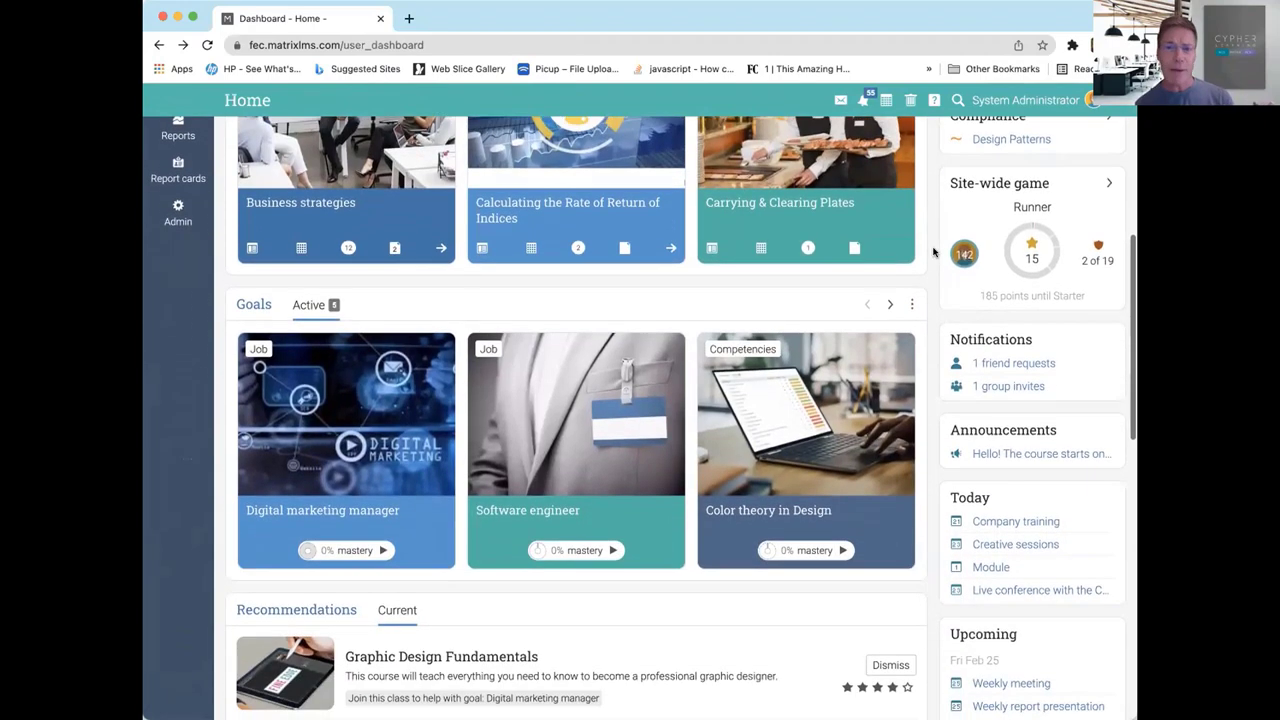
scroll(down, 3)
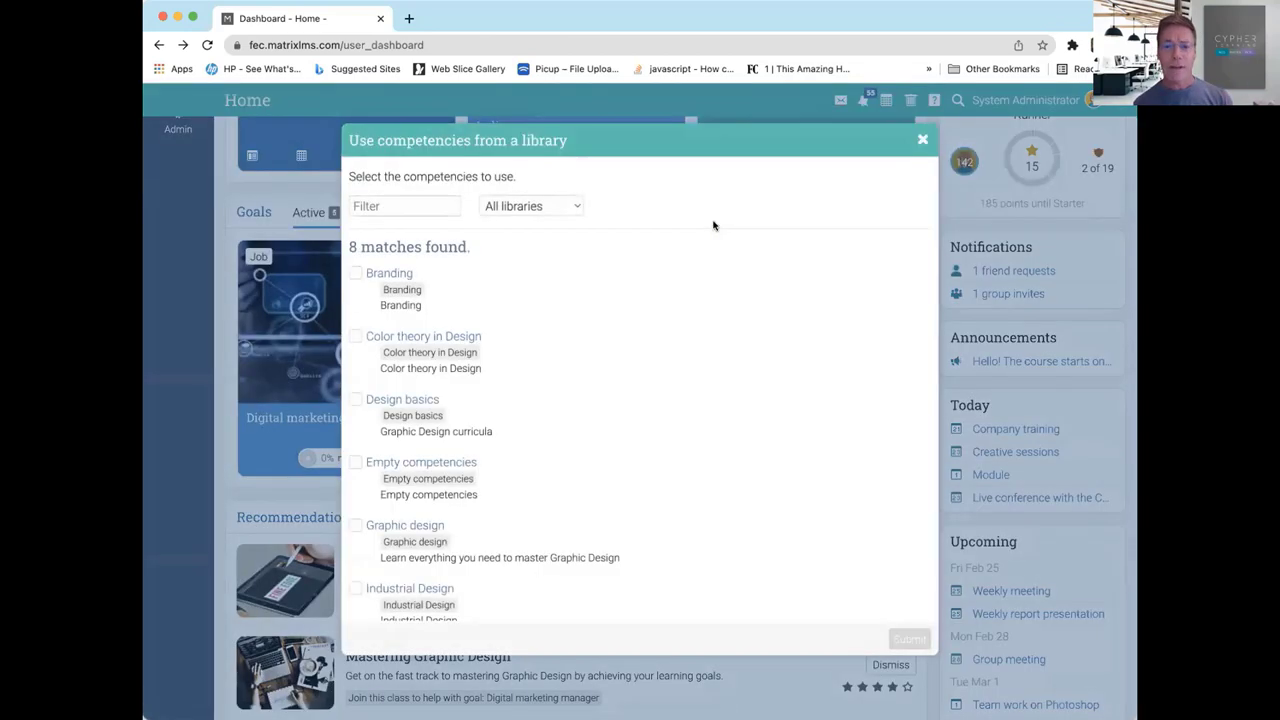
mouse_move(728, 268)
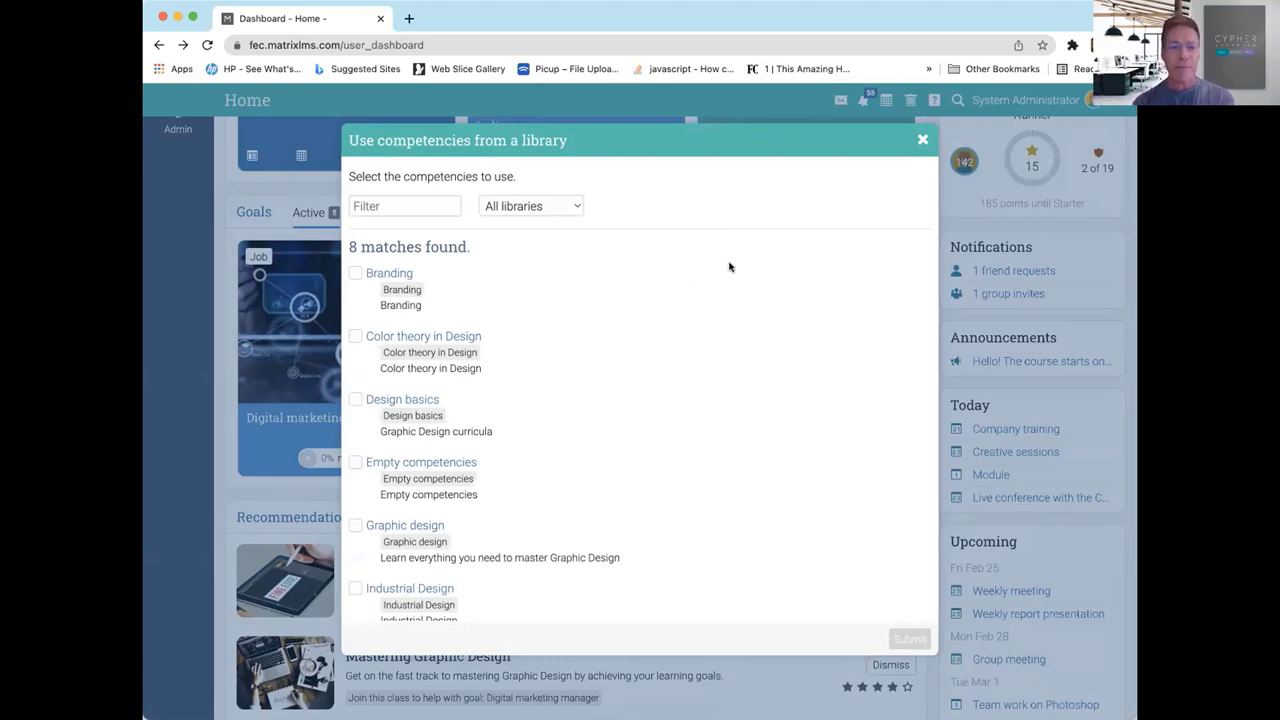
click(356, 336)
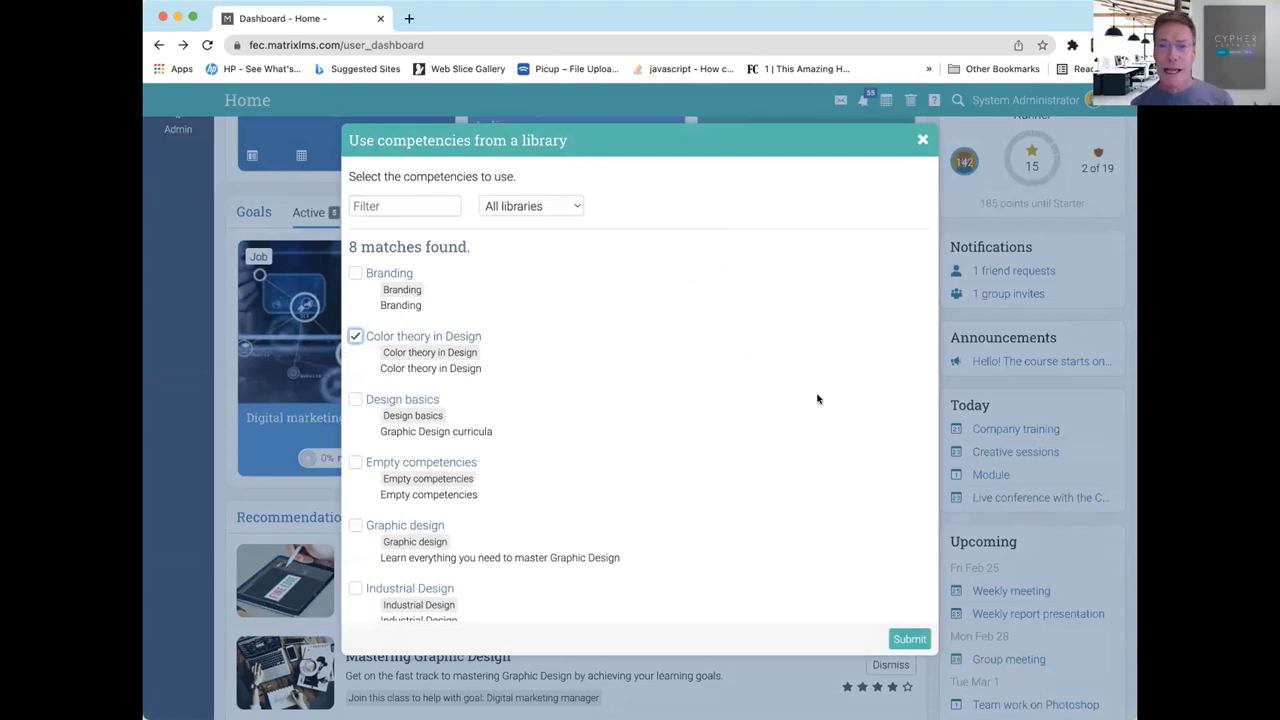
click(908, 640)
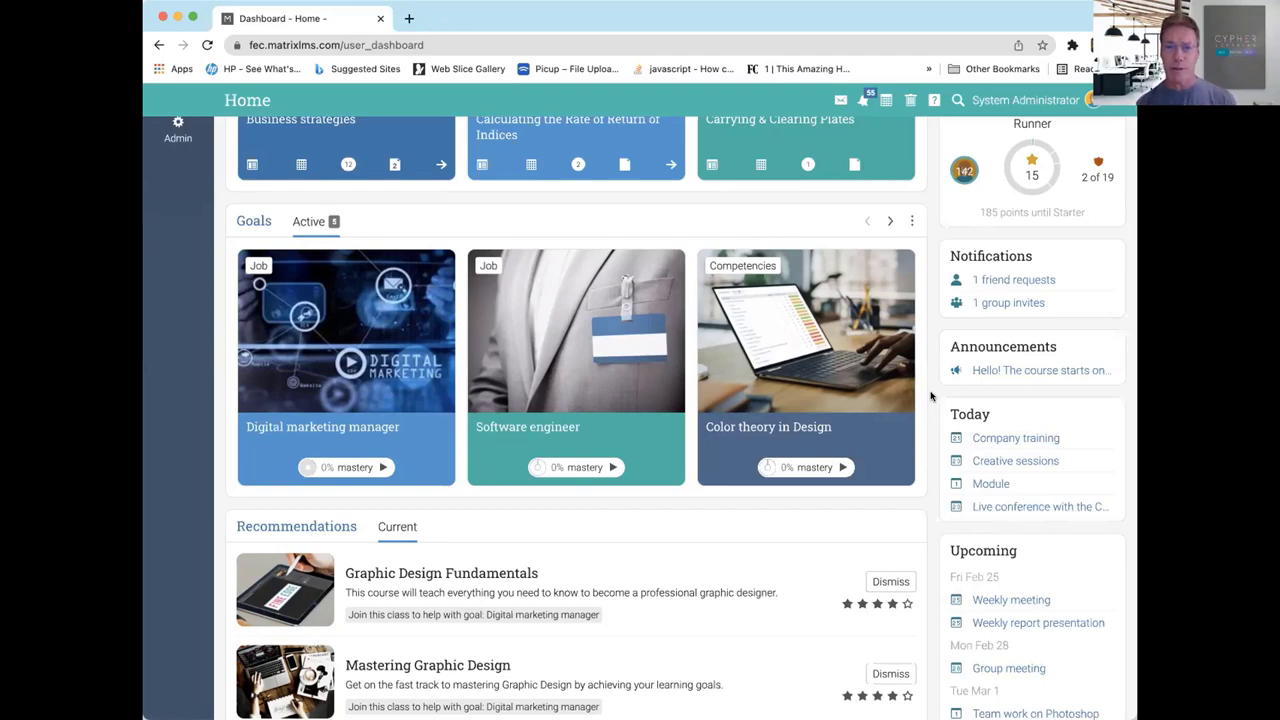
- Scroll through the home dashboard after closing the competency picker
scroll(down, 3)
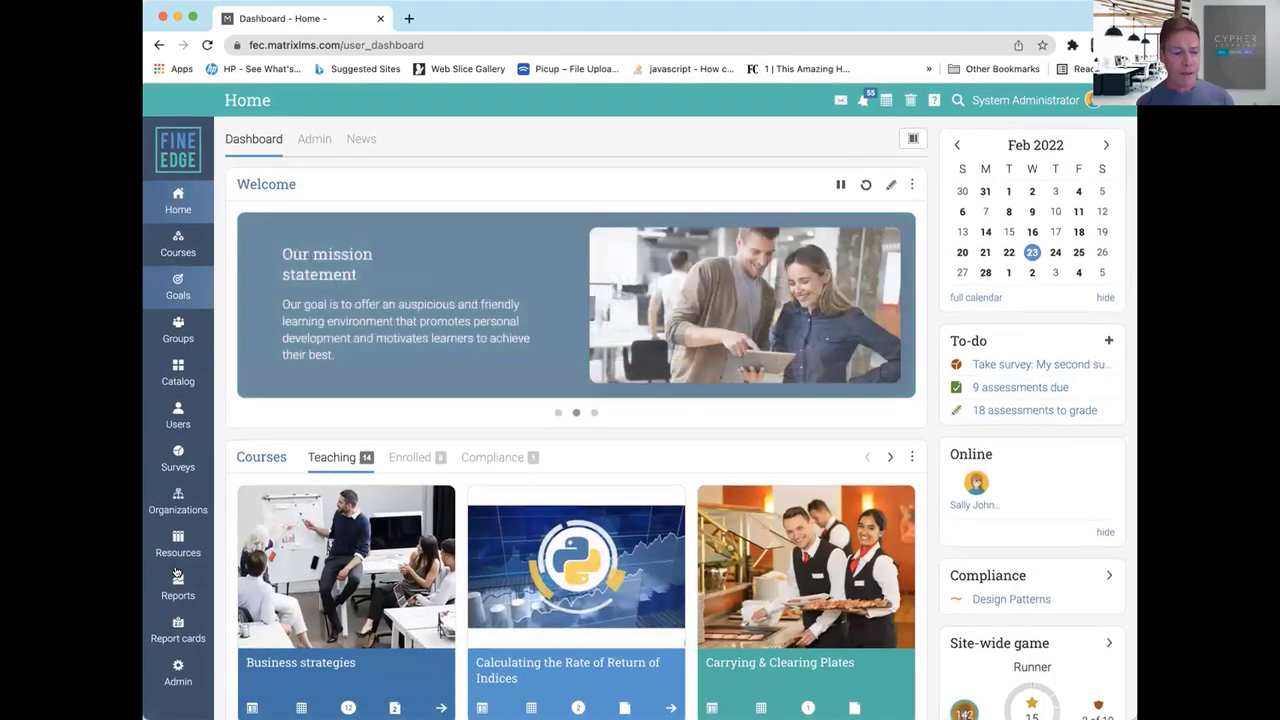
scroll(down, 3)
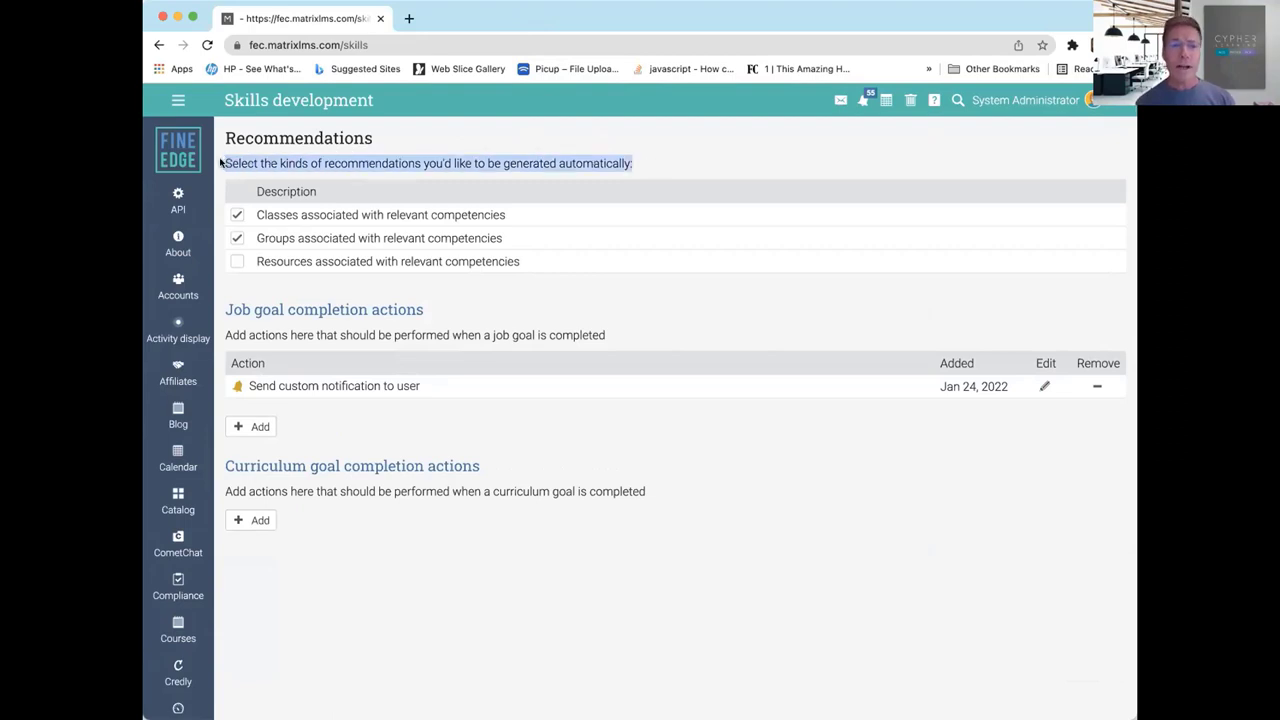
mouse_move(746, 152)
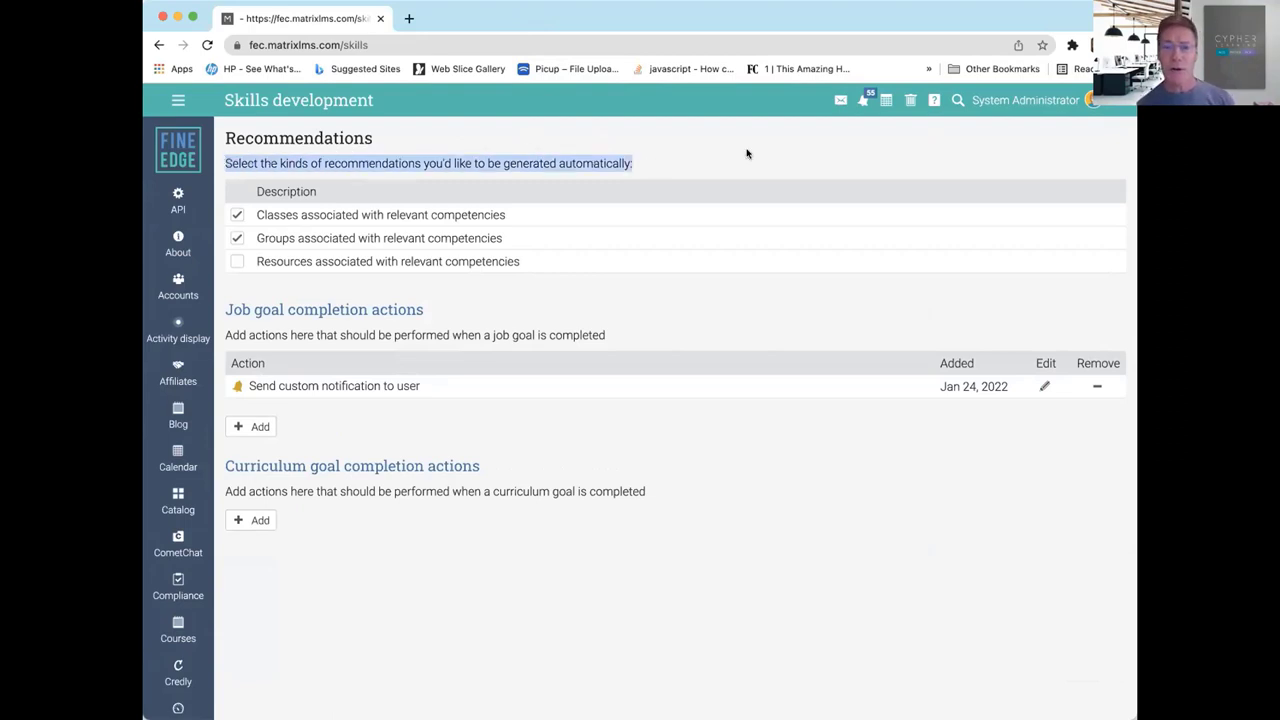
- Highlight the classes and resources recommendation lines on the Skills development settings page
drag(312, 214, 506, 214)
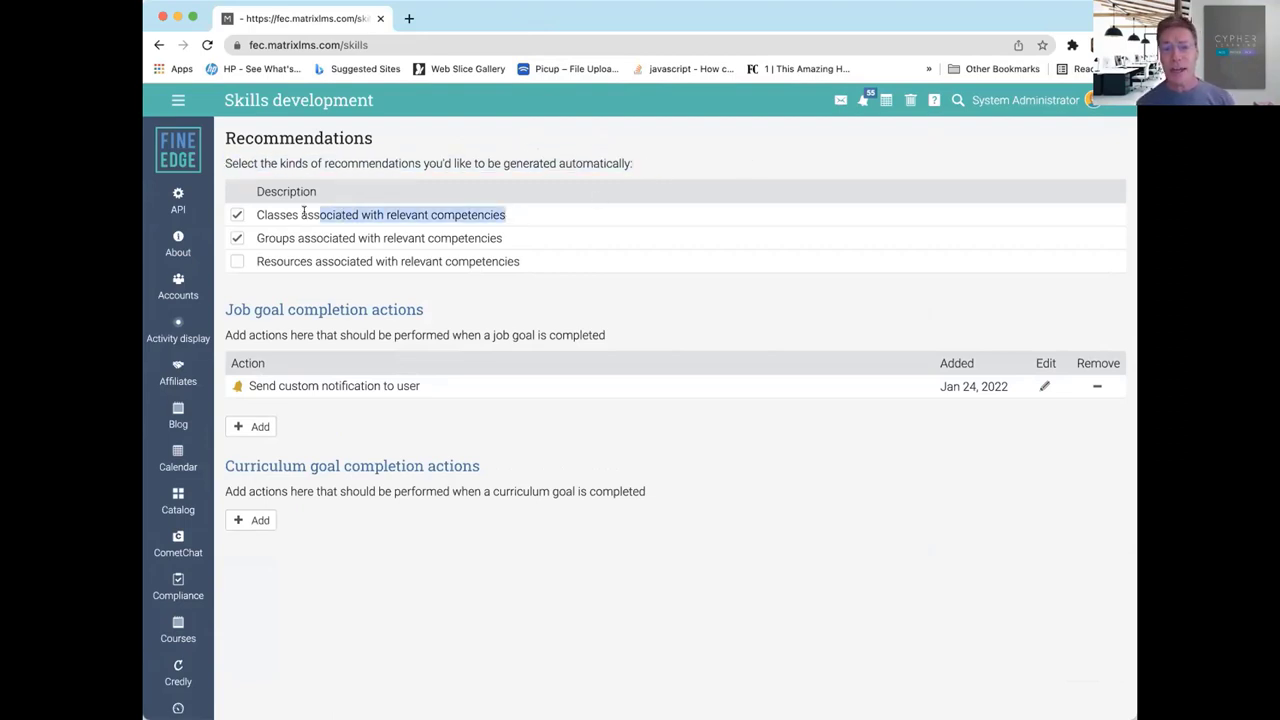
triple_click(380, 214)
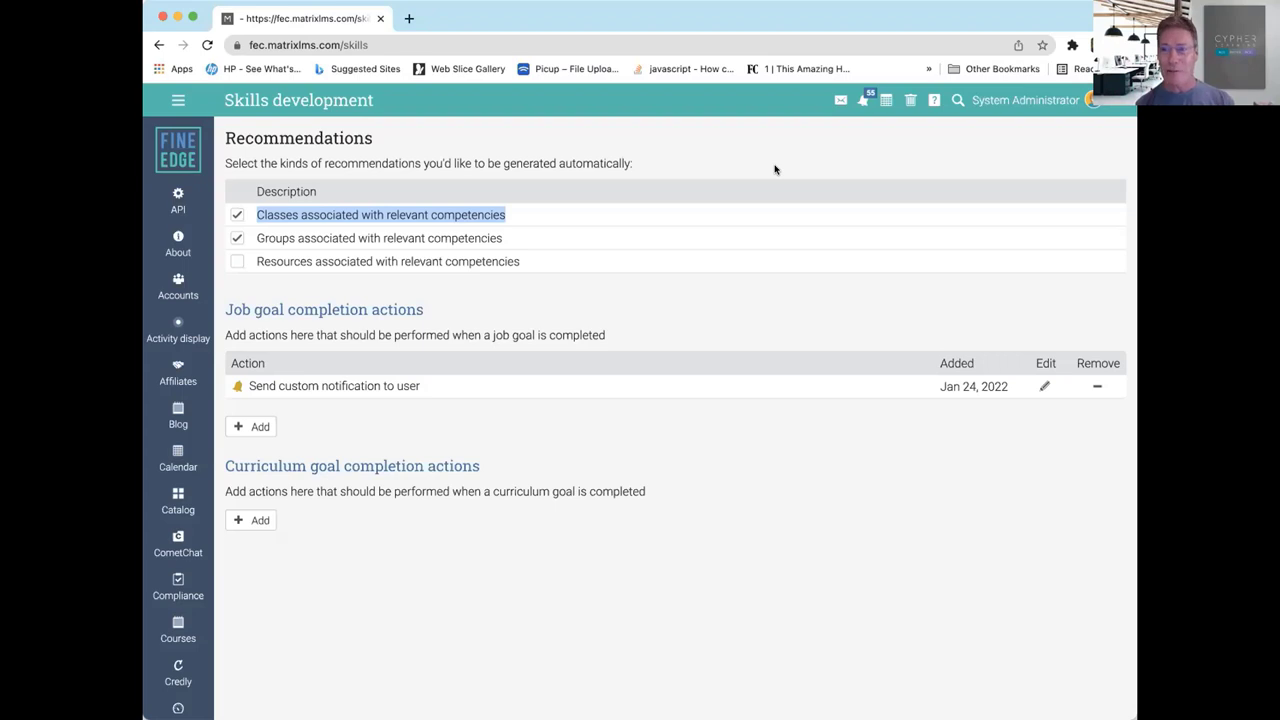
mouse_move(748, 184)
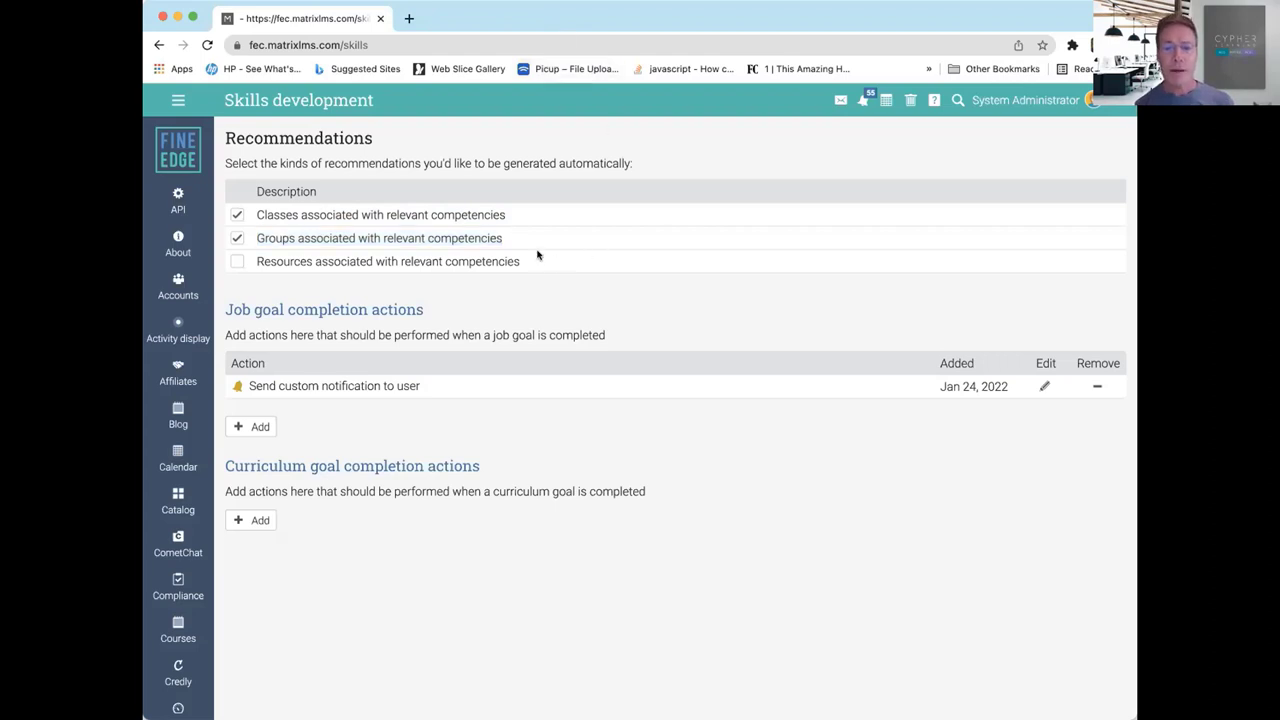
double_click(388, 260)
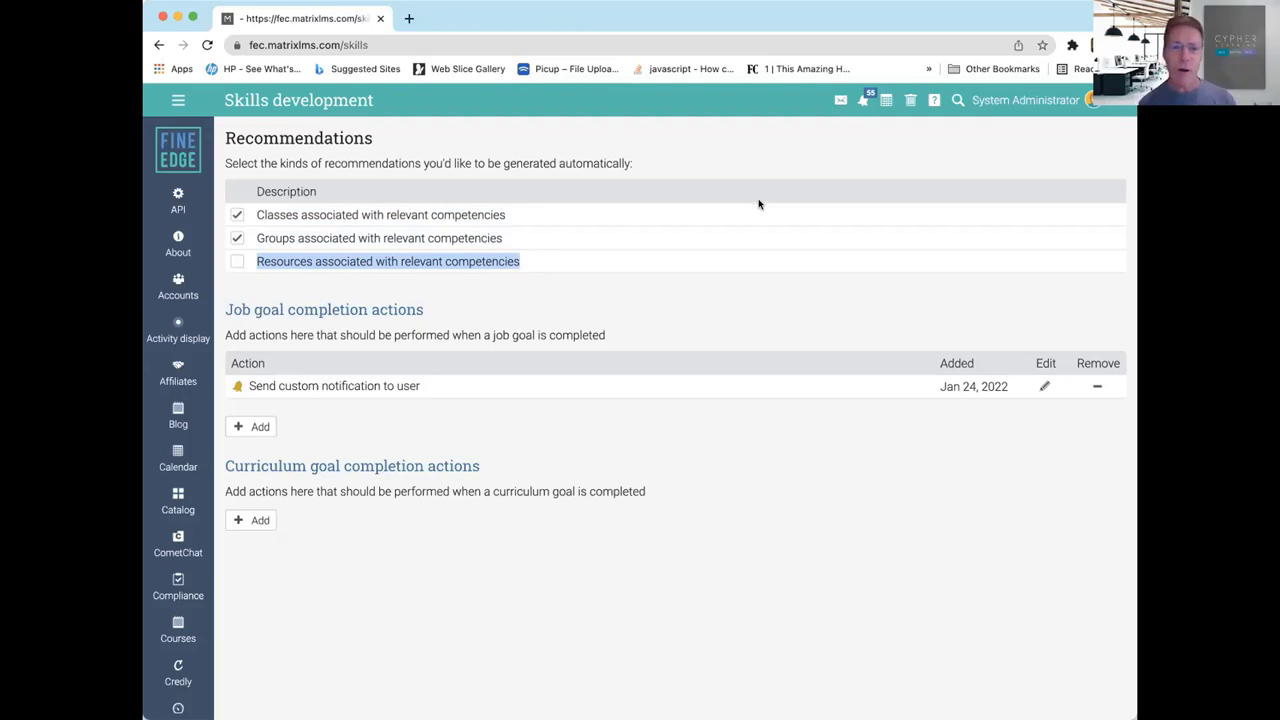
mouse_move(766, 200)
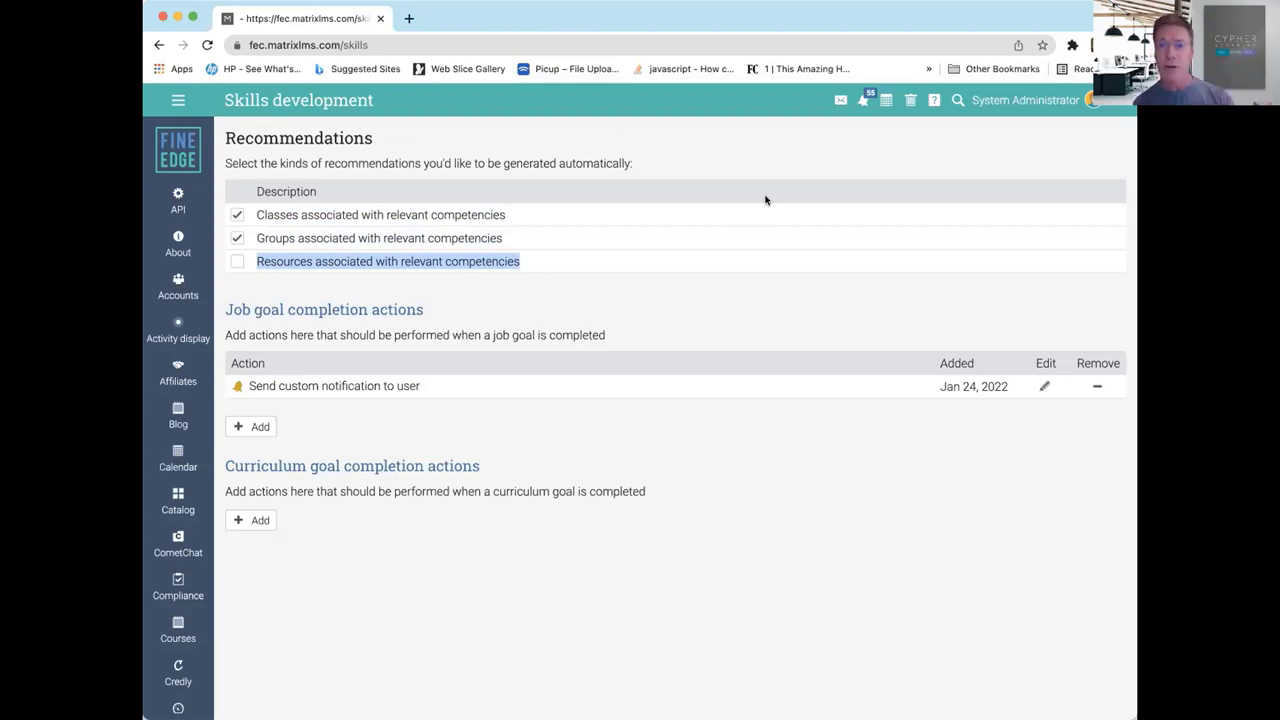
mouse_move(550, 264)
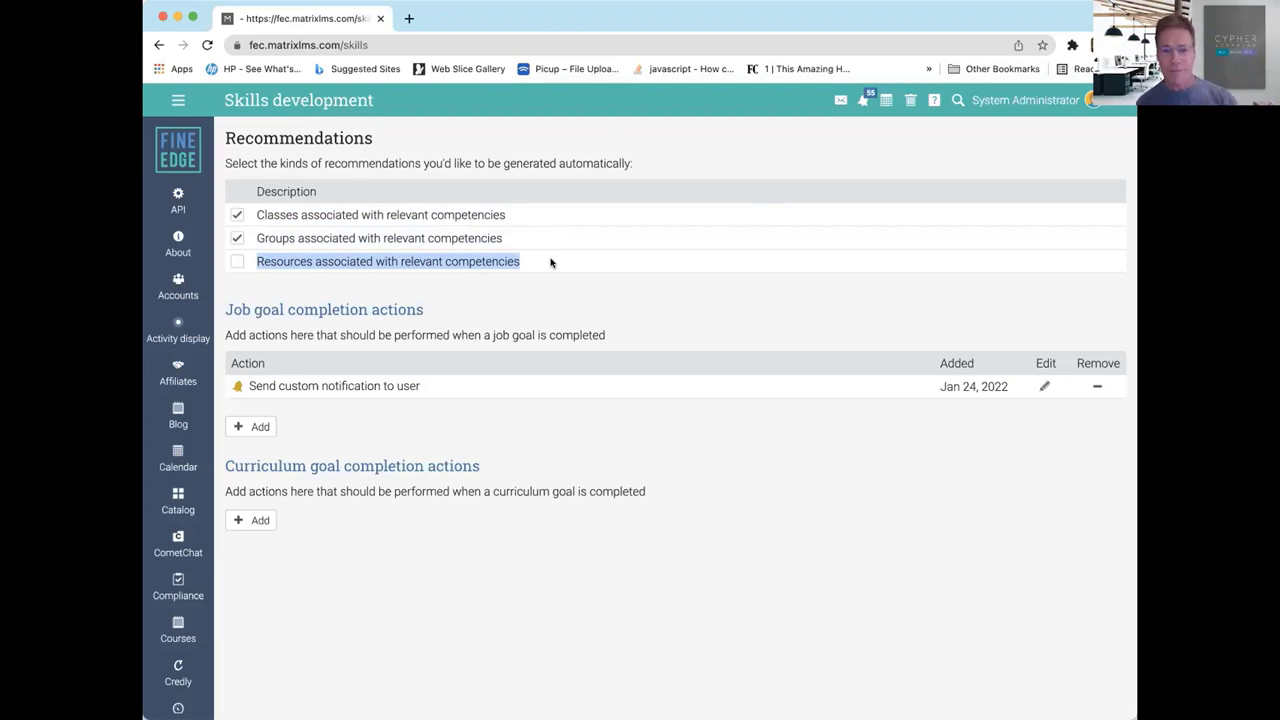
mouse_move(624, 228)
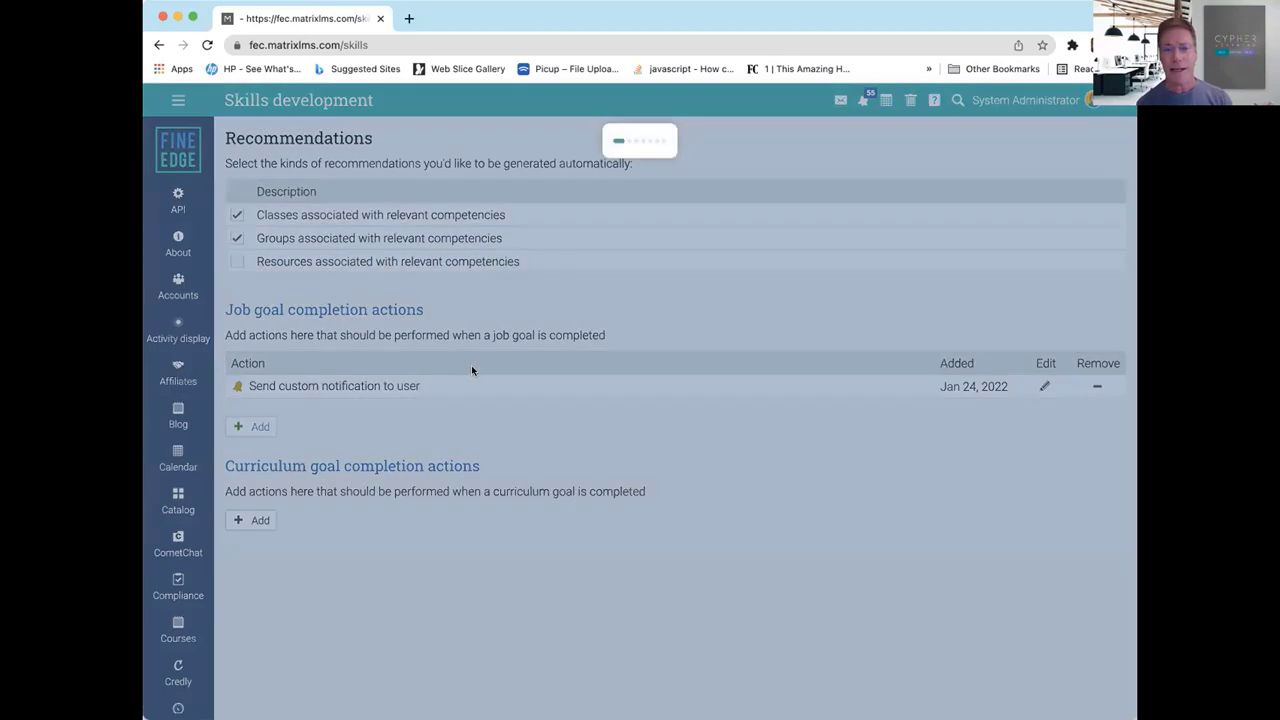
- Start a new job goal completion action, then dismiss the Action dialog without adding it
click(260, 426)
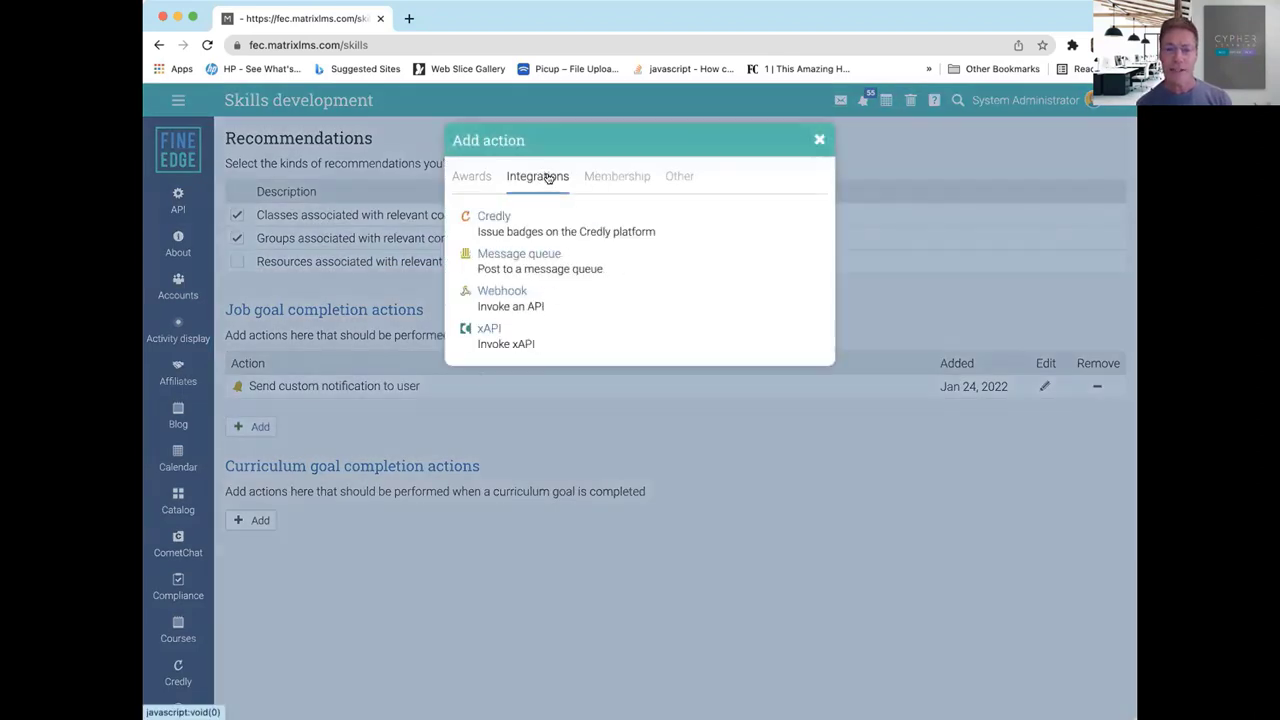
click(502, 298)
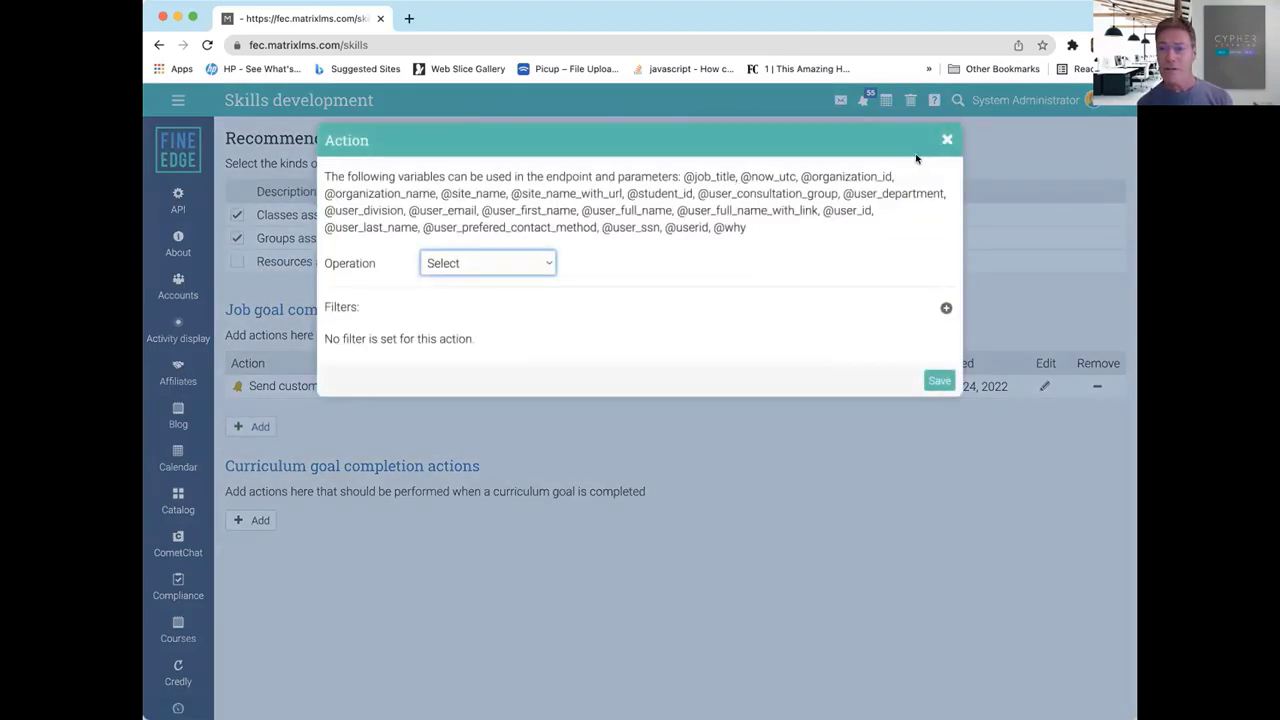
click(946, 140)
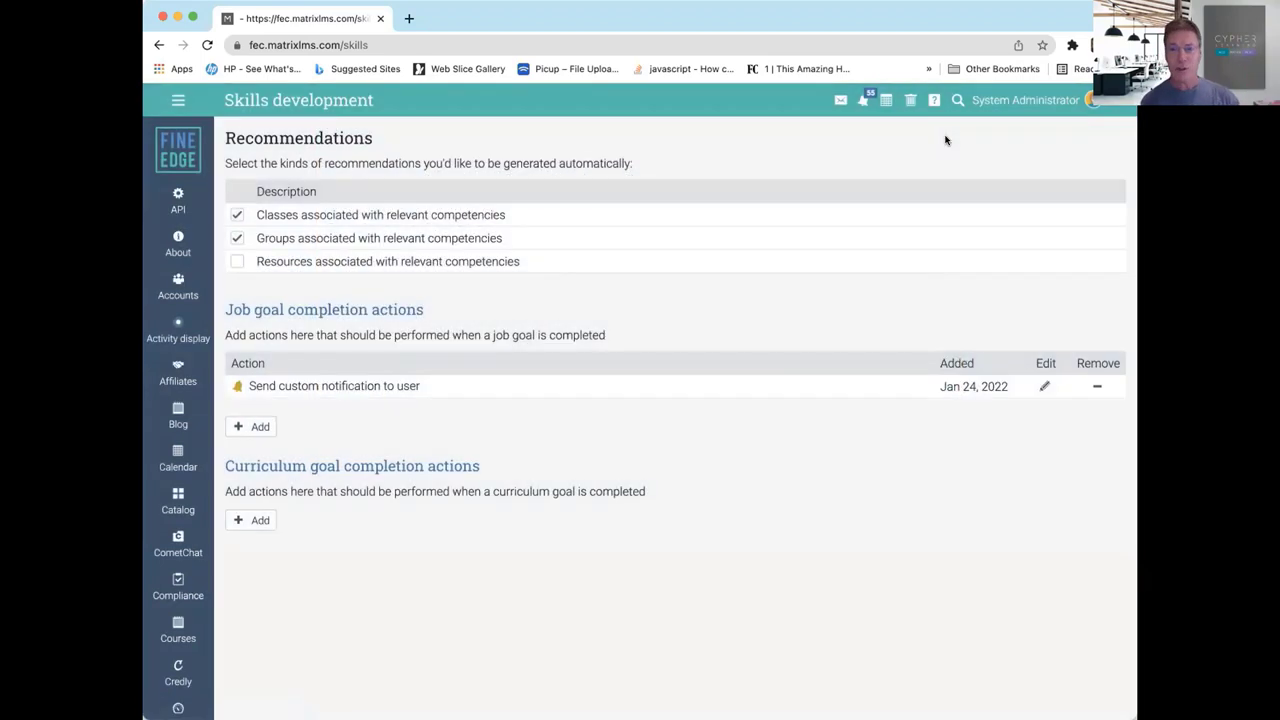
mouse_move(968, 140)
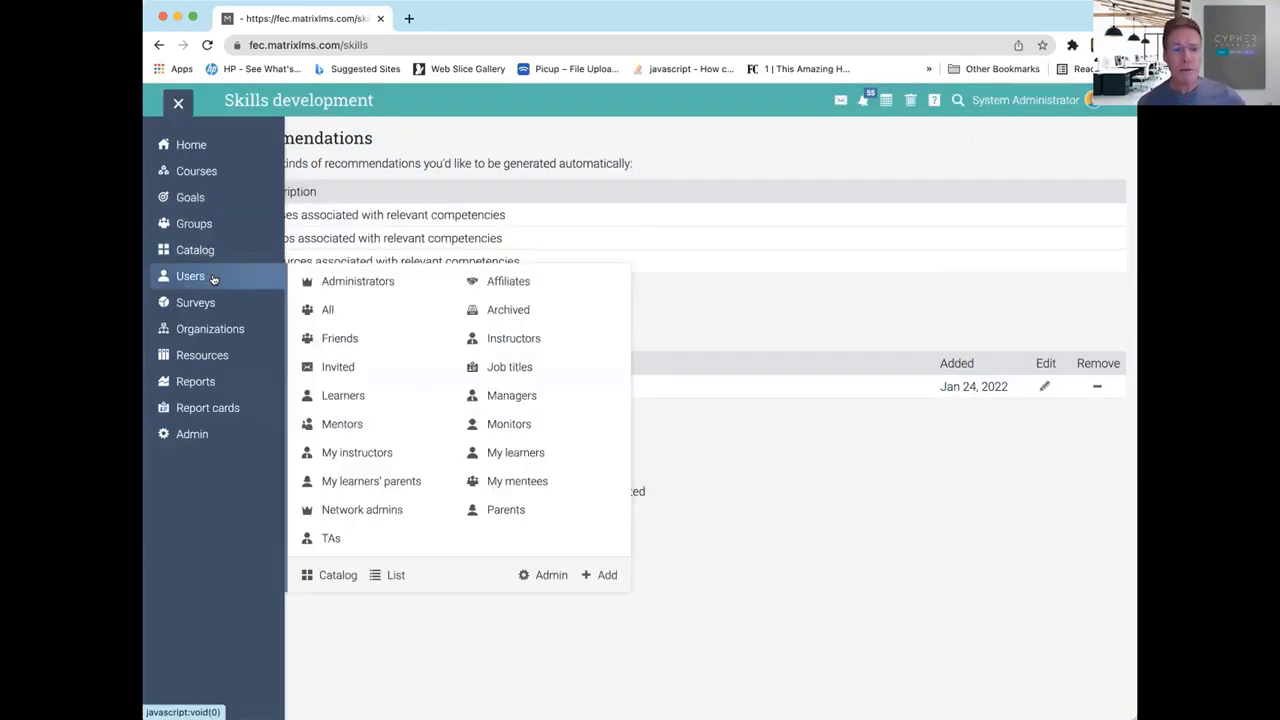
- From the Learners list, log in as a learner again in Update mode, landing on her dashboard
click(344, 396)
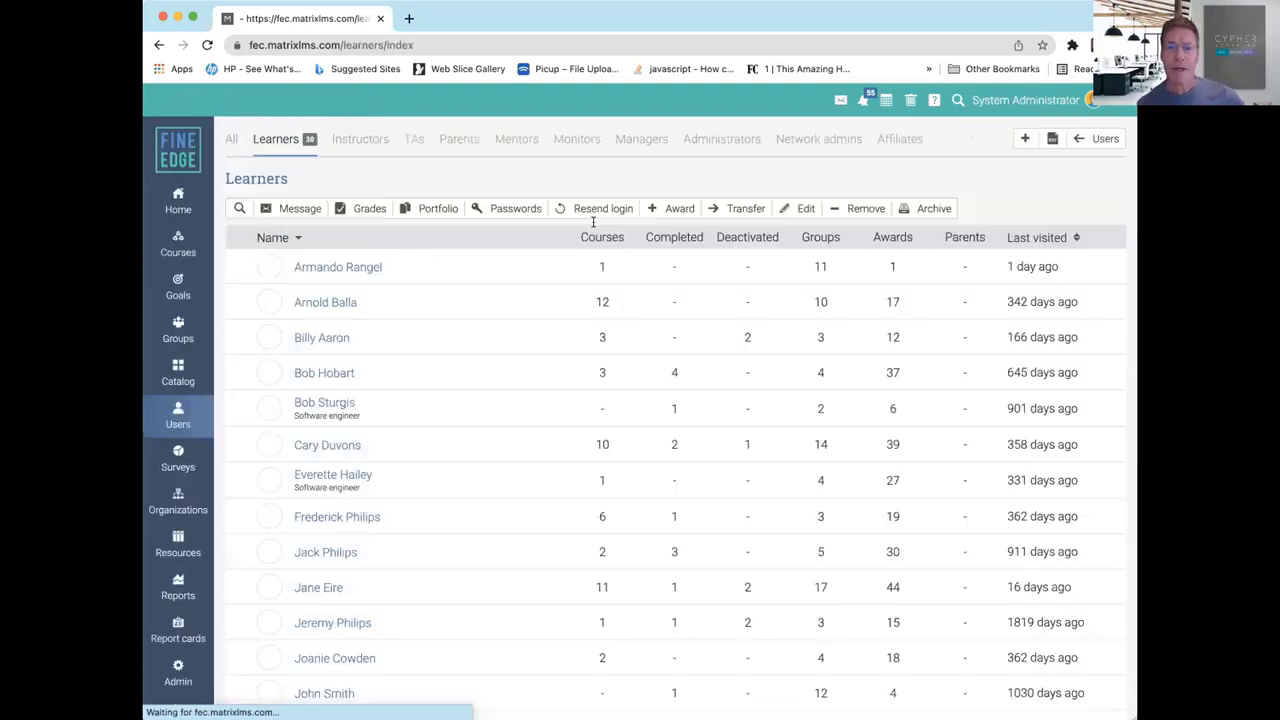
scroll(down, 3)
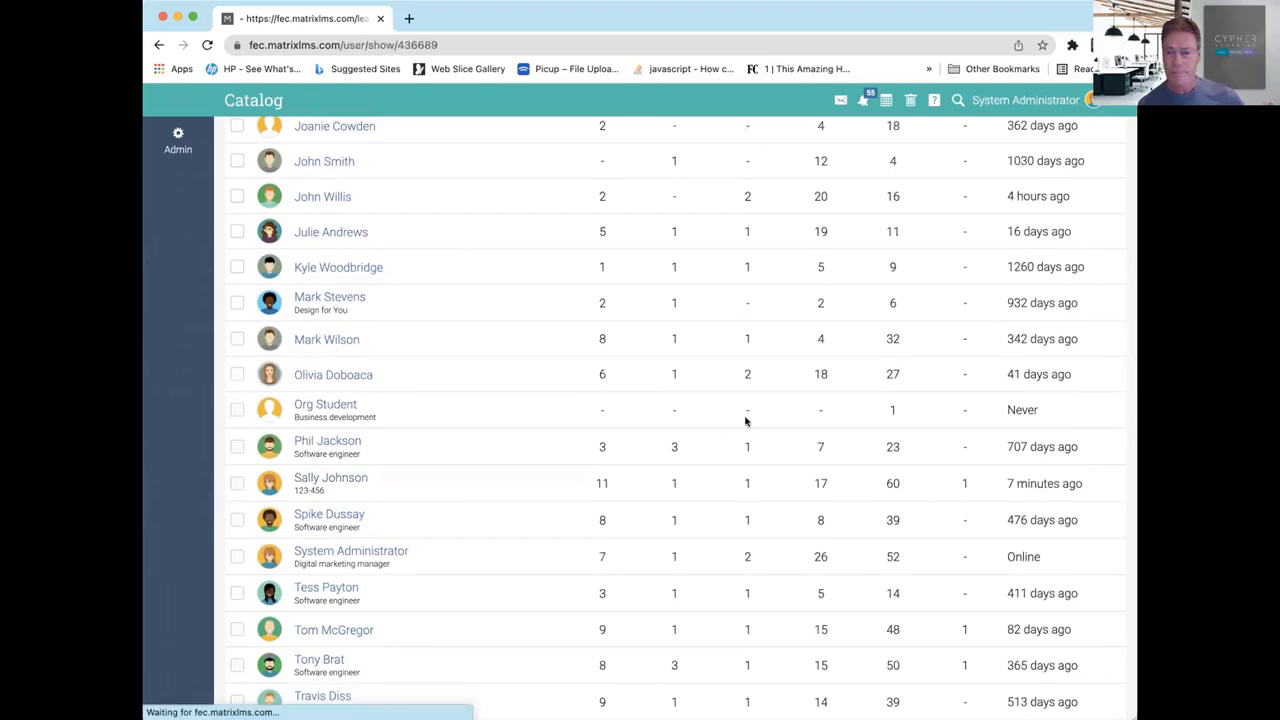
click(330, 476)
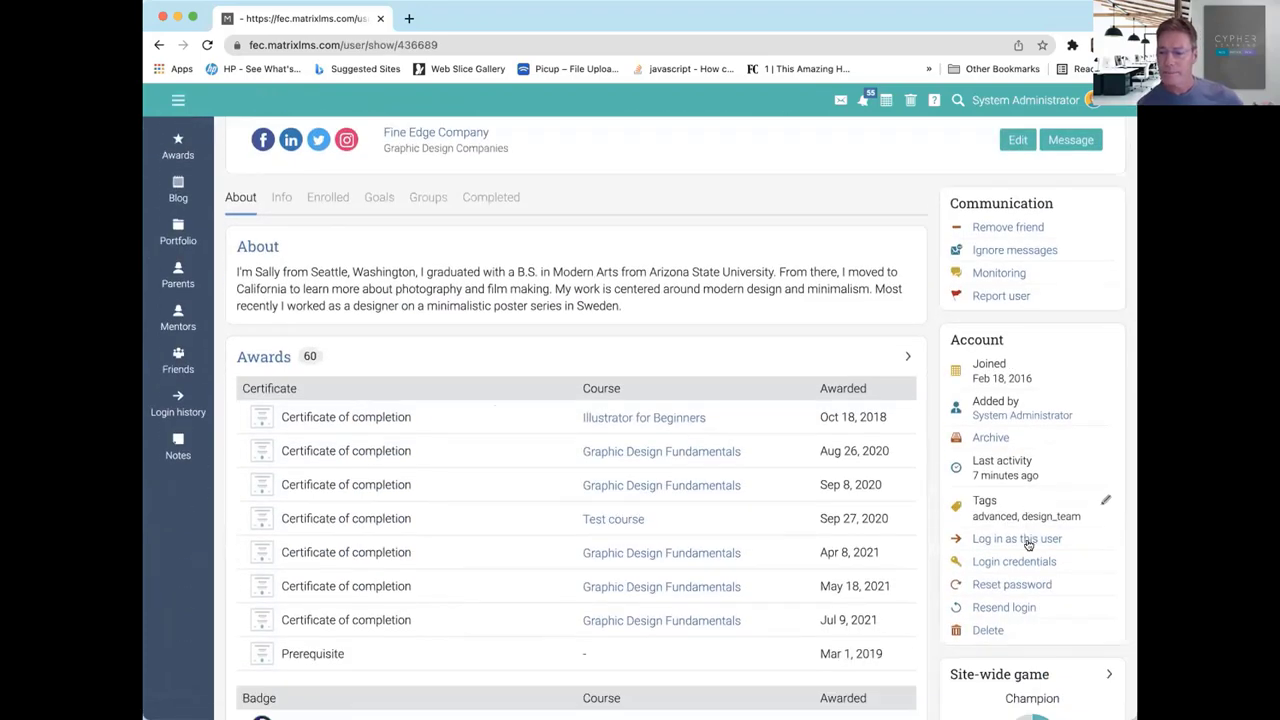
click(1016, 538)
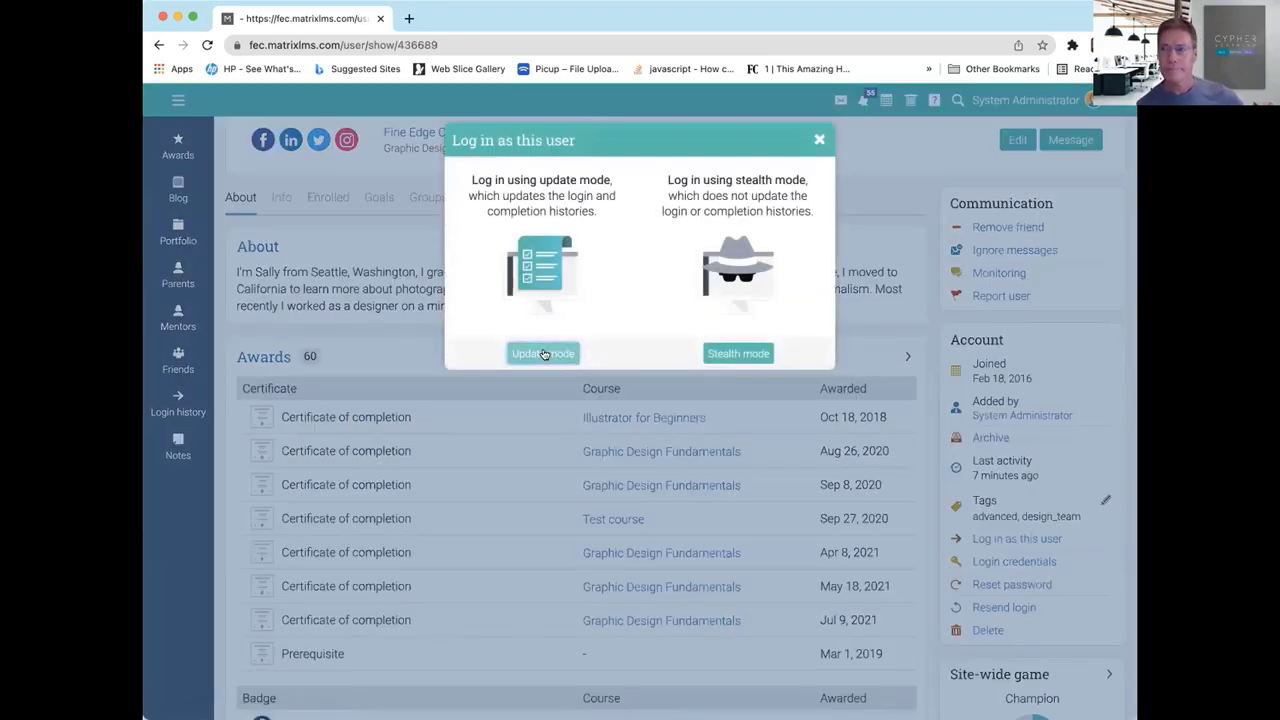
click(544, 352)
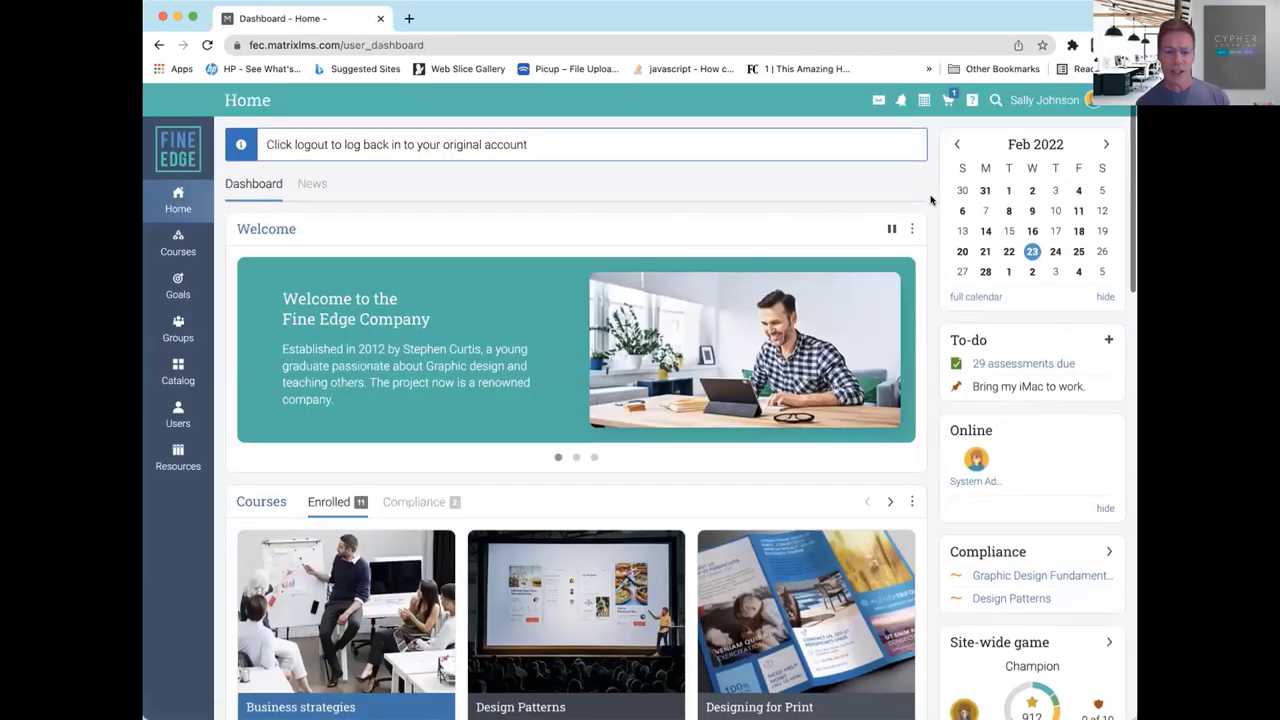
- View the Digital marketing manager goal's Details, listing per-competency quiz scores at 67% status
scroll(down, 3)
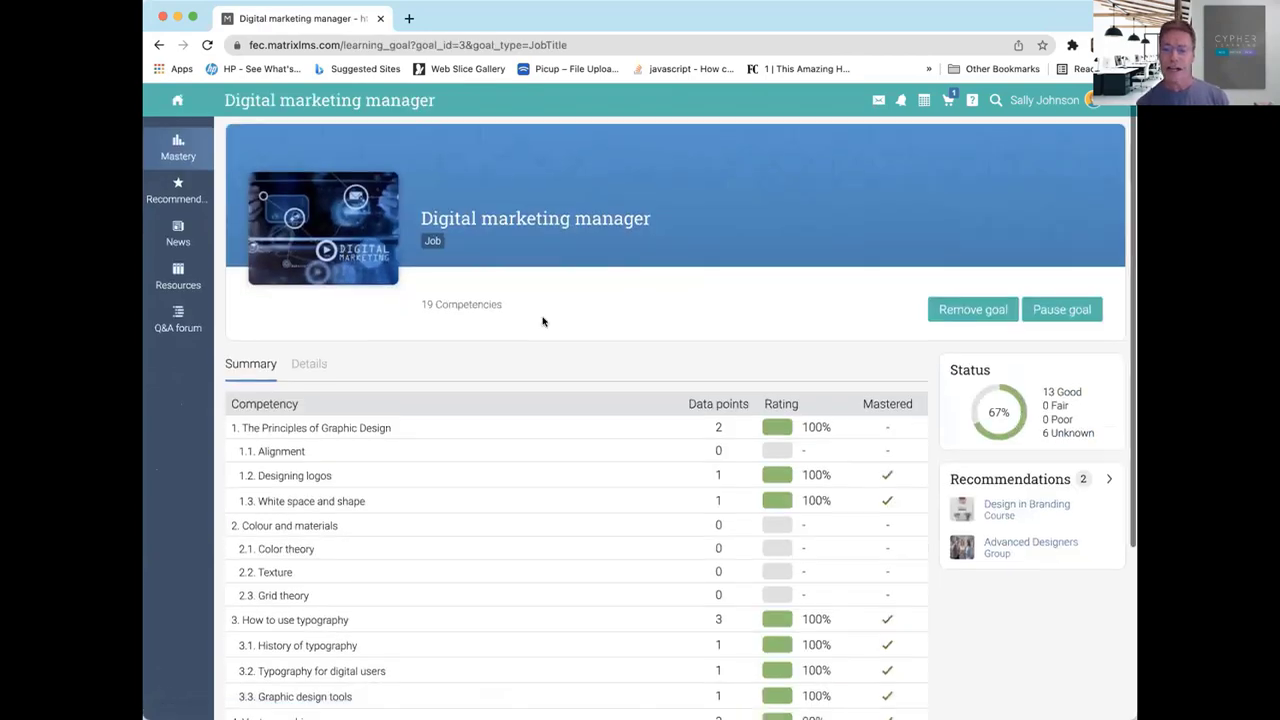
scroll(down, 3)
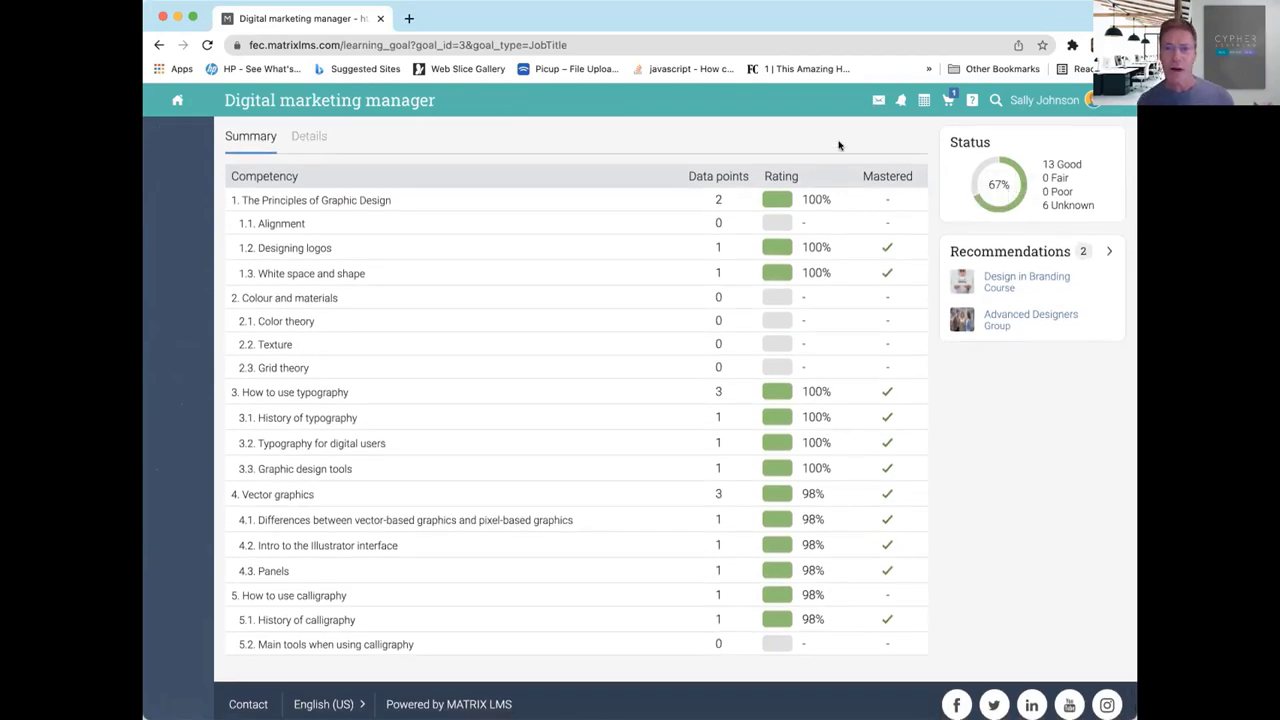
mouse_move(836, 218)
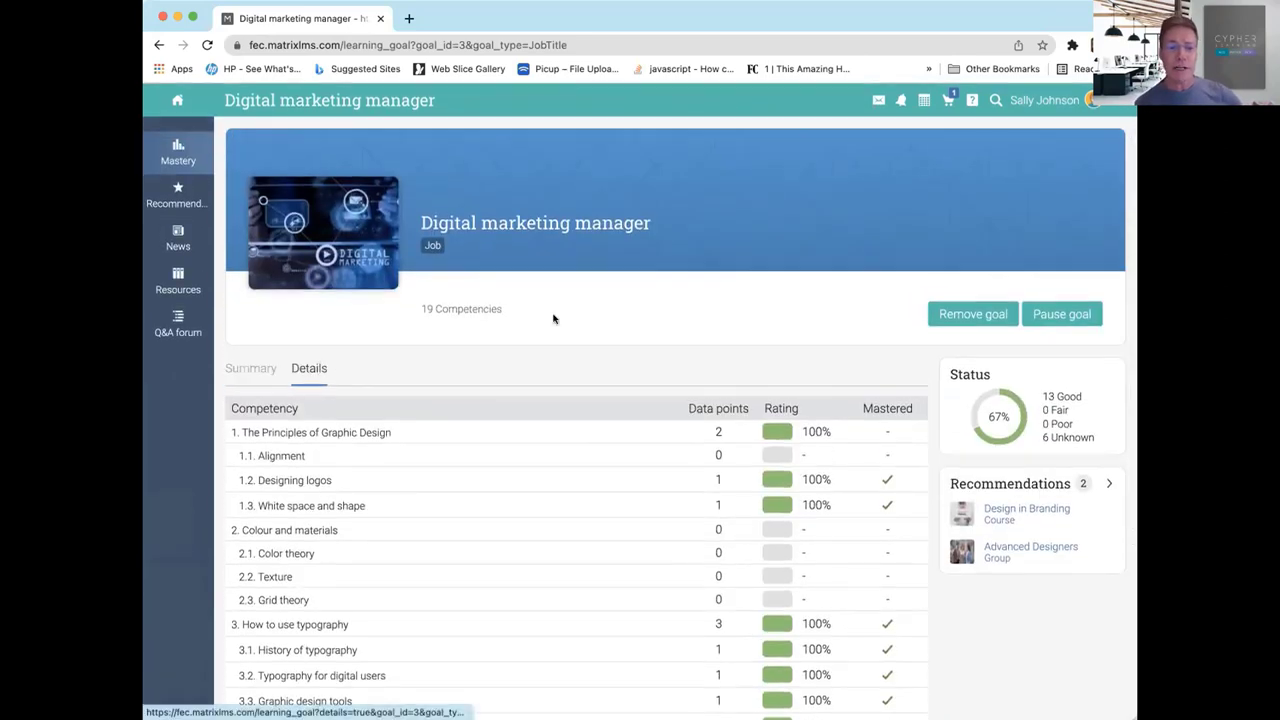
click(308, 368)
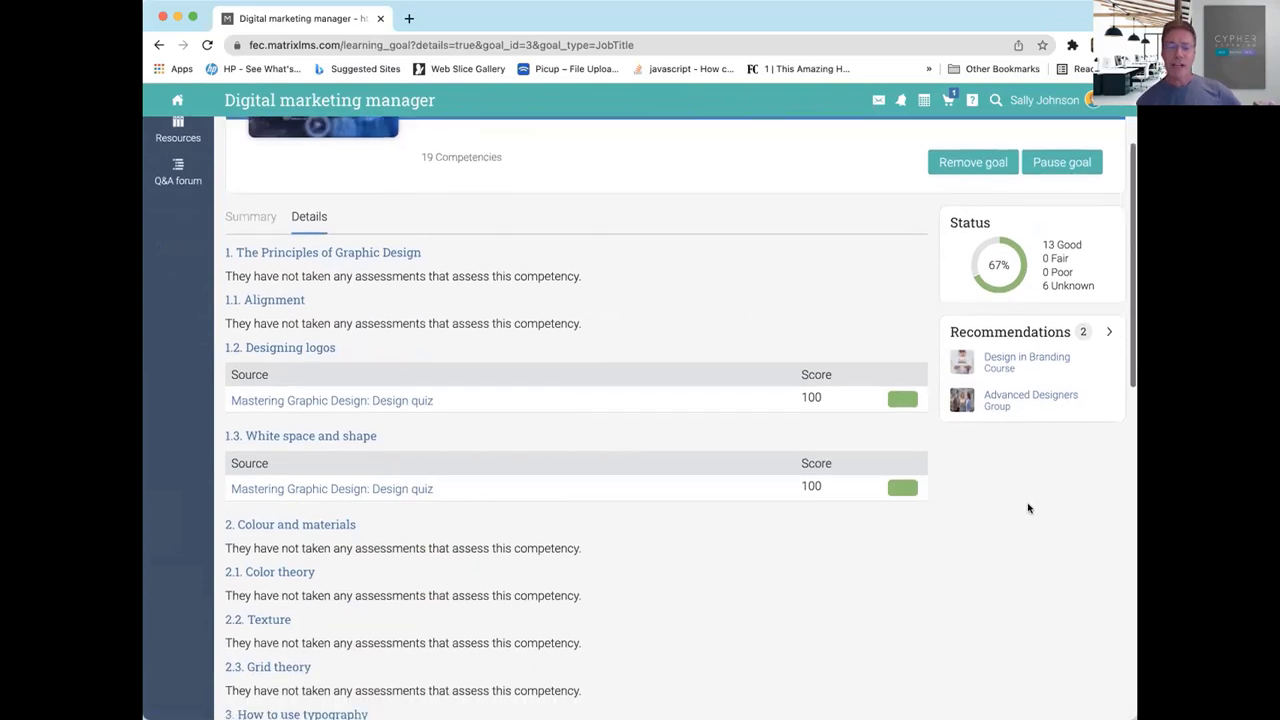
scroll(down, 3)
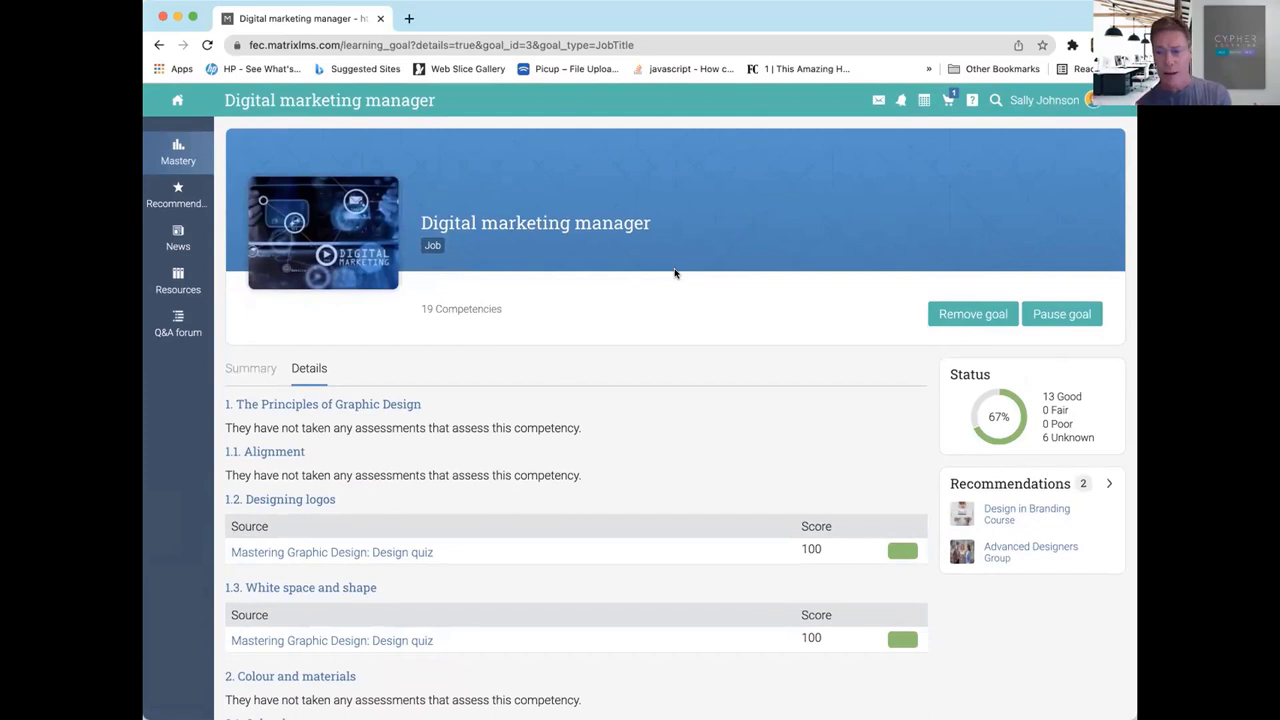
mouse_move(972, 312)
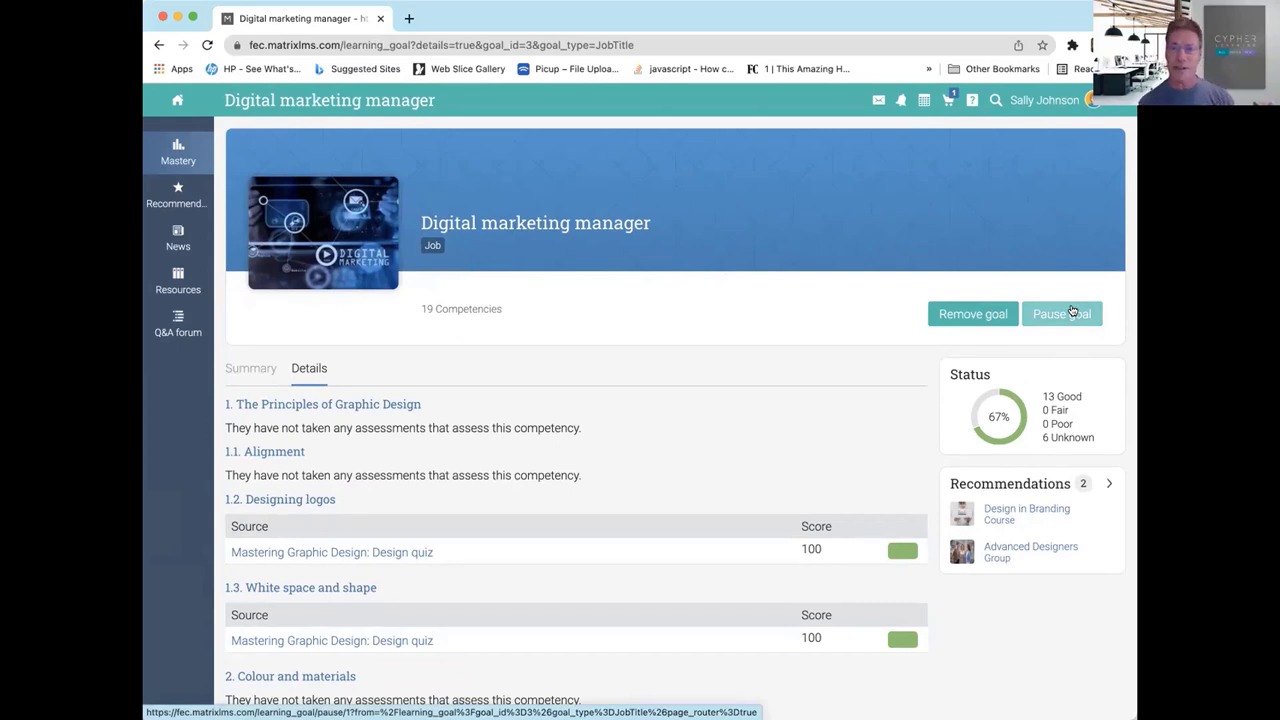
mouse_move(972, 312)
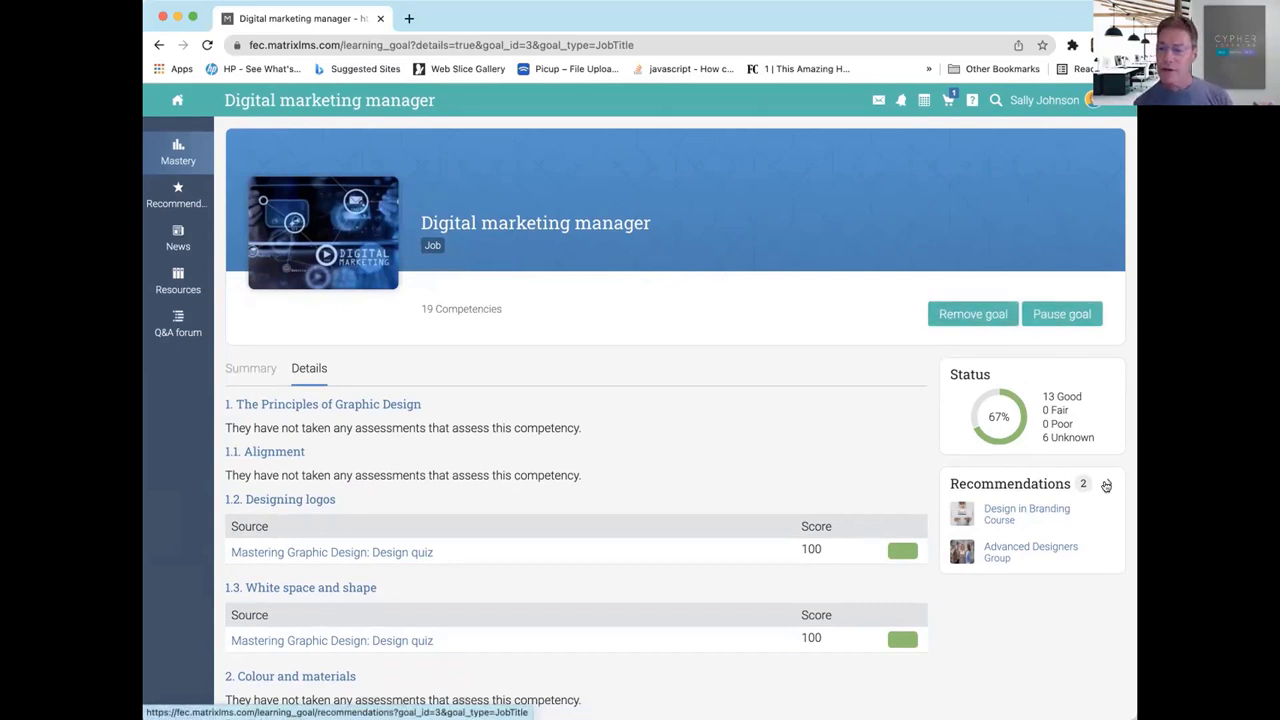
- Show the goal's Recommendations: Design in Branding class and Advanced Designers group
click(1106, 484)
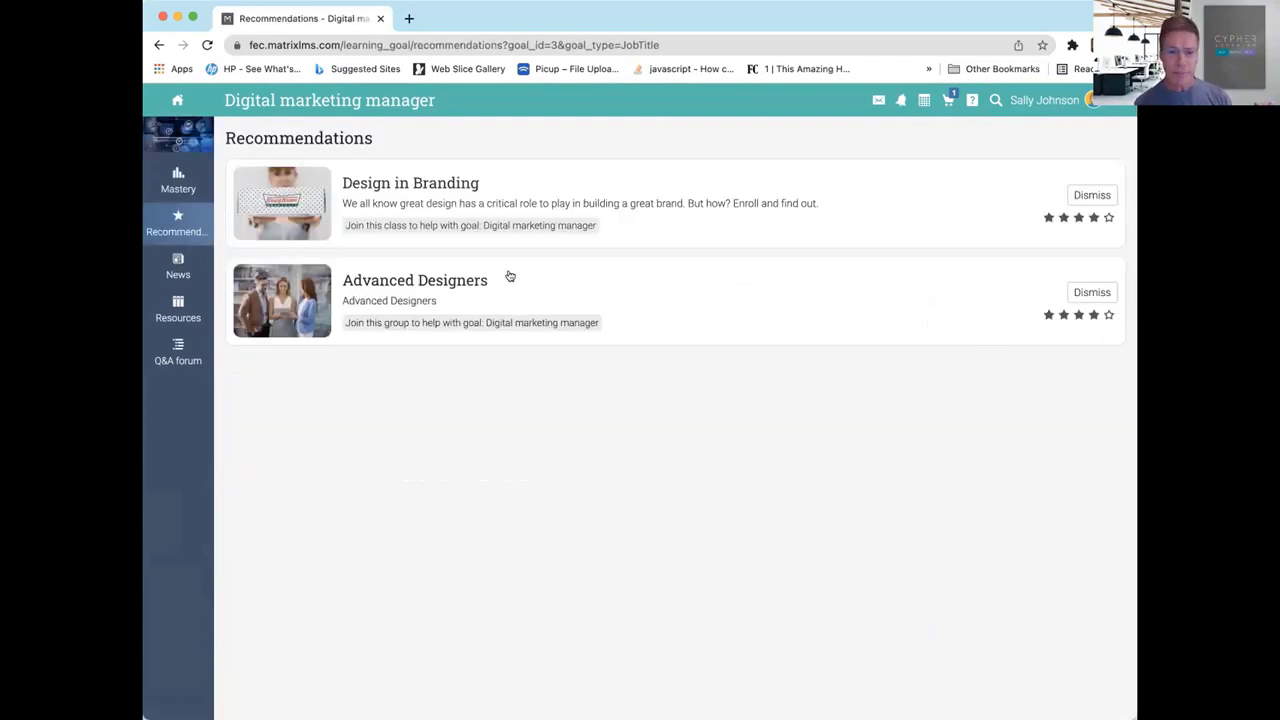
mouse_move(636, 144)
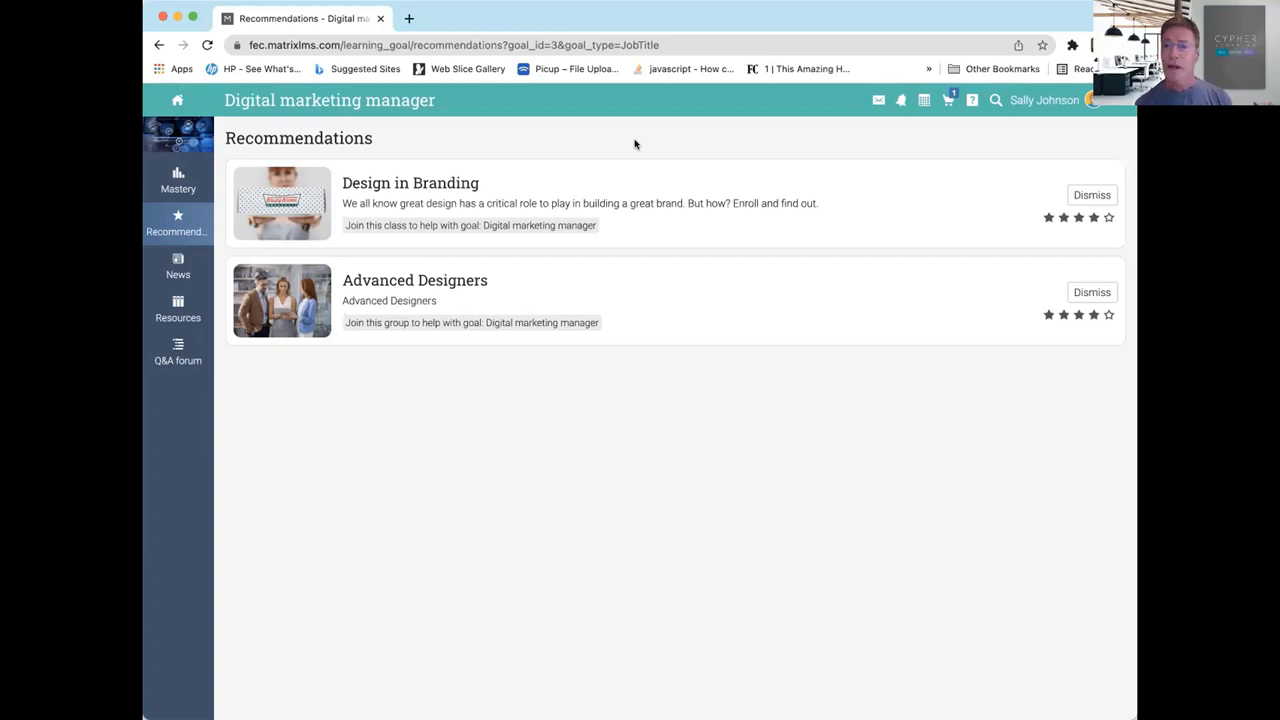
mouse_move(178, 352)
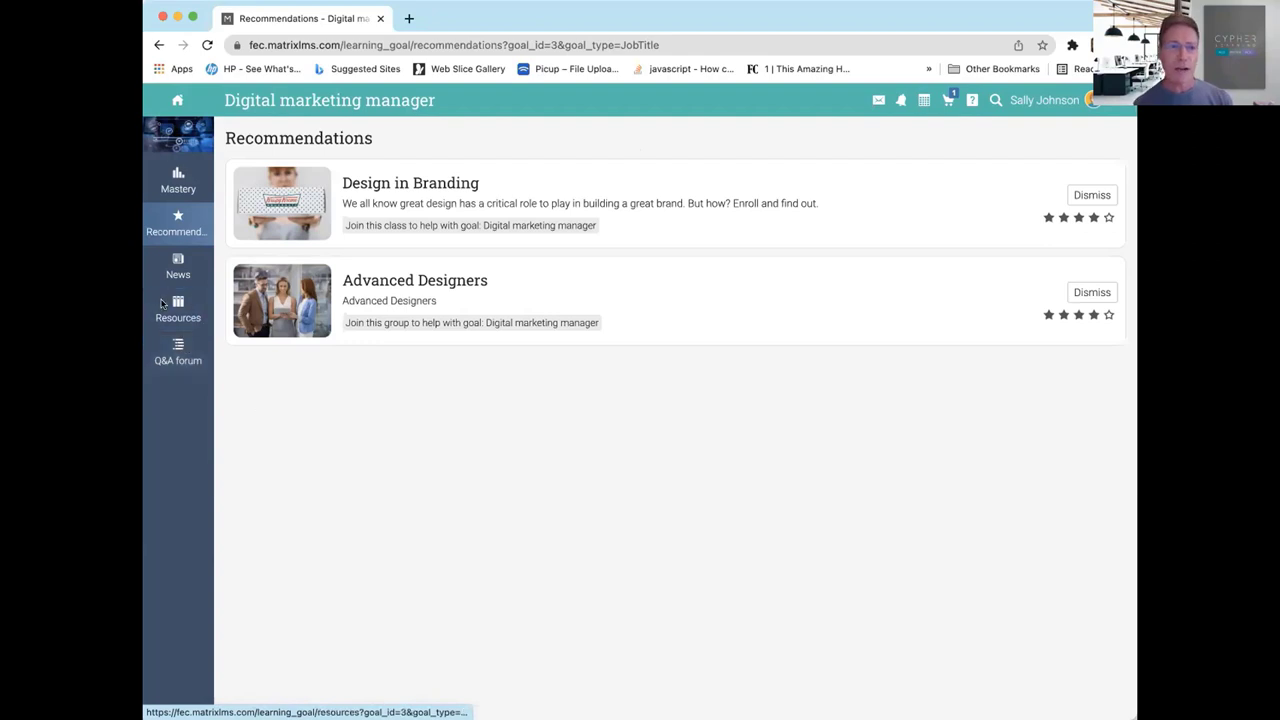
mouse_move(490, 16)
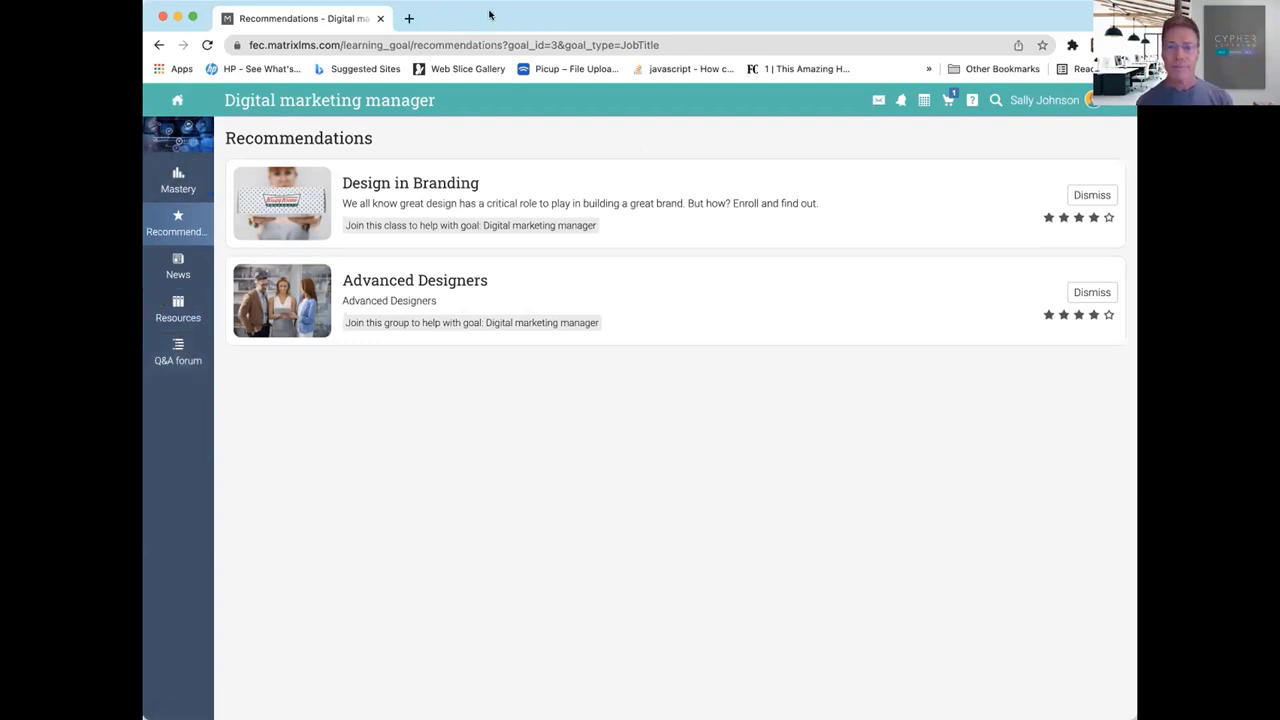
- Switch to the Talented Learning - Cypher Learning - Webinar deck showing the XCredit title slide
click(176, 200)
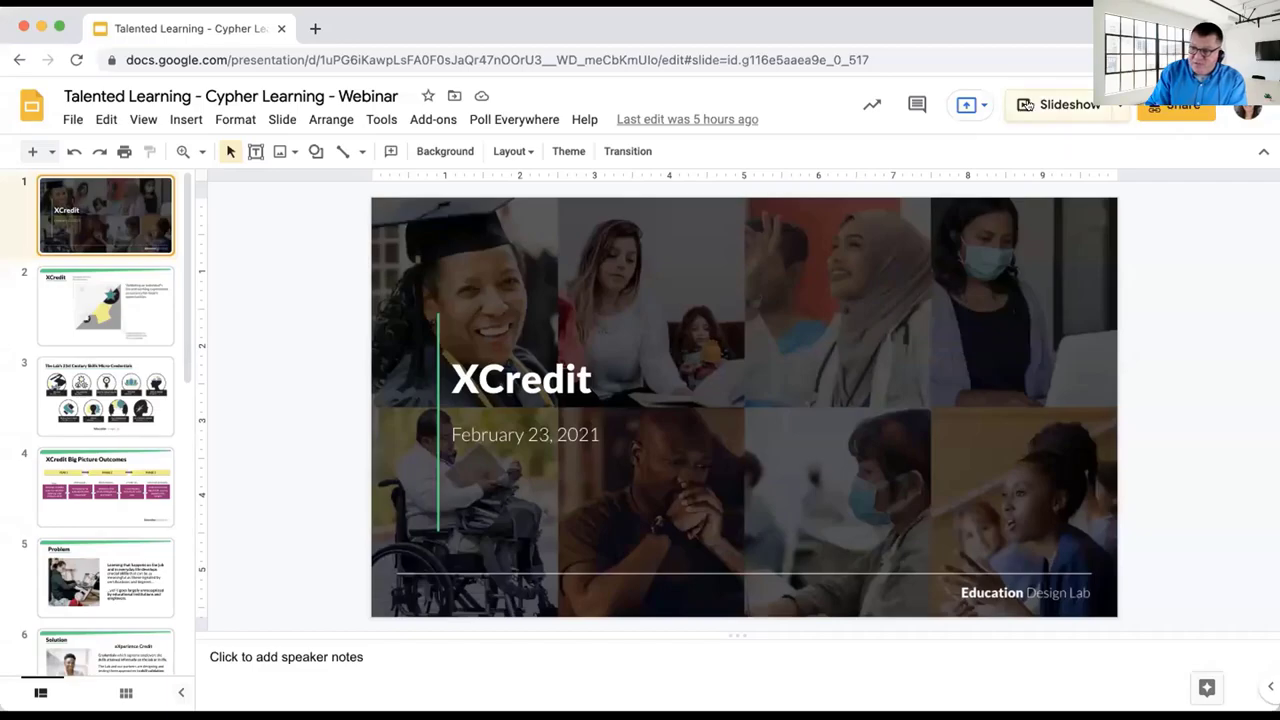
- Start presenting full-screen and advance from the XCredit slide to the Problem slide
click(1060, 104)
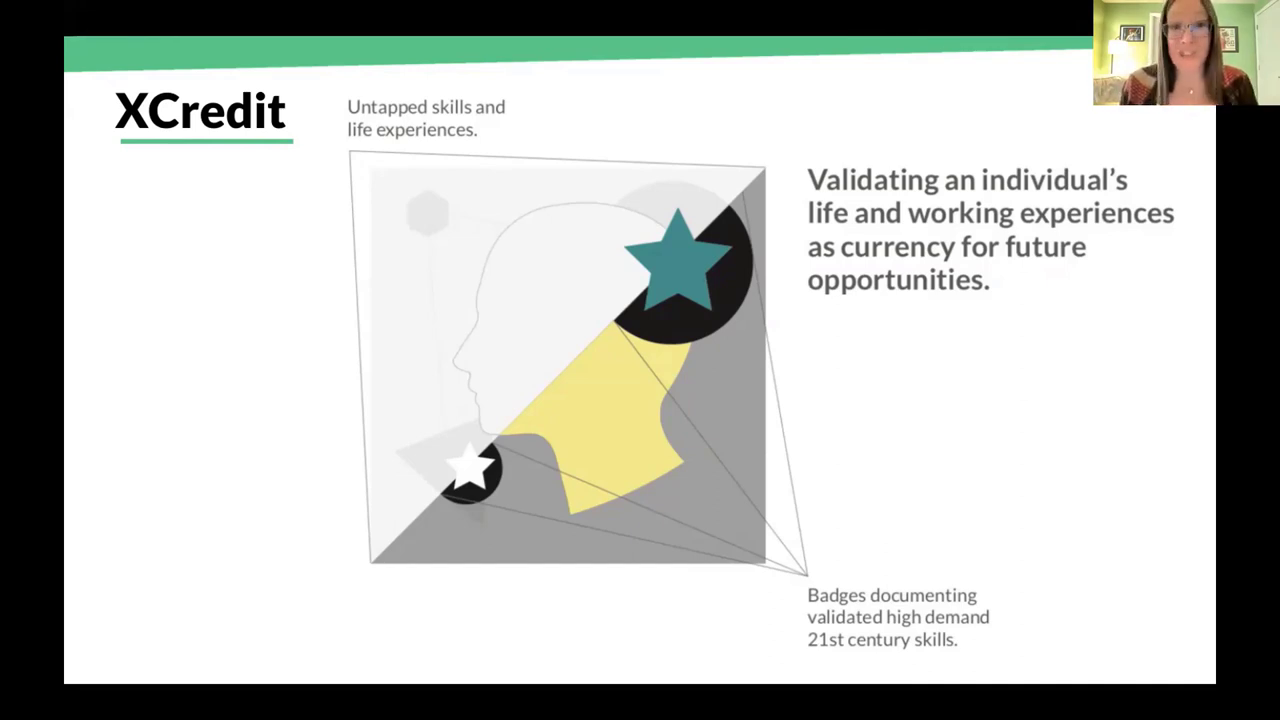
key(right)
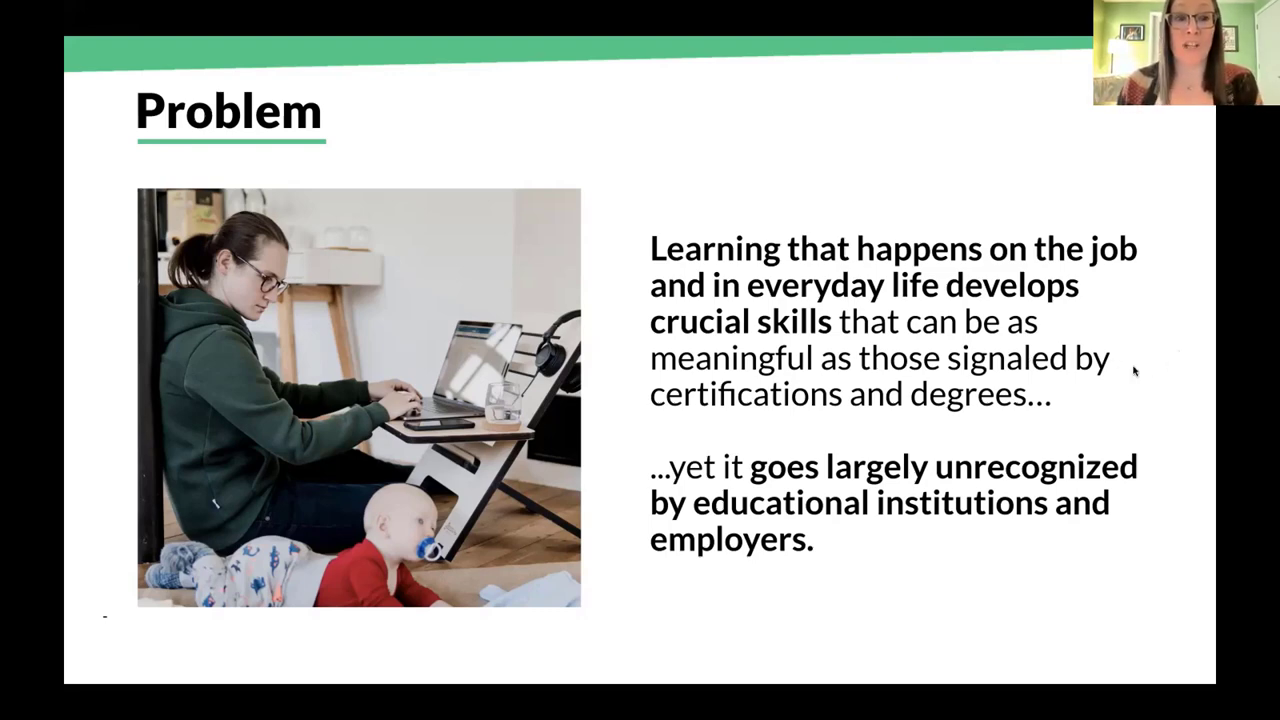
- Advance from the Problem slide to the eXperience Credit Solution slide
key(right)
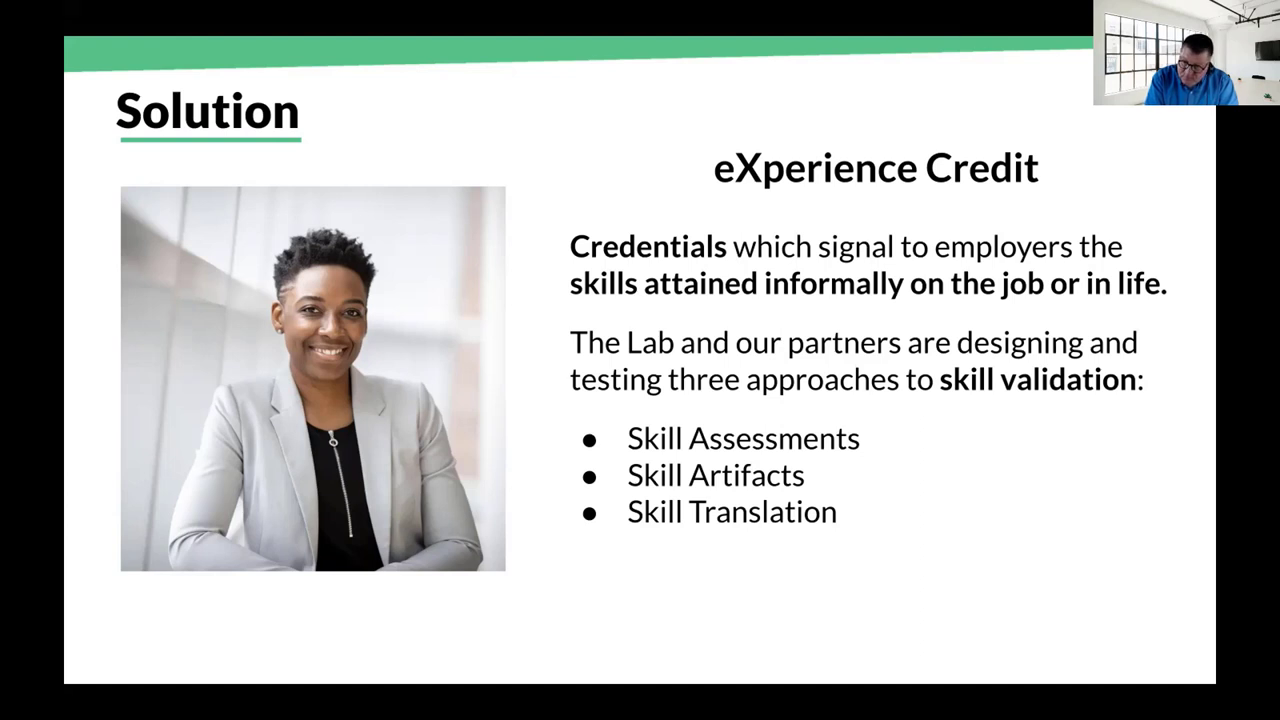
- Advance from the Solution slide to the Year 1 Project Partners slide
key(right)
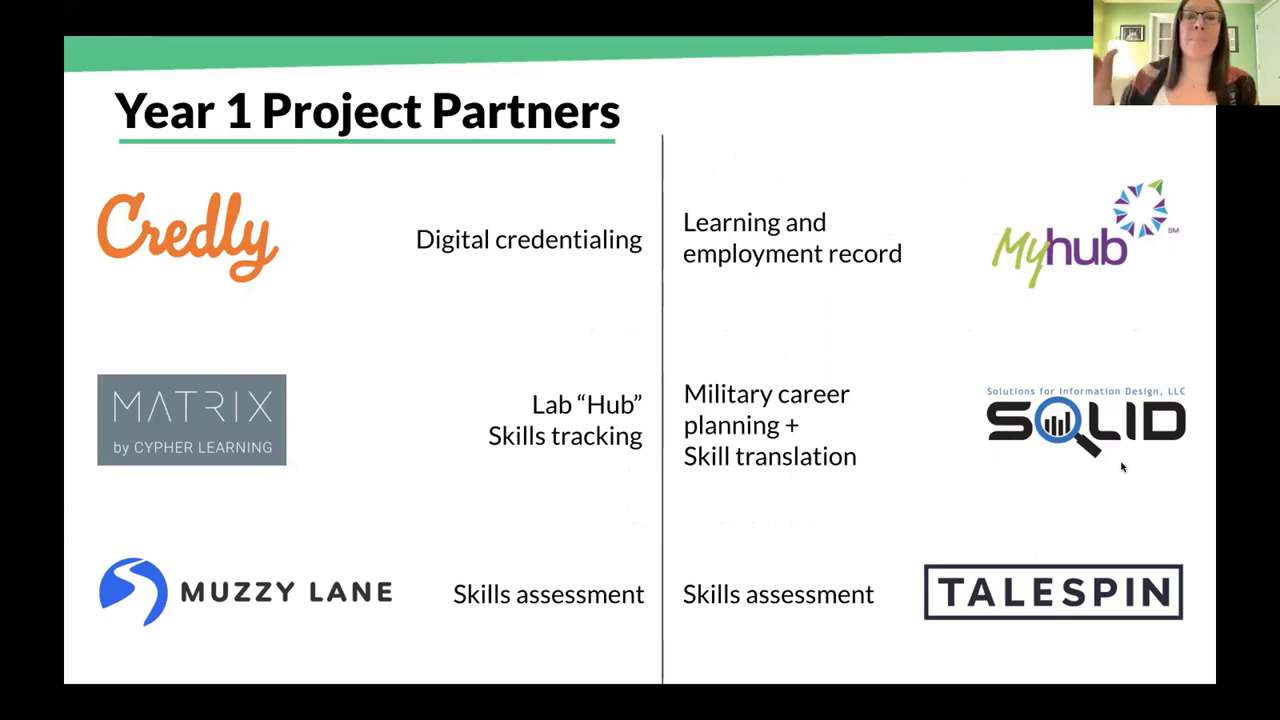
- Advance past the Year 1 Project Partners slide toward the XCredit Ecosystem Miro board
key(right)
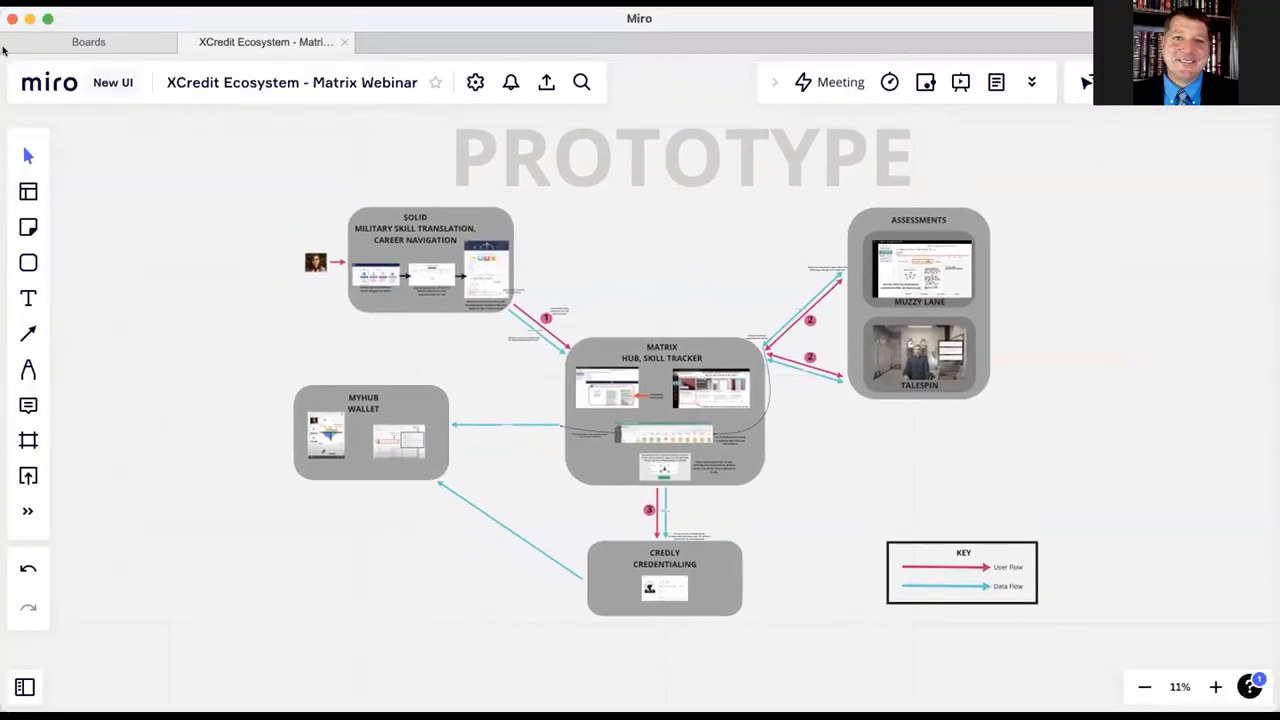
mouse_move(542, 200)
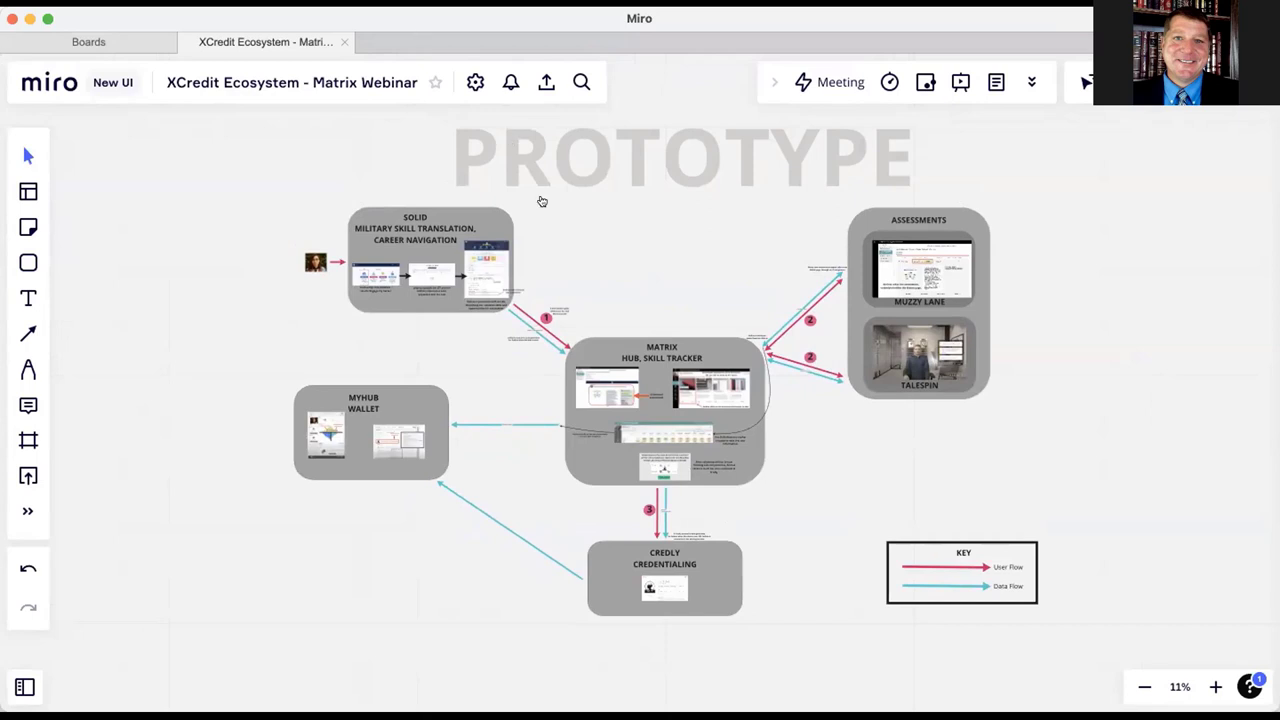
mouse_move(490, 112)
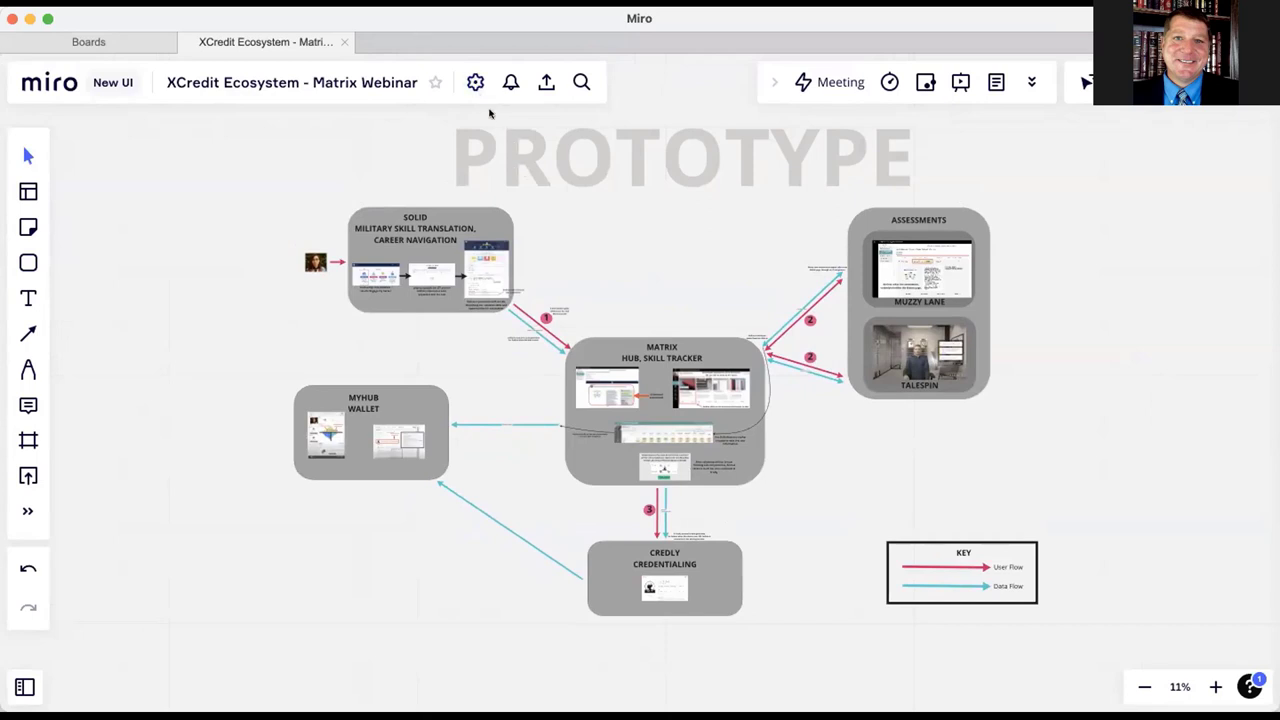
mouse_move(476, 82)
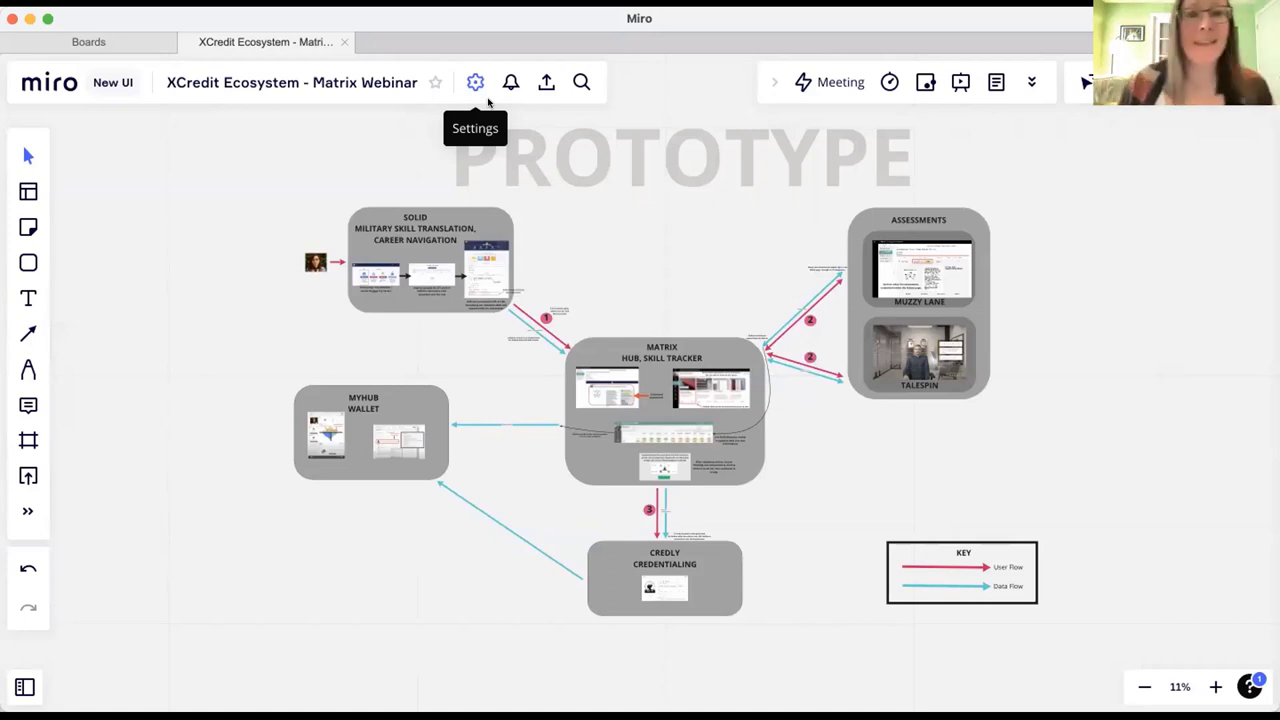
mouse_move(528, 188)
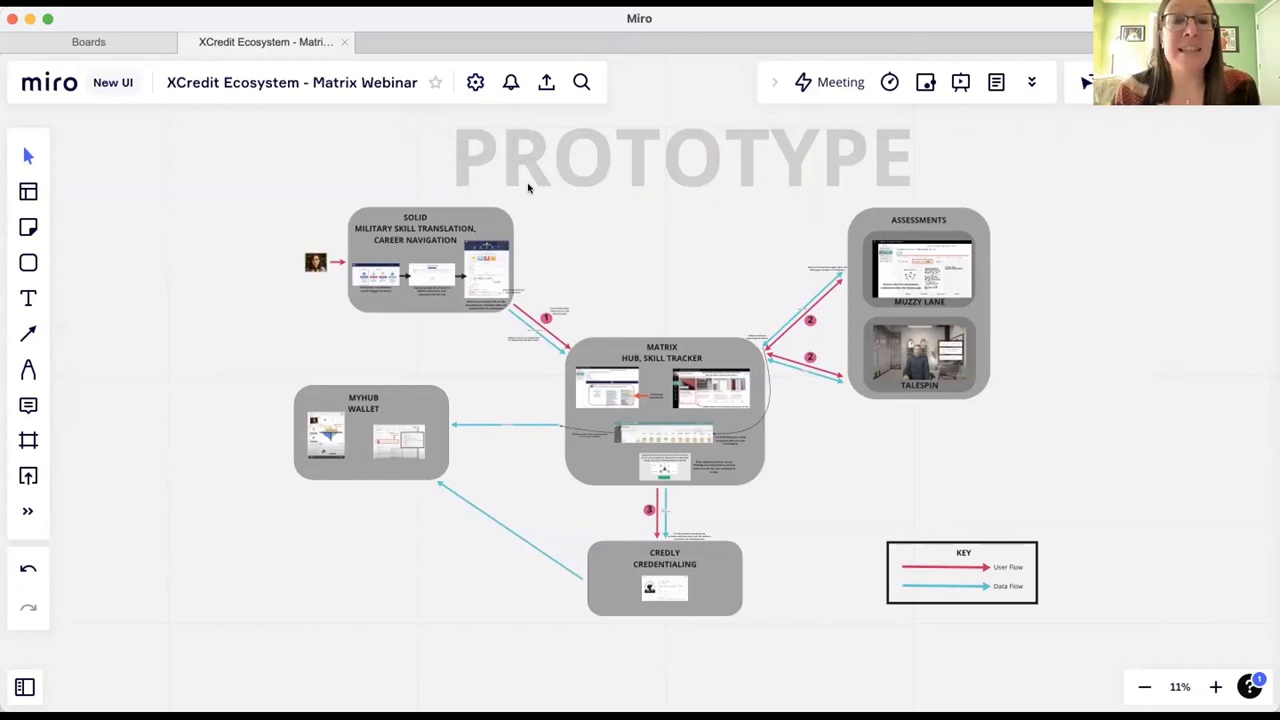
mouse_move(650, 430)
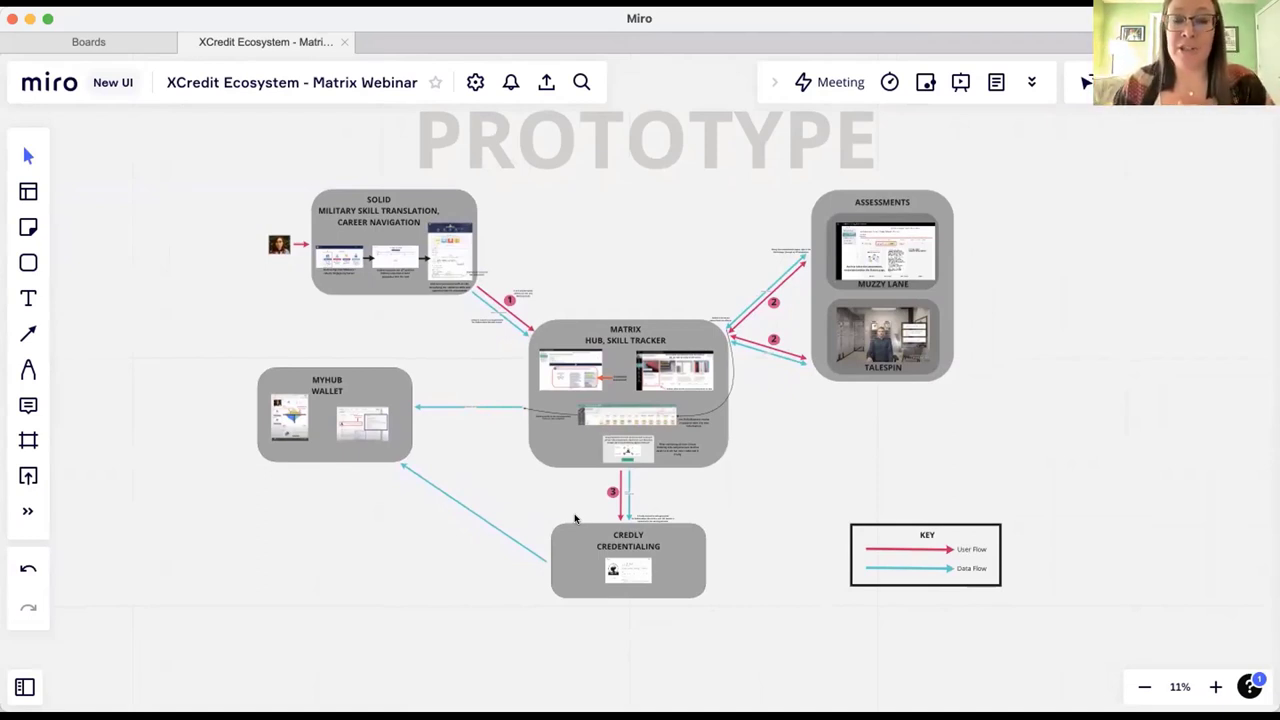
mouse_move(560, 572)
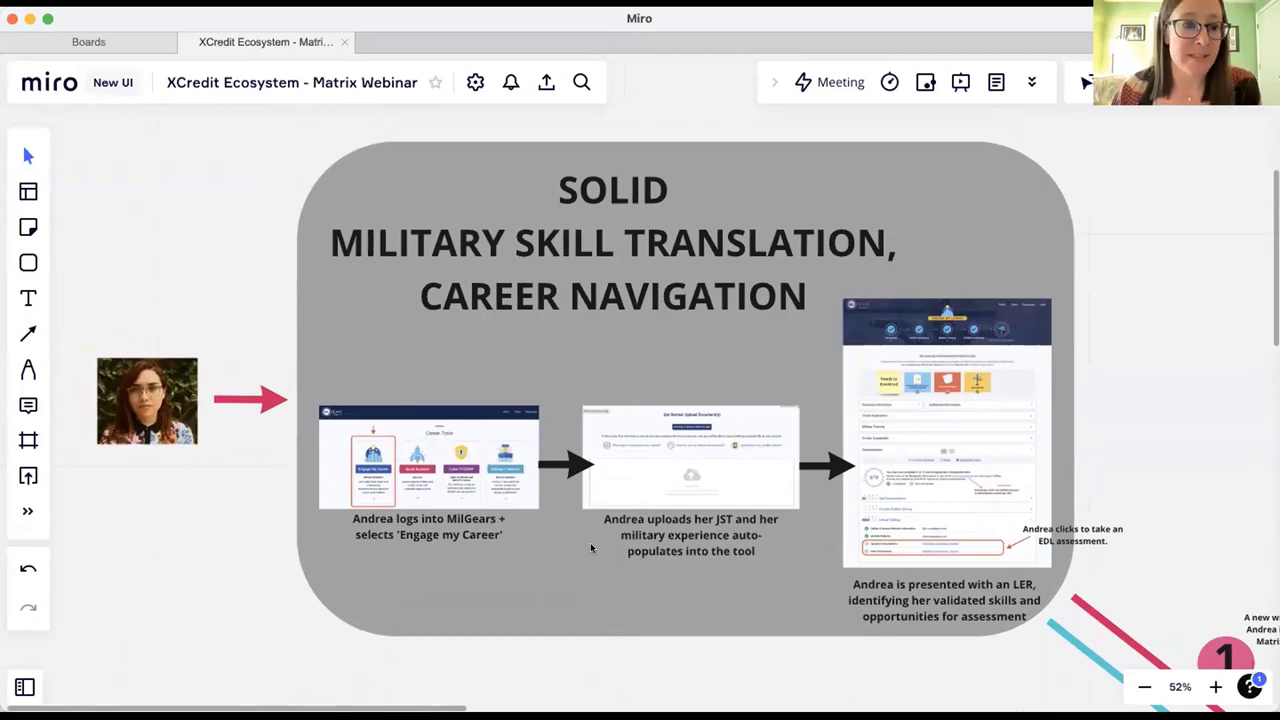
mouse_move(108, 390)
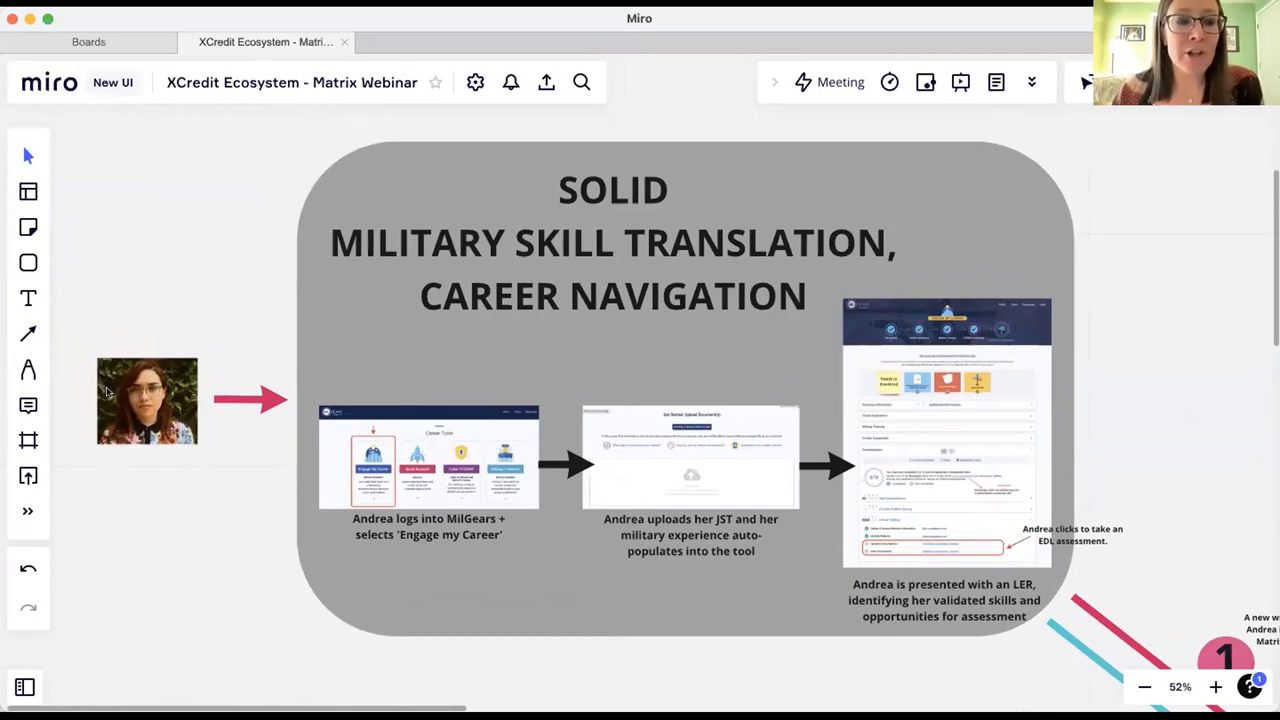
- Zoom from the PROTOTYPE overview into the SOLID Military Skill Translation frame with Andrea's MilGears login
click(148, 400)
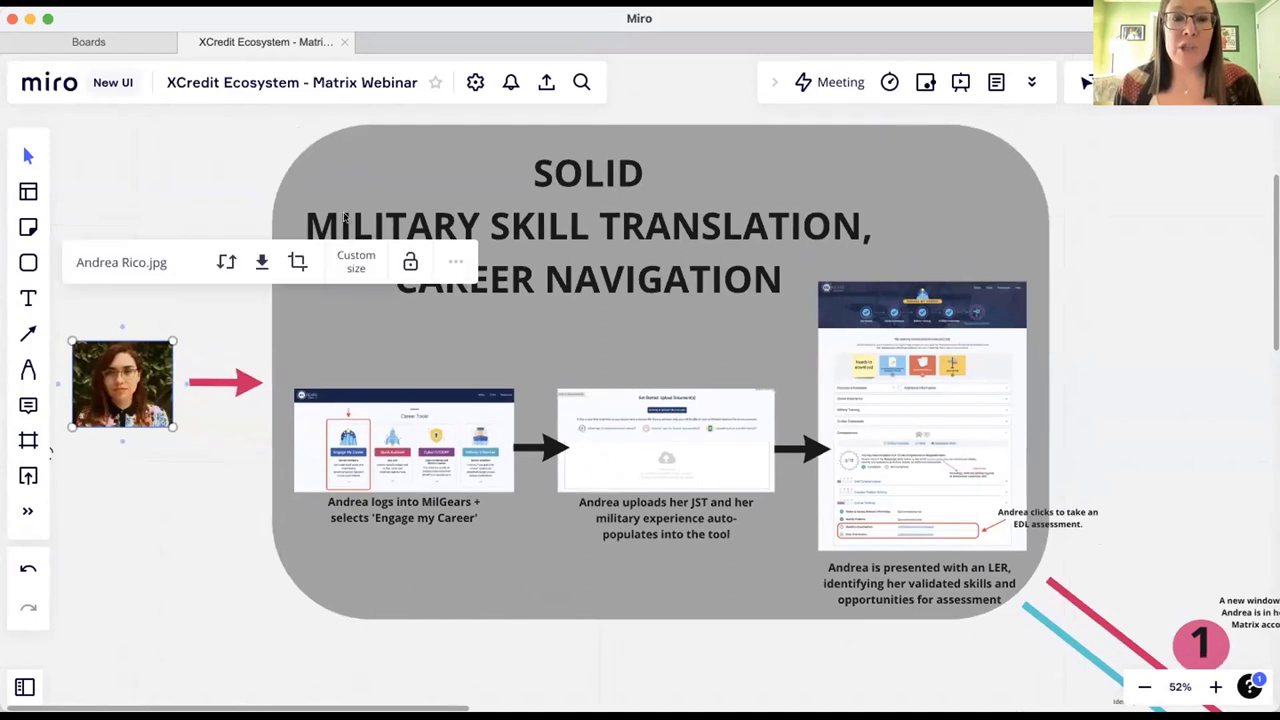
mouse_move(444, 168)
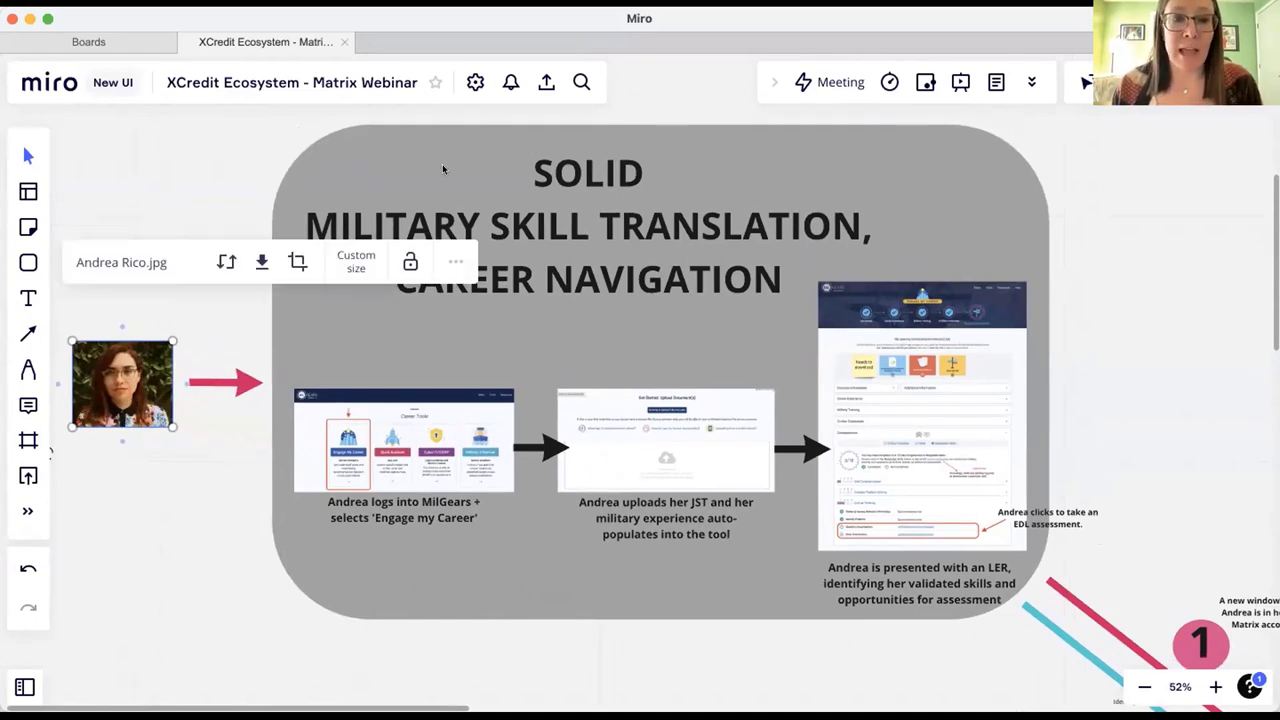
click(190, 584)
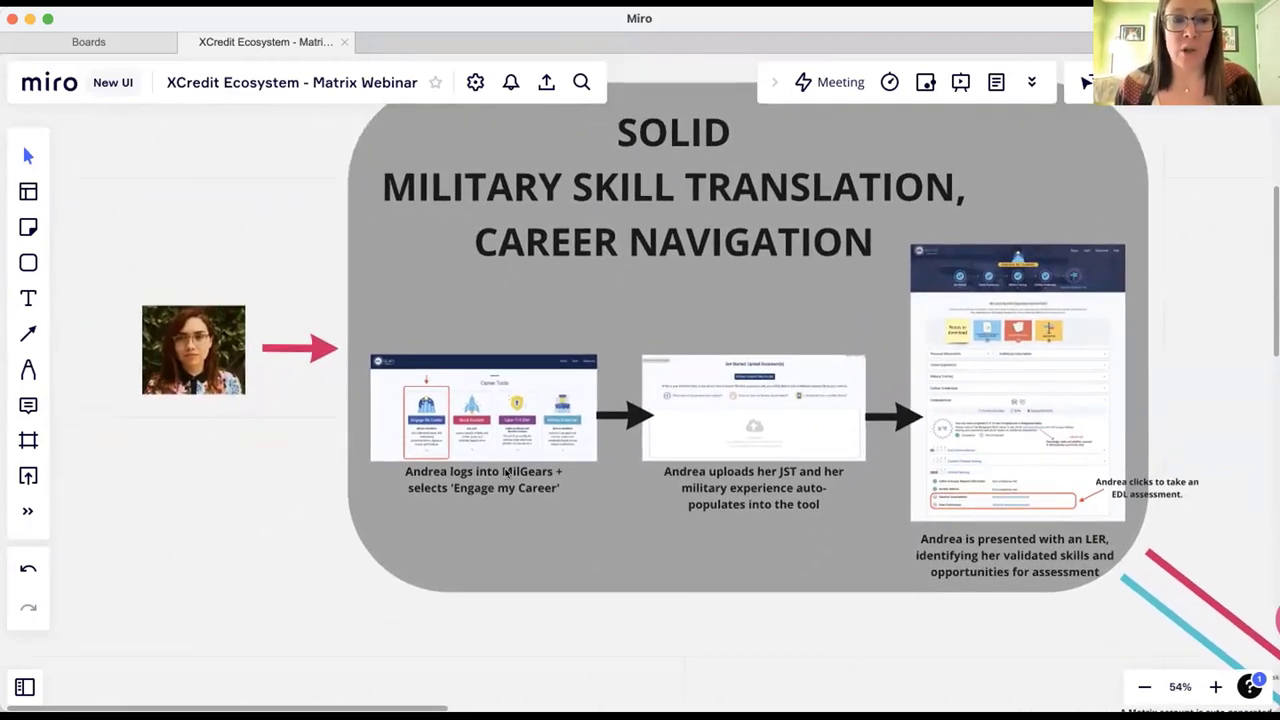
scroll(up, 3)
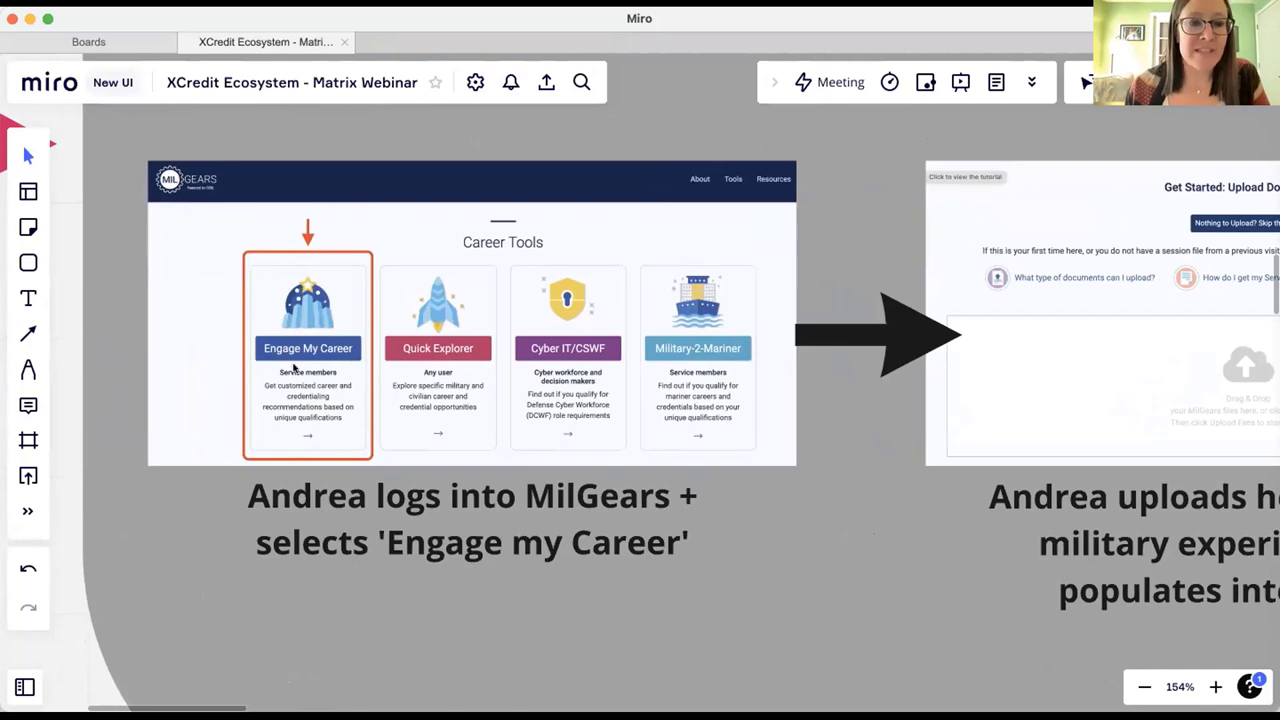
mouse_move(290, 350)
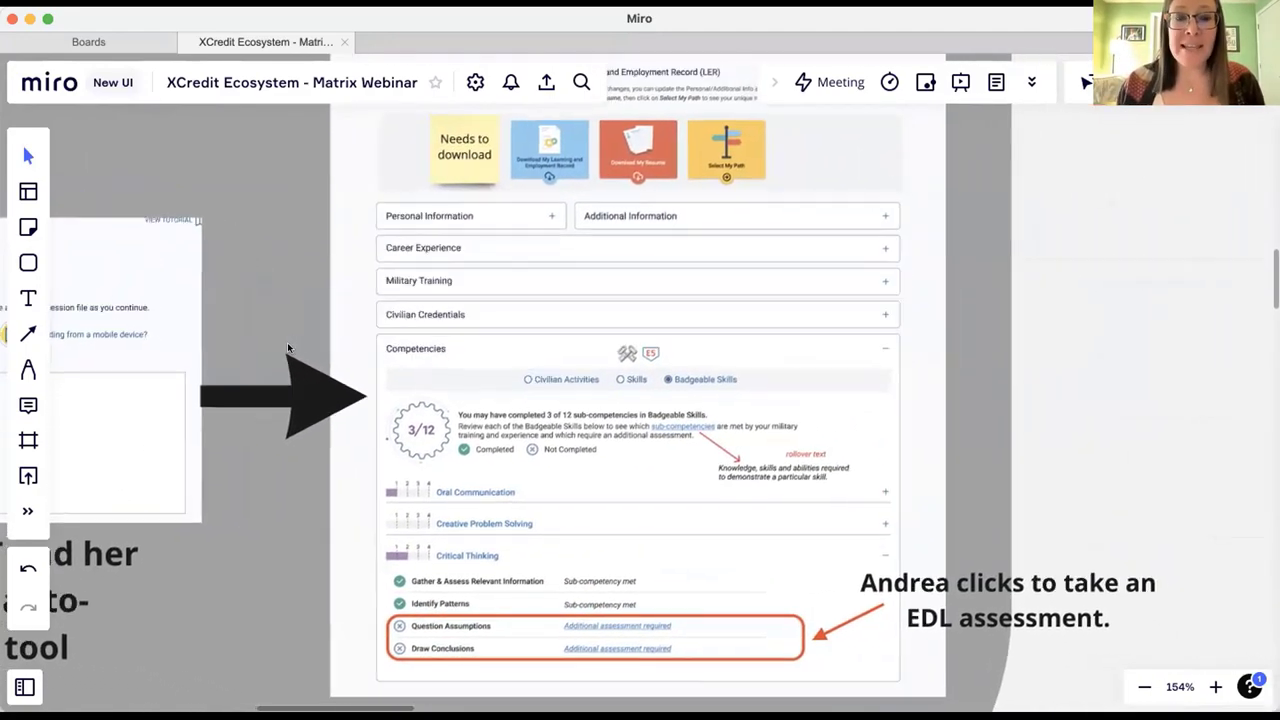
- Pan down past Andrea's LER and EDL assessment to the auto-generated Matrix account step 1 arrows
scroll(down, 3)
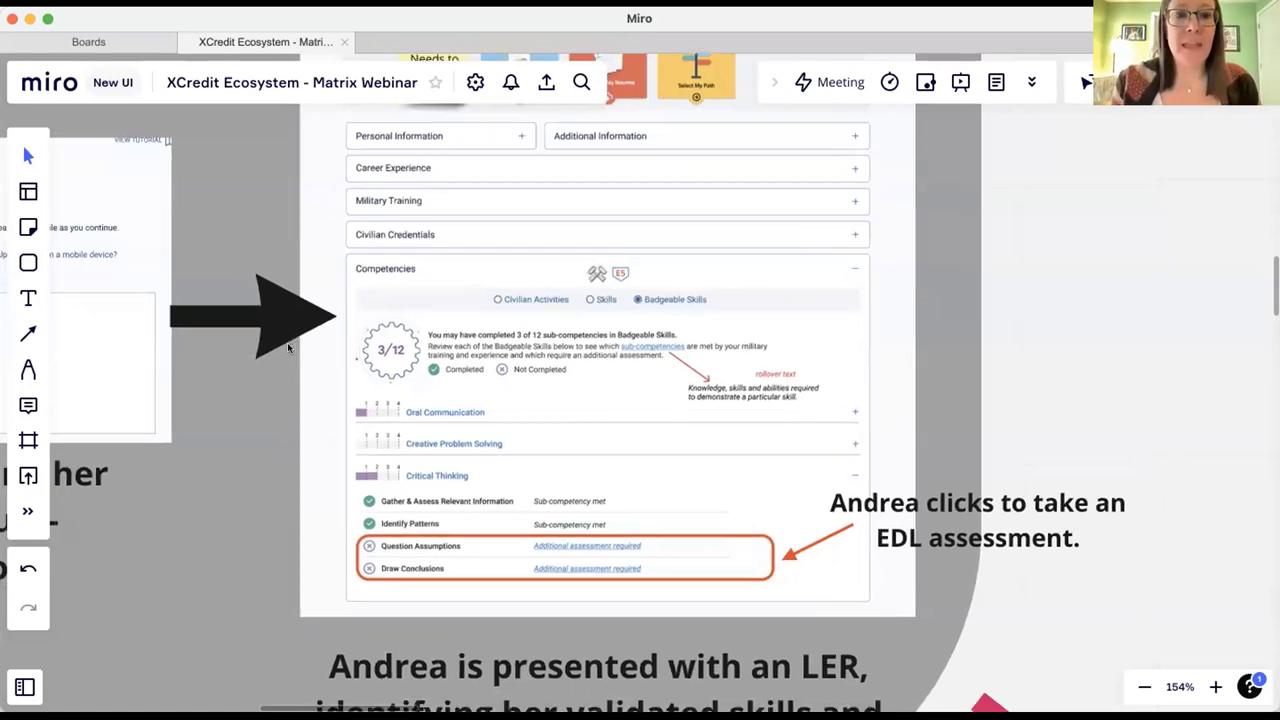
scroll(down, 3)
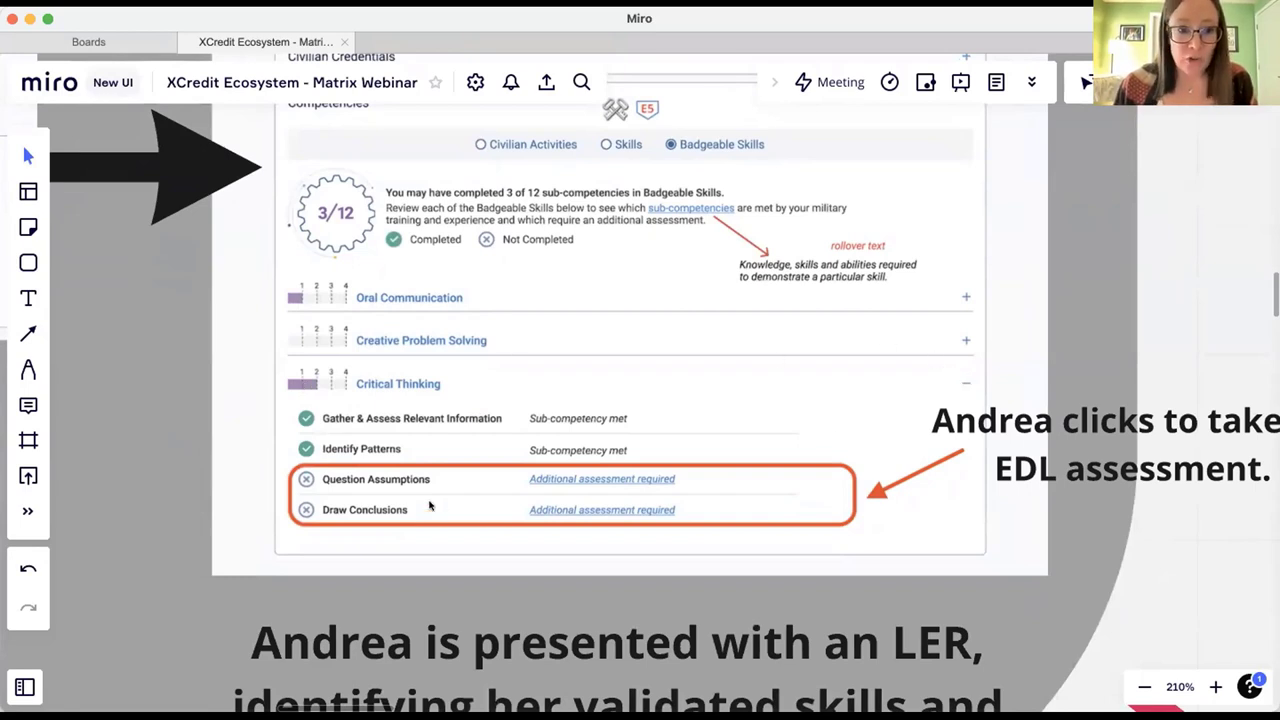
mouse_move(336, 428)
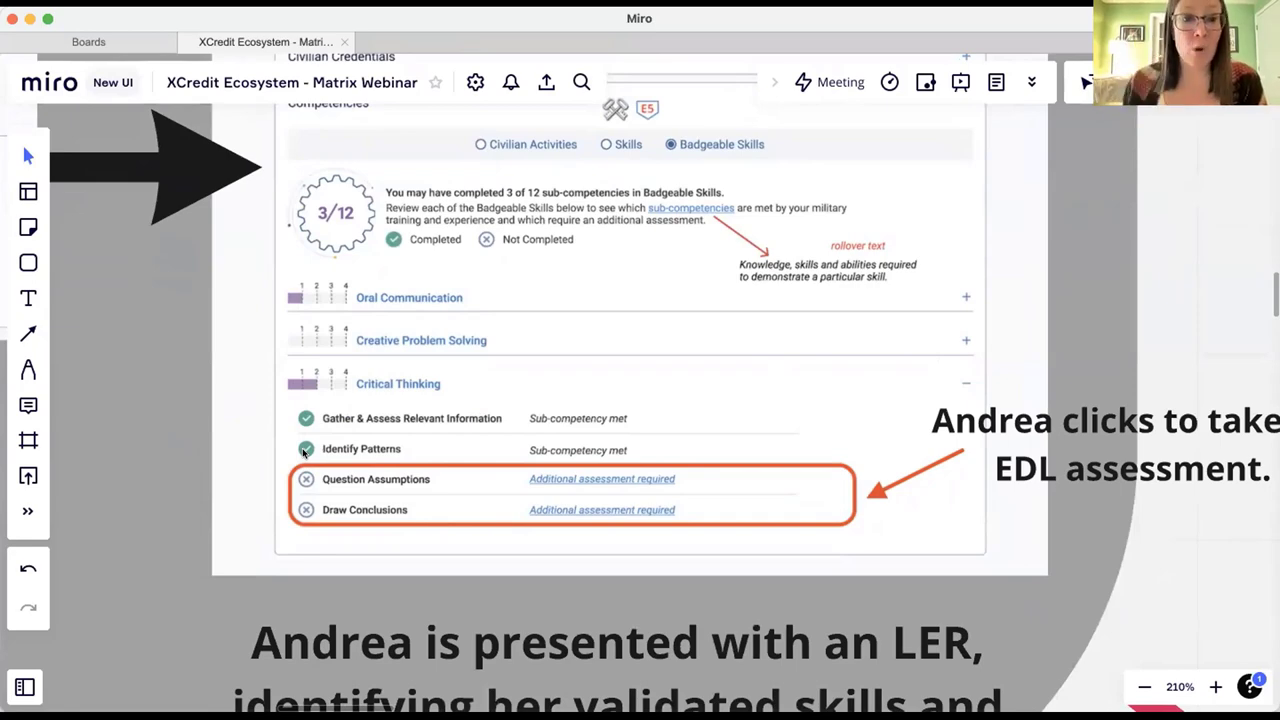
scroll(down, 3)
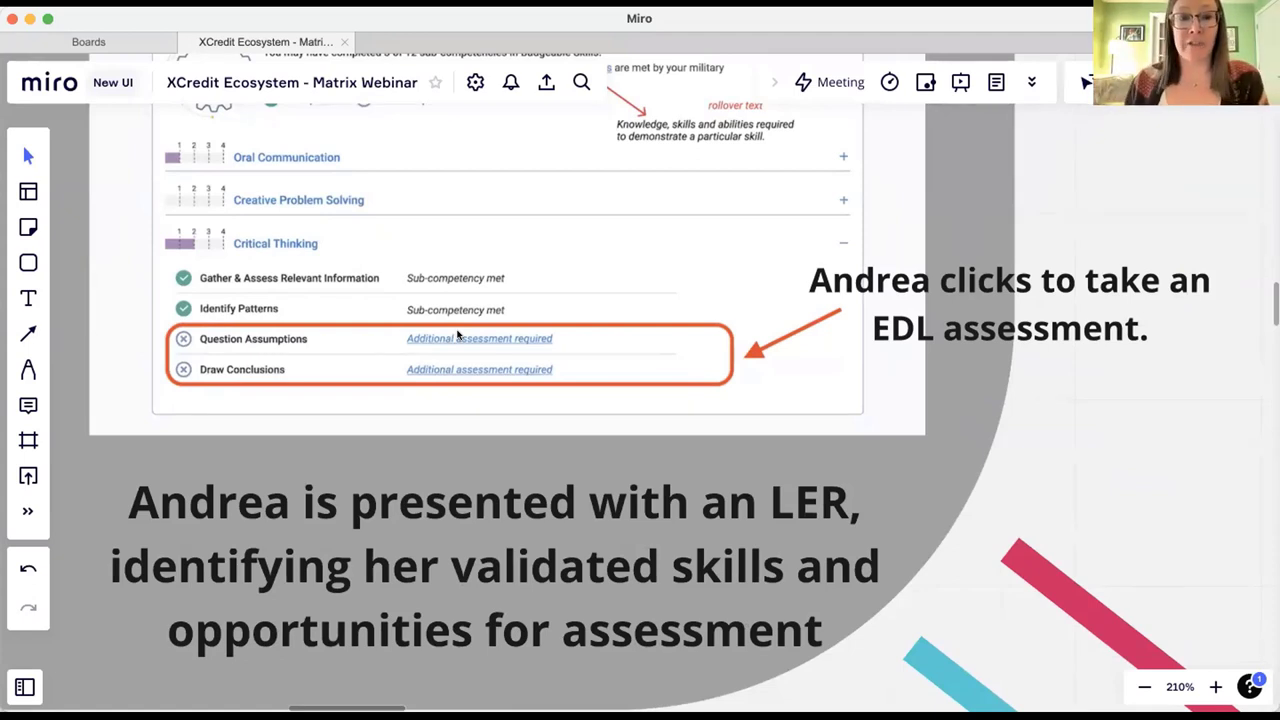
mouse_move(464, 342)
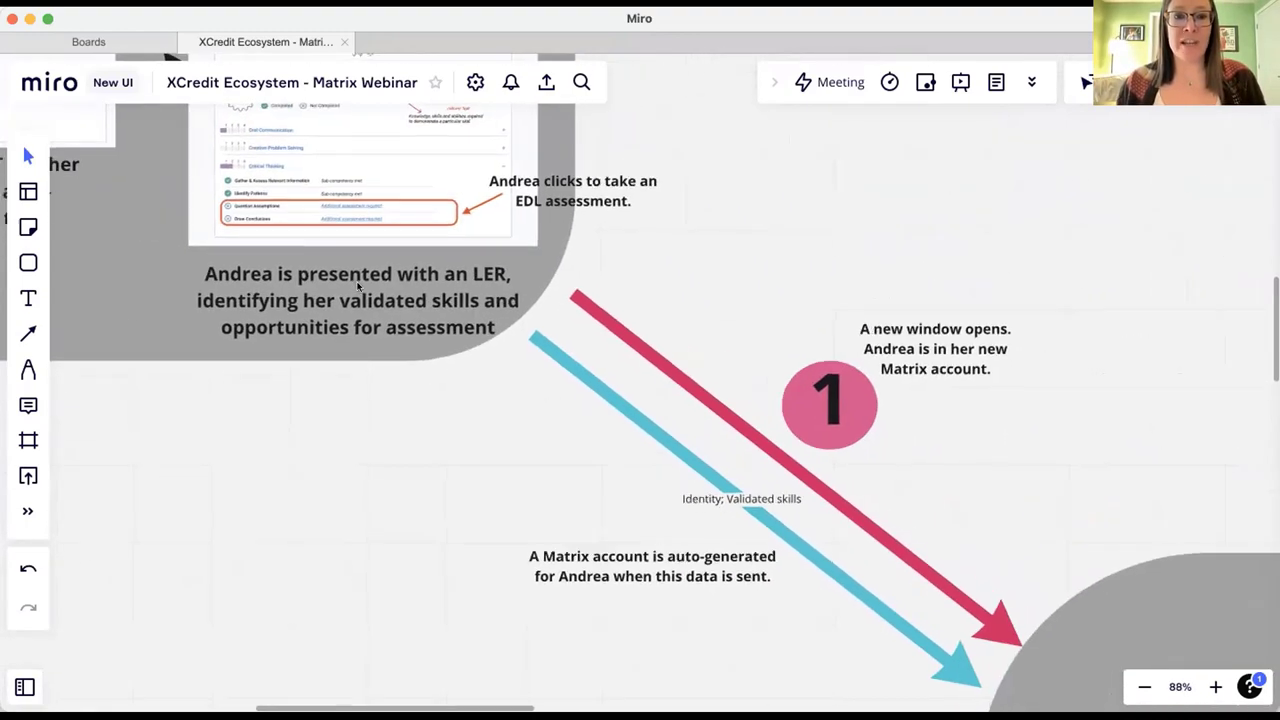
scroll(down, 3)
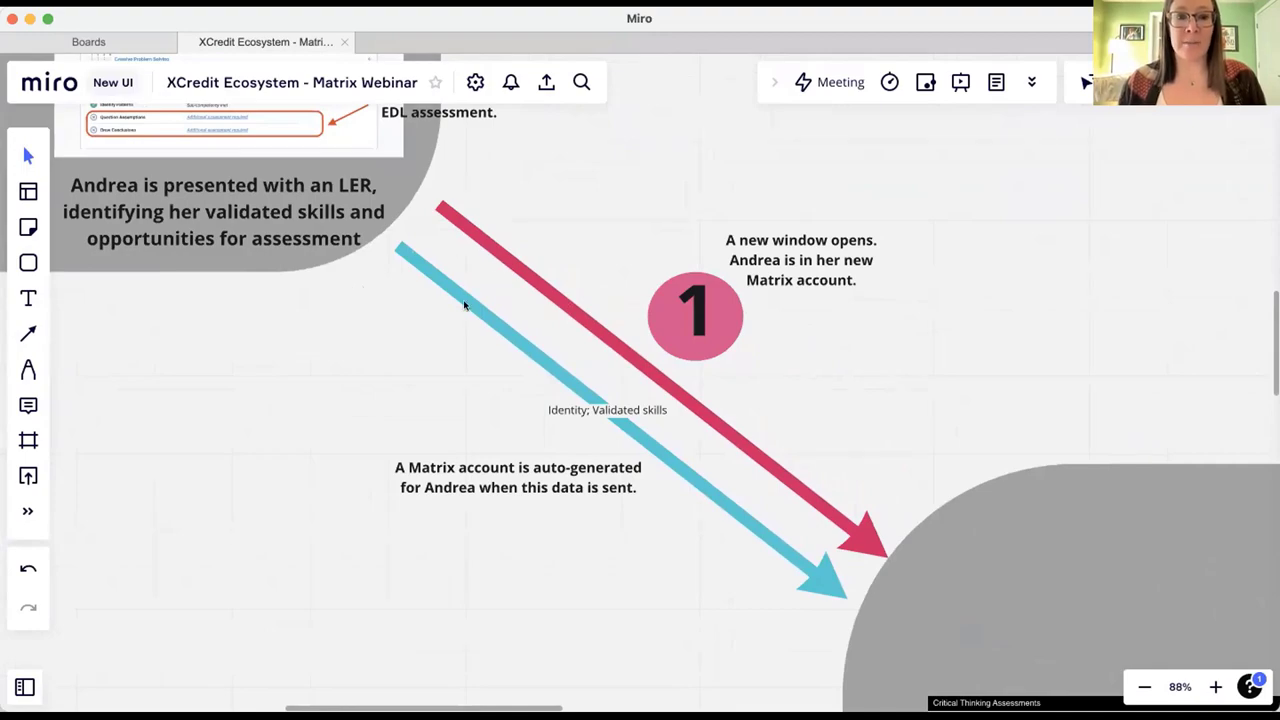
- Pan down past the embedded Matrix assessment to the Muzzy Lane and Talespin step 2 panels
scroll(down, 3)
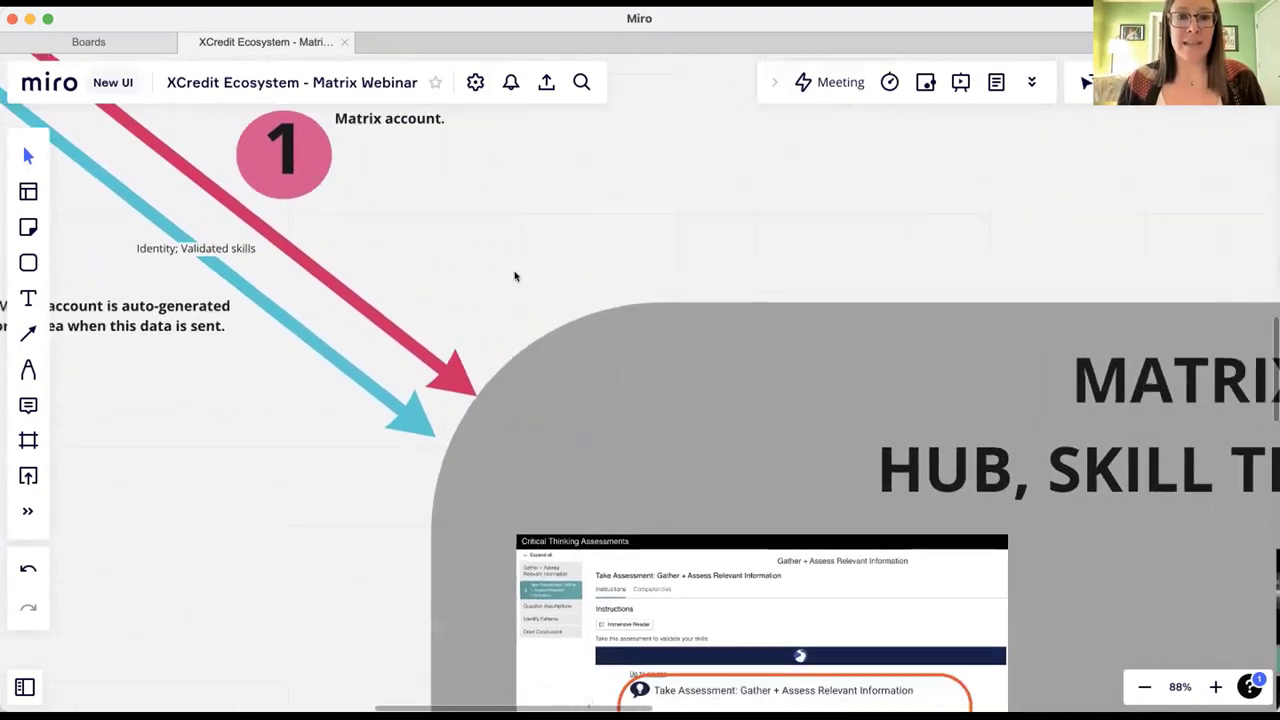
scroll(down, 3)
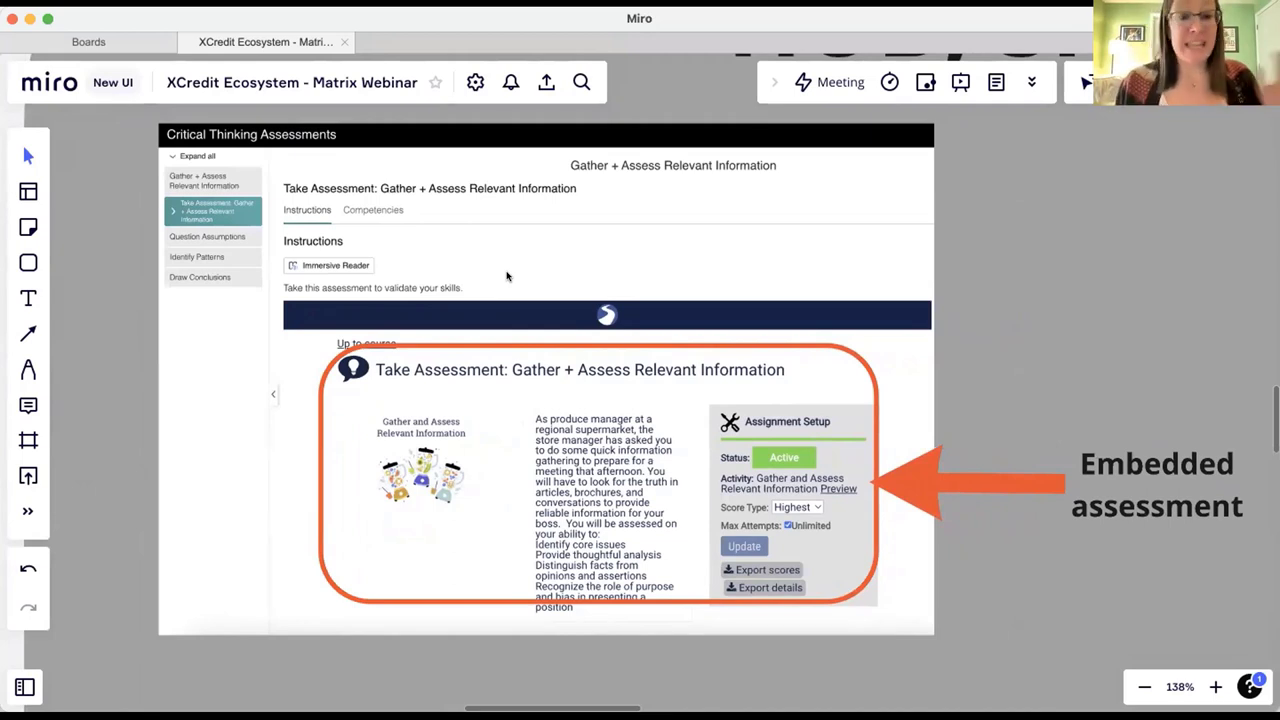
mouse_move(508, 276)
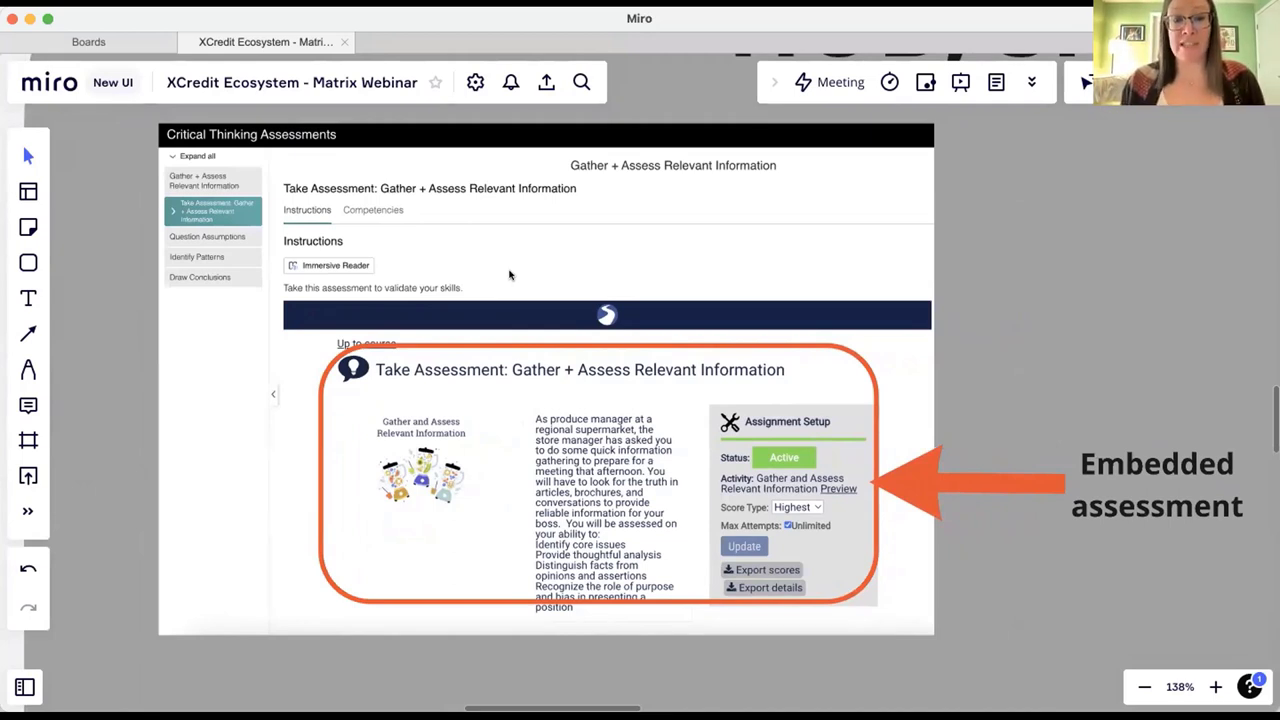
scroll(down, 3)
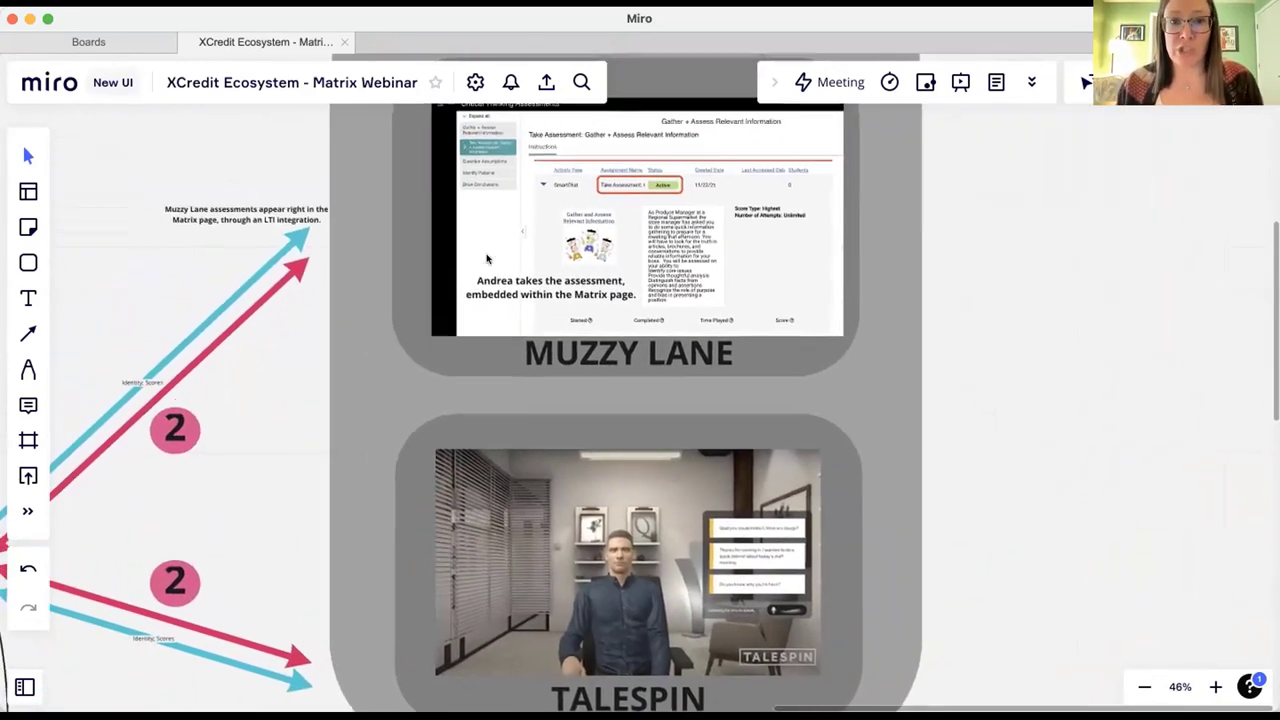
scroll(down, 3)
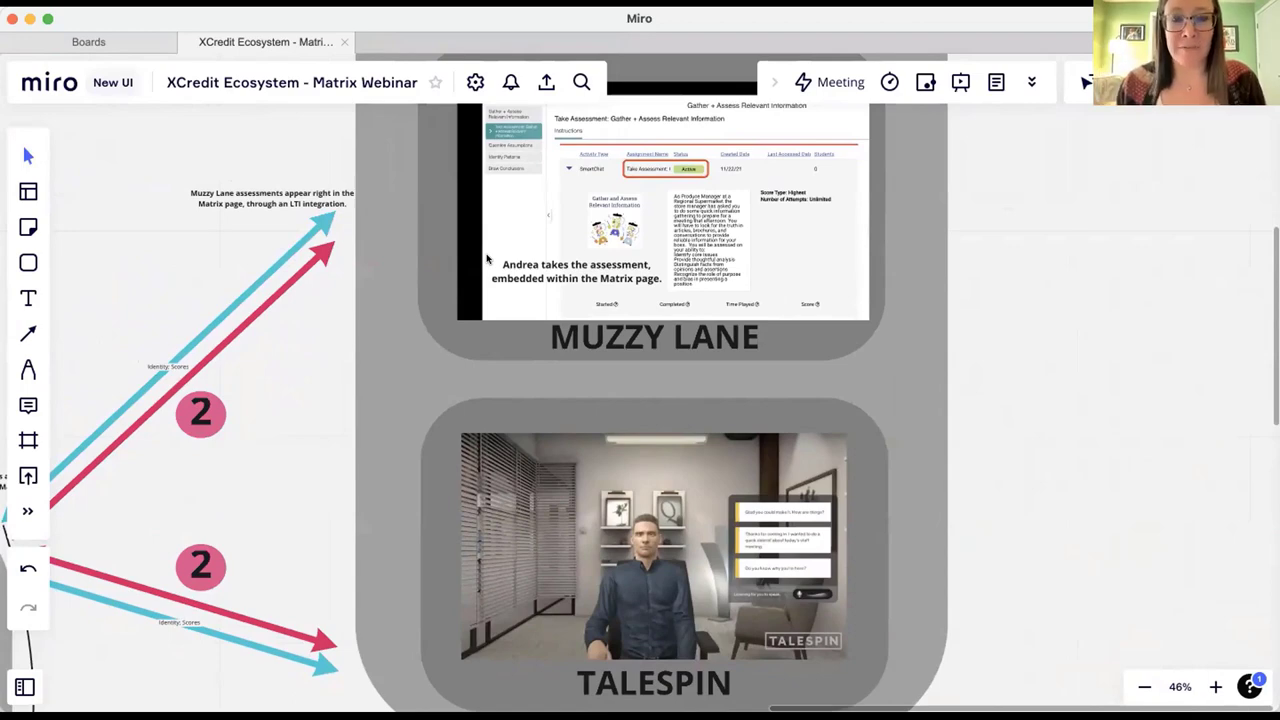
mouse_move(632, 190)
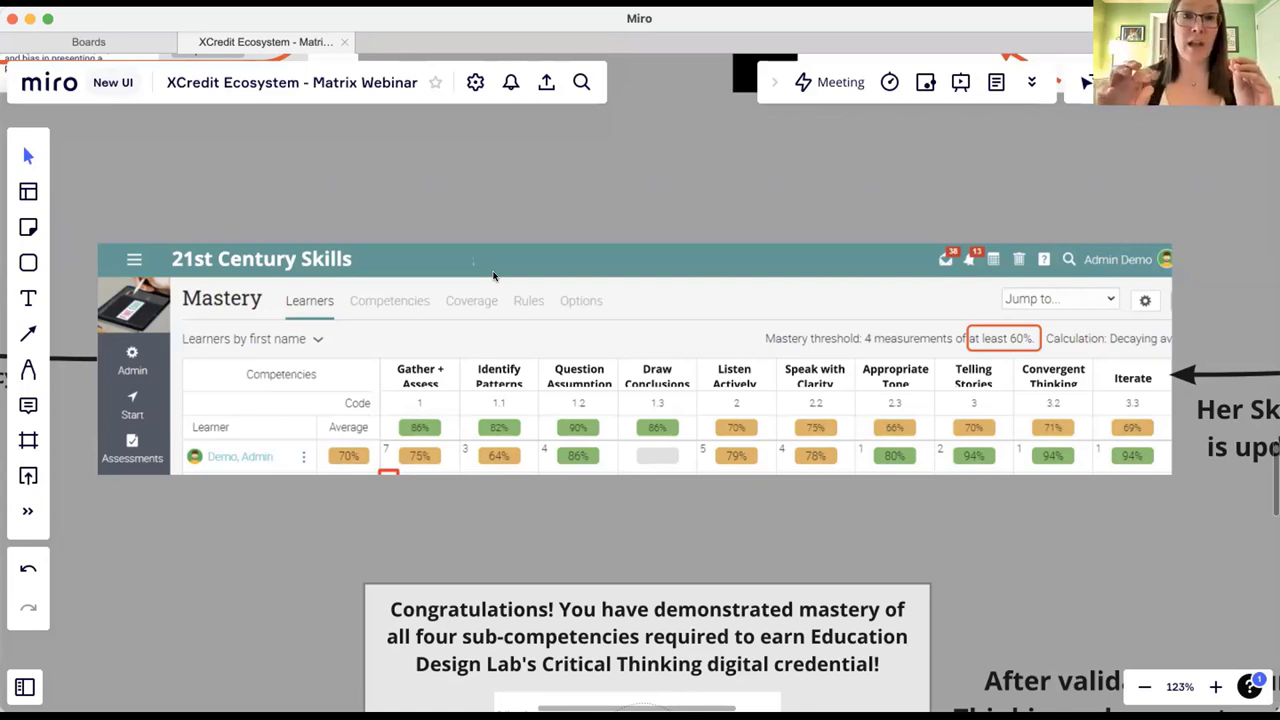
mouse_move(504, 310)
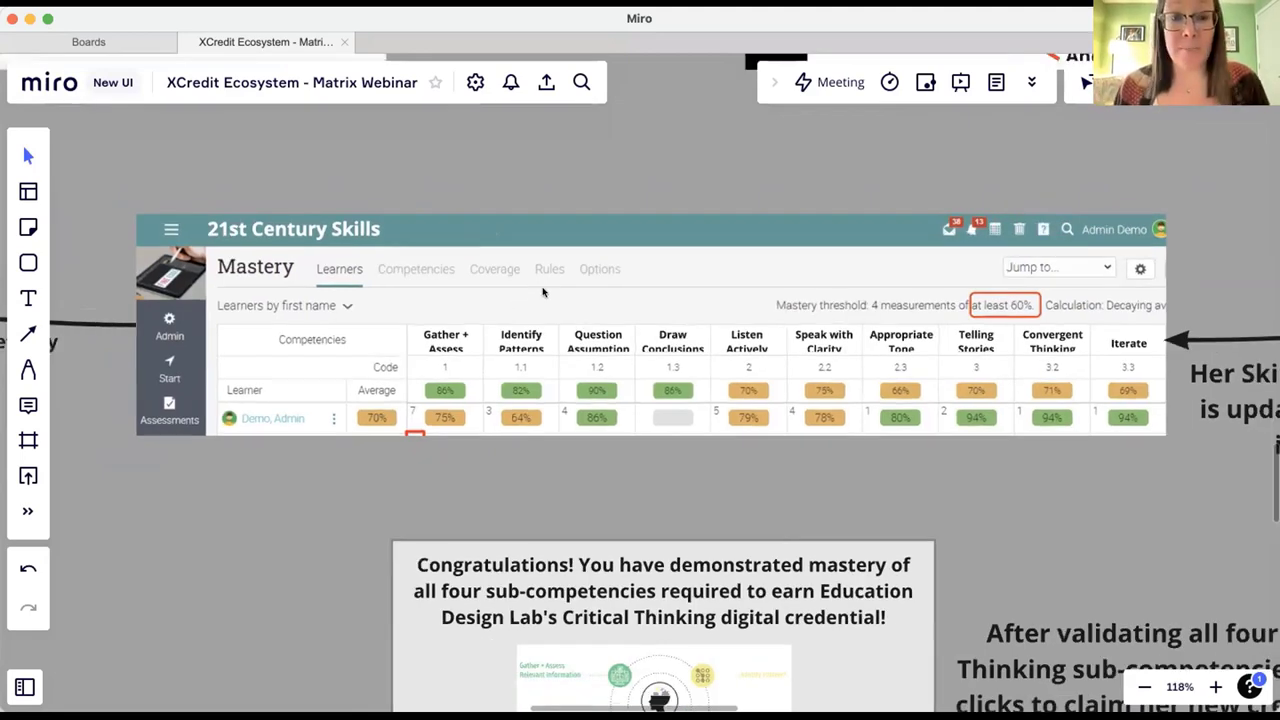
- Scroll the board down to the 21st Century Skills mastery tracker and Critical Thinking congratulations message
scroll(down, 3)
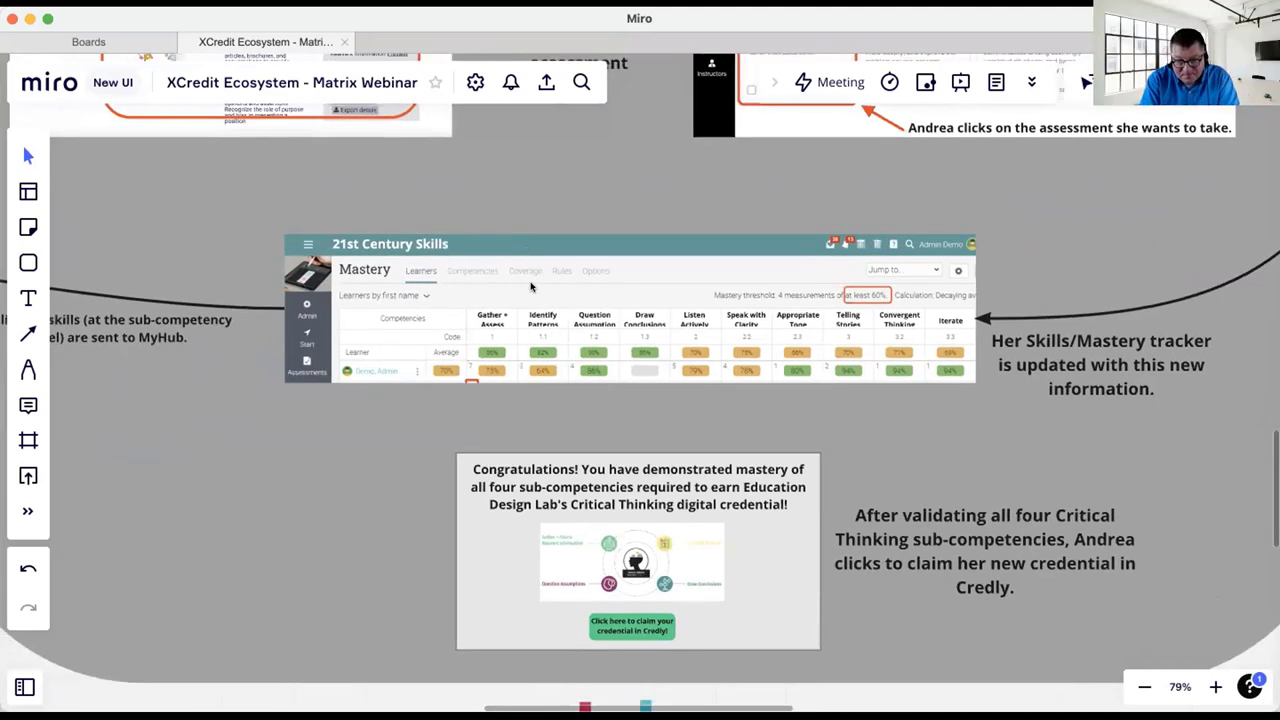
- Scroll past the Credly Critical Thinking badge to the MyHub profile with SOLID and EDL validated skills
scroll(down, 3)
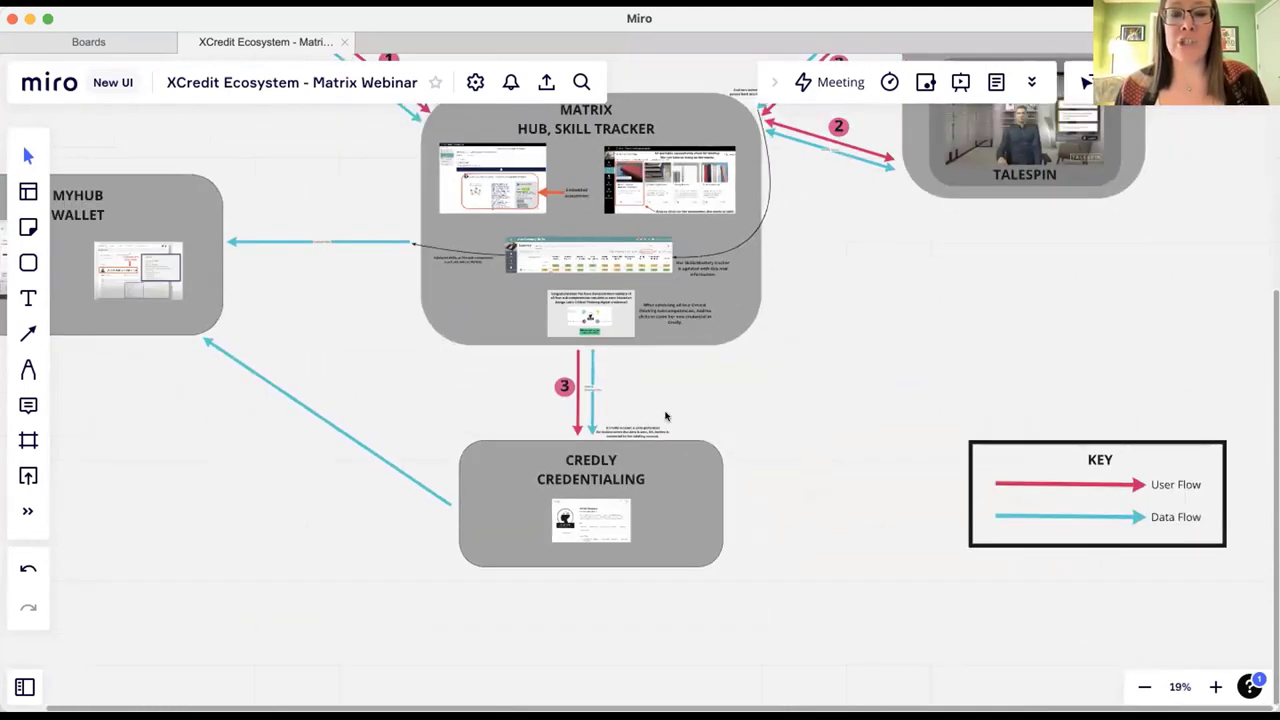
scroll(down, 3)
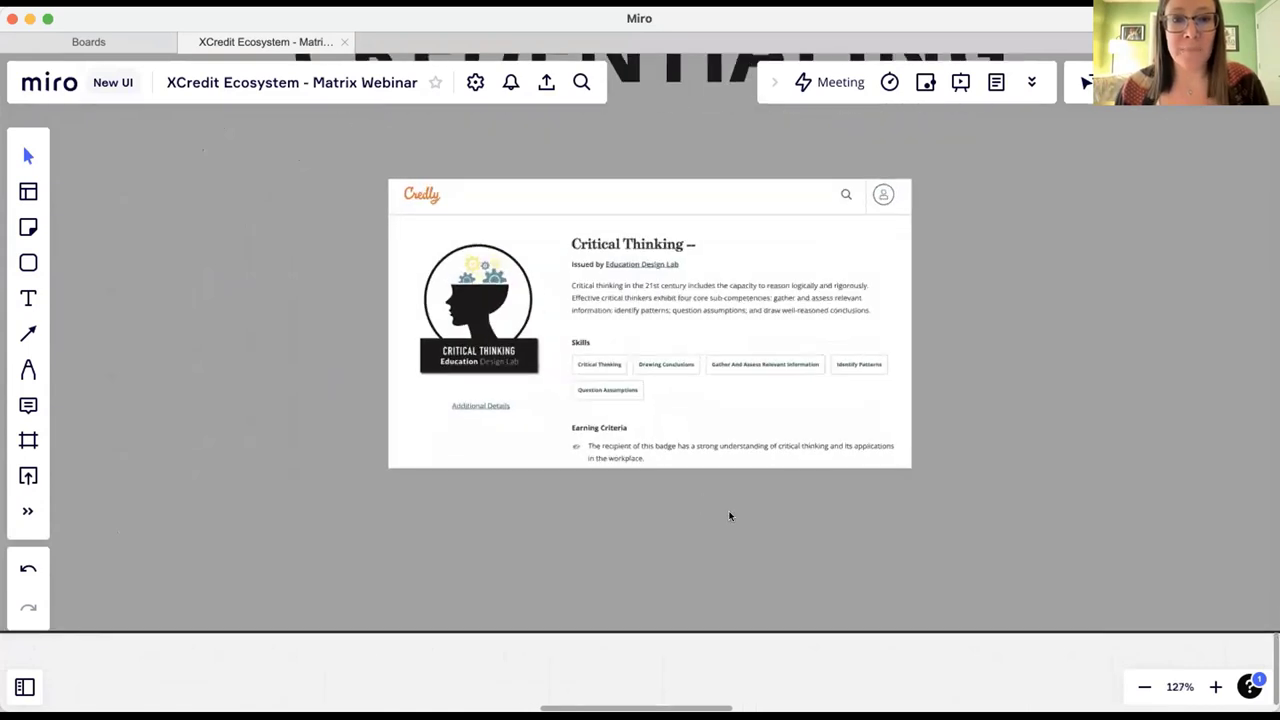
mouse_move(536, 334)
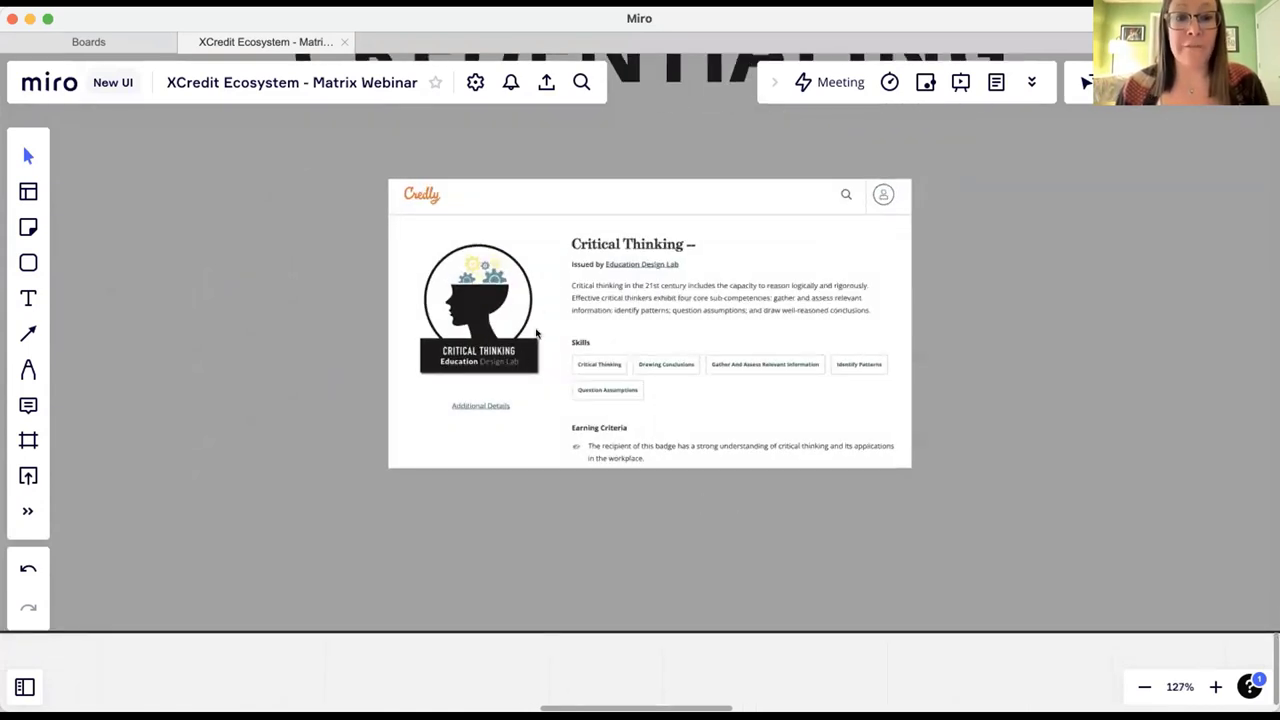
mouse_move(484, 308)
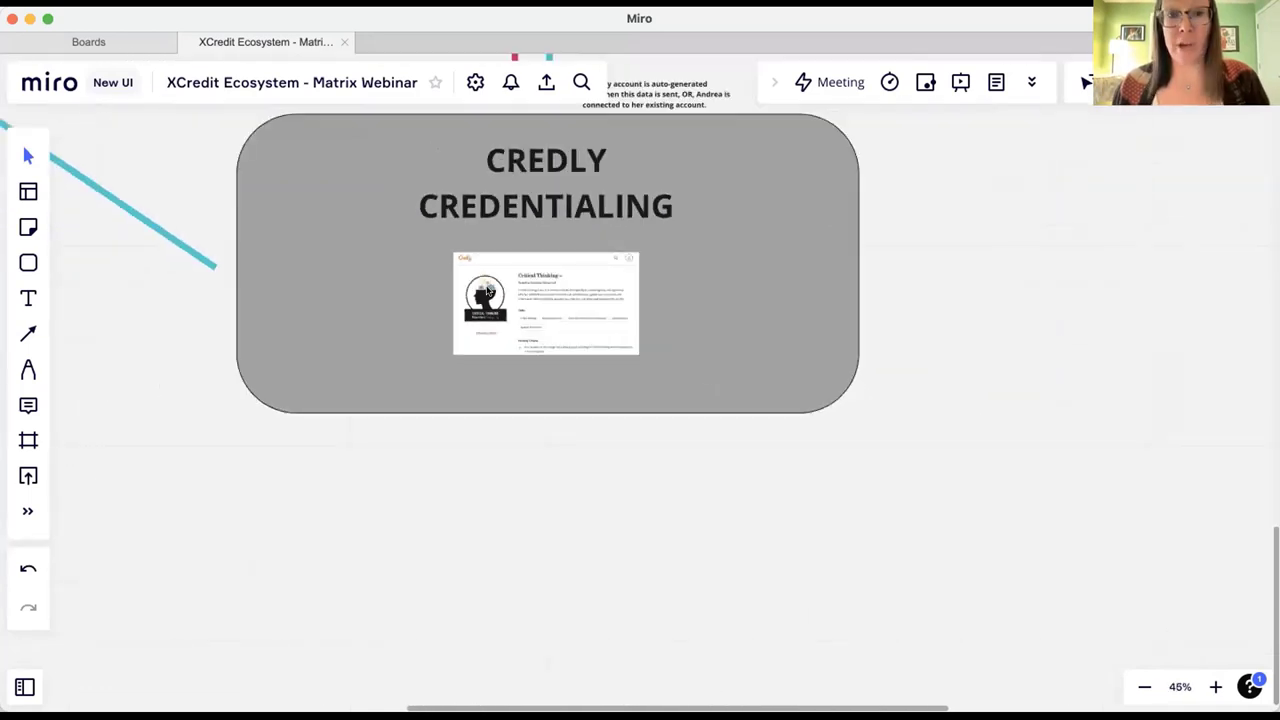
scroll(down, 3)
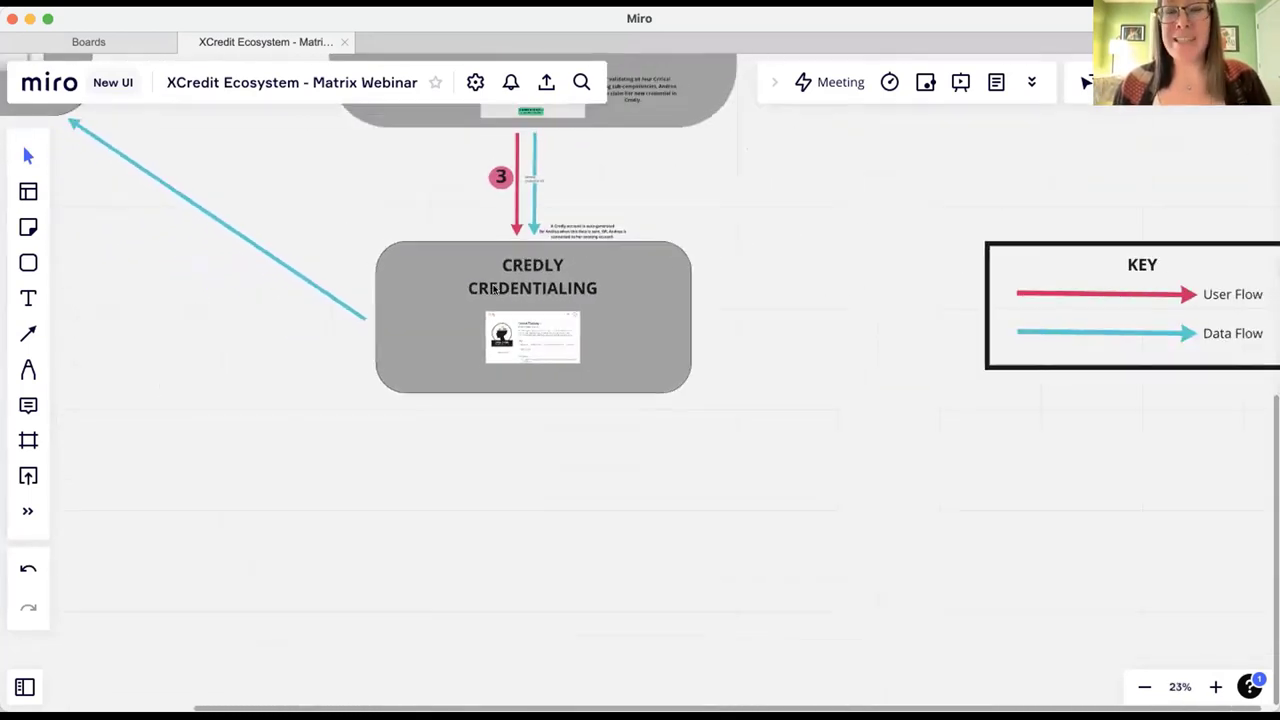
scroll(down, 3)
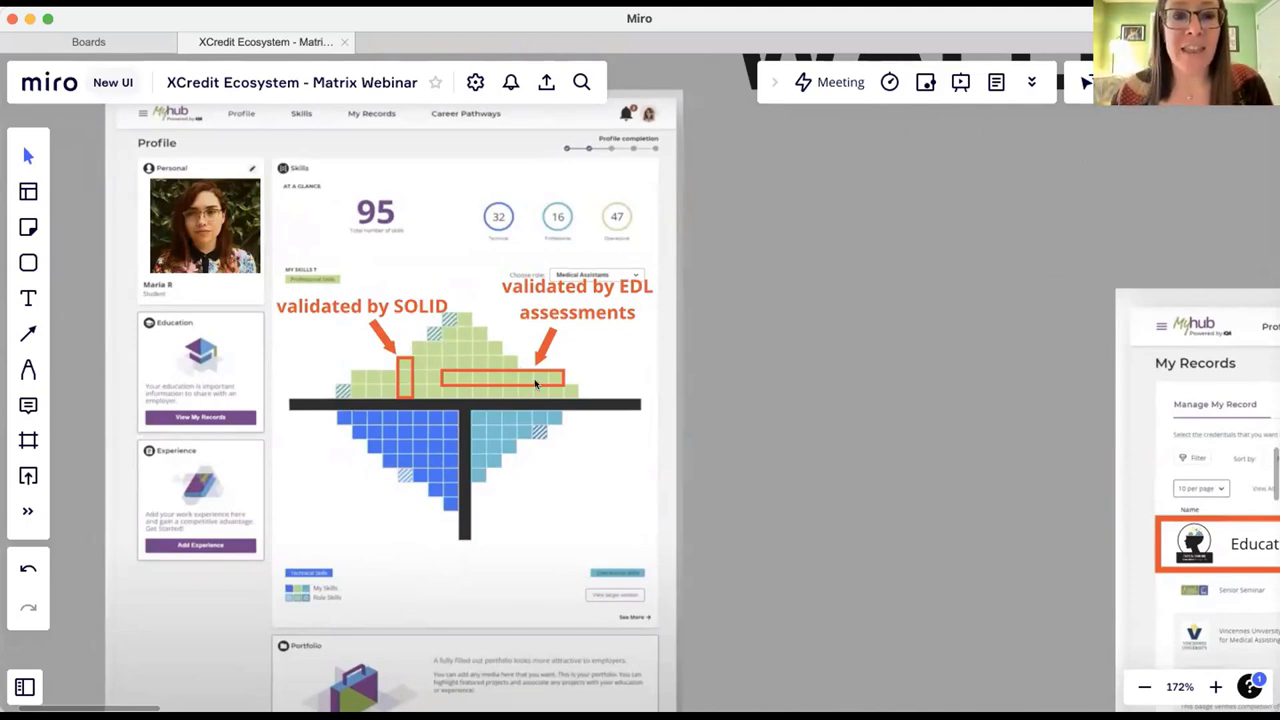
mouse_move(432, 330)
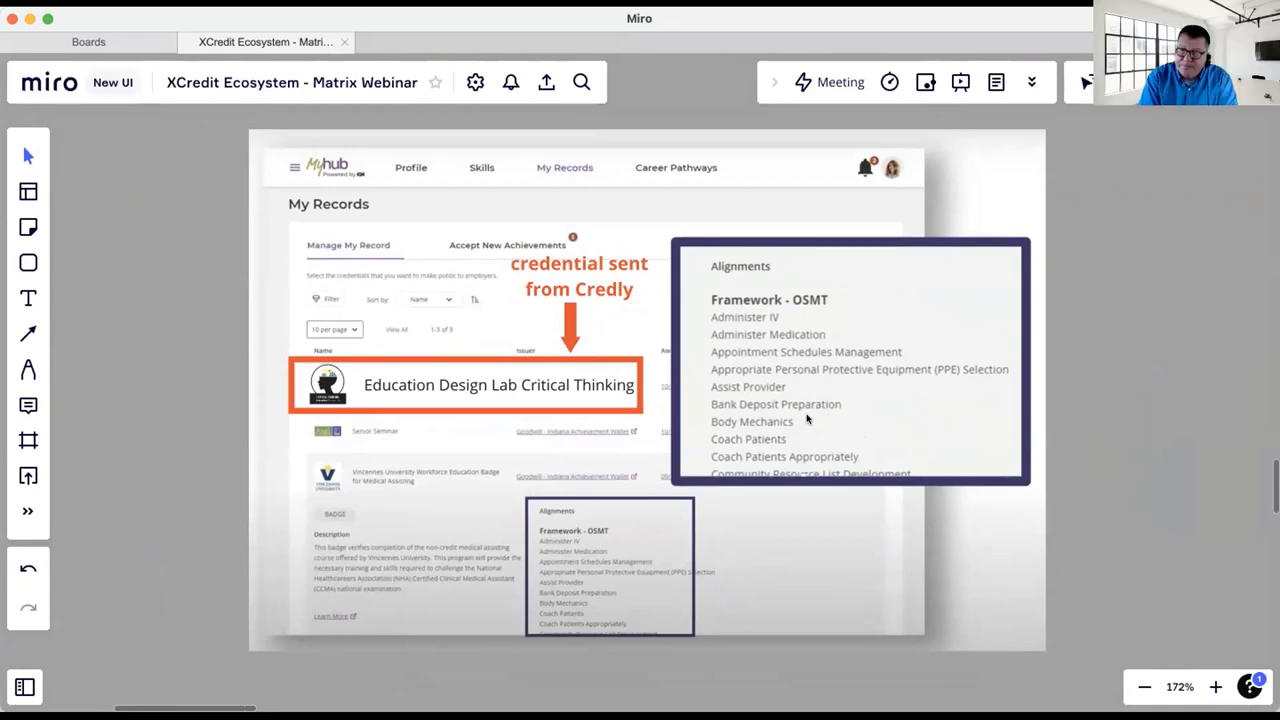
mouse_move(790, 408)
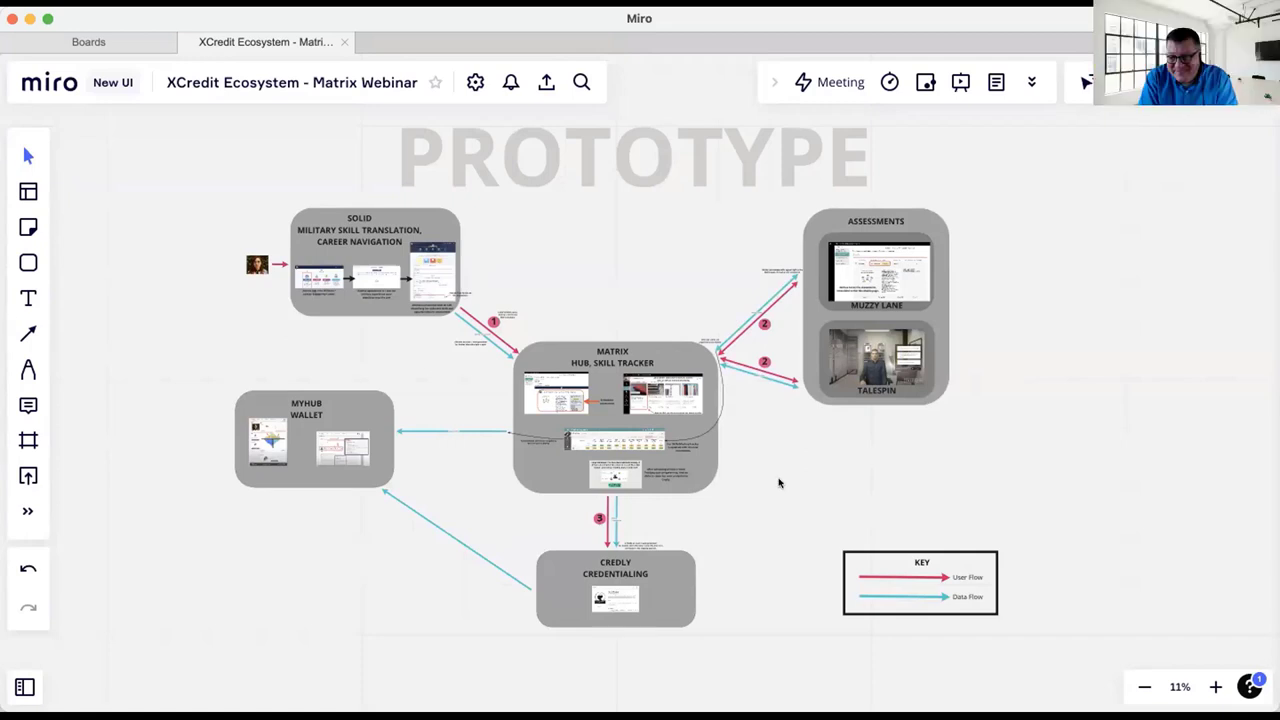
mouse_move(646, 64)
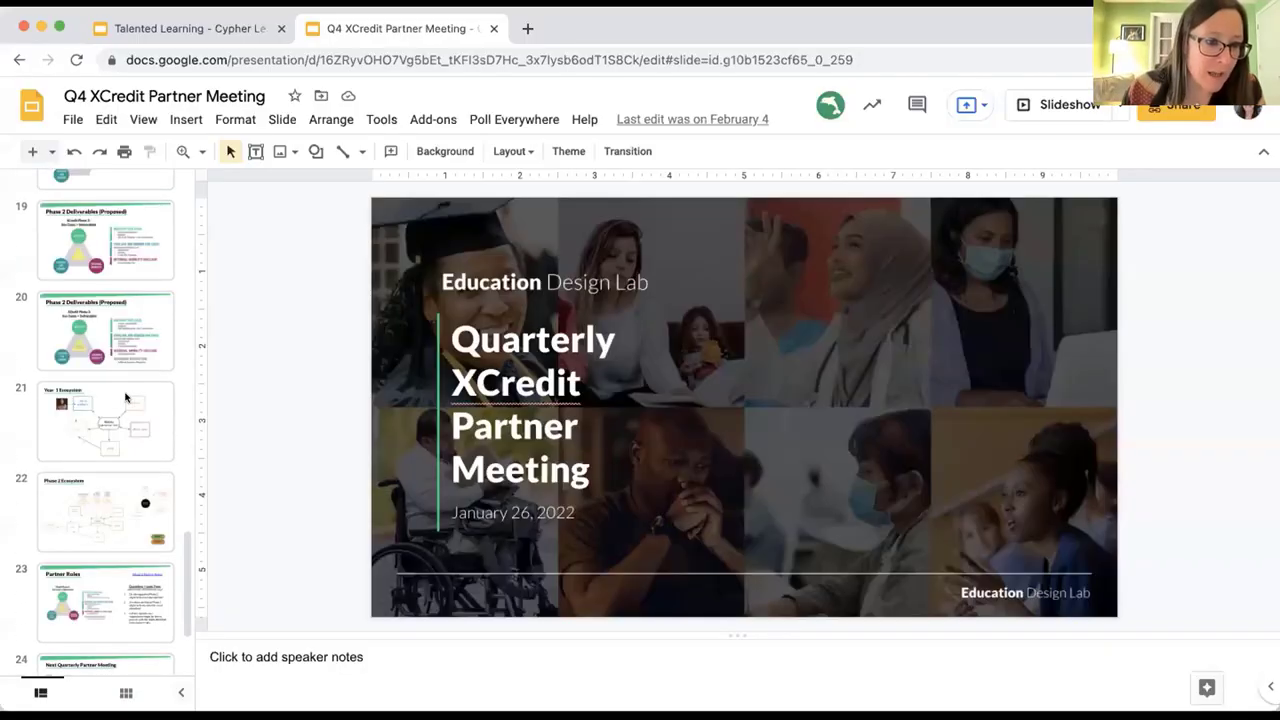
- Present the Year 1 Ecosystem slide full screen from the Q4 XCredit Partner Meeting deck
click(104, 420)
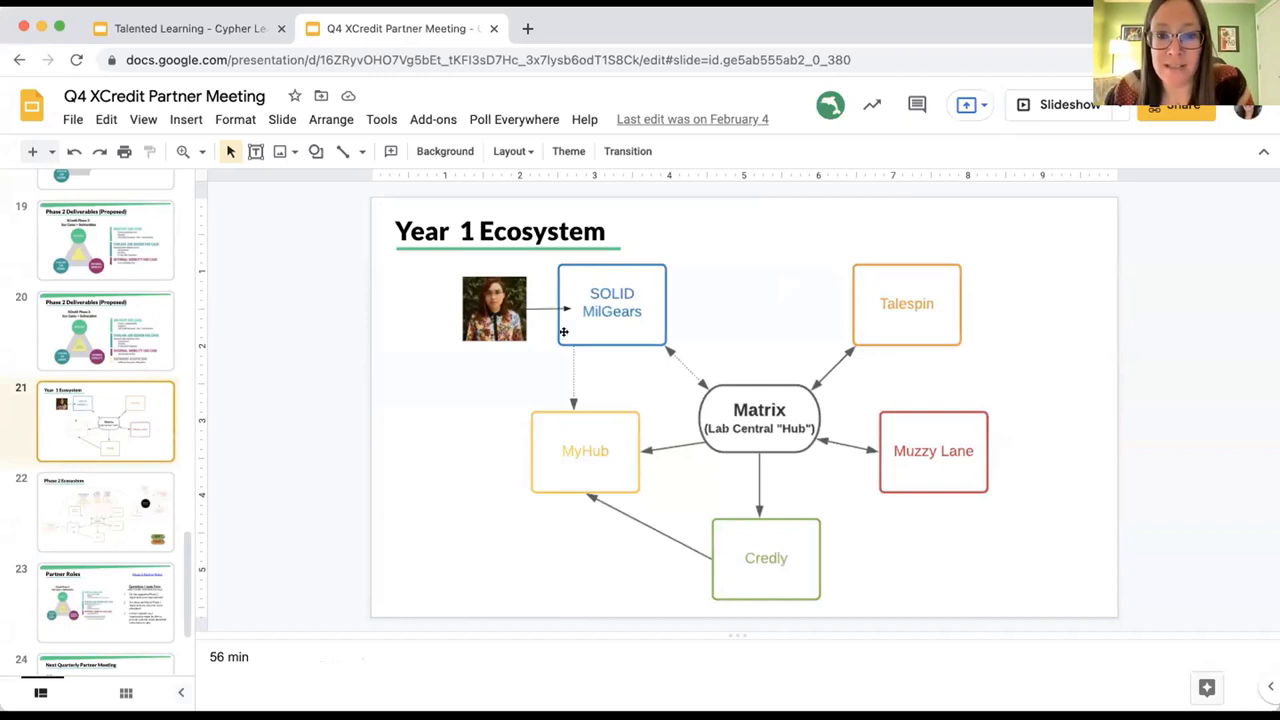
mouse_move(782, 318)
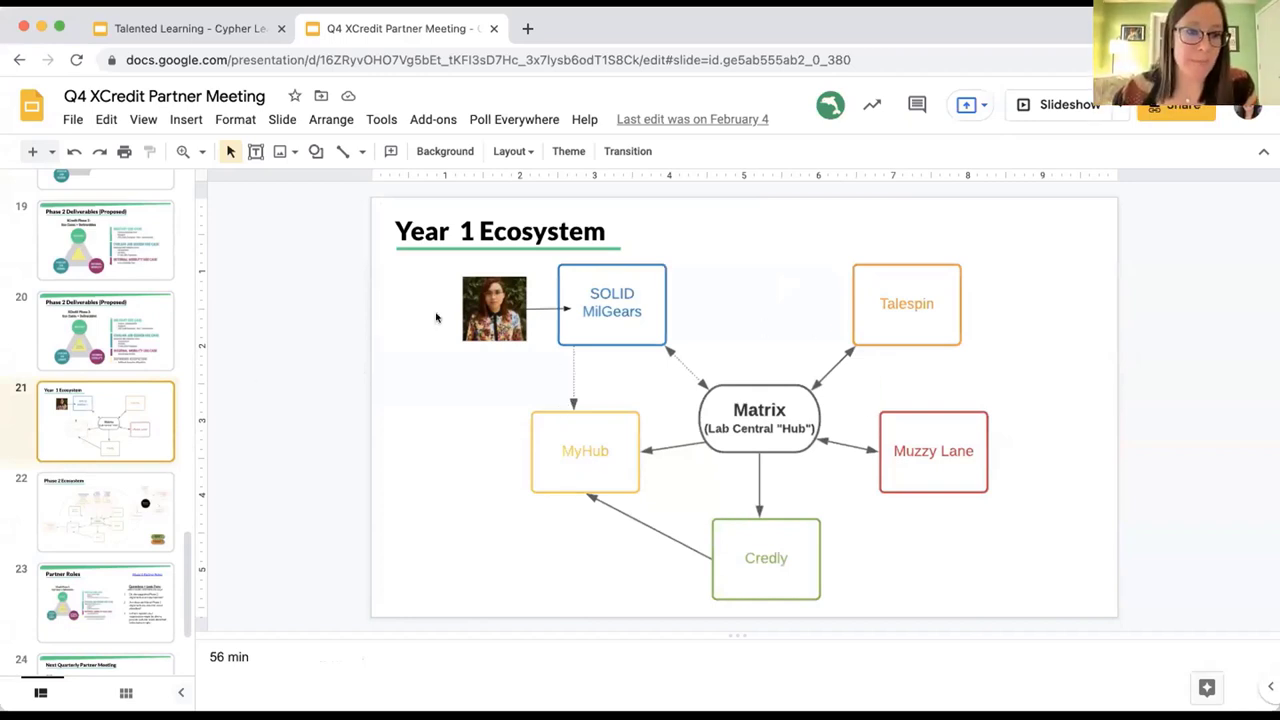
click(1056, 104)
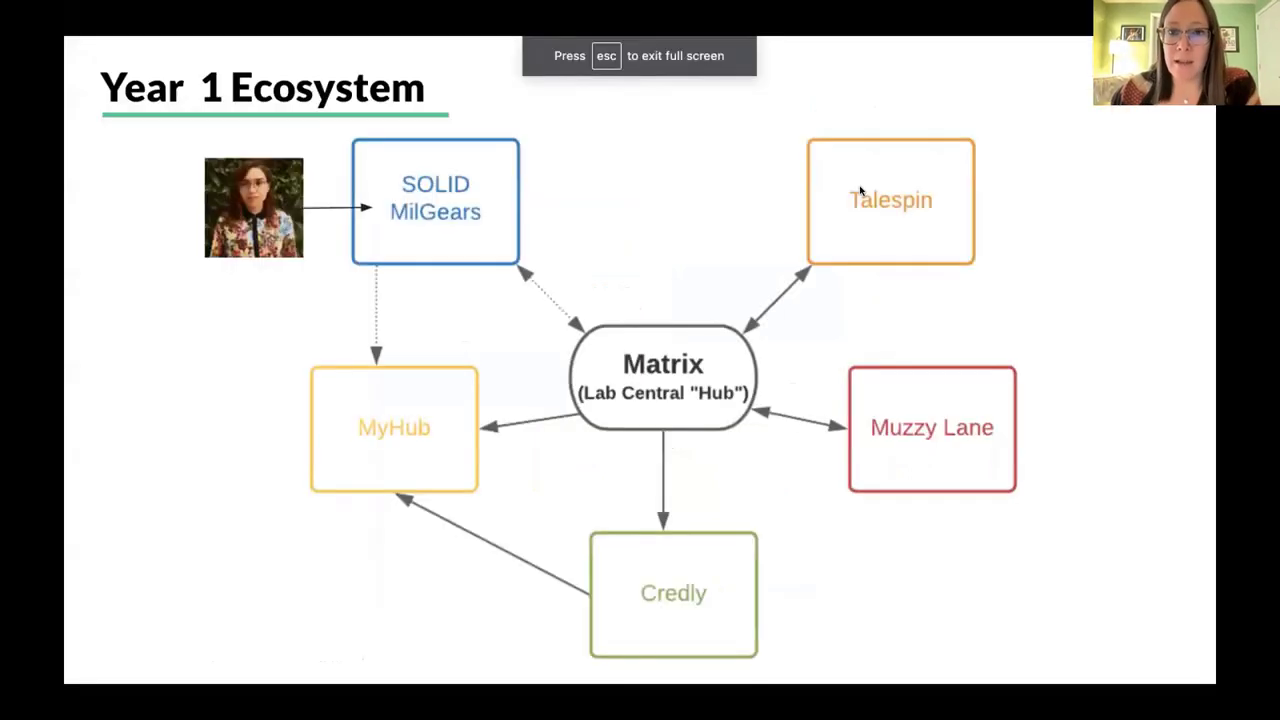
mouse_move(872, 204)
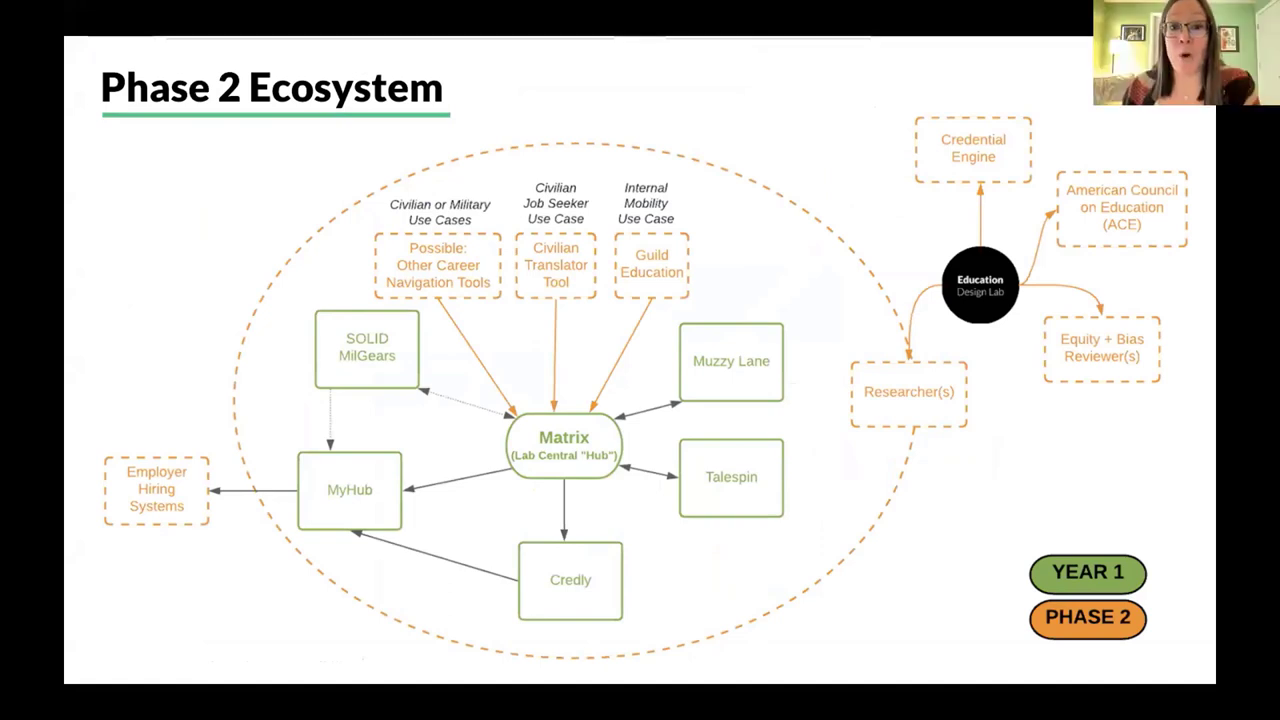
mouse_move(498, 548)
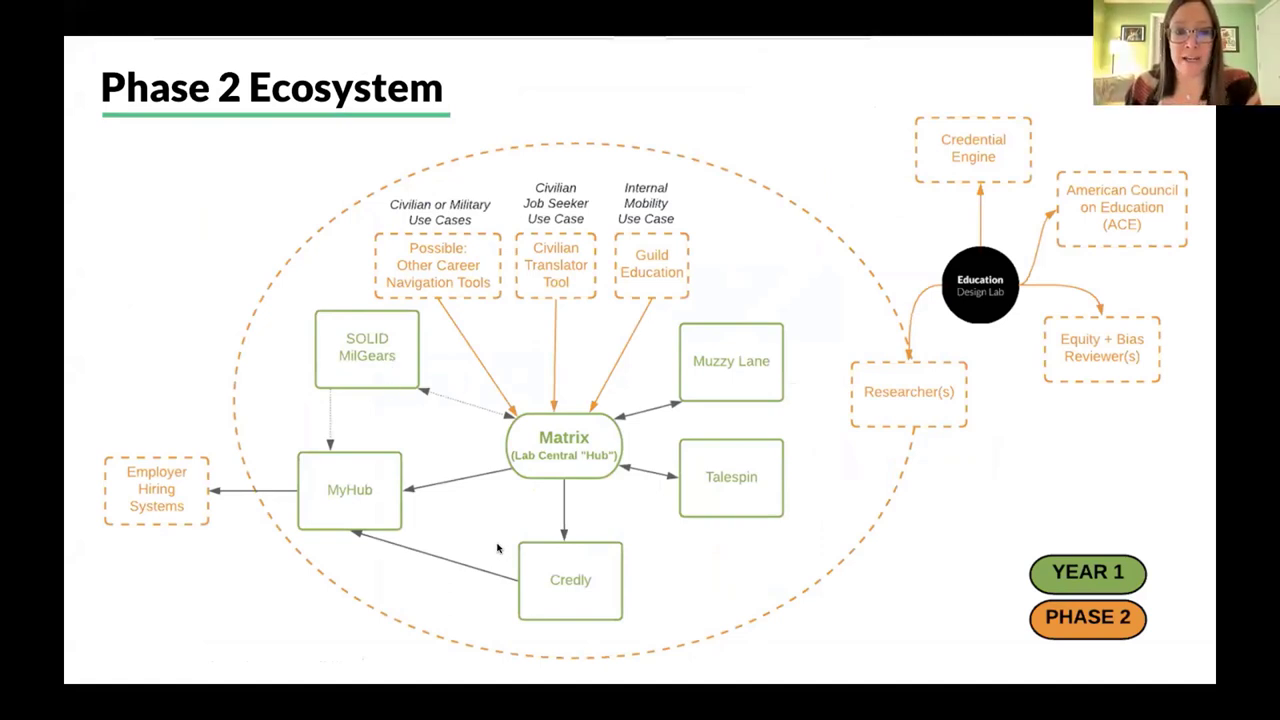
mouse_move(696, 356)
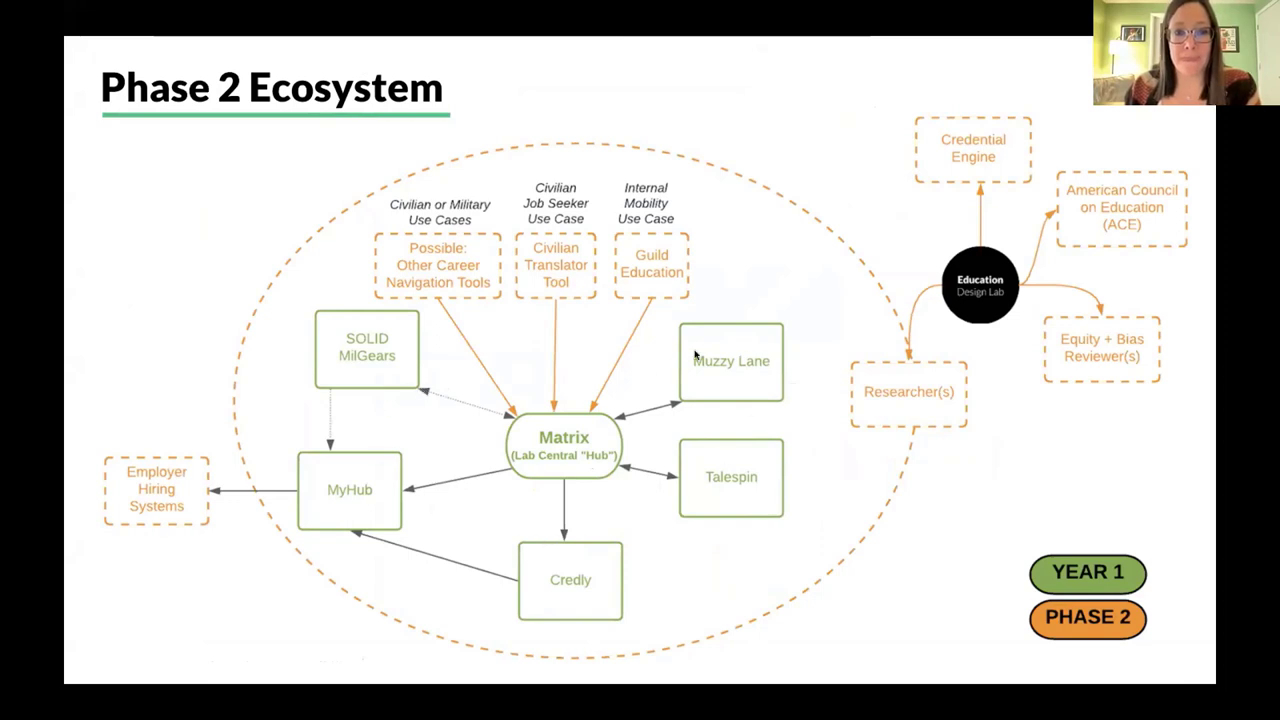
mouse_move(362, 596)
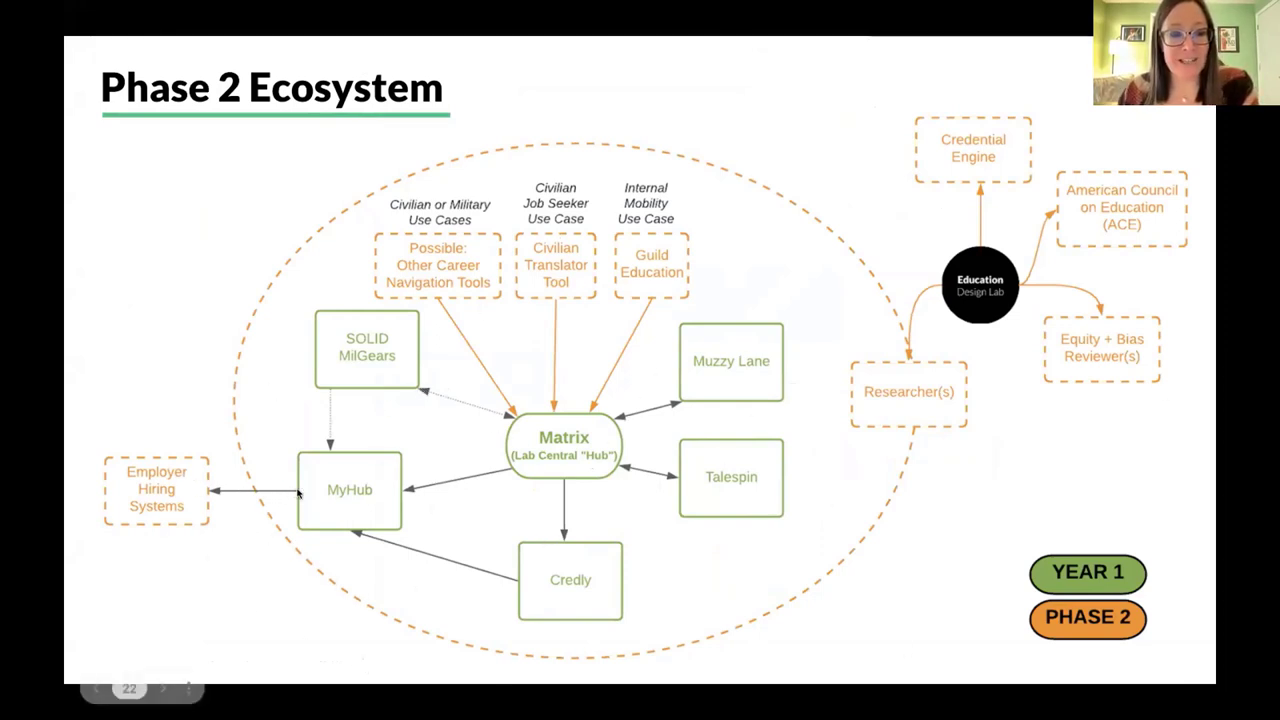
mouse_move(208, 476)
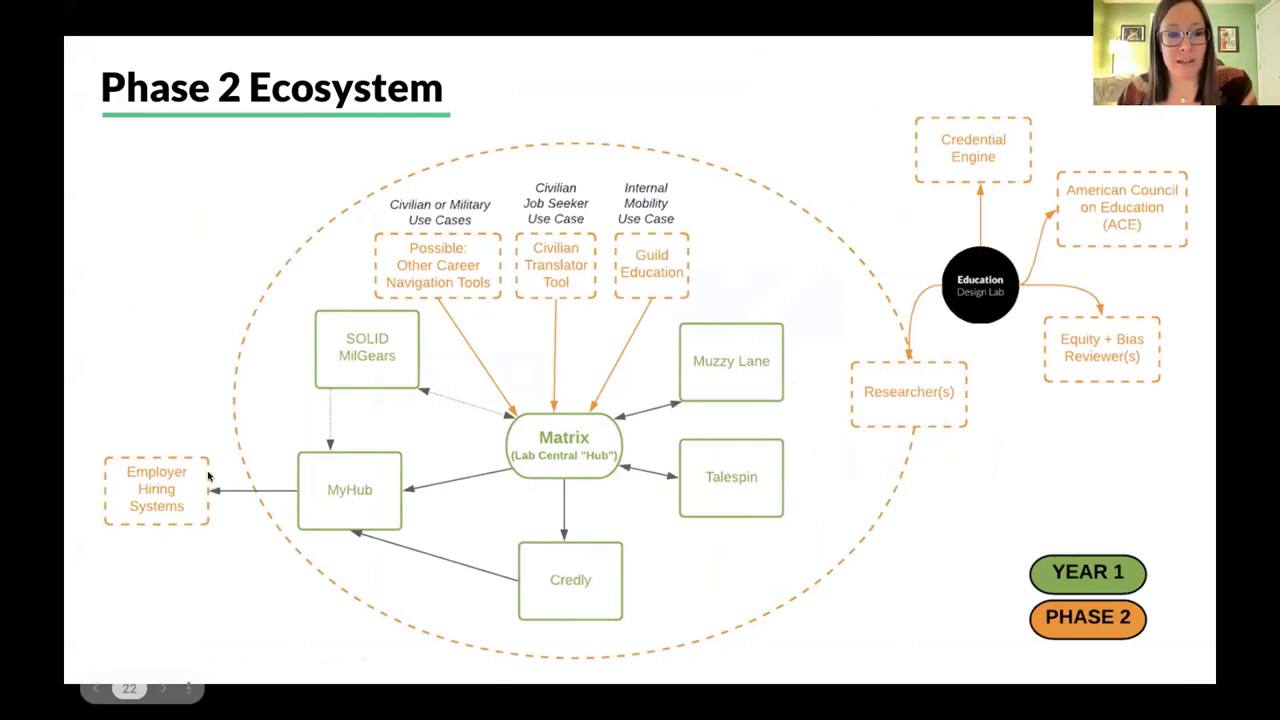
mouse_move(204, 446)
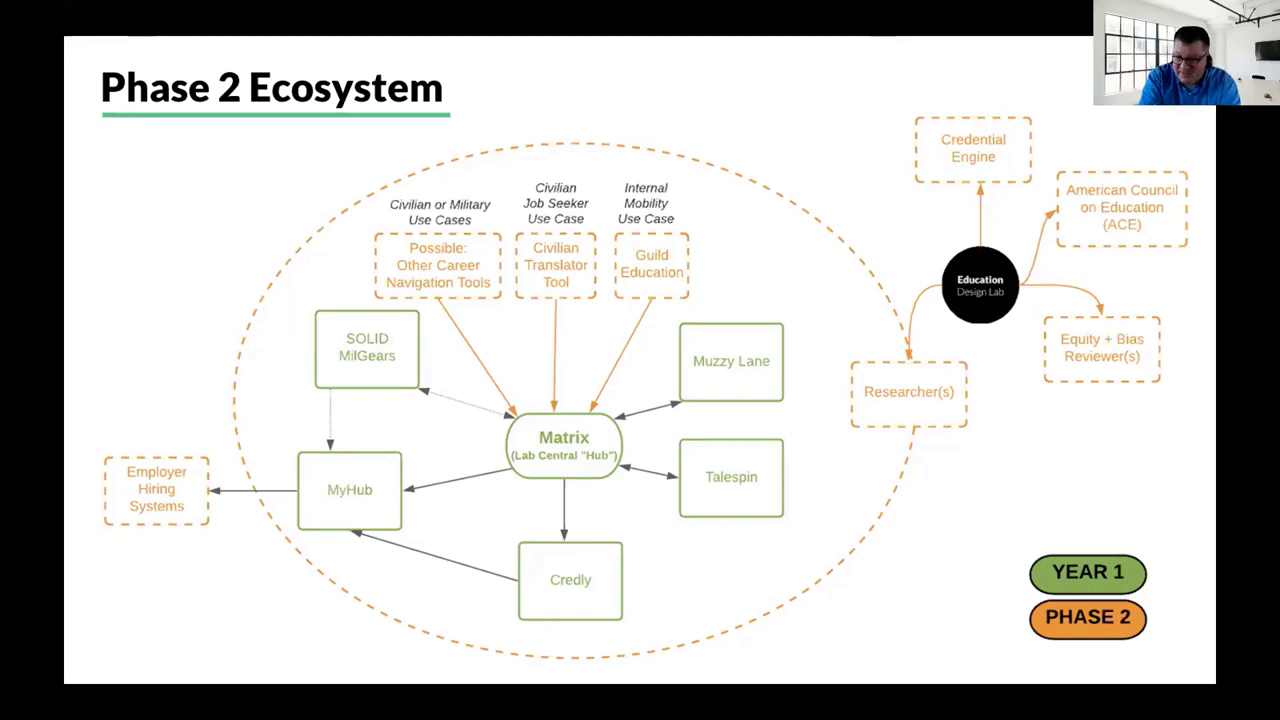
mouse_move(590, 62)
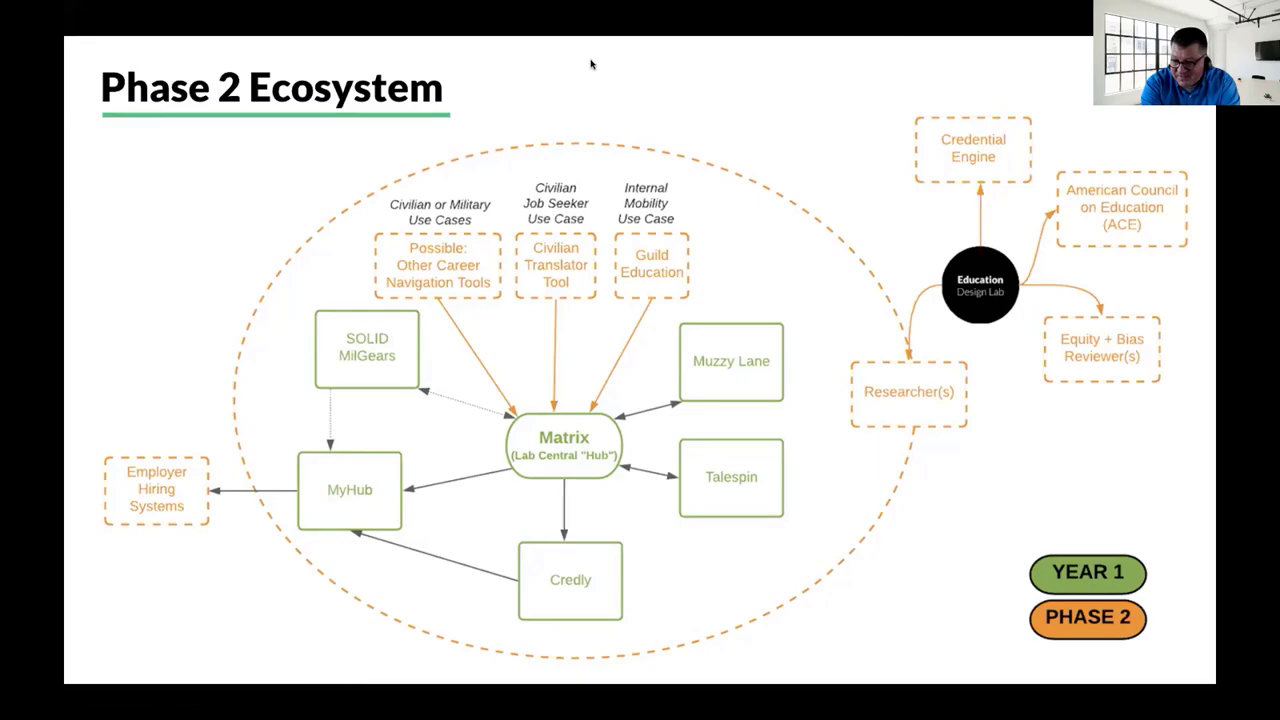